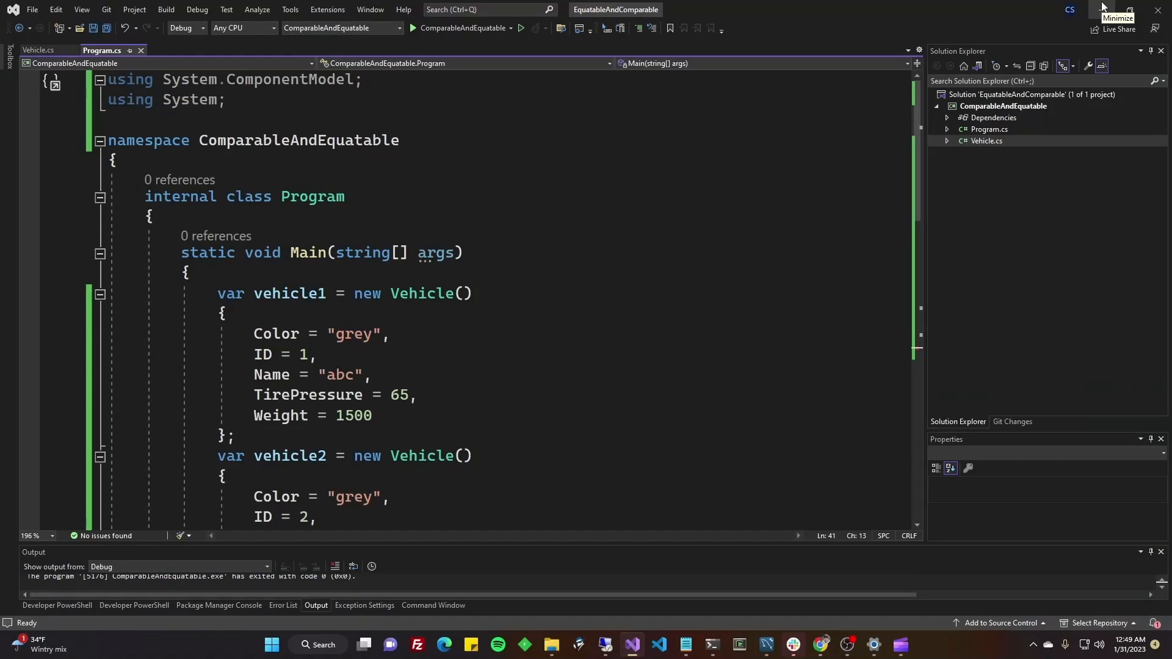
mouse_move(1101, 7)
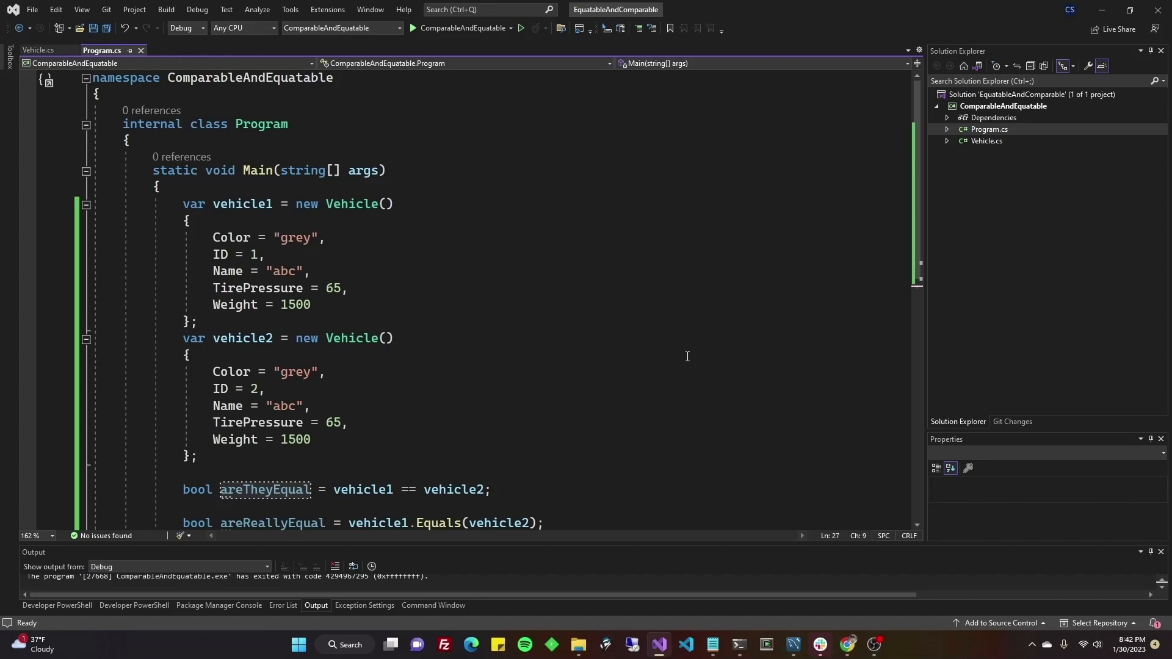
mouse_move(142, 170)
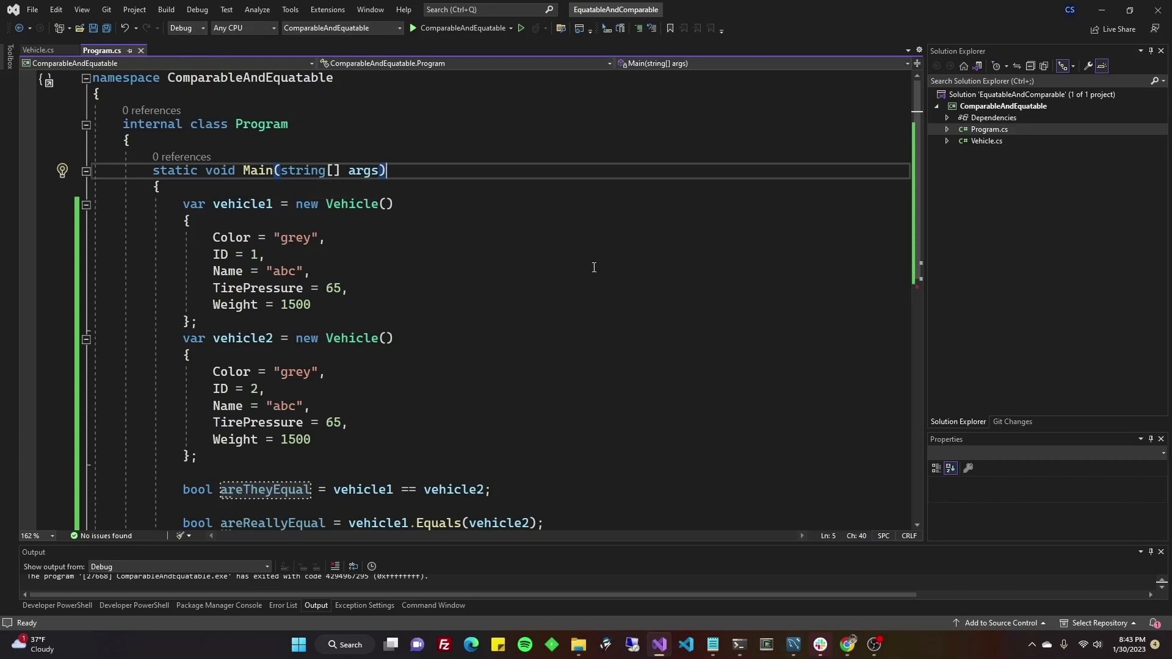
mouse_move(571, 317)
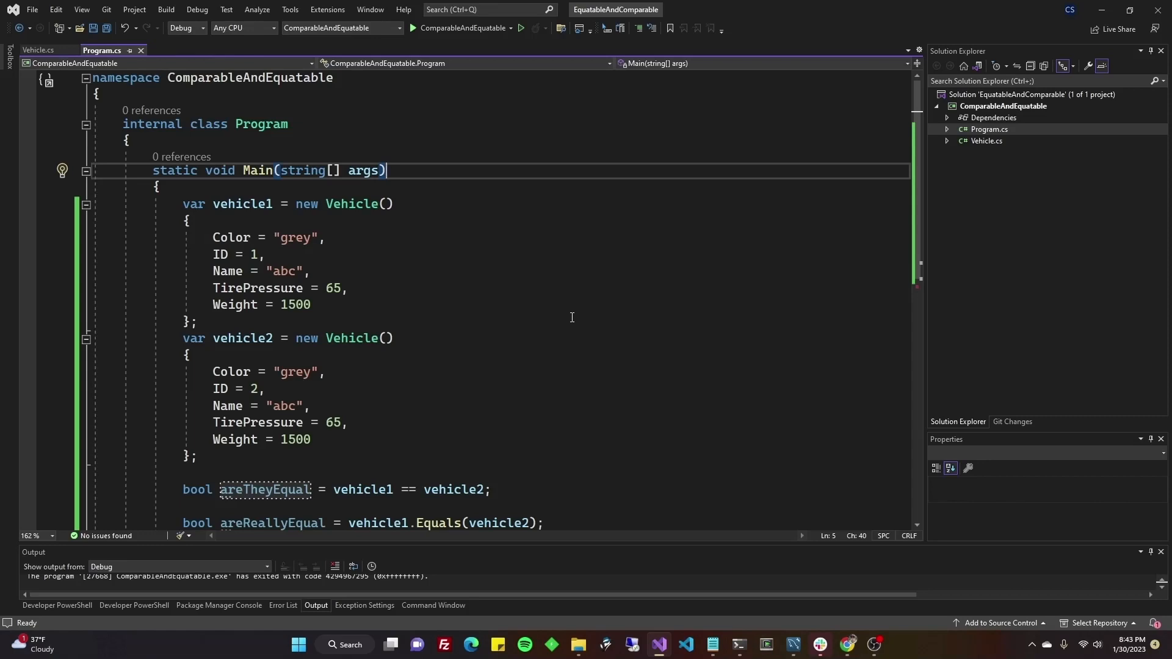
mouse_move(572, 332)
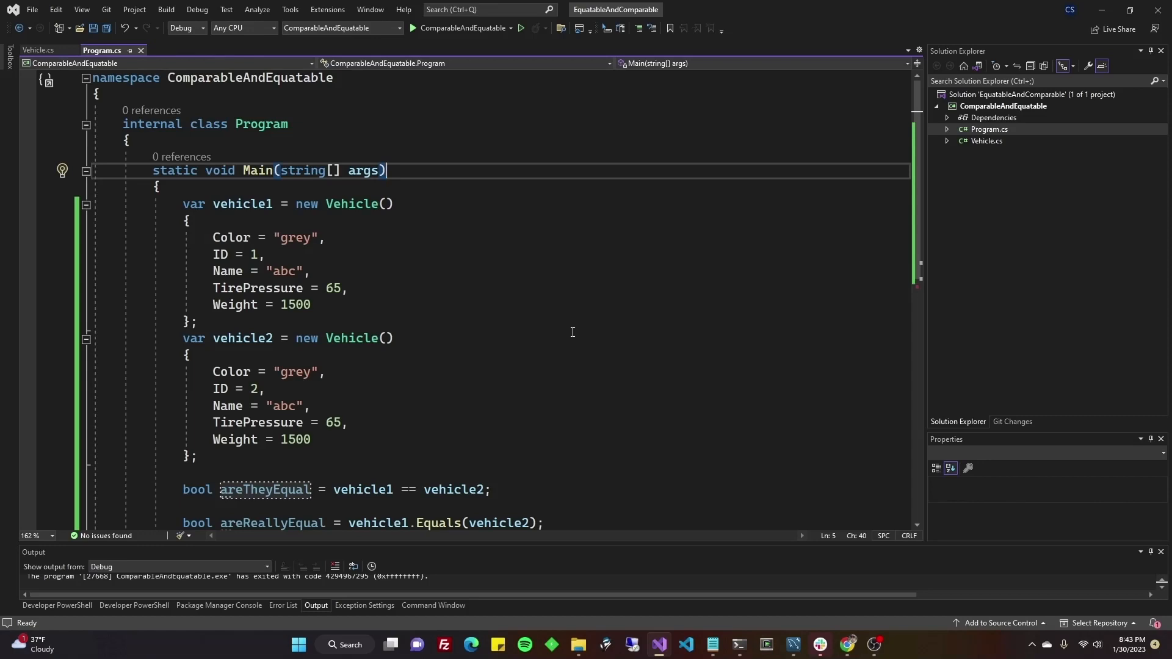
- Bring up Vehicle.cs with its ID, Name, TirePressure, Color and Weight properties
scroll(down, 3)
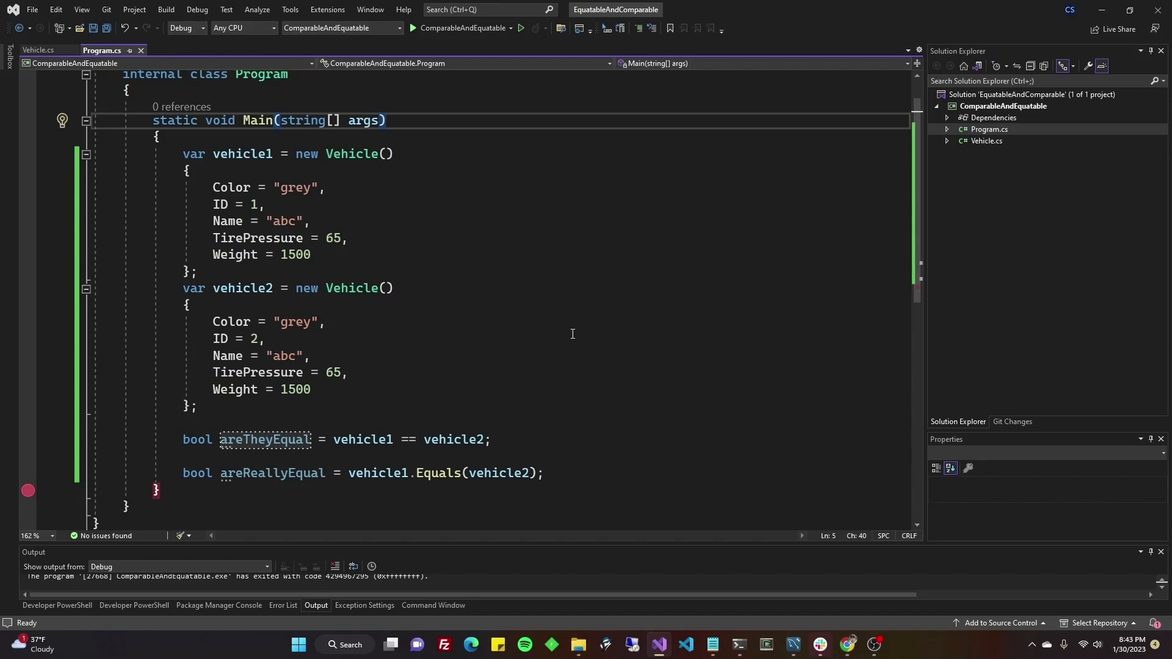
mouse_move(181, 154)
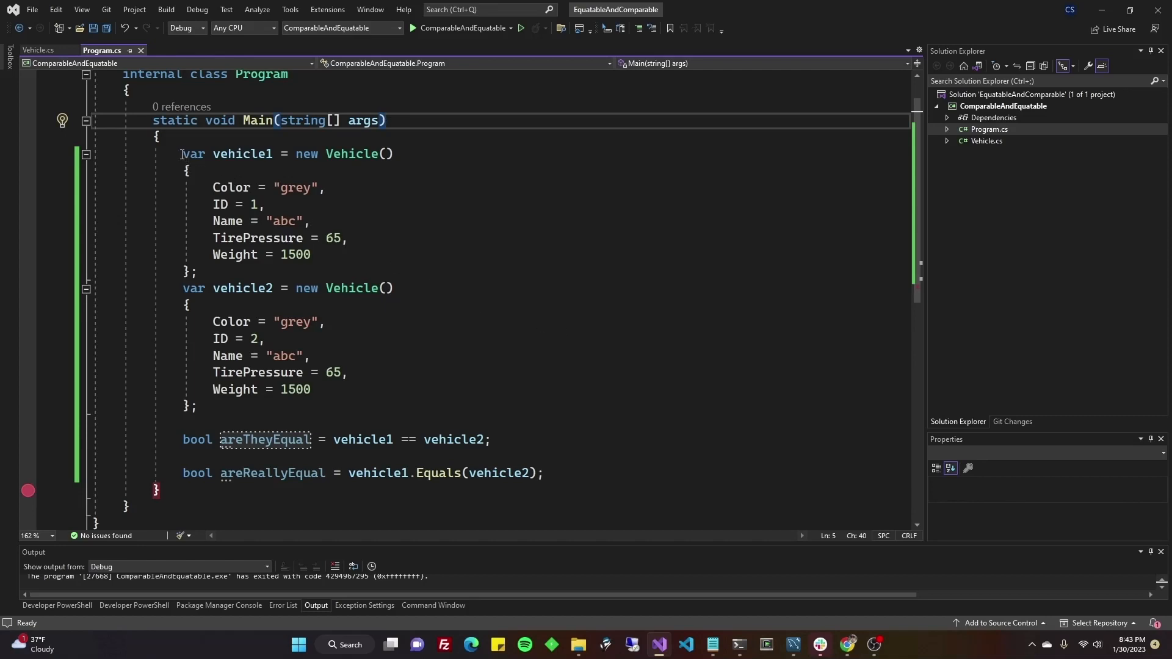
click(37, 51)
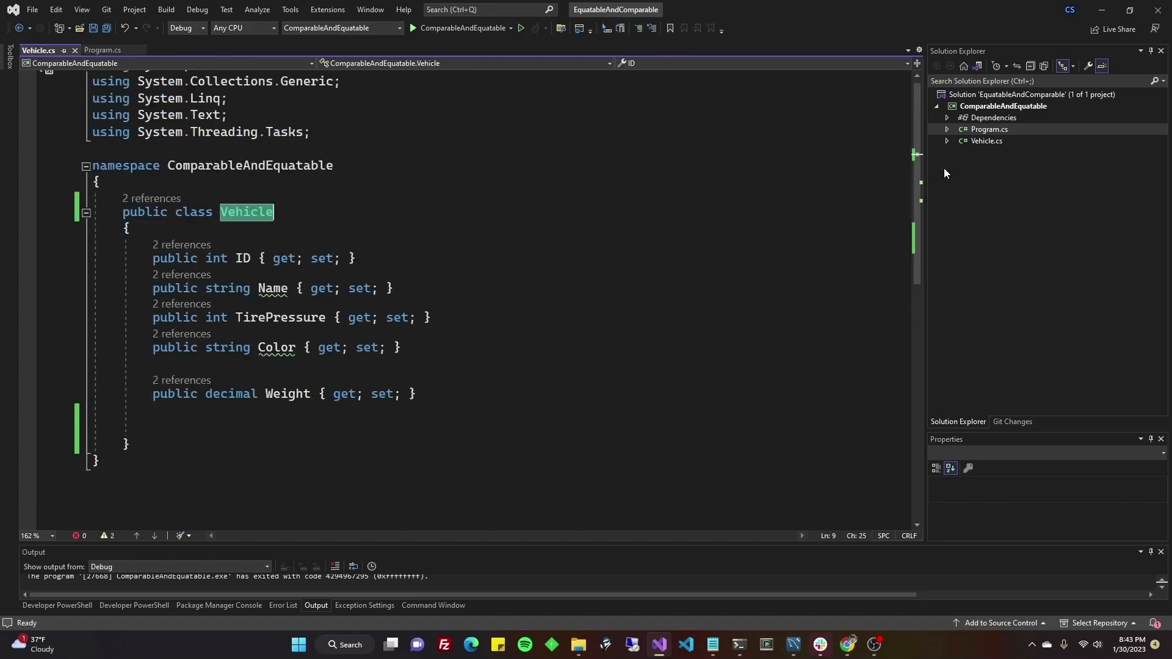
click(431, 317)
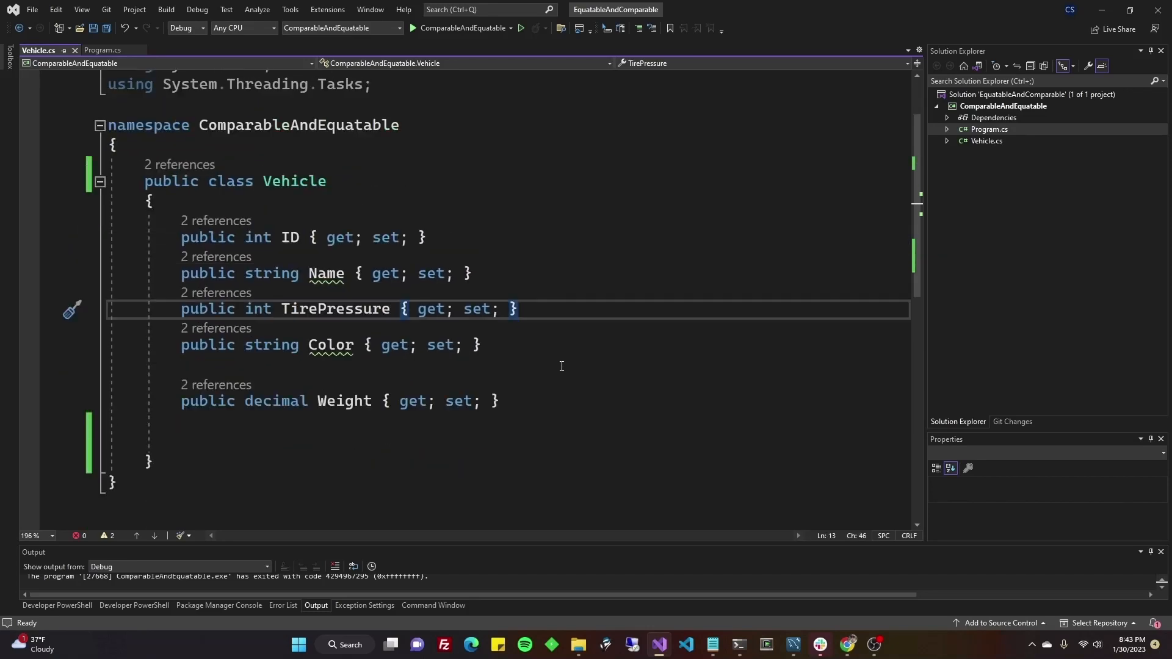
mouse_move(506, 406)
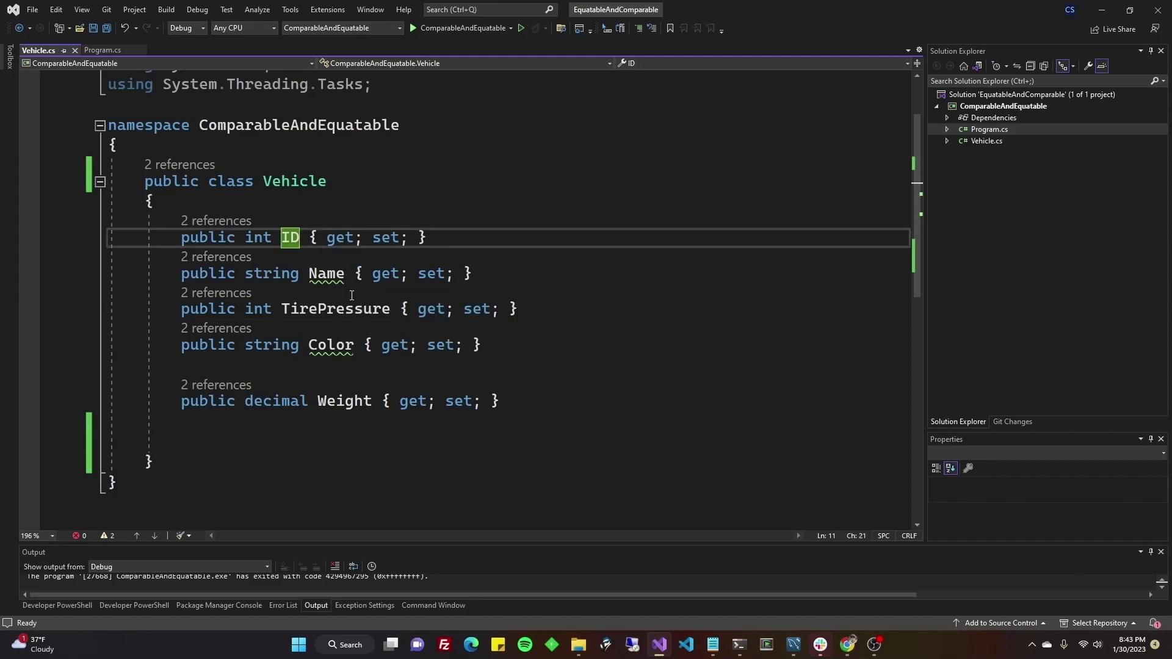
mouse_move(362, 183)
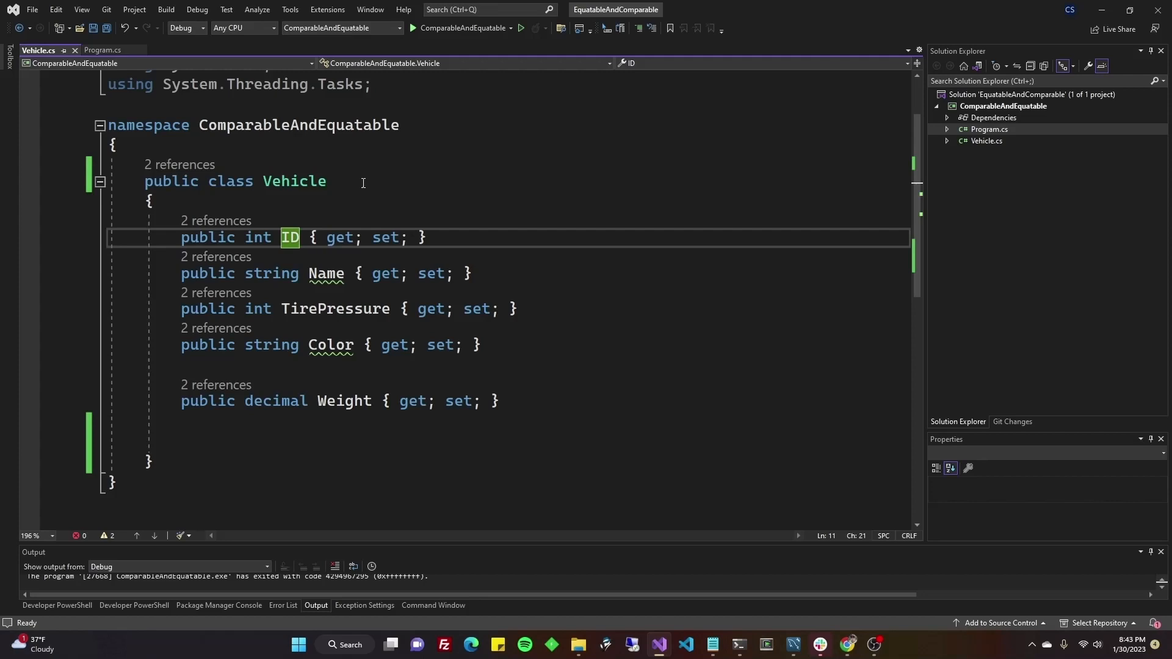
- Add ': IEquatable<Vehicle>' after 'public class Vehicle' and save Vehicle.cs
text(:)
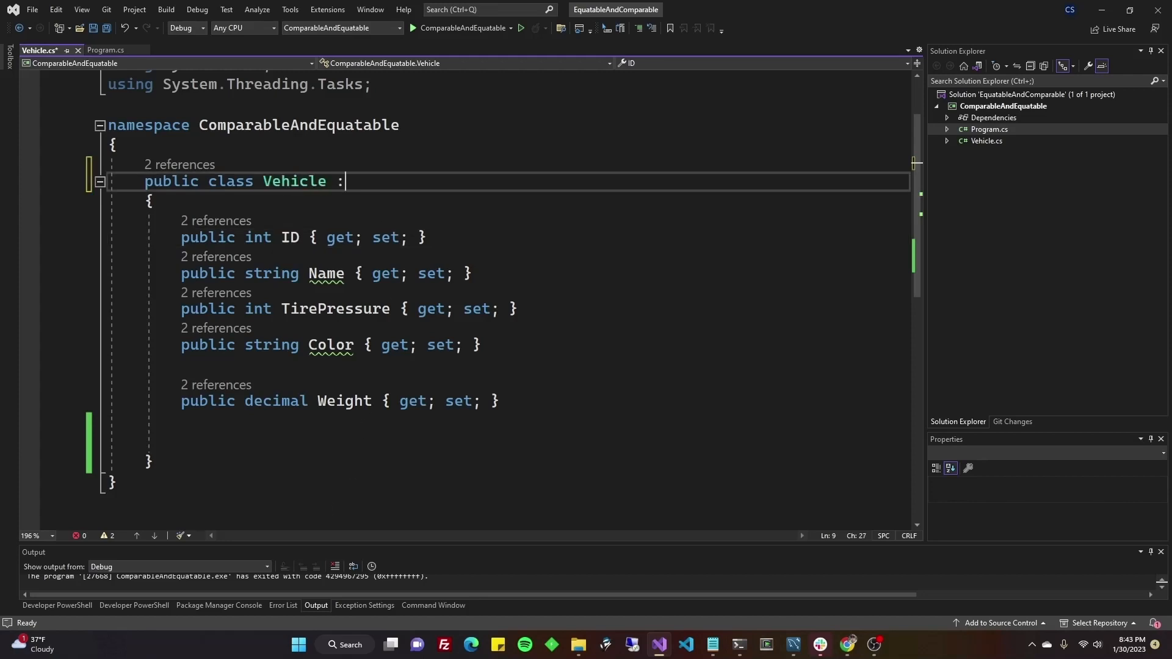
text(IEquatable)
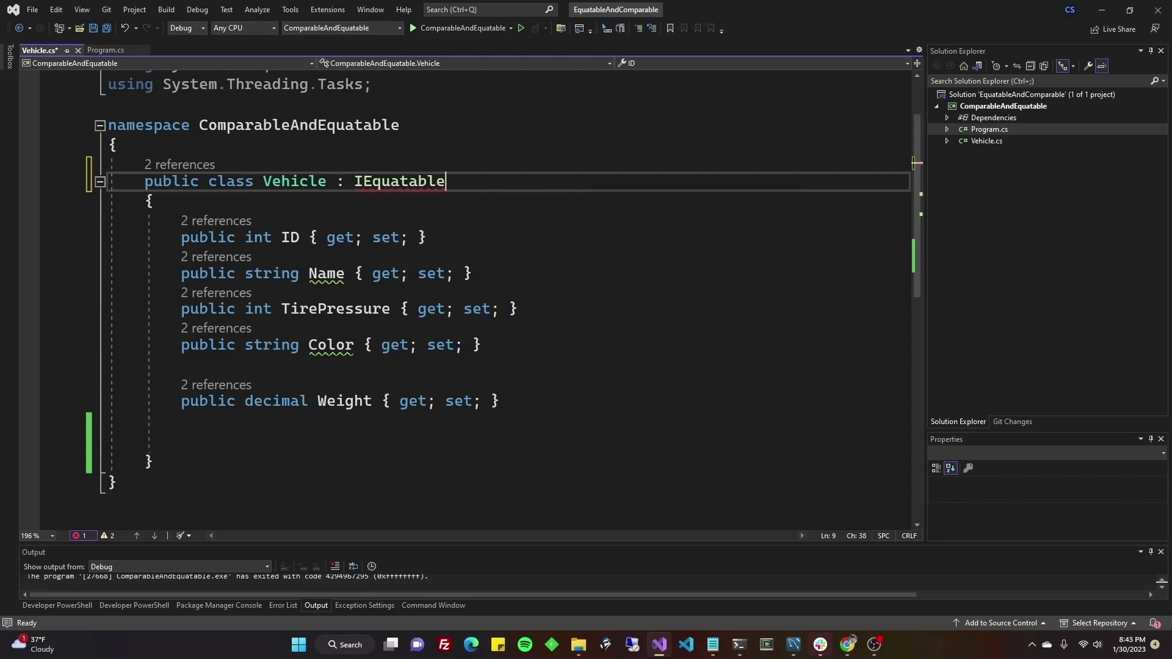
text(<V>)
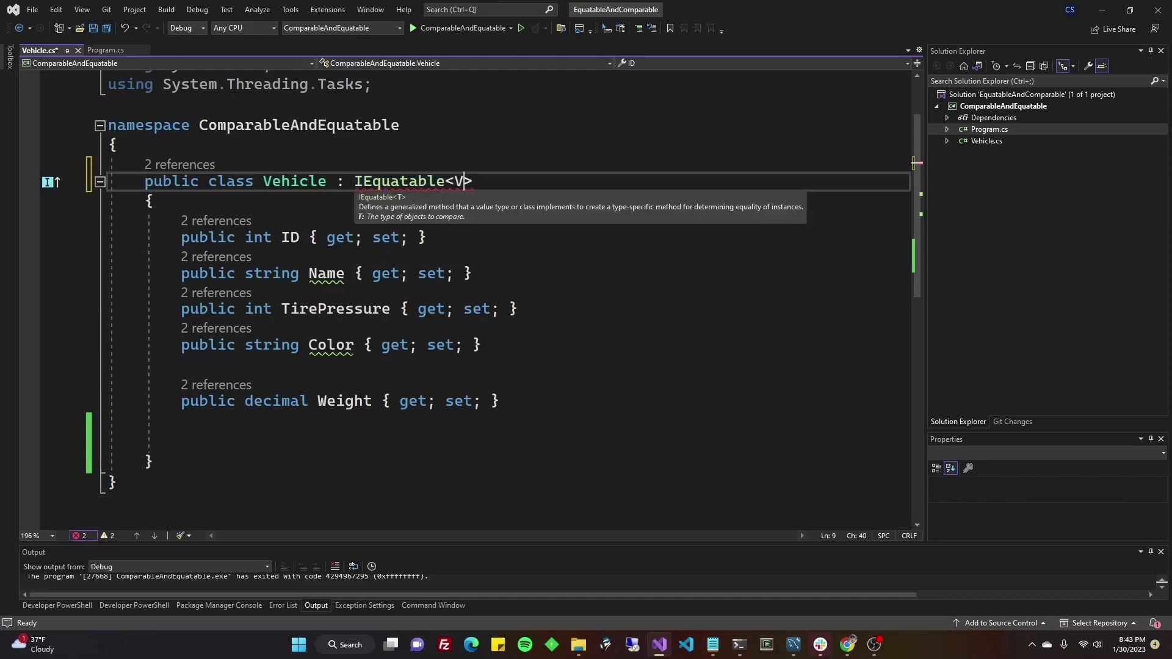
text(ehicle>)
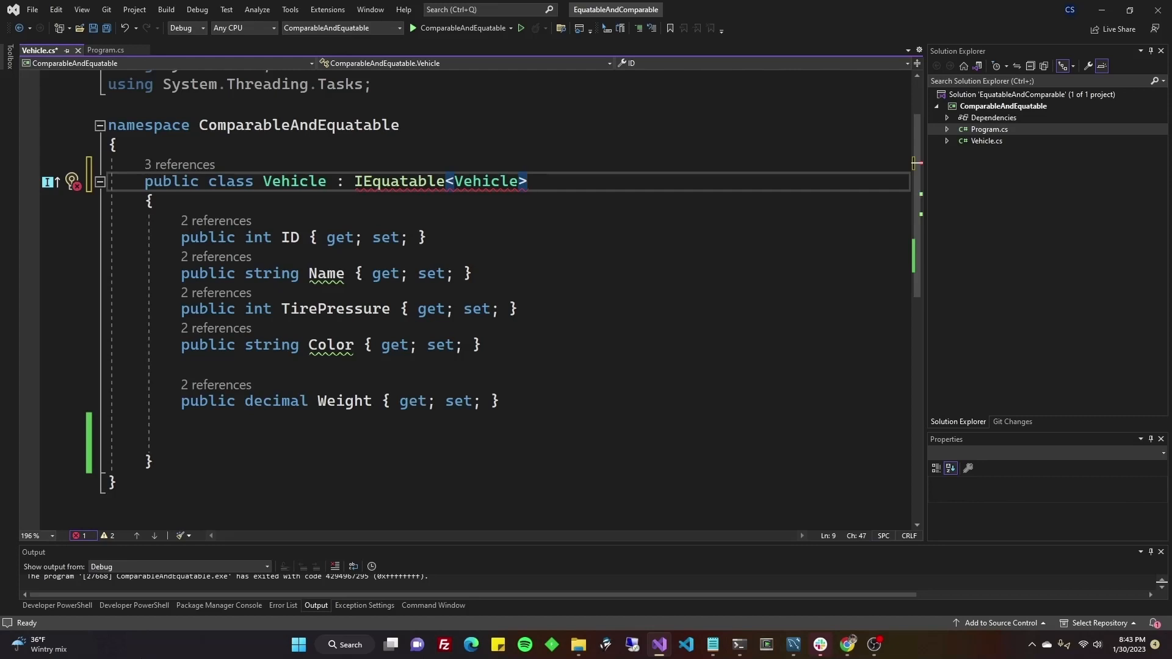
click(526, 180)
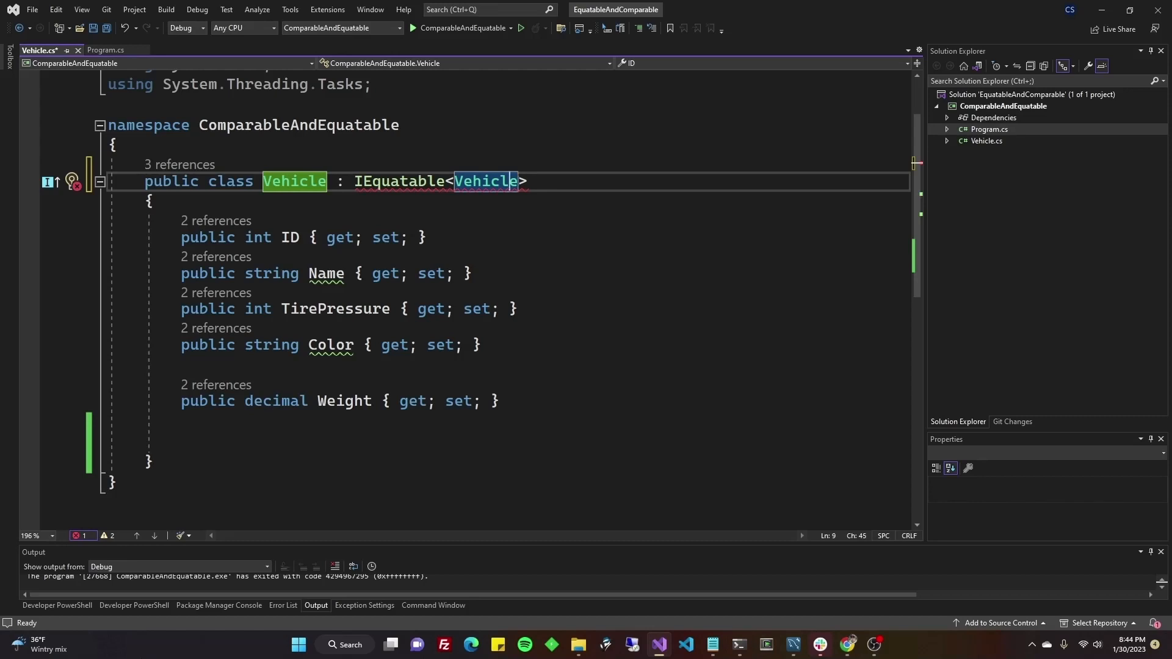
key(ctrl+s)
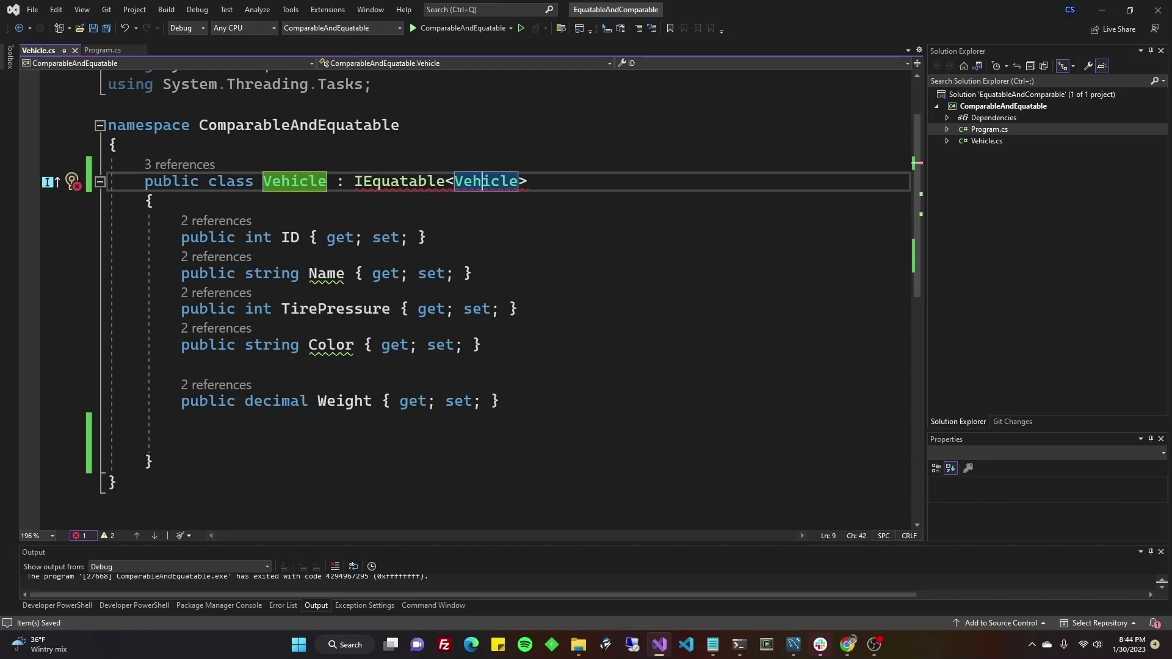
click(343, 400)
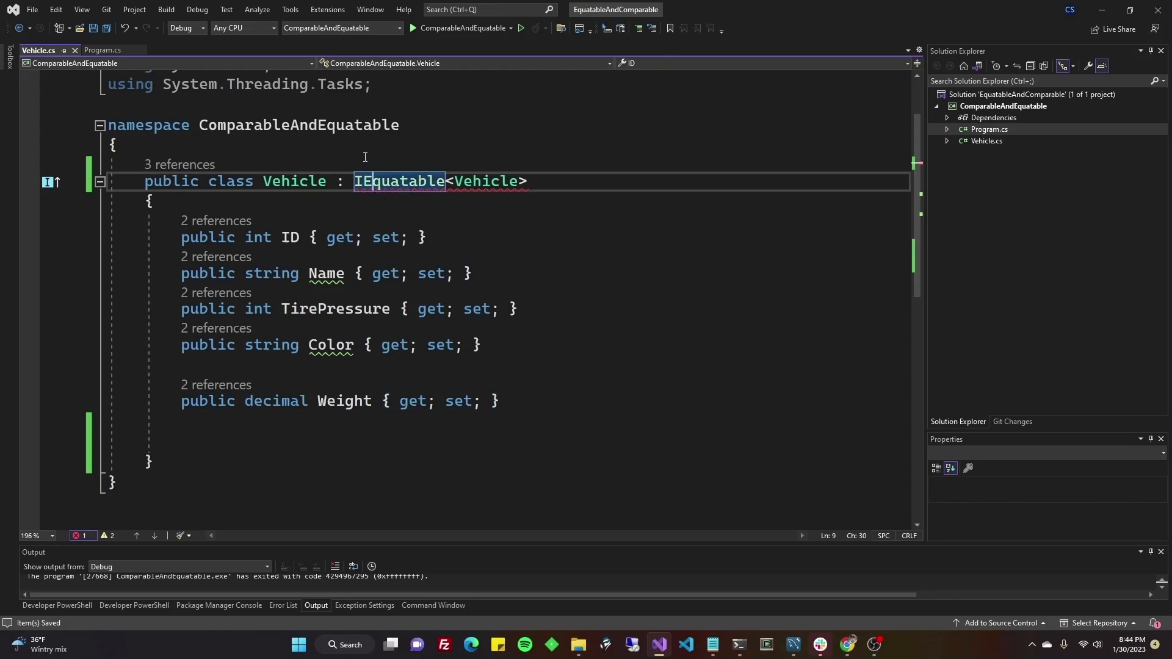
- Generate the Equals(Vehicle? other) stub with the Implement interface quick fix
click(70, 181)
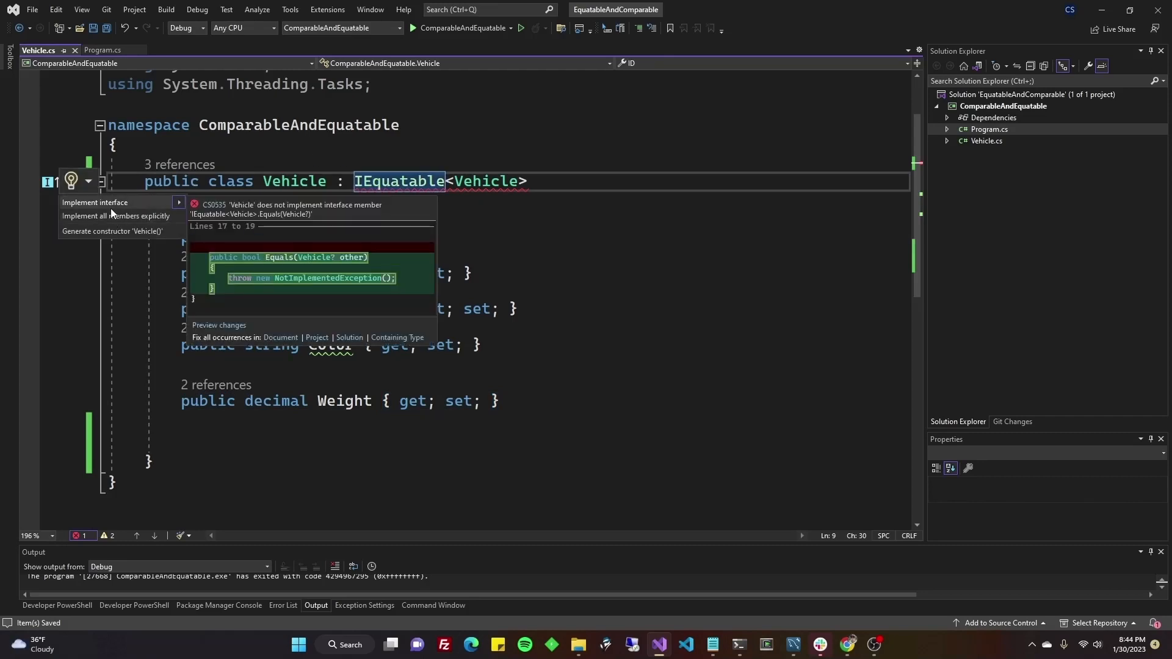
click(94, 202)
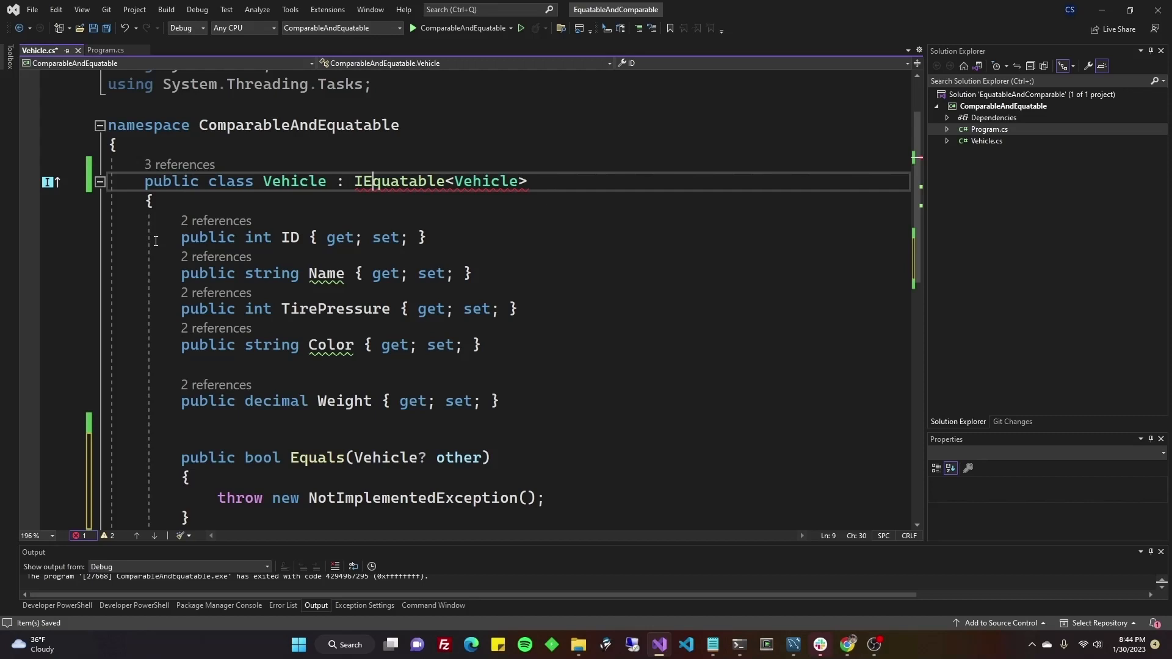
scroll(down, 3)
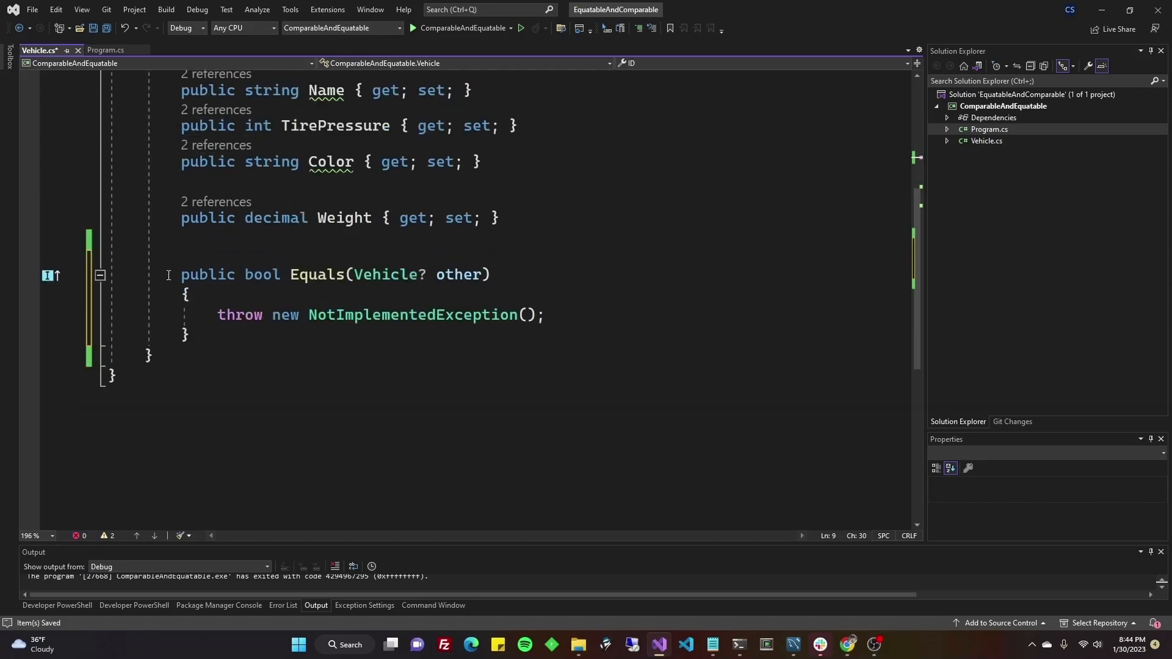
click(185, 334)
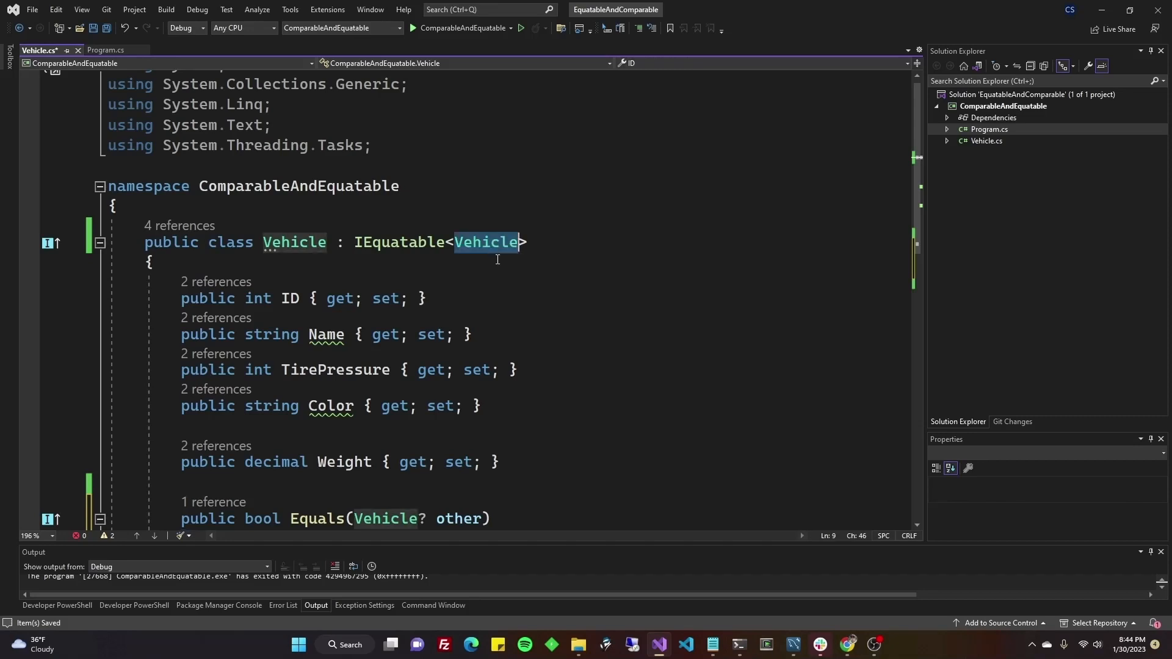
double_click(293, 243)
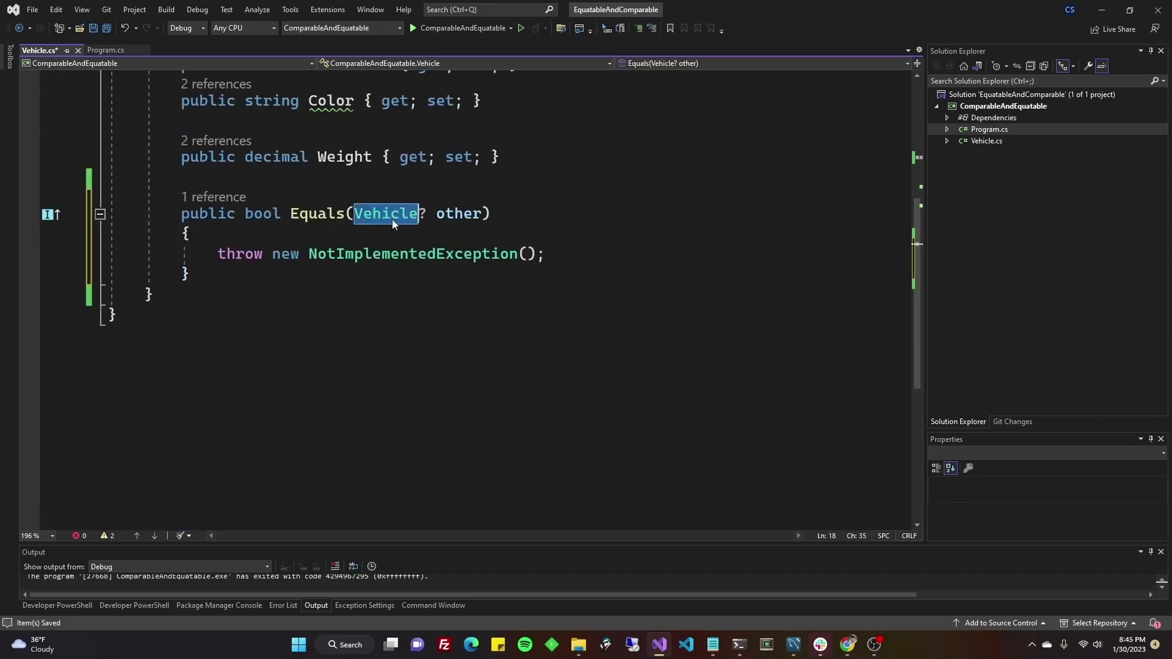
scroll(up, 3)
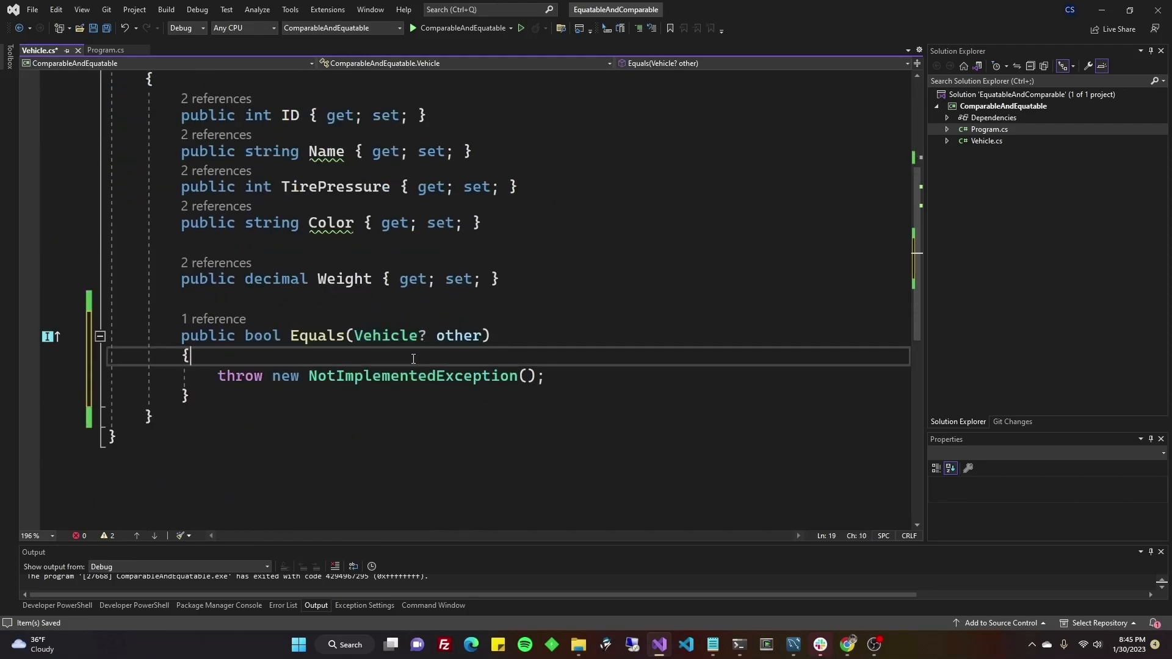
double_click(389, 335)
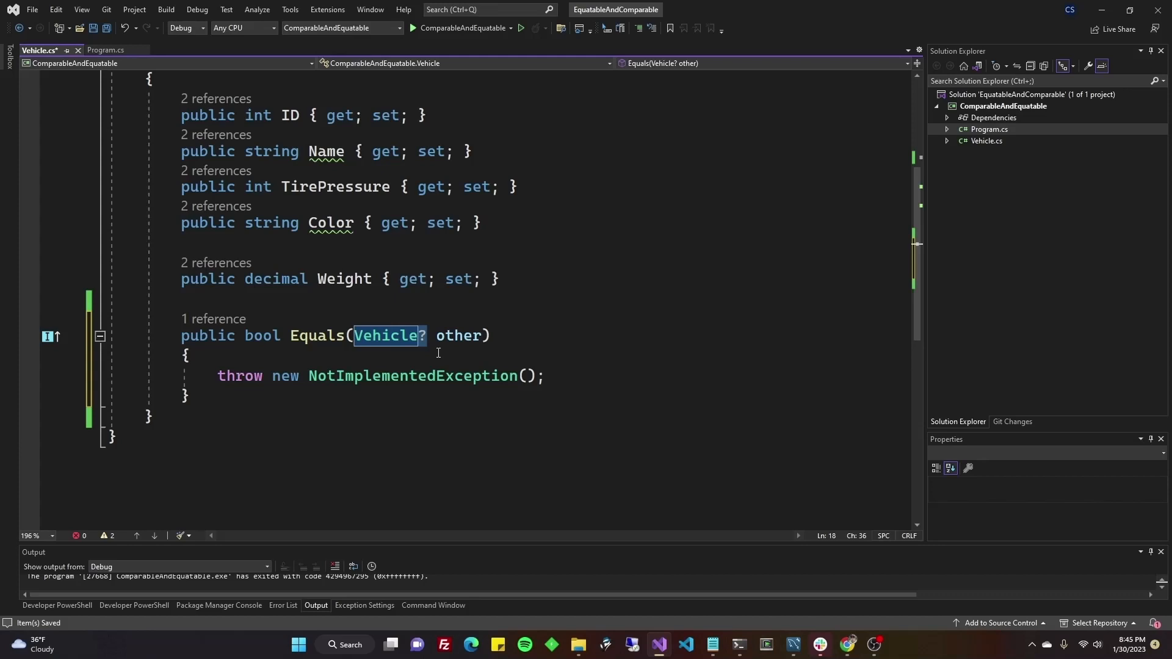
click(189, 355)
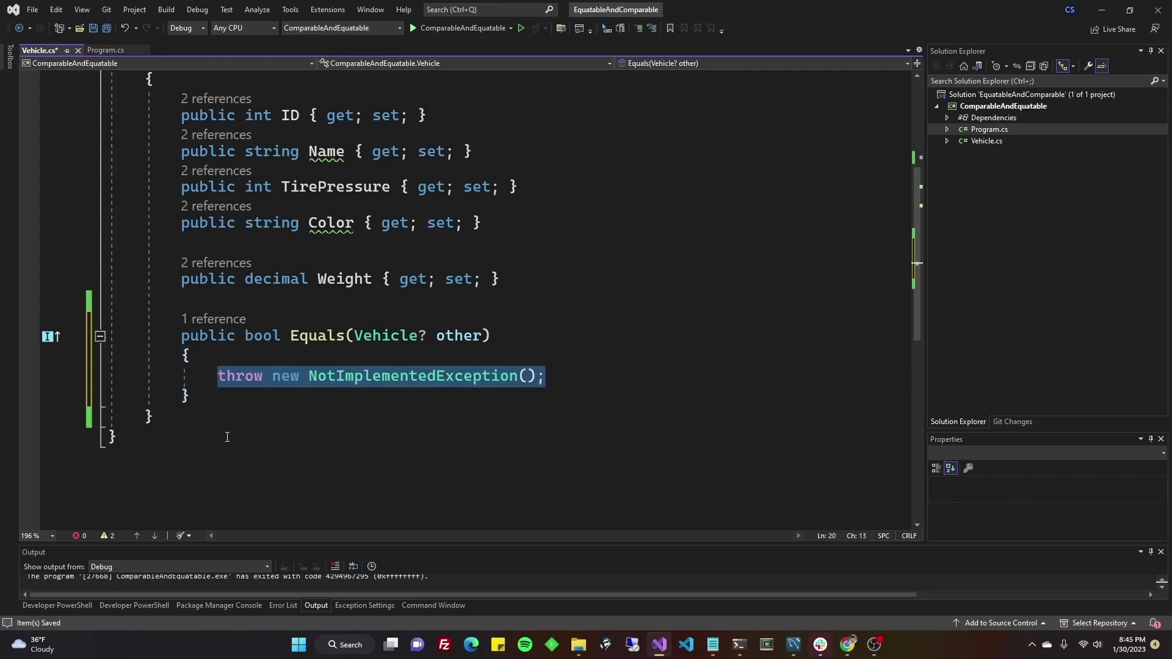
mouse_move(233, 505)
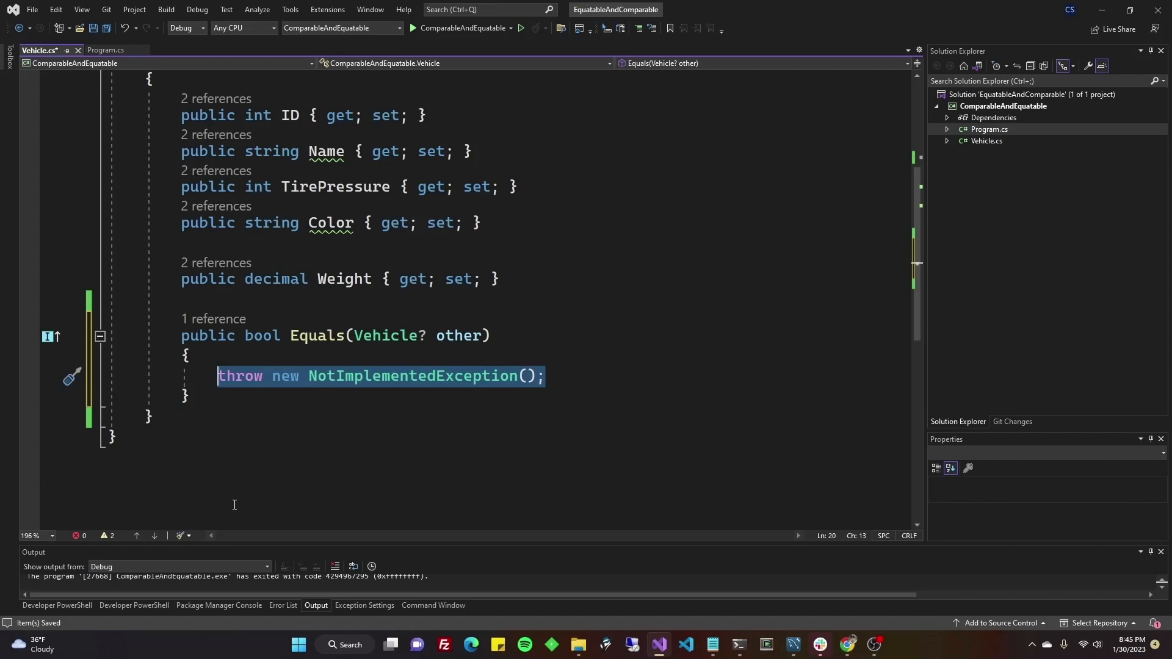
- Replace the Equals stub's throw with 'if (other == null) return false;'
text(if(o)
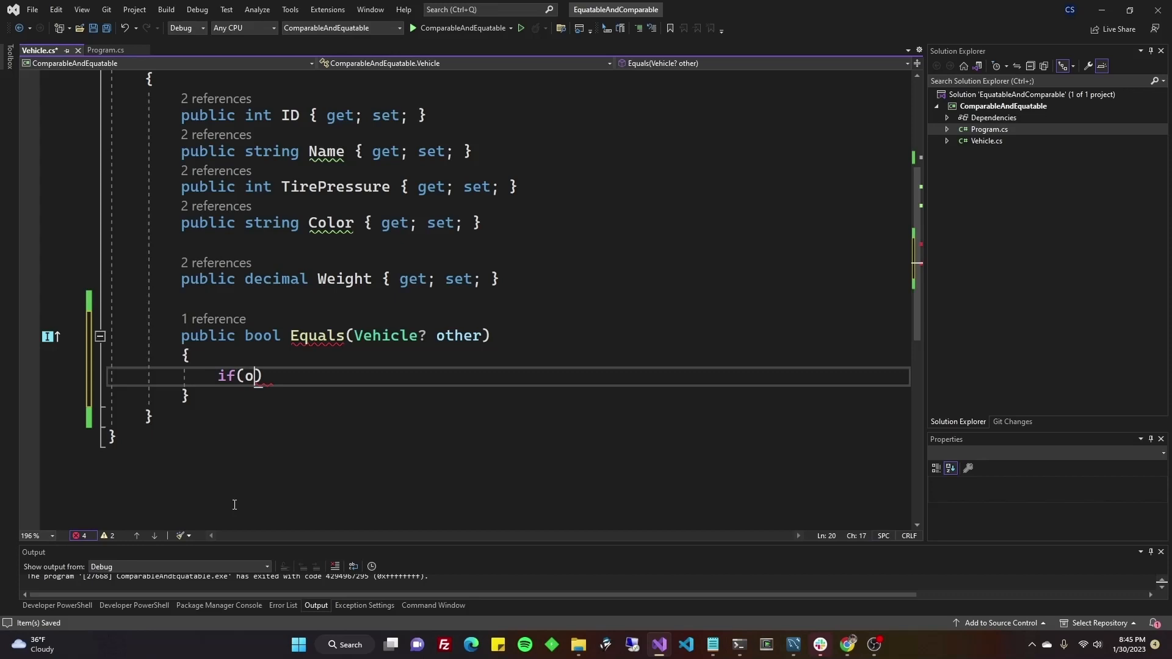
text(ther == null)
text(retur)
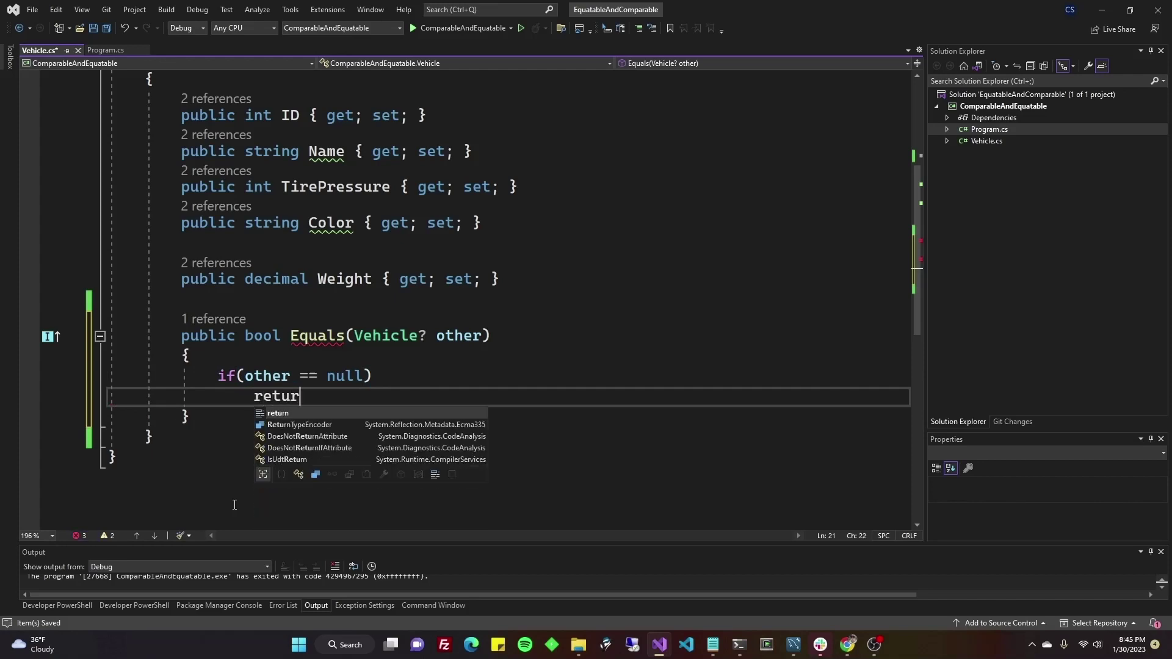
text(false;)
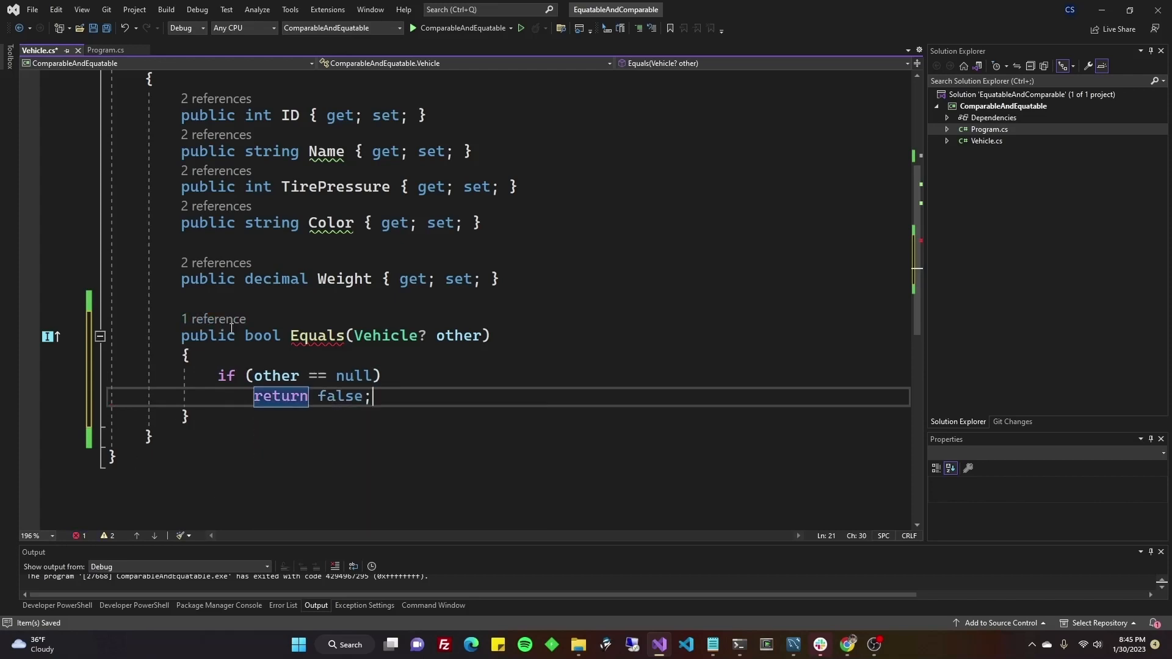
double_click(260, 335)
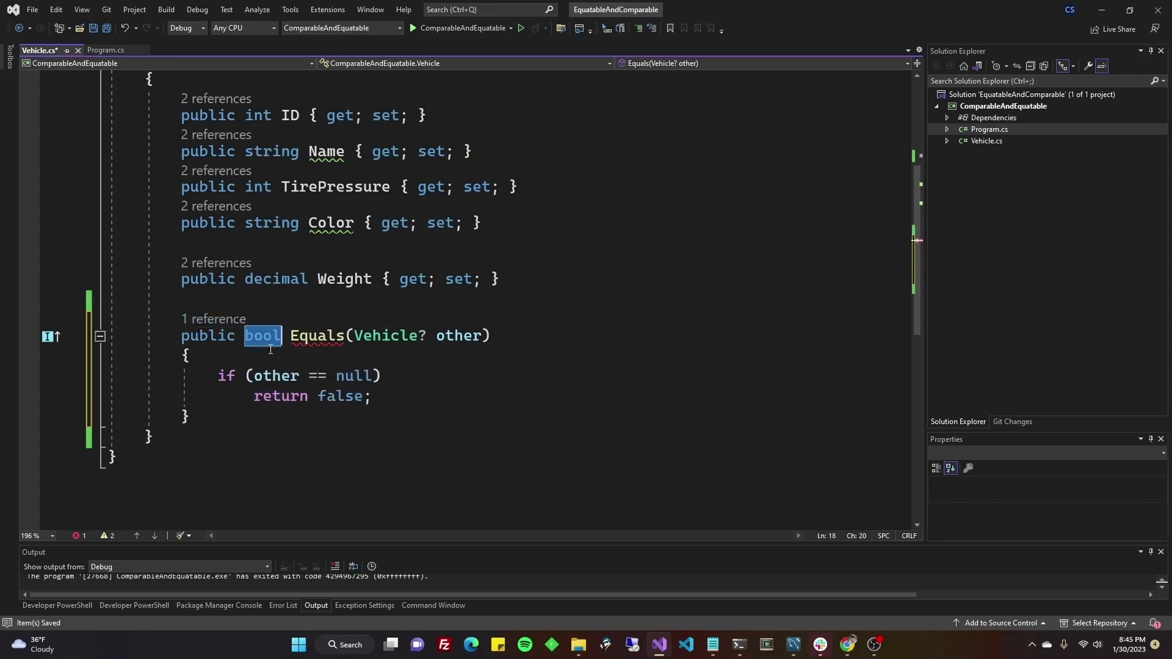
click(381, 416)
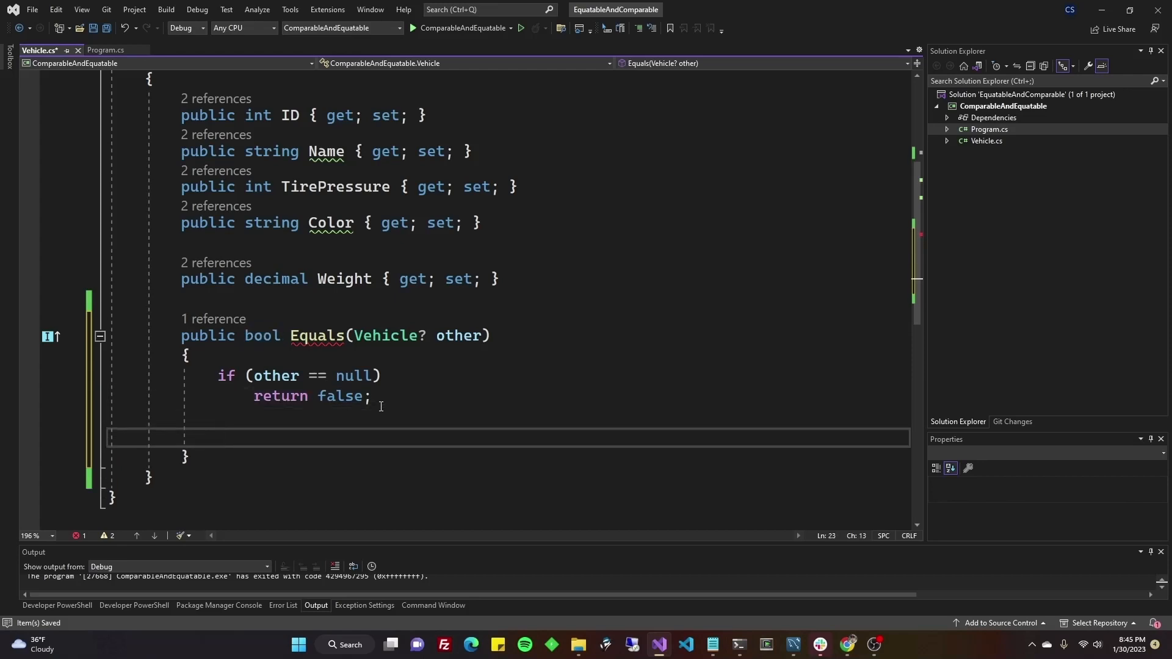
- Begin the Equals return statement and review the Name and TirePressure property declarations
text(return)
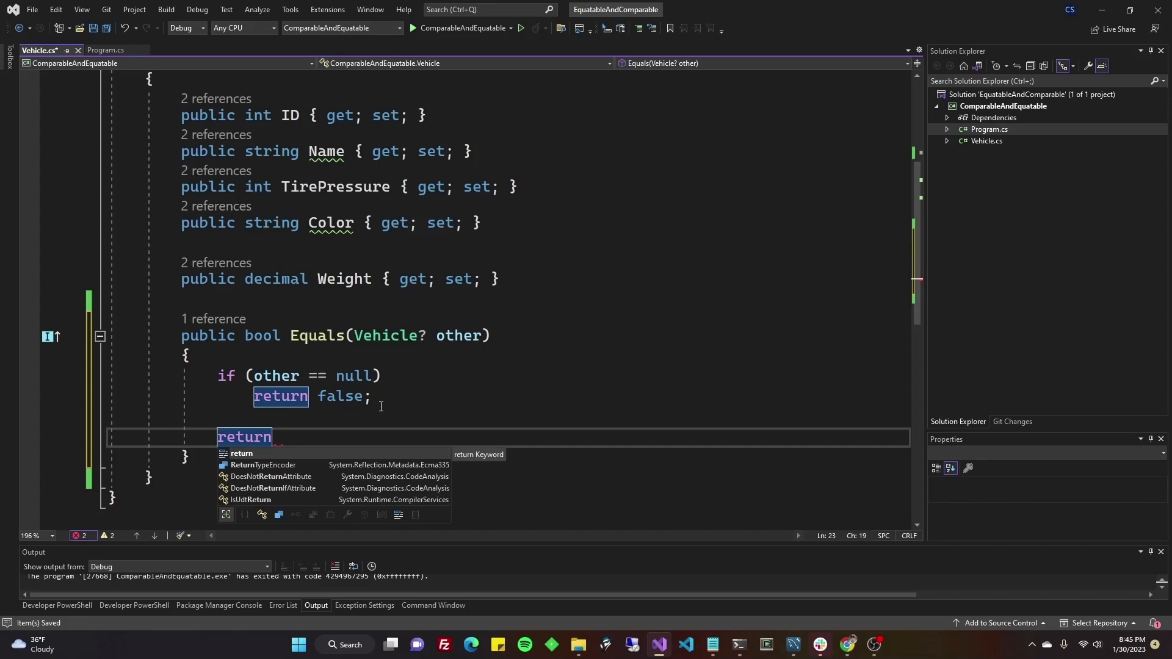
text(())
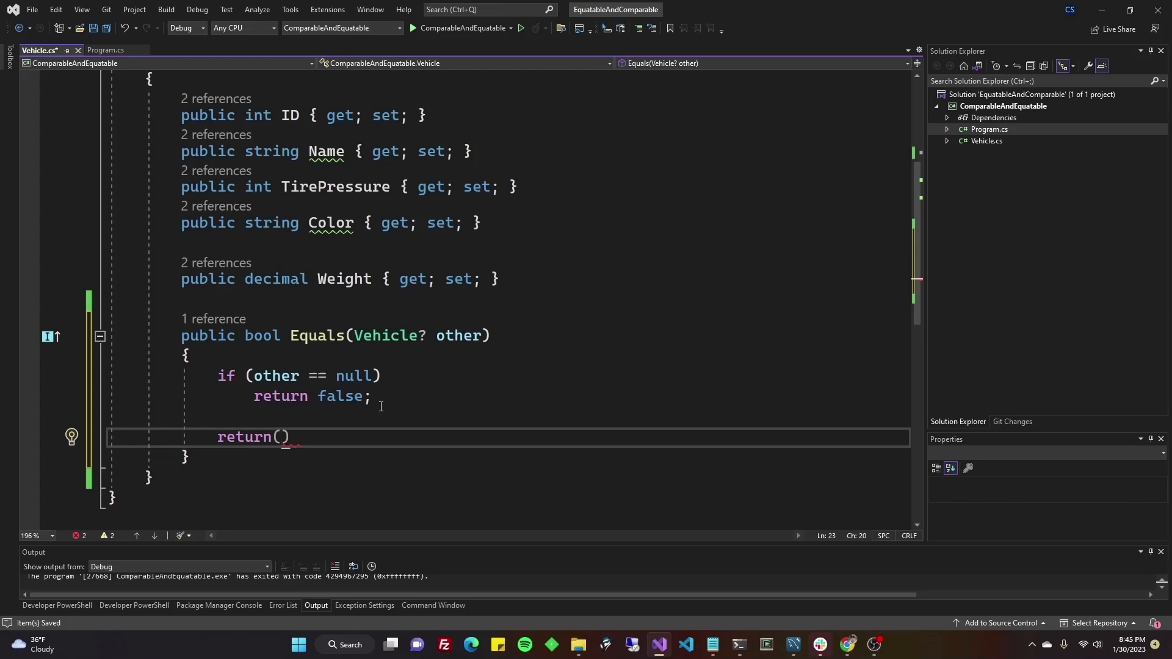
mouse_move(443, 296)
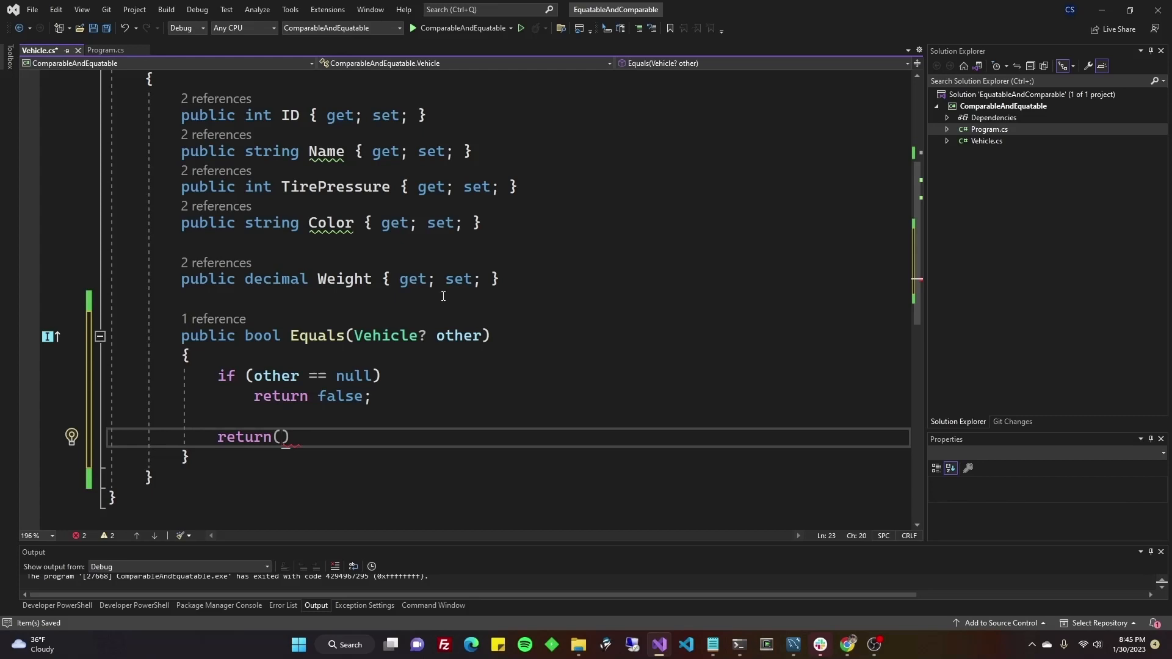
scroll(up, 3)
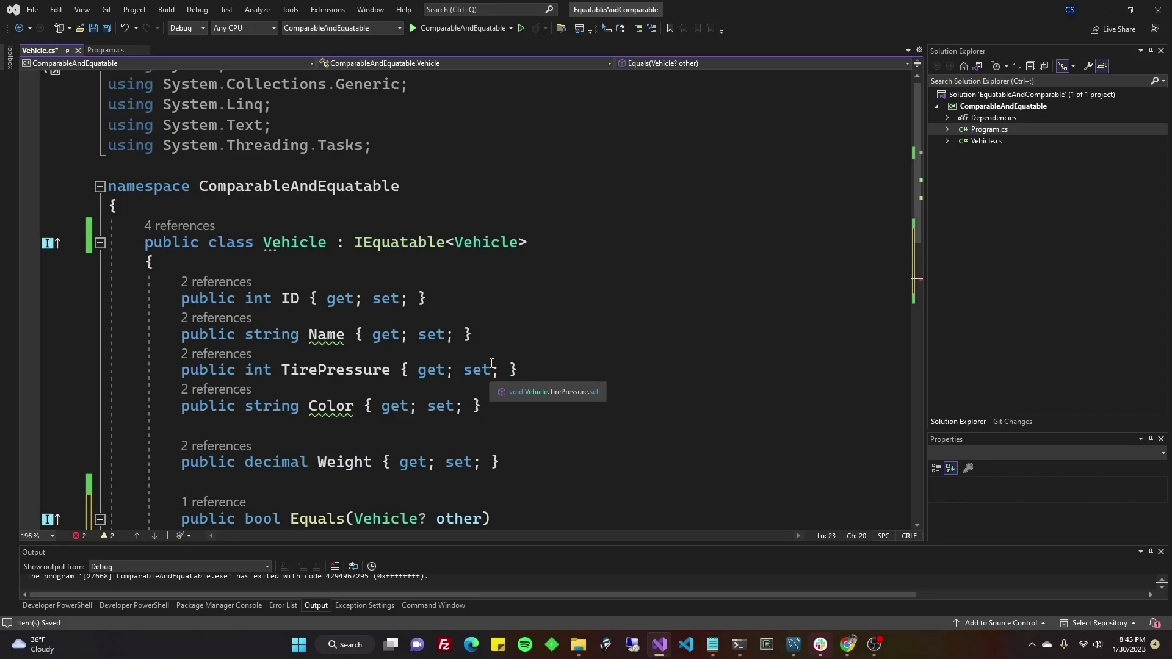
mouse_move(499, 399)
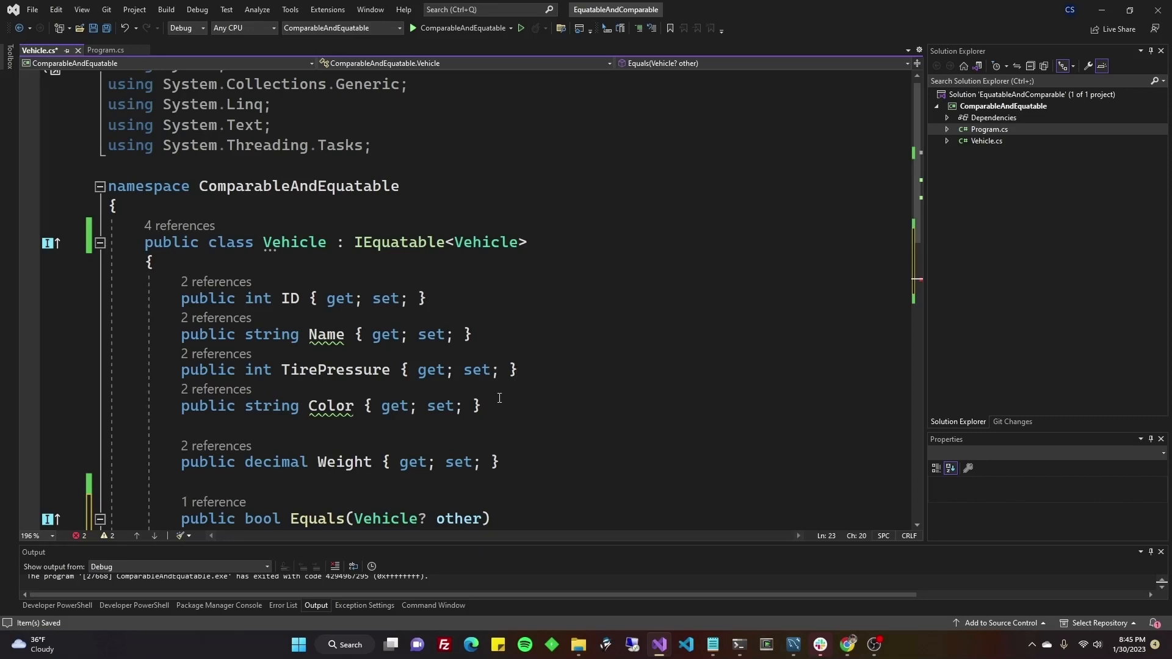
mouse_move(273, 279)
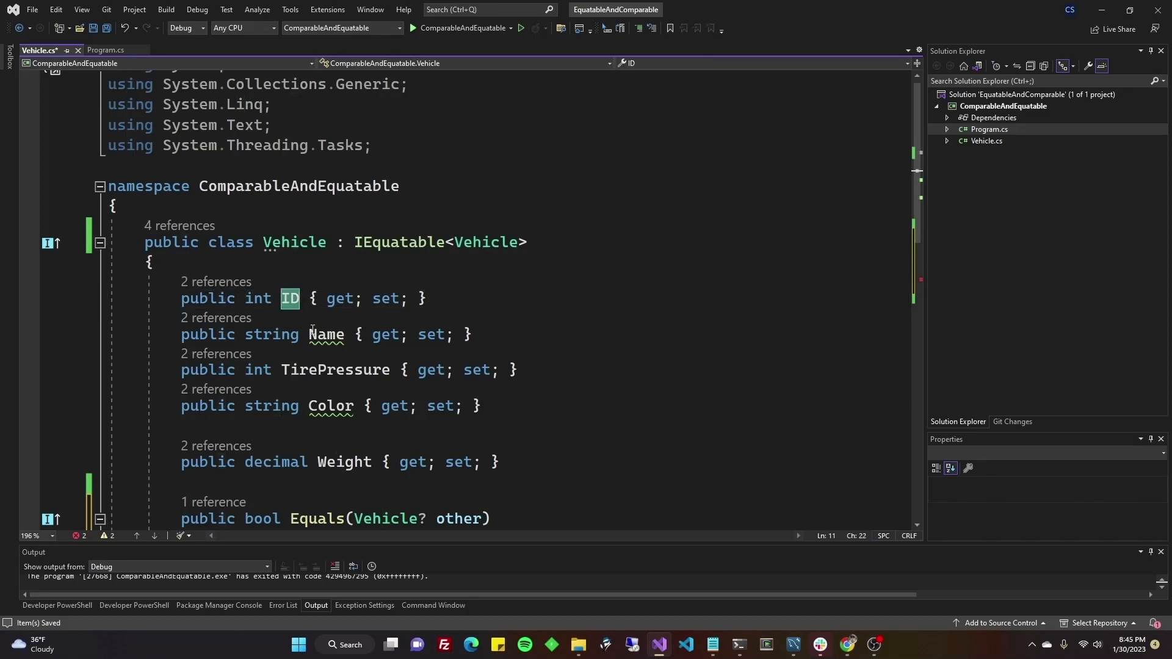
click(482, 406)
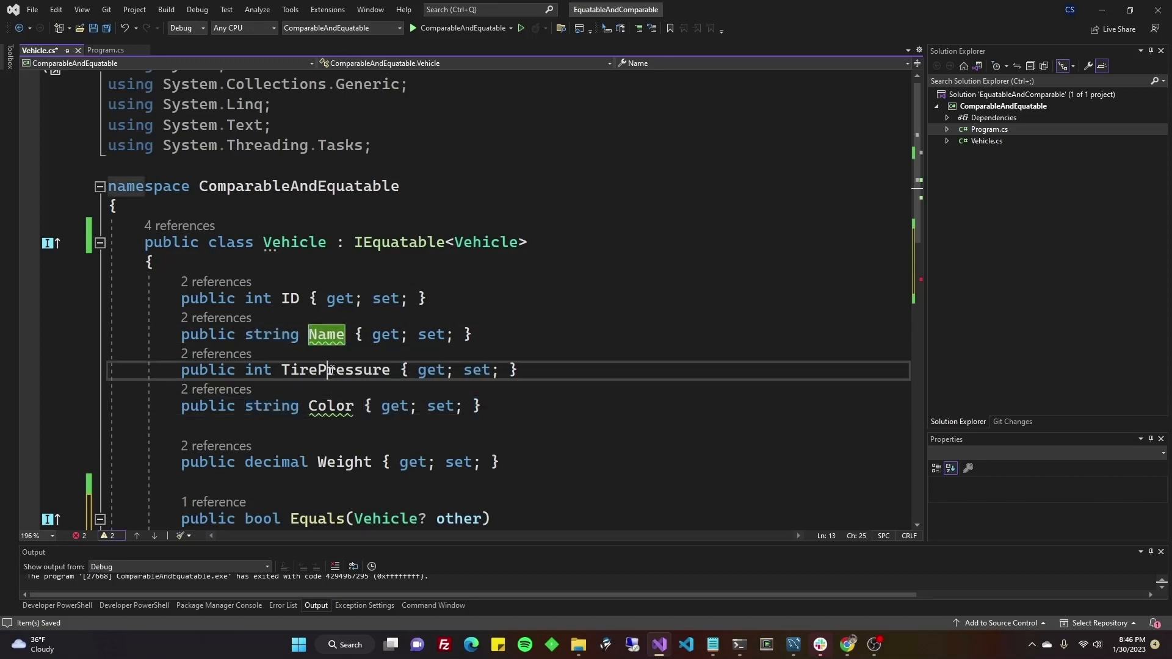
double_click(335, 370)
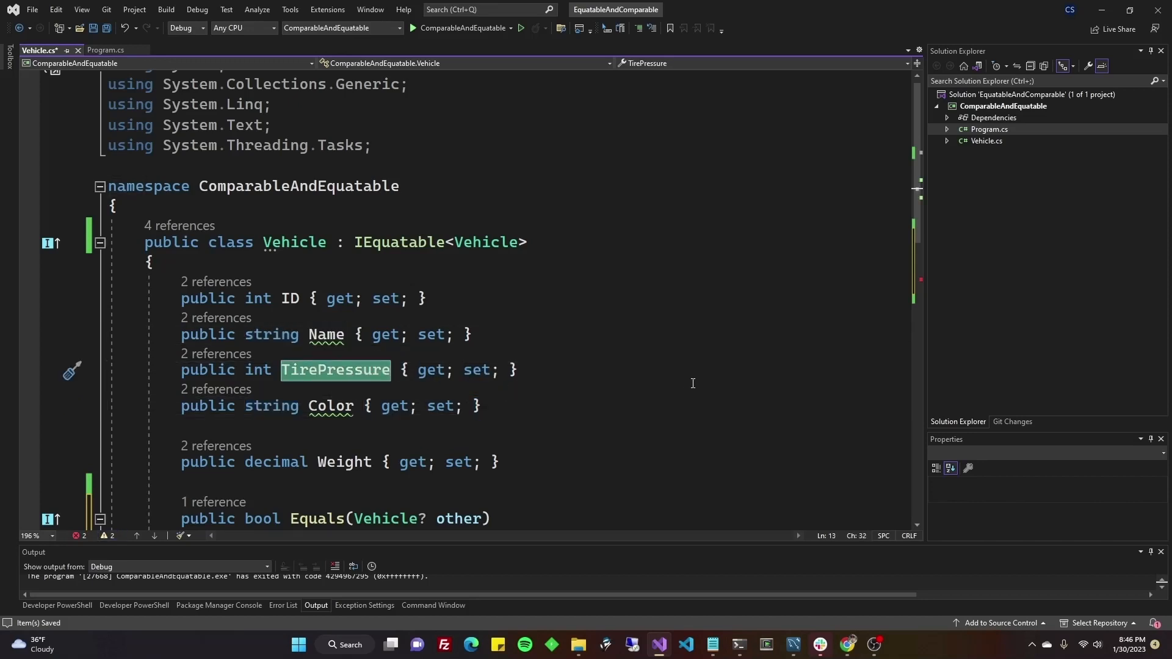
mouse_move(331, 405)
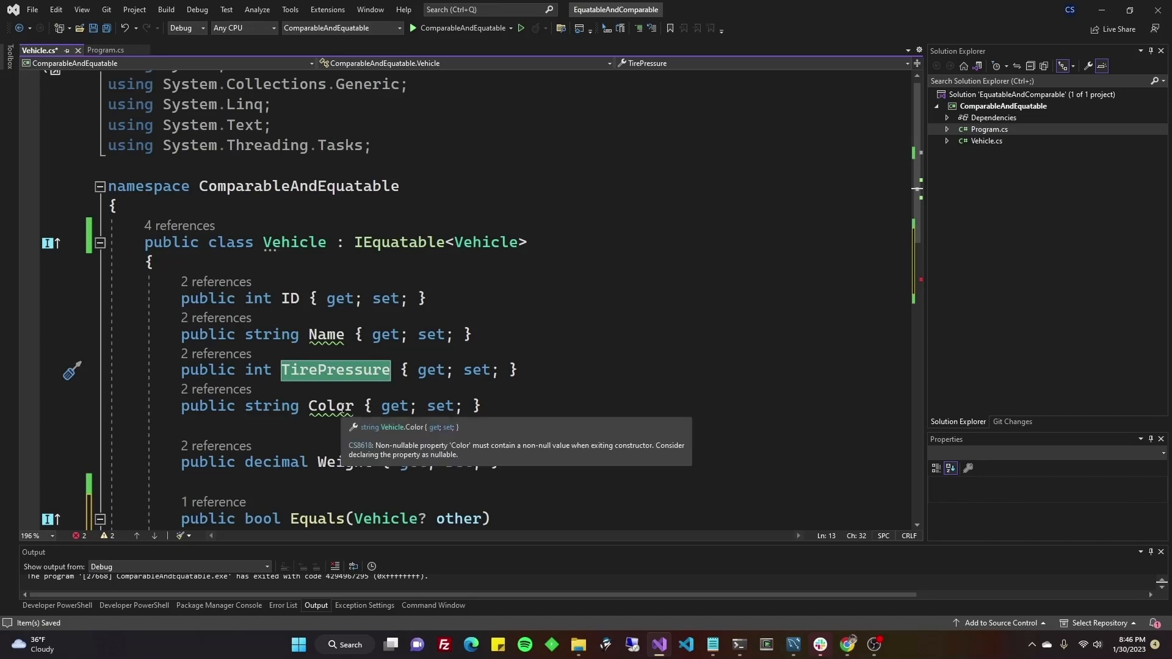
click(289, 298)
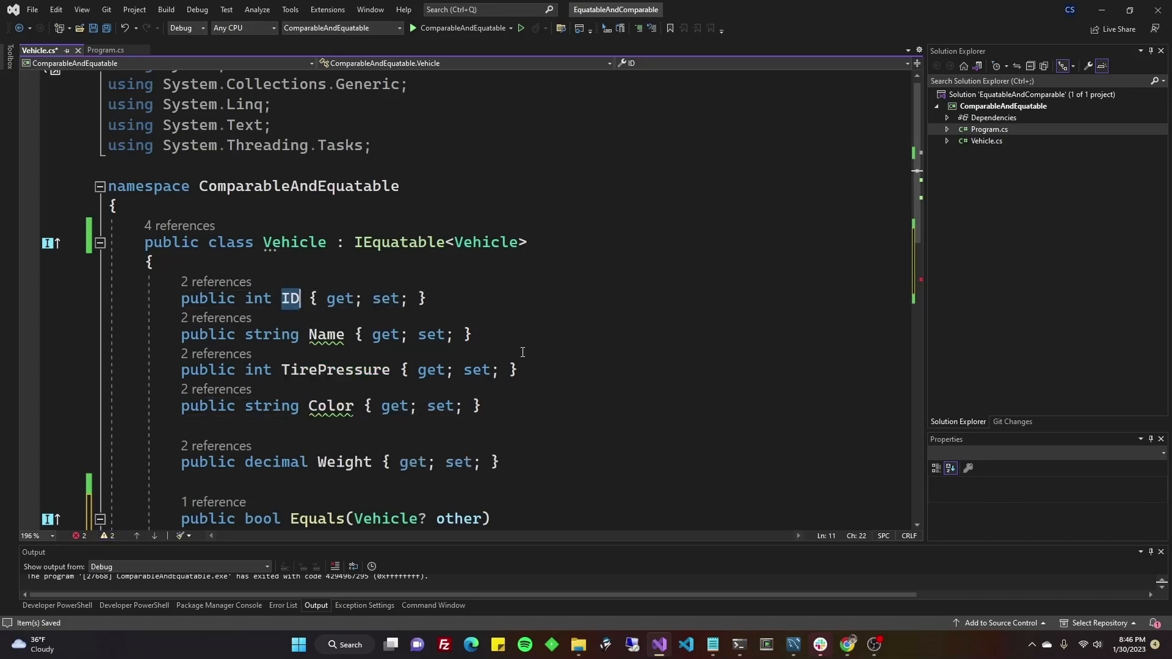
scroll(down, 3)
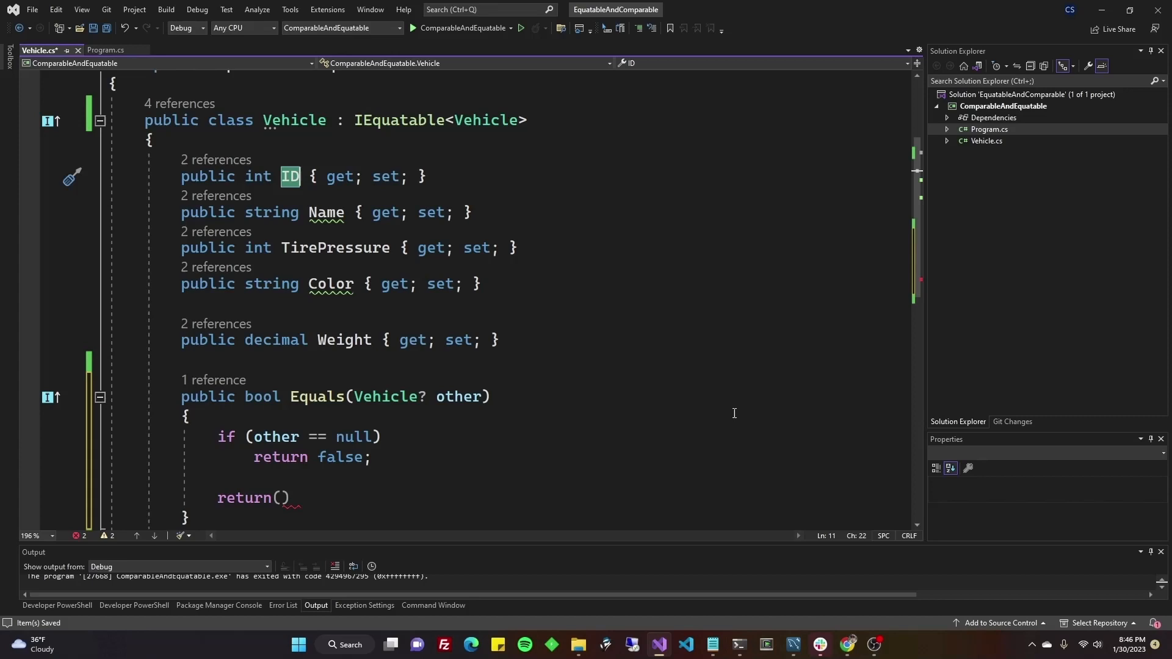
scroll(down, 3)
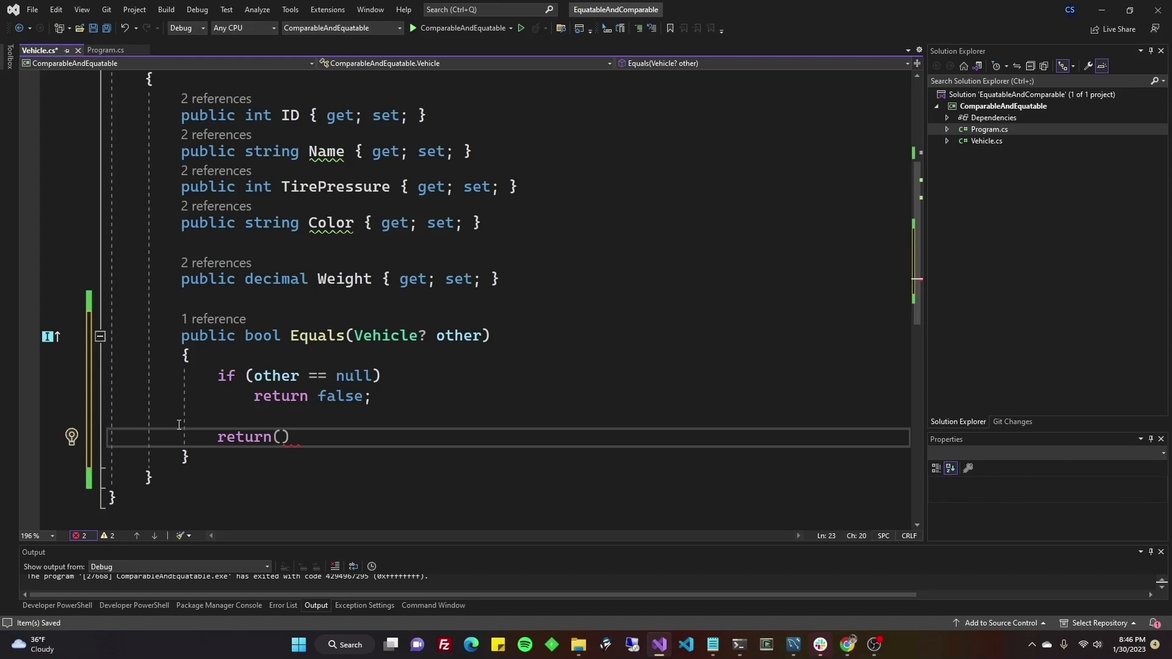
- Finish 'return (other.Name == Name && other.TirePressure == TirePressure);' in Equals
text(other.name == Name)
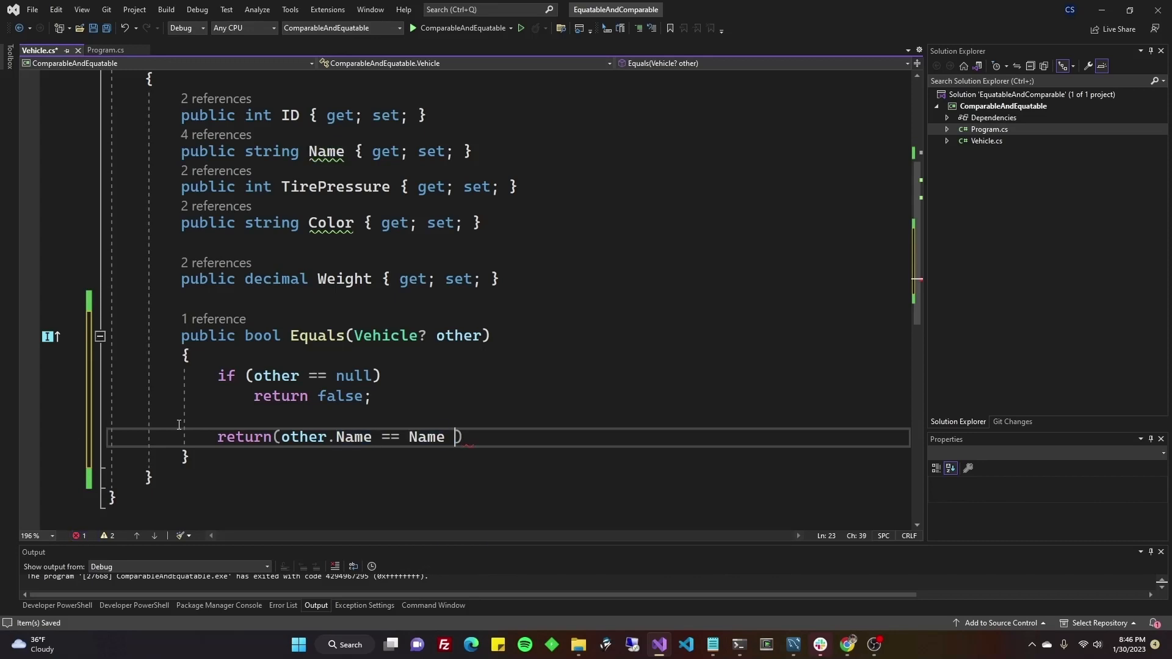
text(&& other.t)
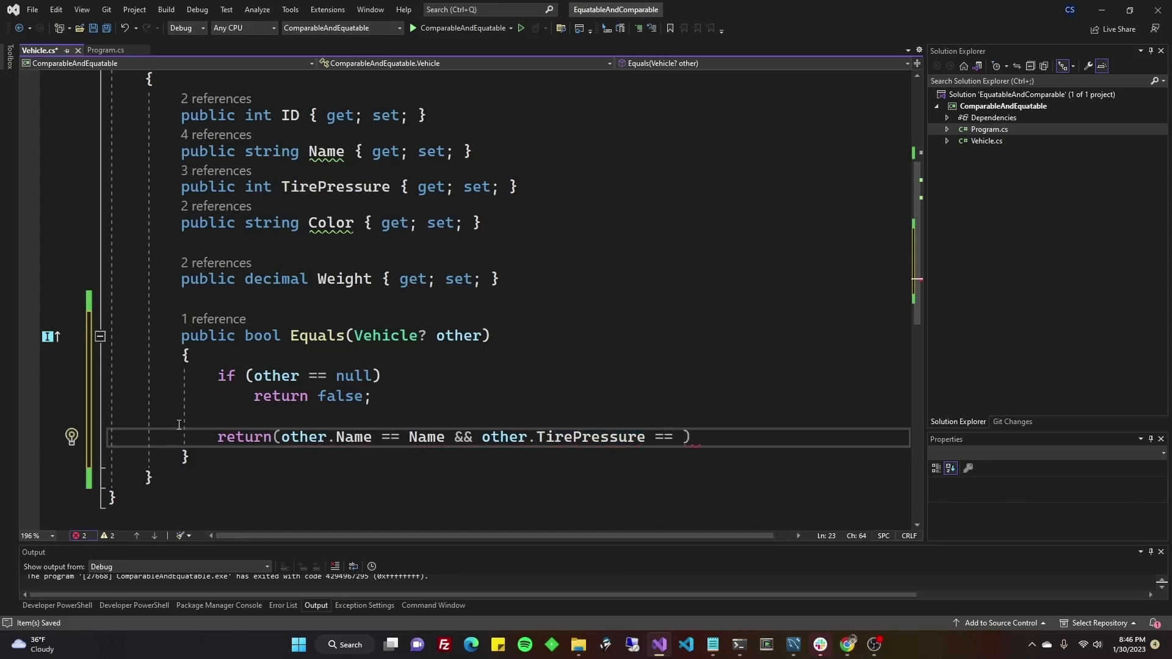
text(TirePressure)
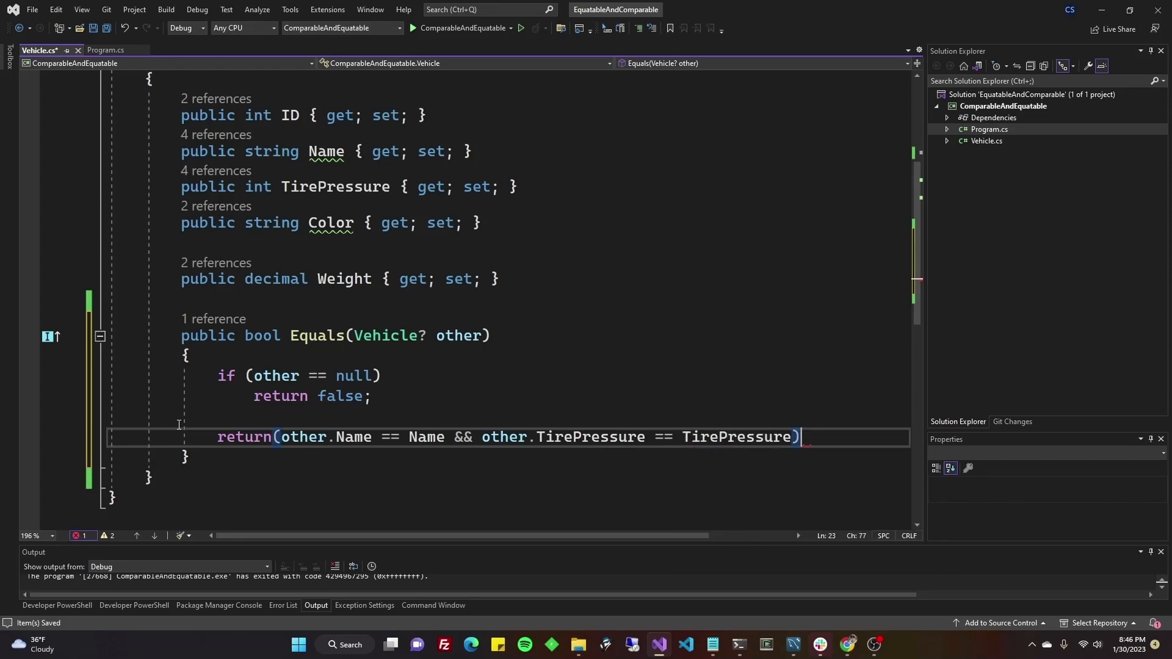
text(;)
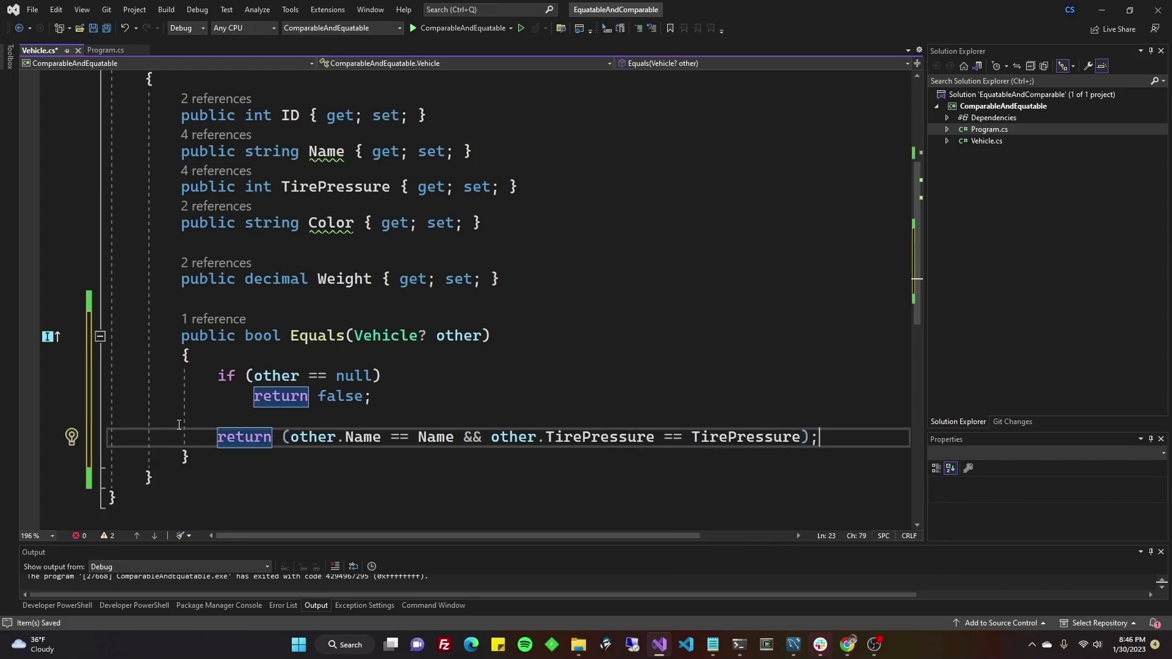
click(464, 437)
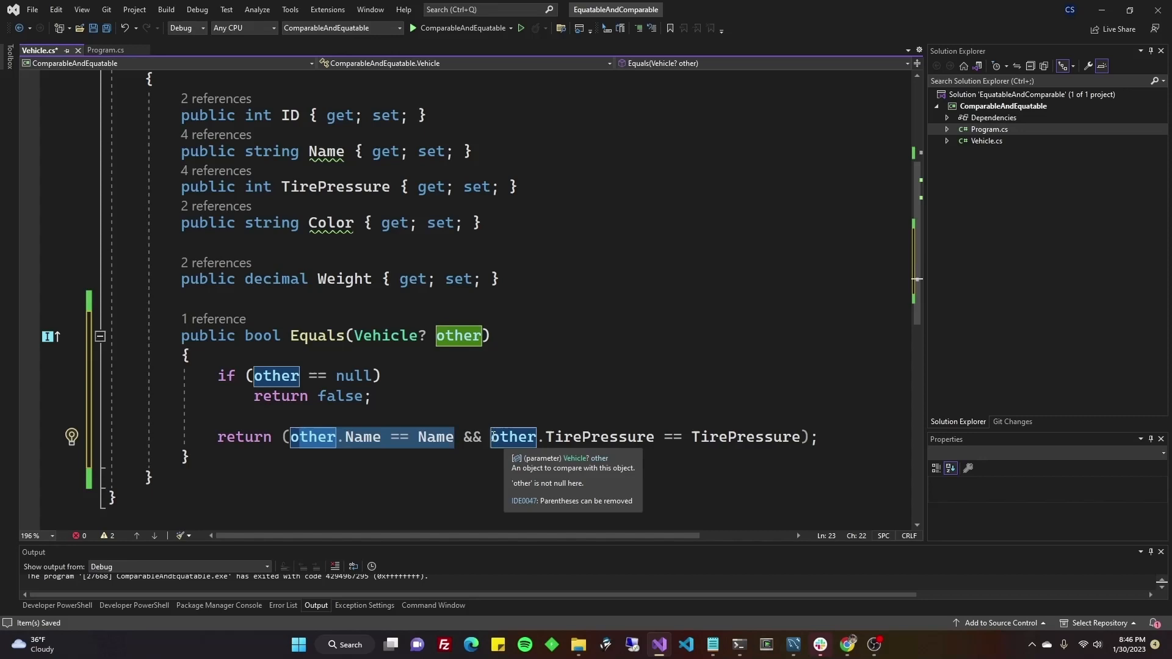
mouse_move(432, 437)
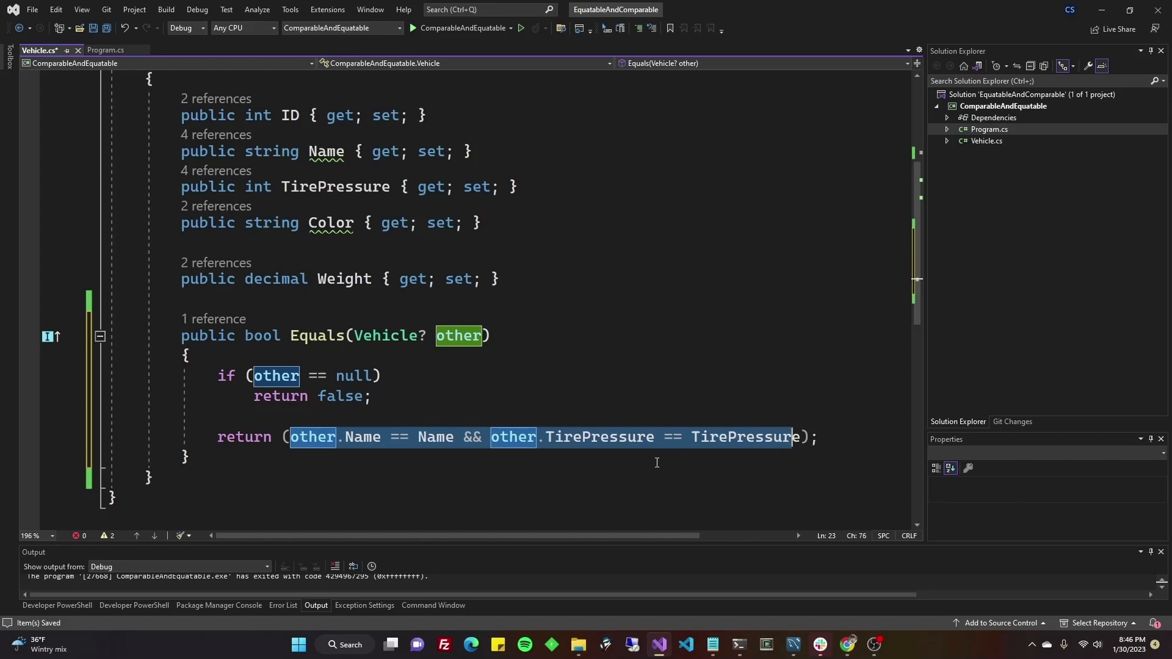
click(473, 437)
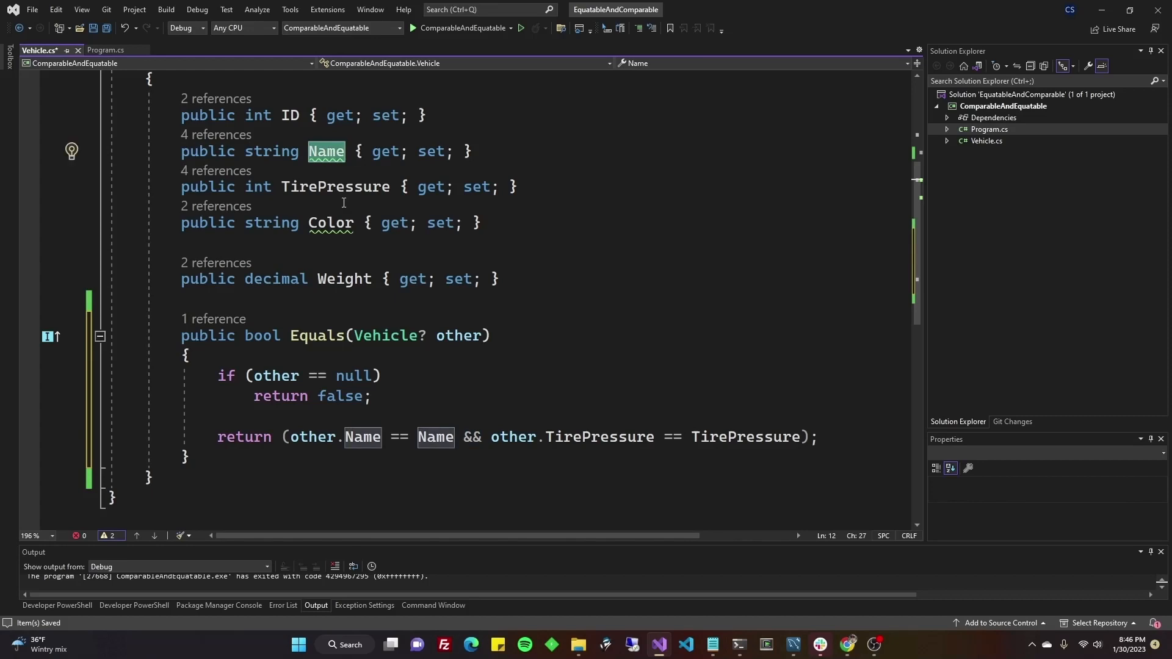
mouse_move(442, 349)
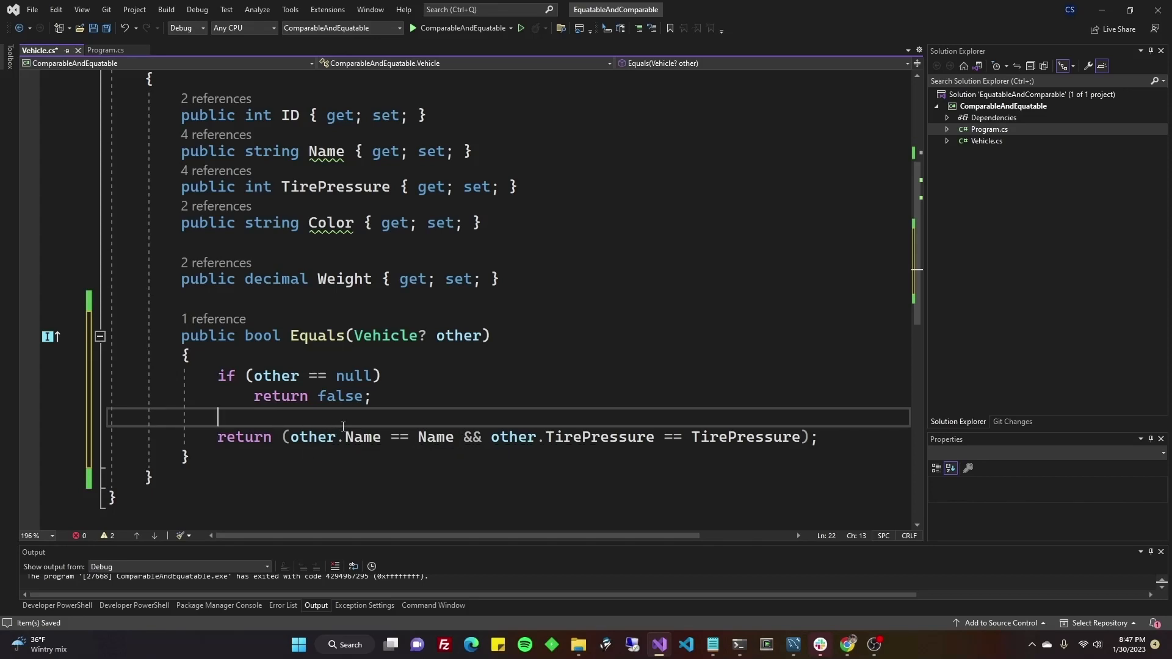
scroll(up, 3)
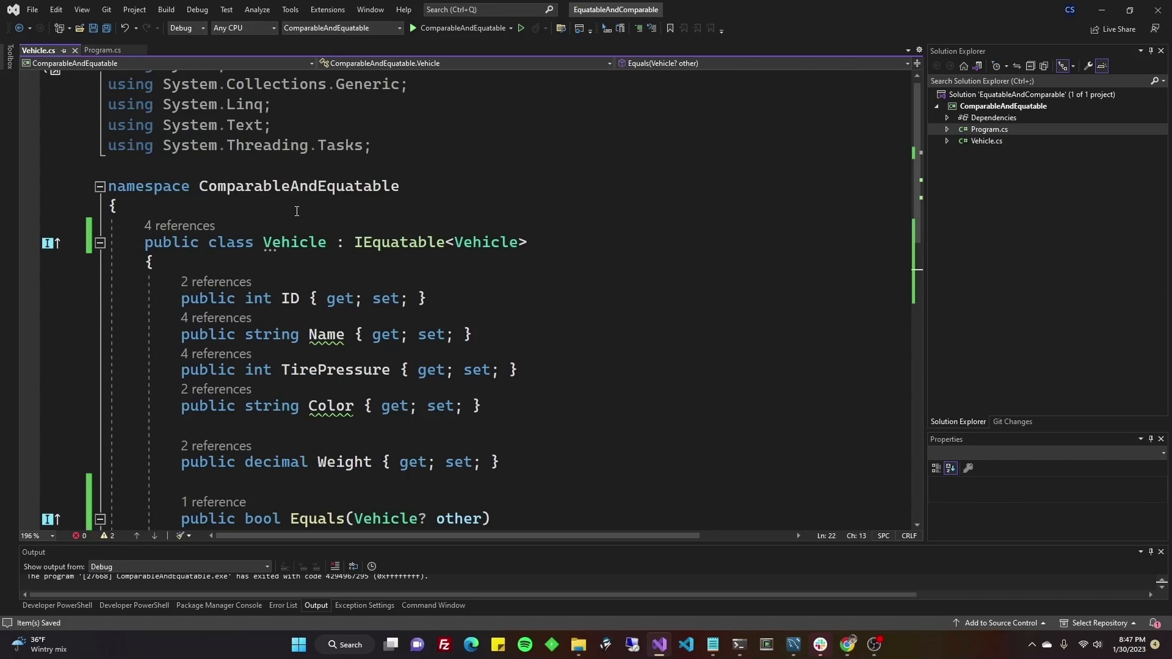
- In Program.cs, delete the areTheyEqual line and select the remaining Equals call
click(102, 50)
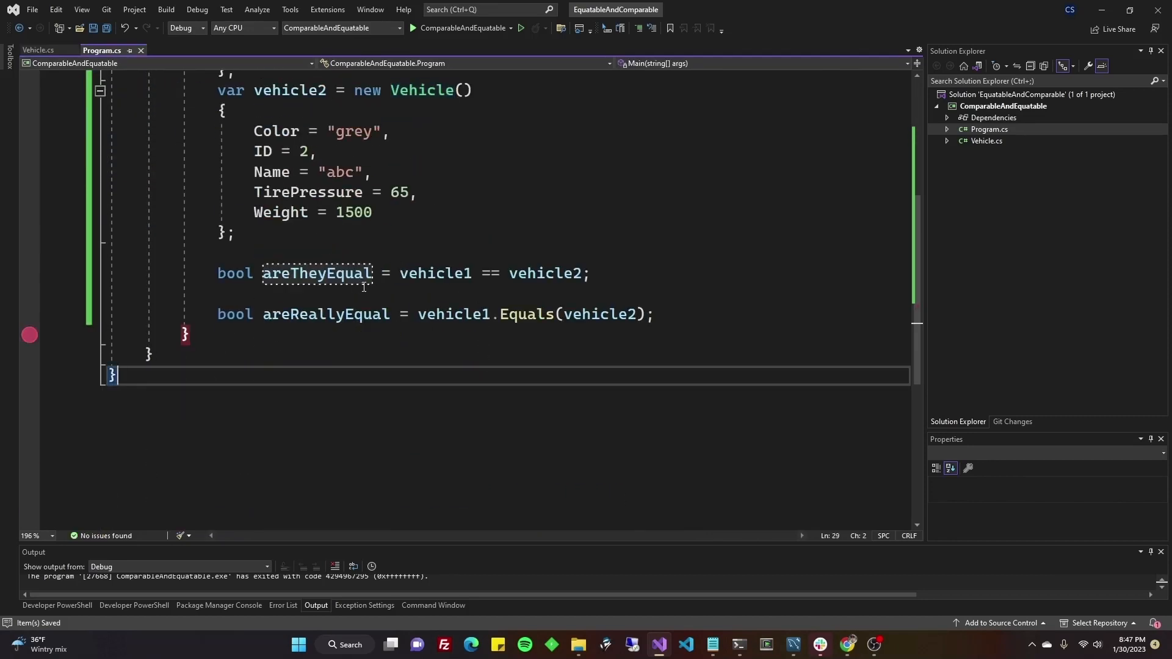
mouse_move(616, 279)
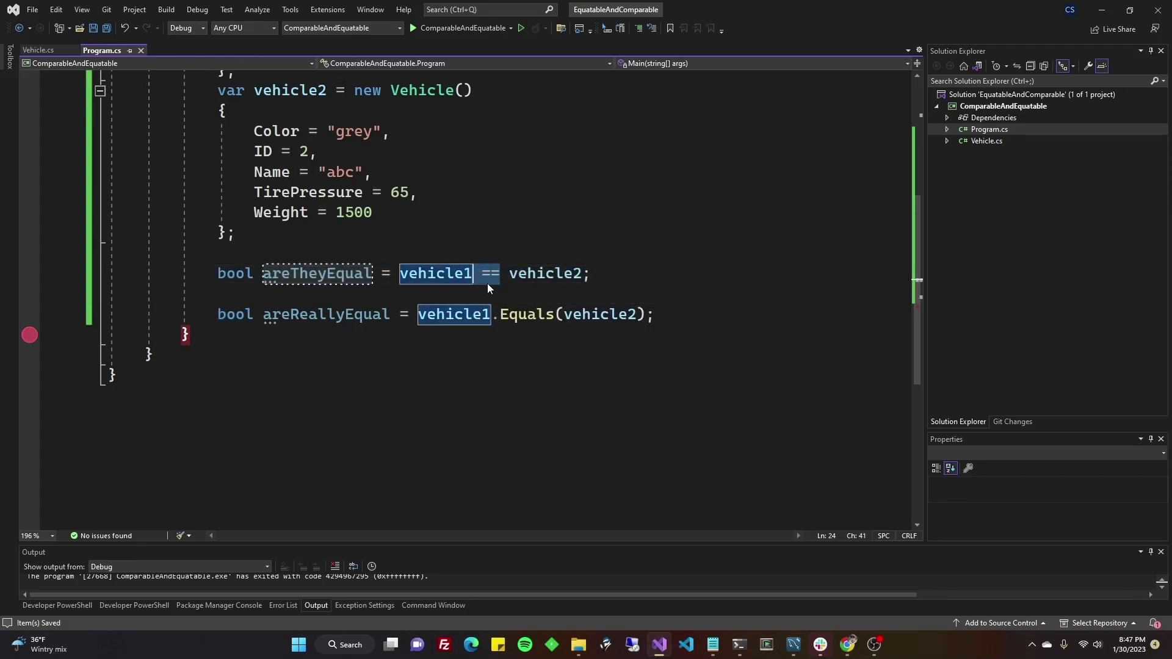
mouse_move(489, 273)
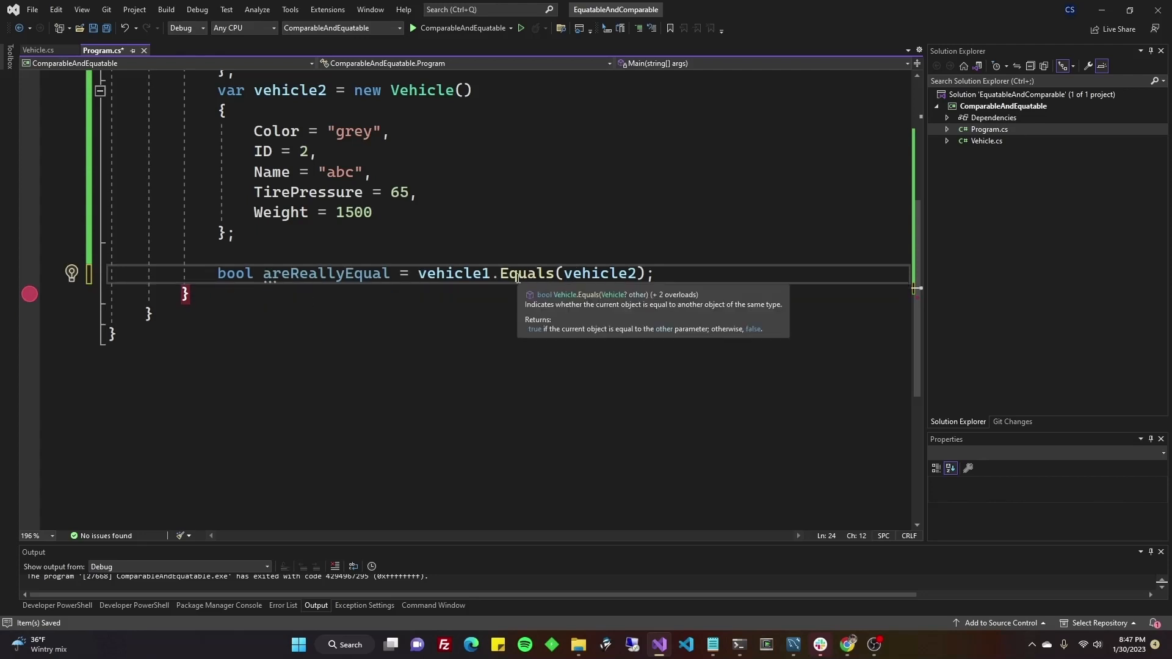
double_click(527, 273)
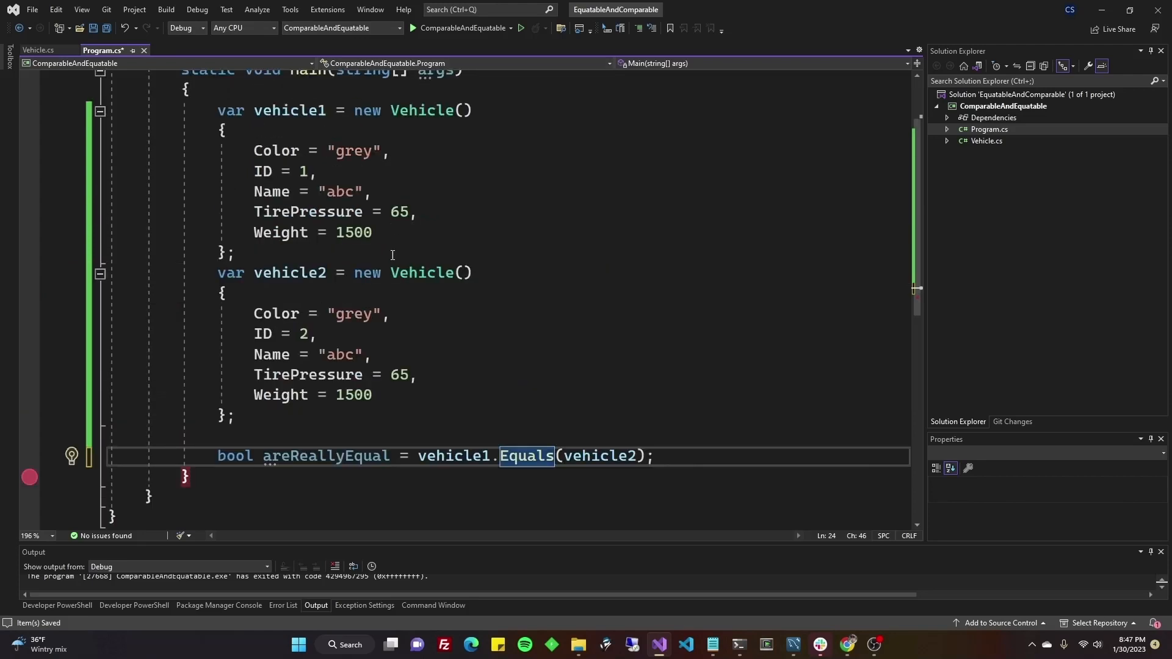
mouse_move(399, 212)
text(6)
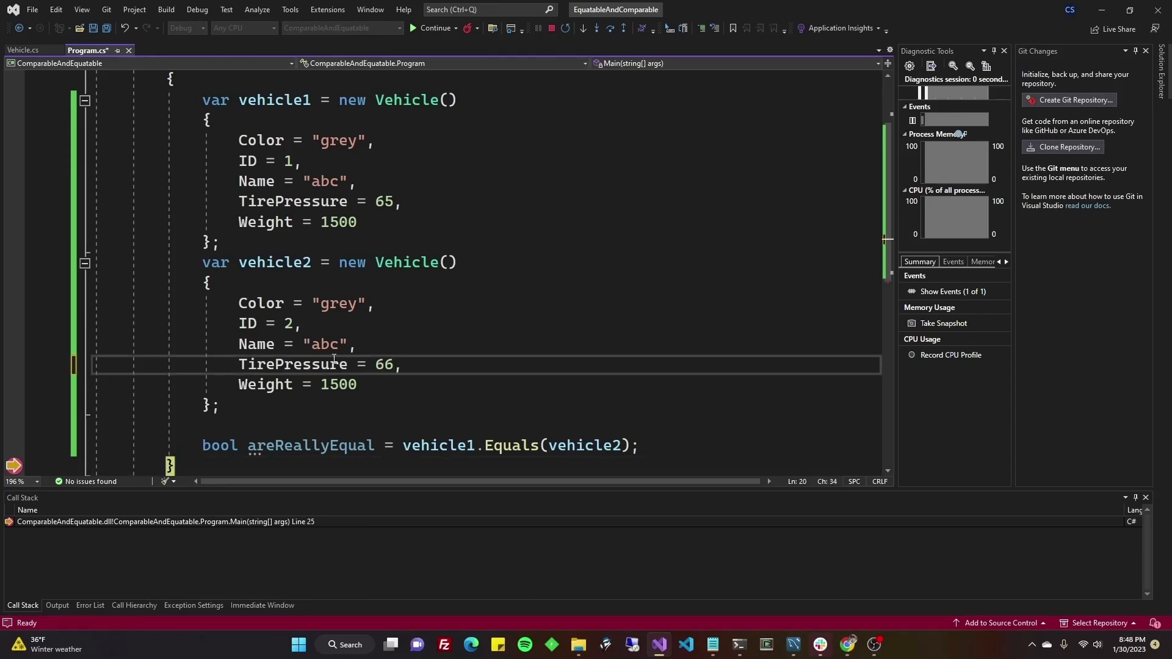
- Rerun the debugger with vehicle2's TirePressure at 66, then set it back to 65
click(549, 27)
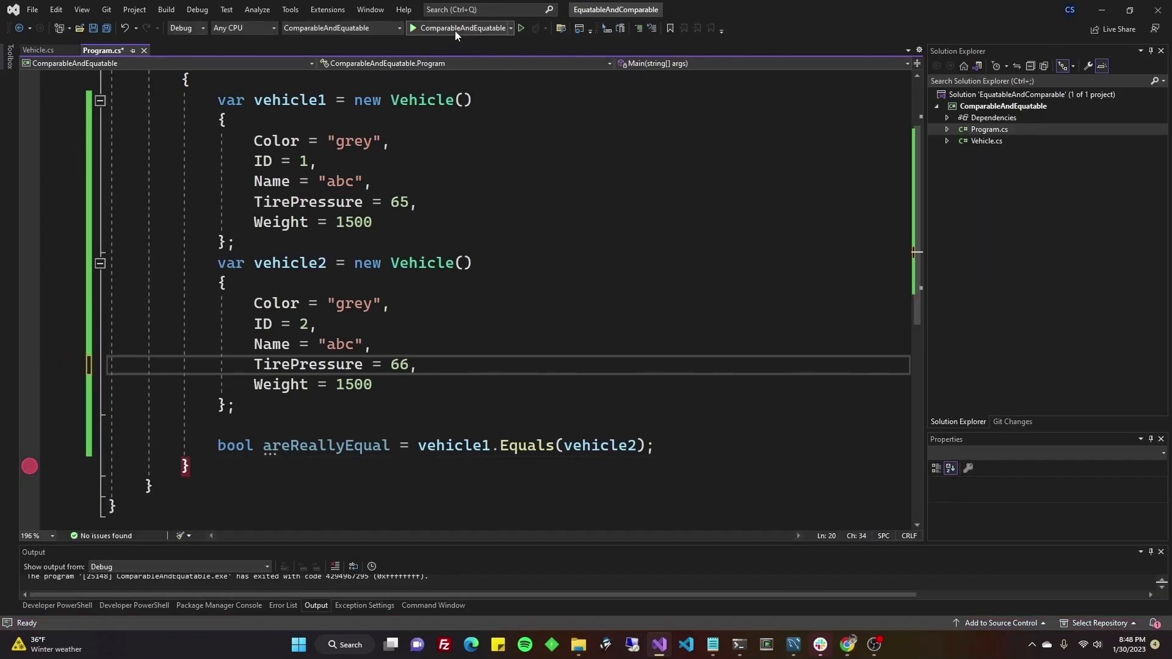
click(412, 28)
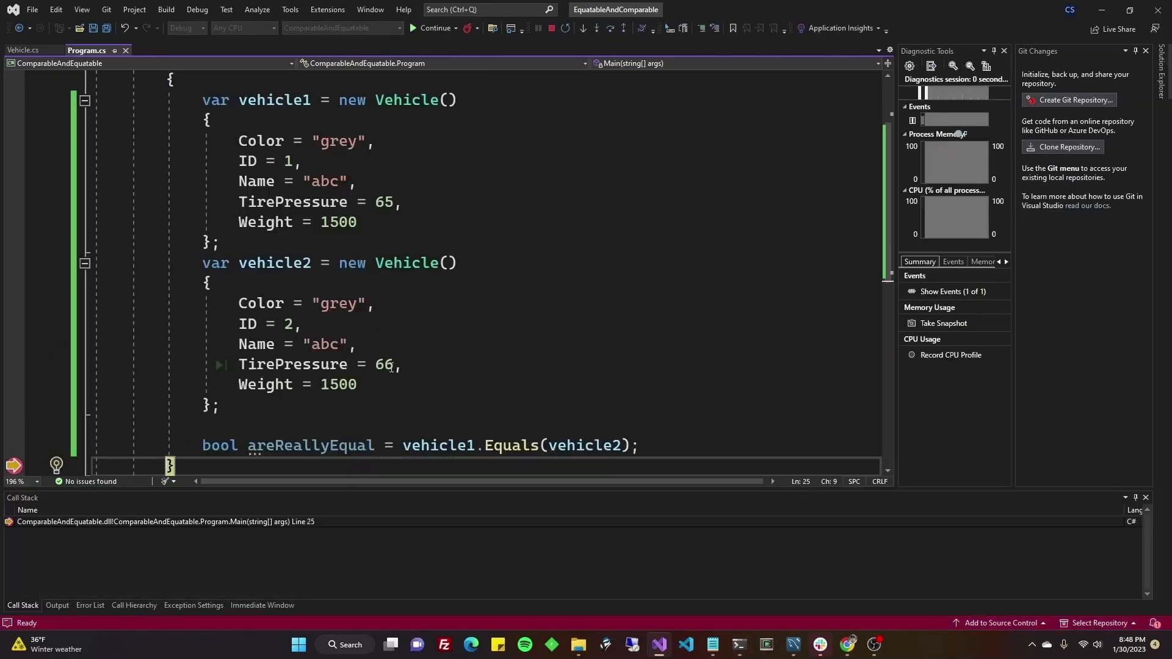
click(549, 28)
text(5)
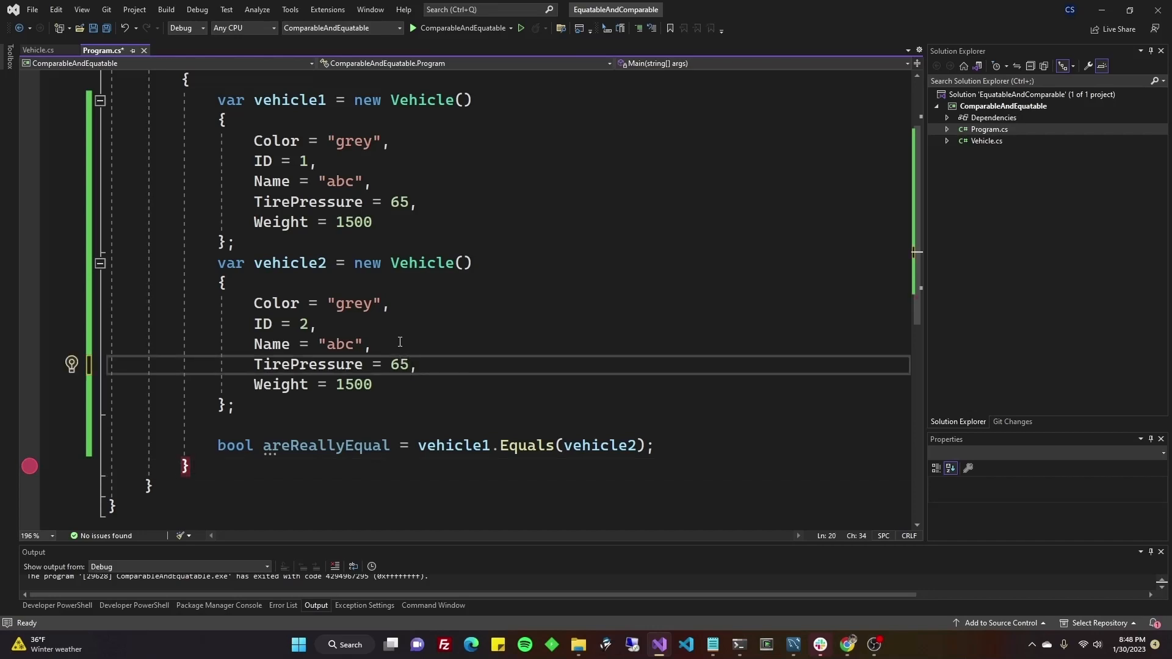
scroll(up, 3)
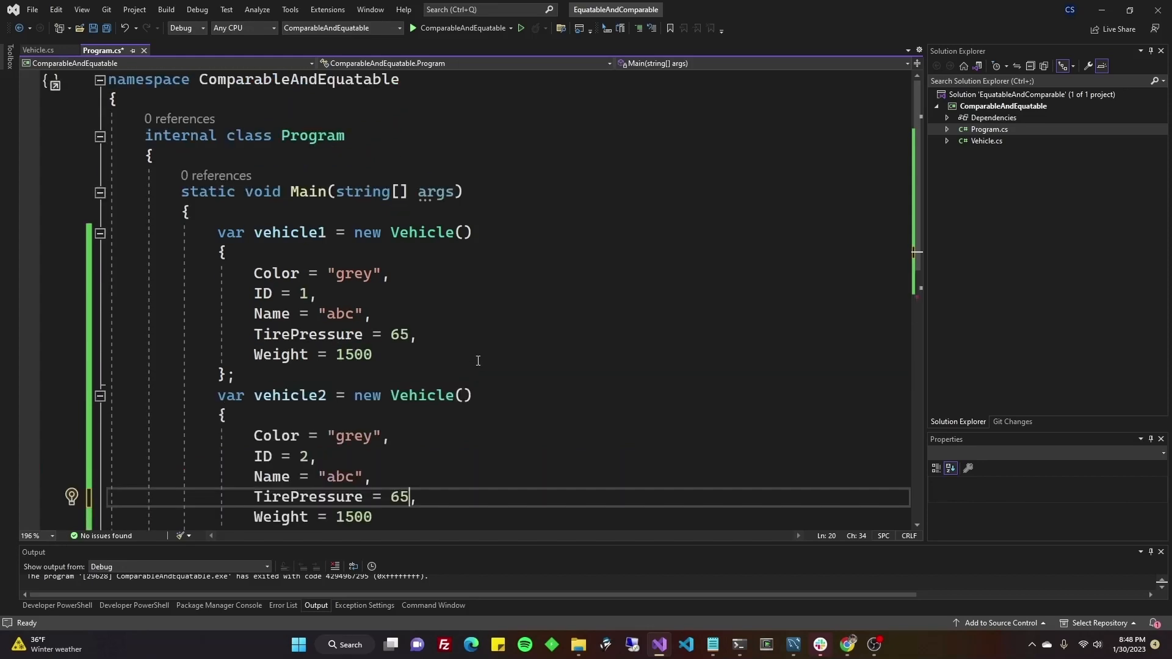
scroll(down, 3)
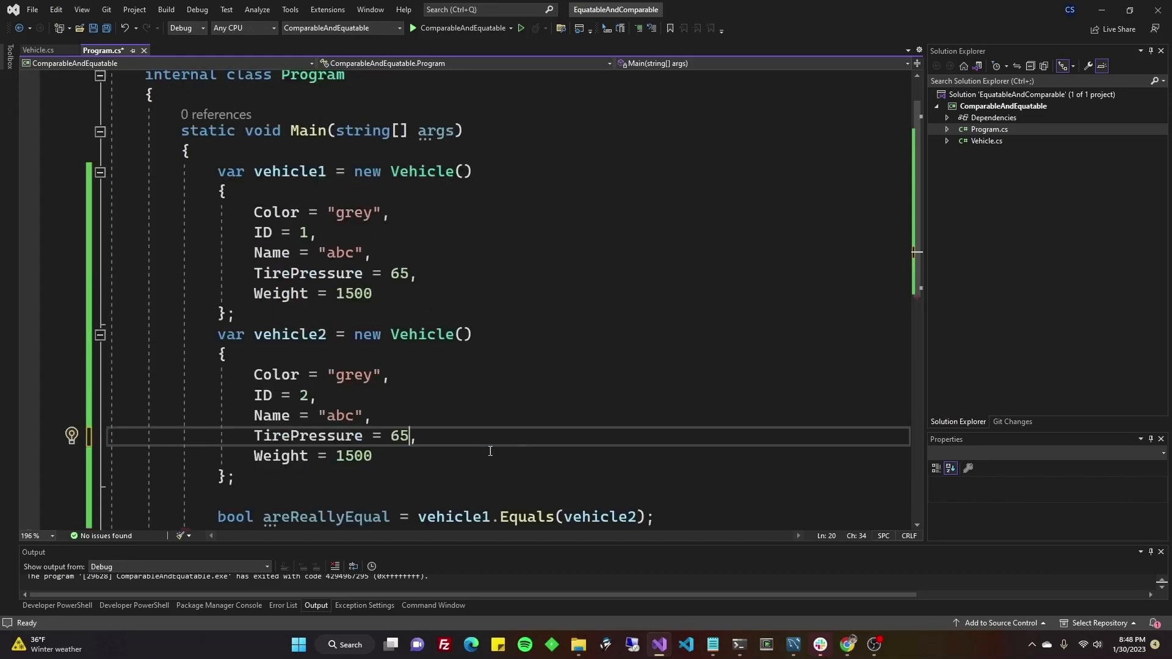
mouse_move(764, 543)
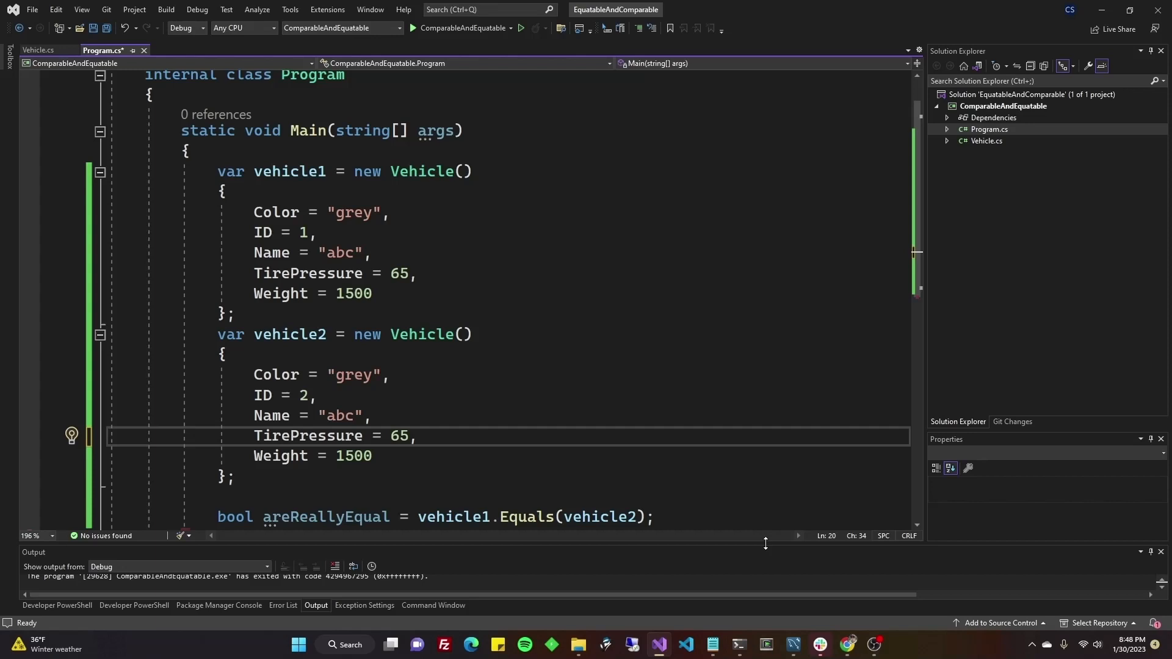
mouse_move(775, 551)
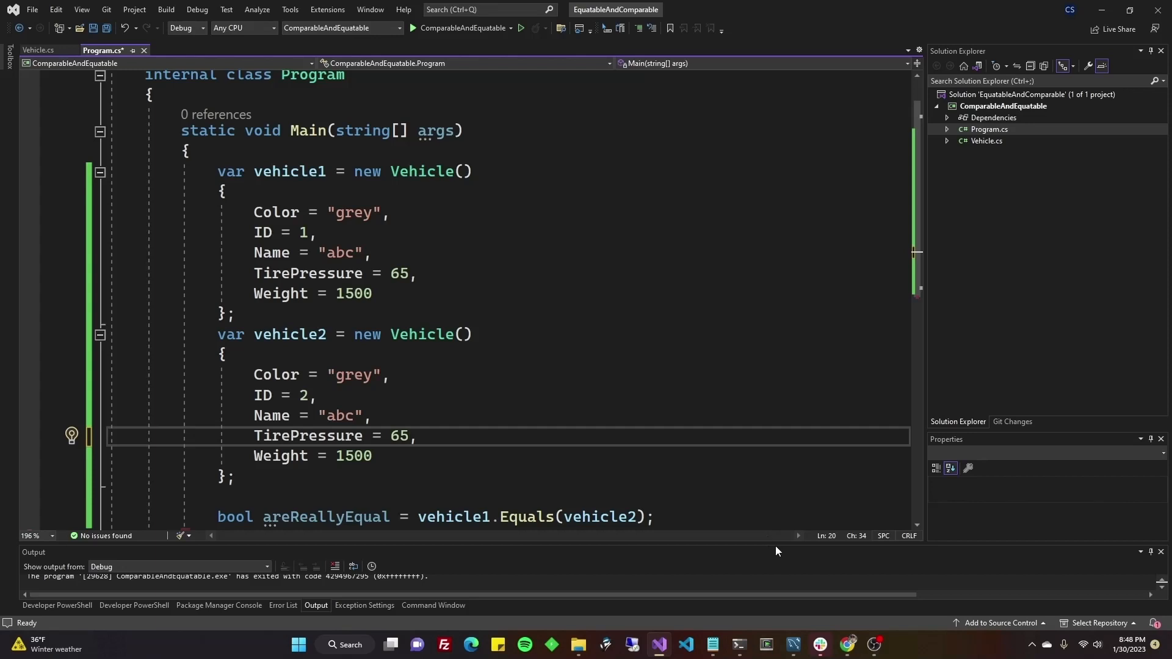
mouse_move(865, 640)
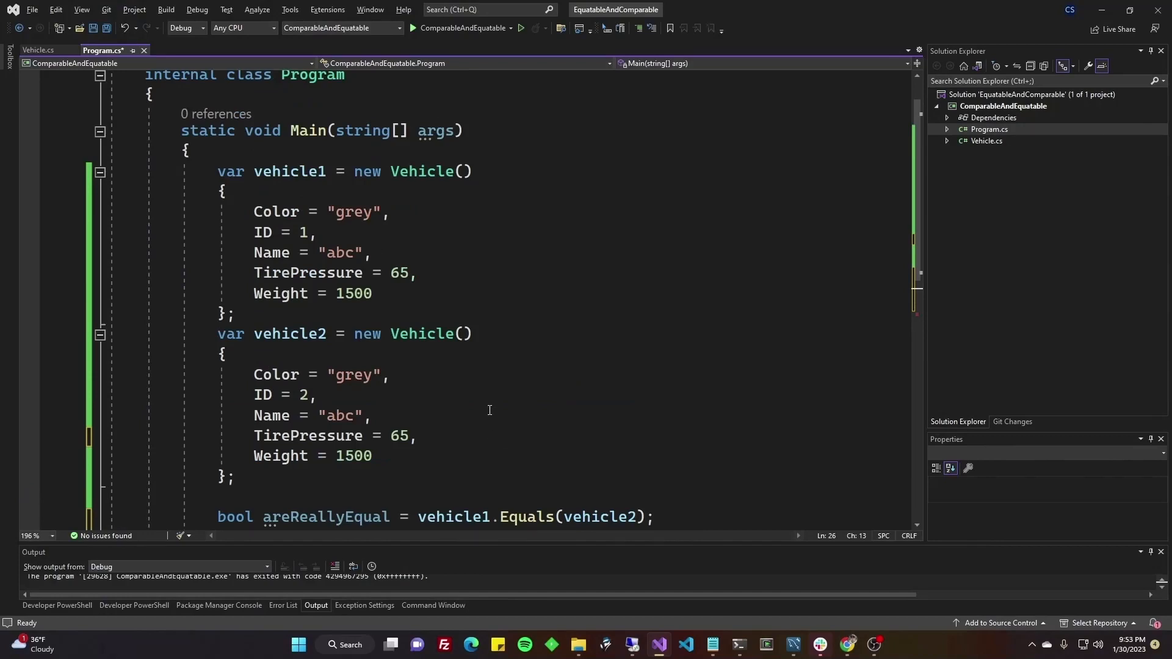
- Add the comment '//Contains, IndexOf, LastIndexOf, and Remove' below the areReallyEqual line
scroll(down, 3)
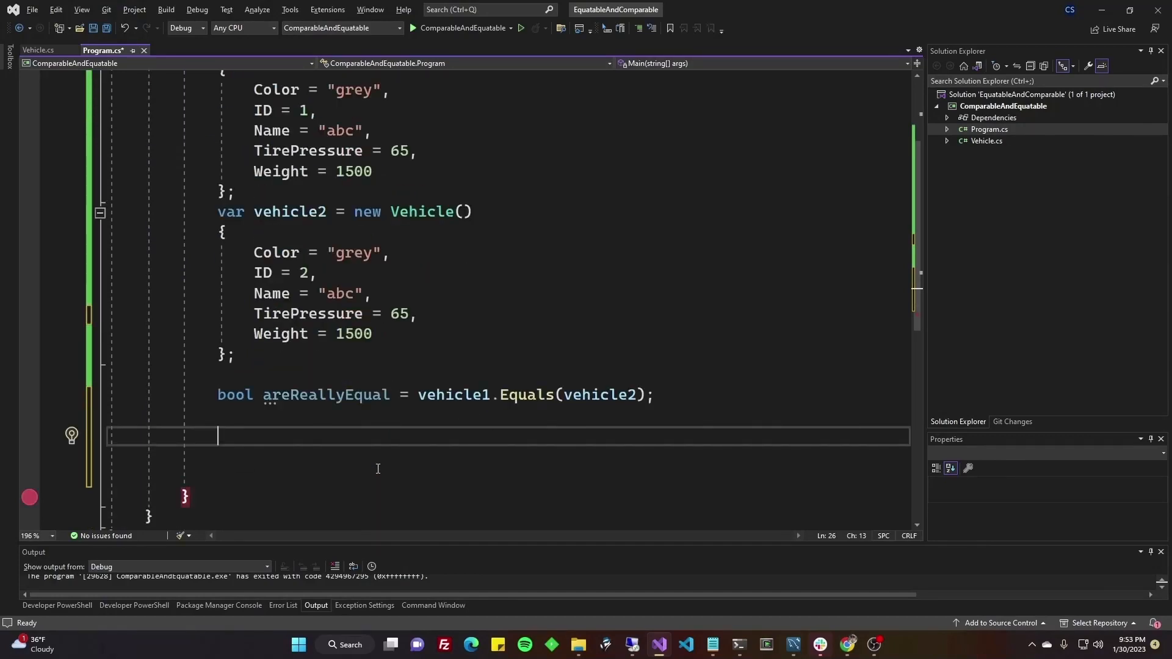
text(/Contains, IndexOf, LastIndexOf, and Remove)
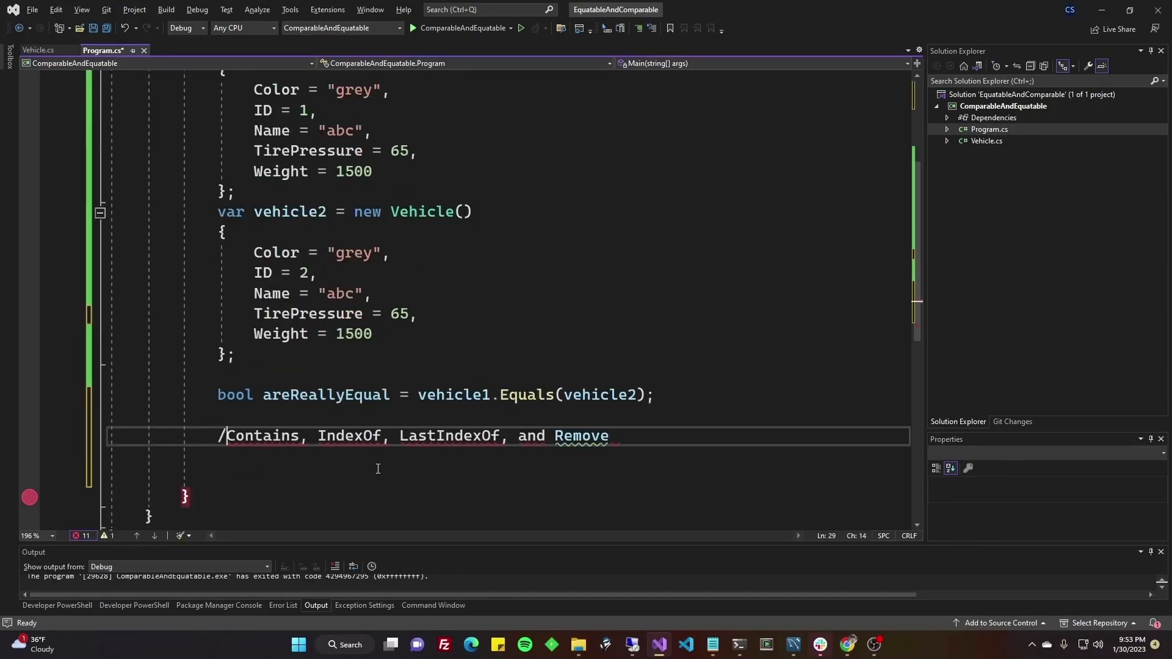
text(/)
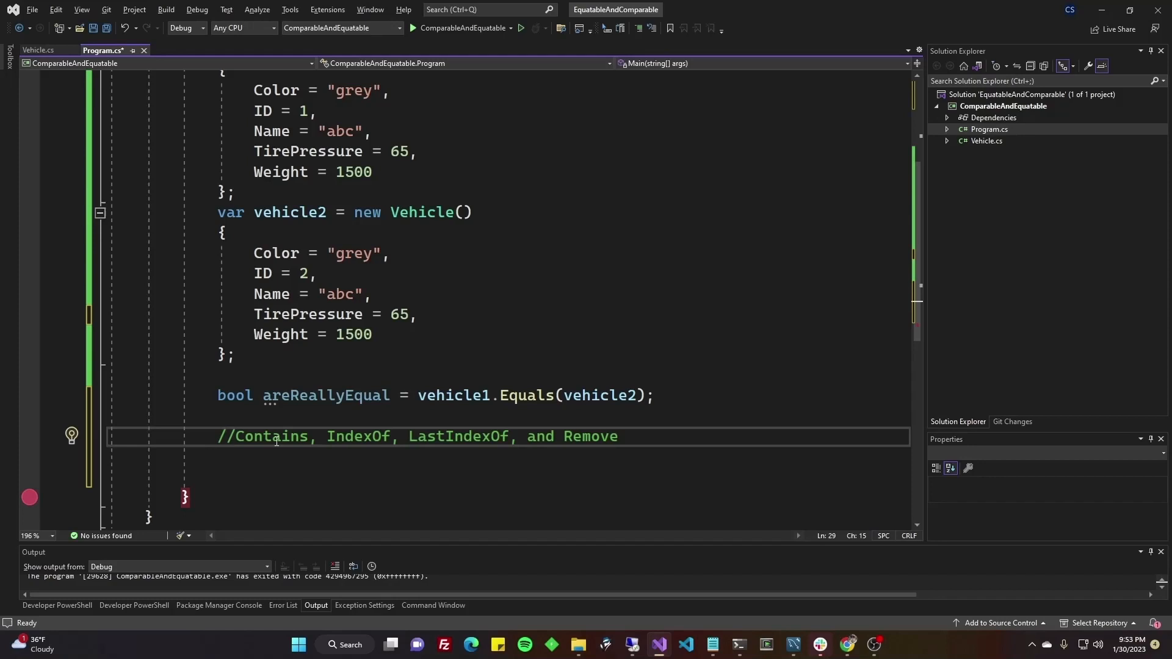
click(344, 436)
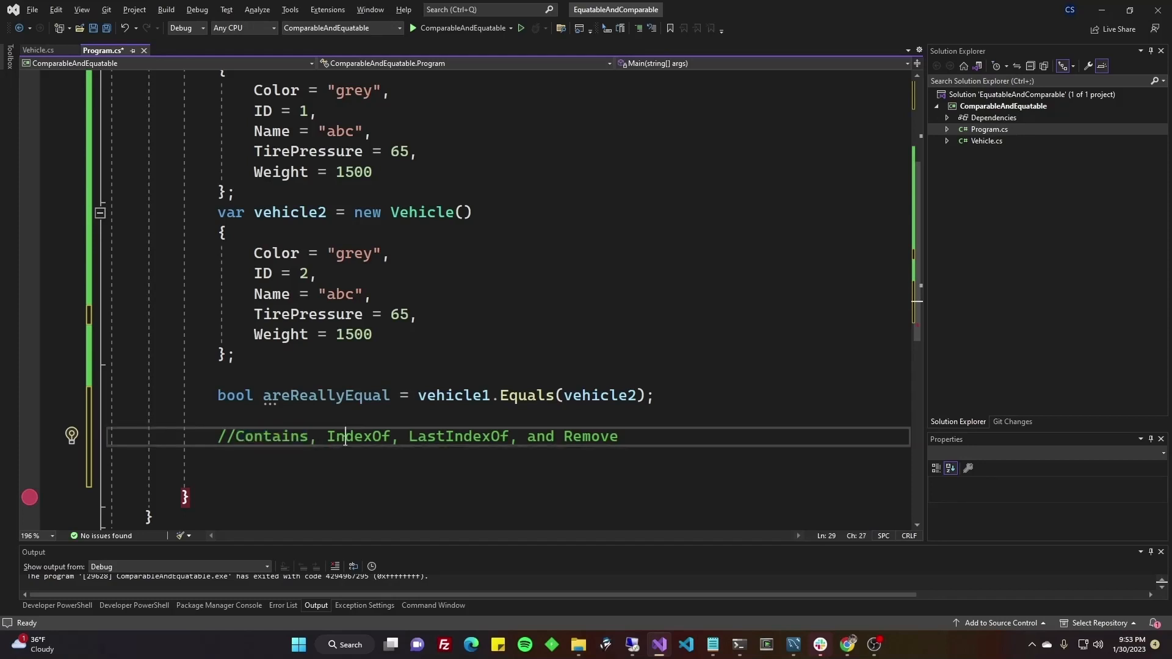
double_click(458, 436)
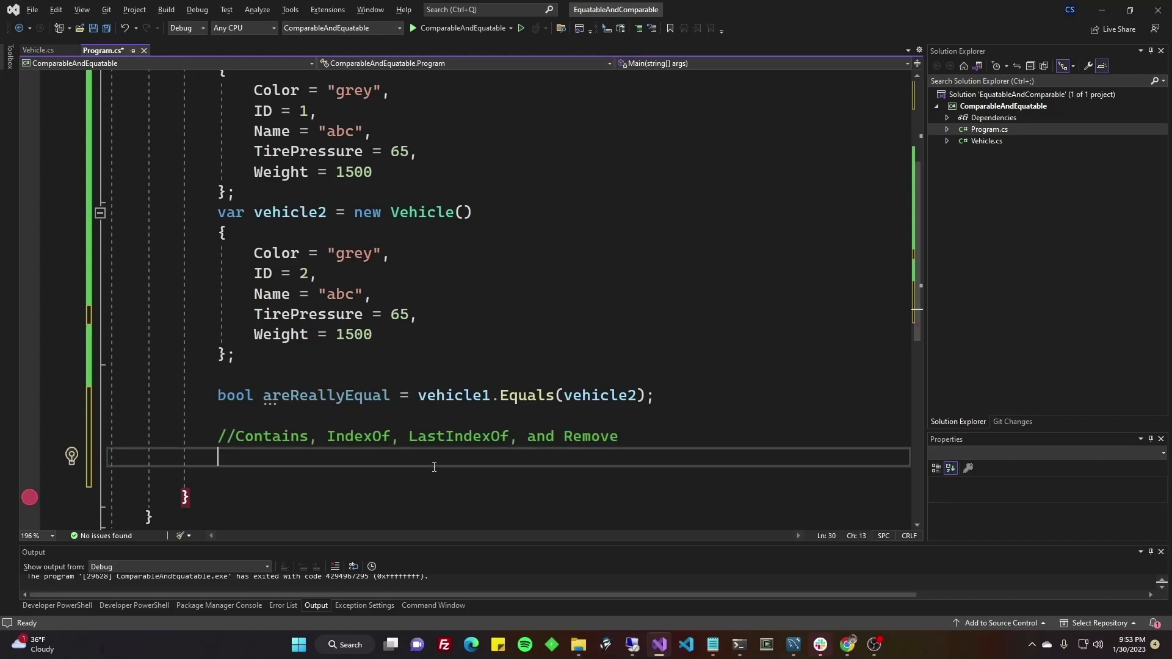
scroll(down, 3)
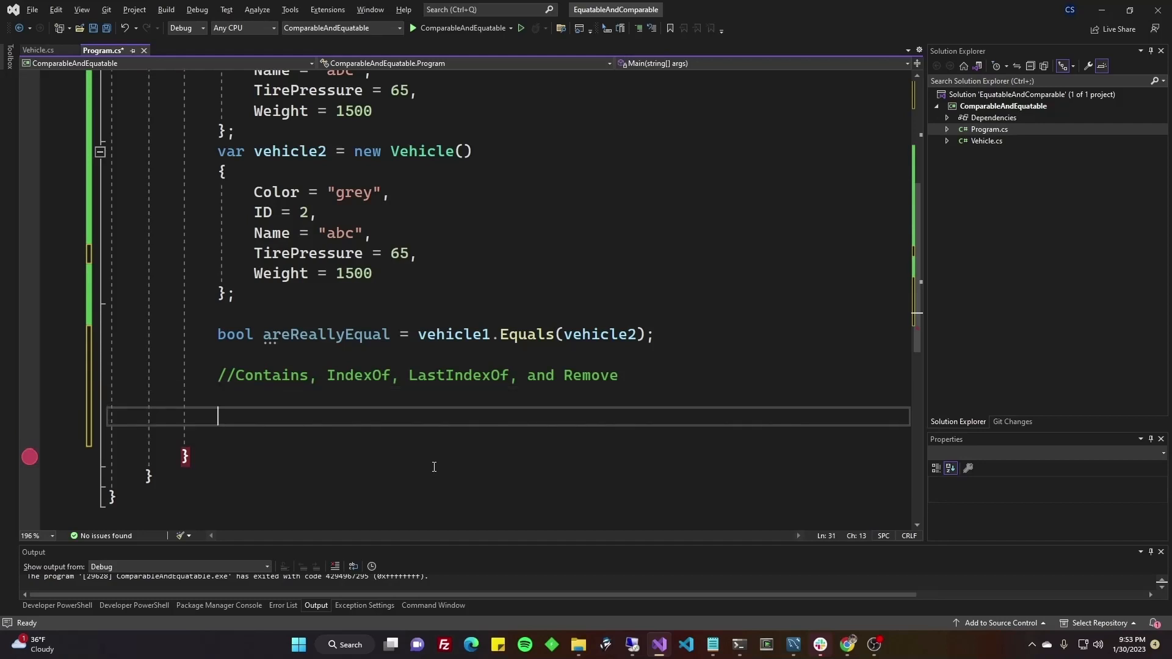
- Create myList as a new List<Vehicle> and add vehicle1 and vehicle2
text(var m)
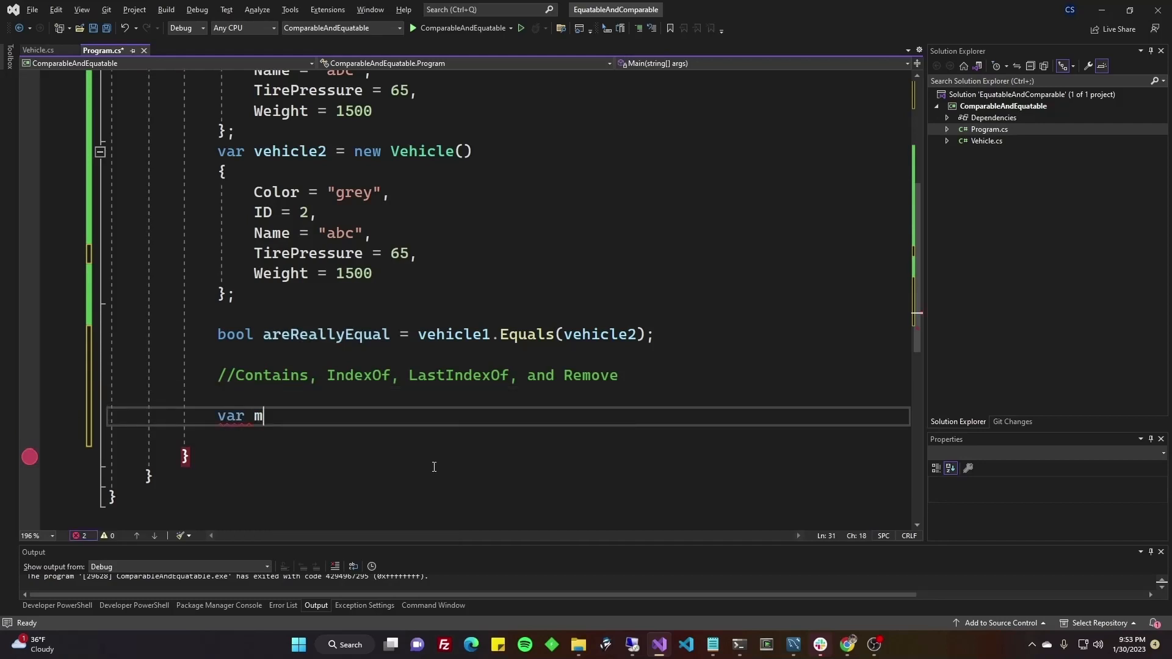
text(yList = n)
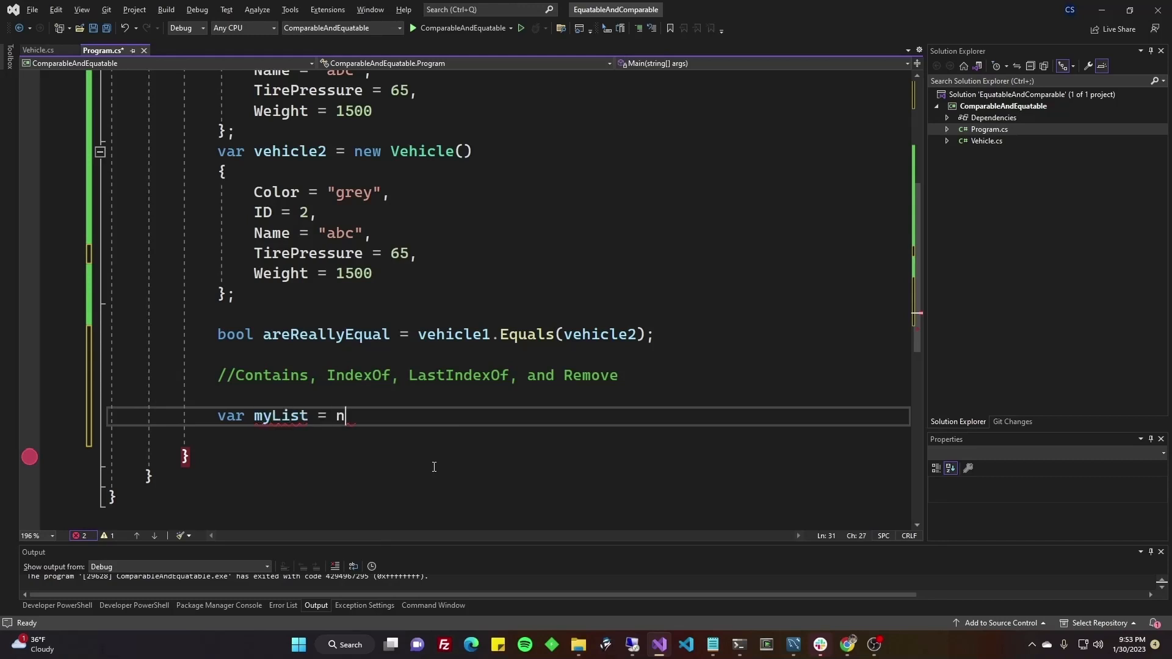
text(ew List)
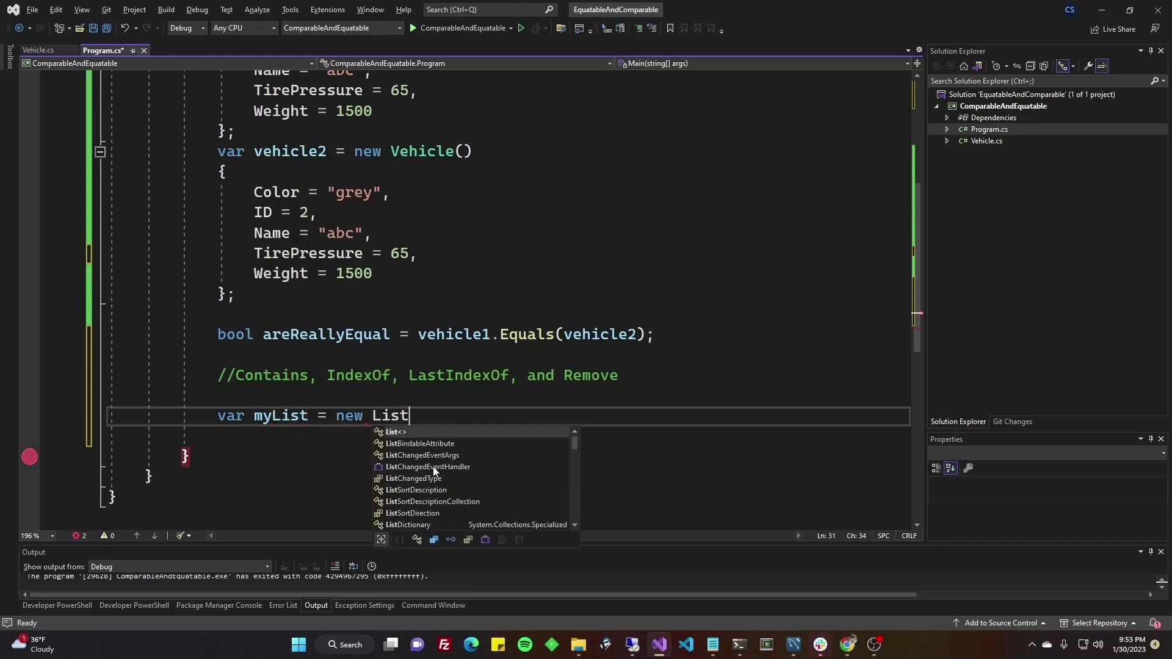
text(<Vehicle>();)
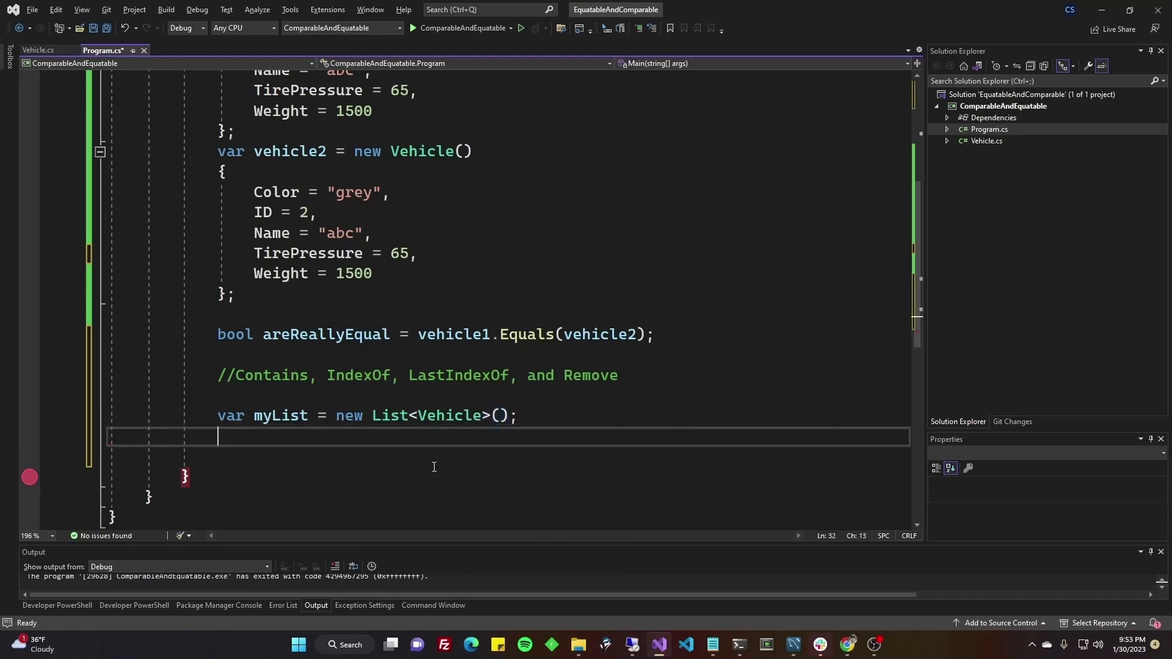
text(my)
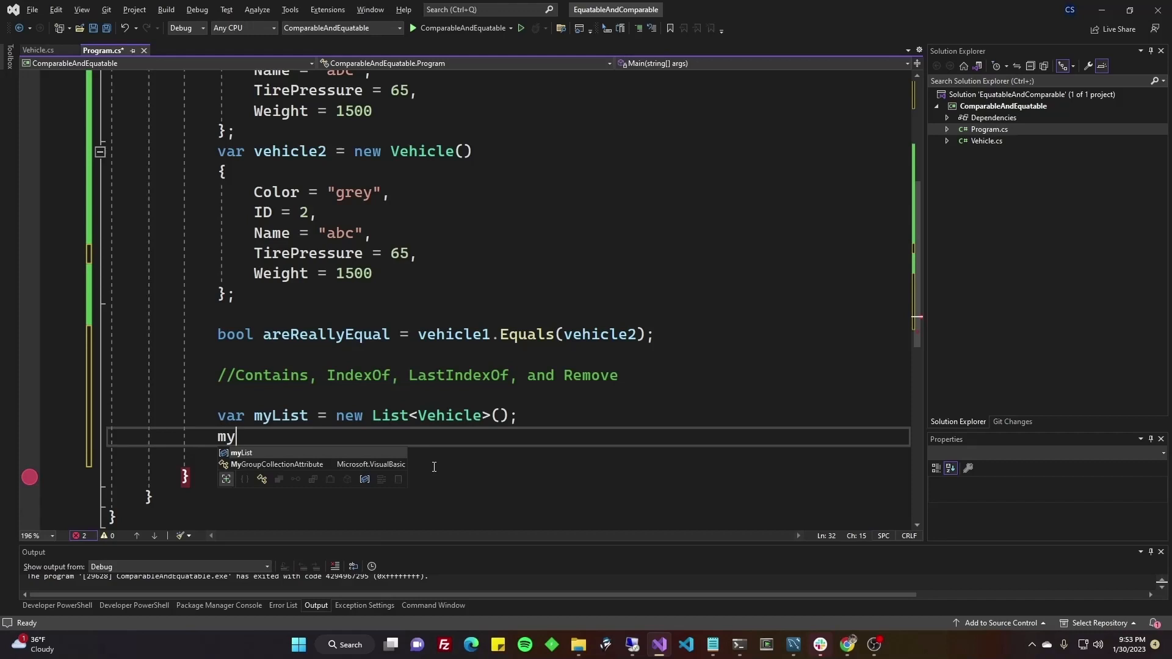
text(List.Add)
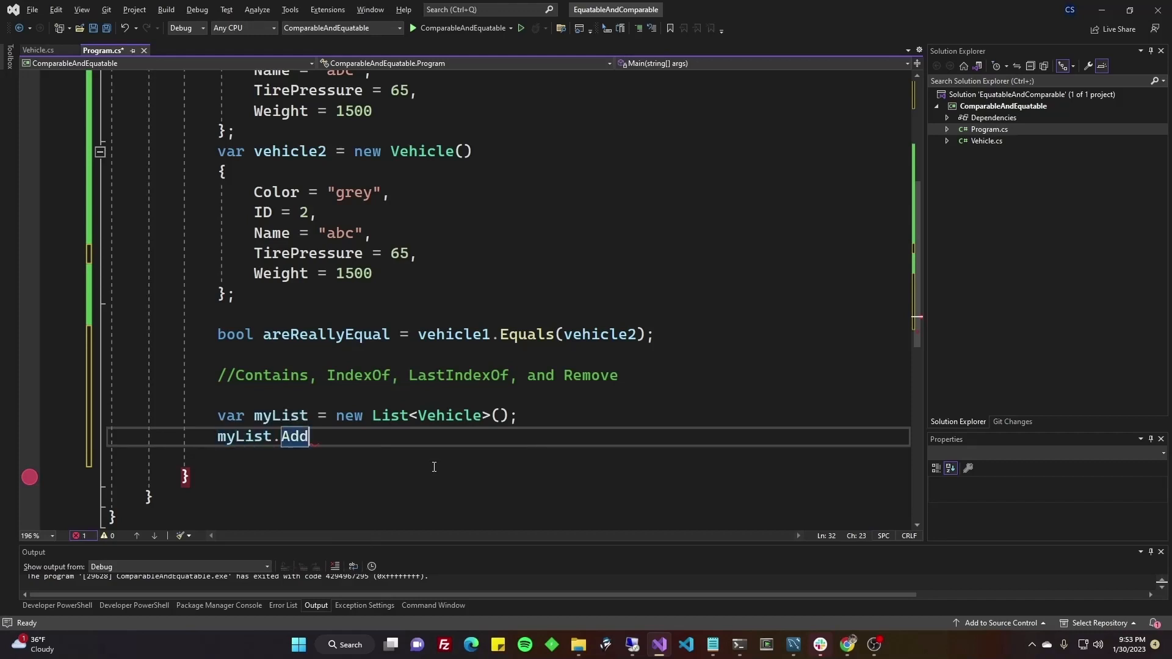
text(())
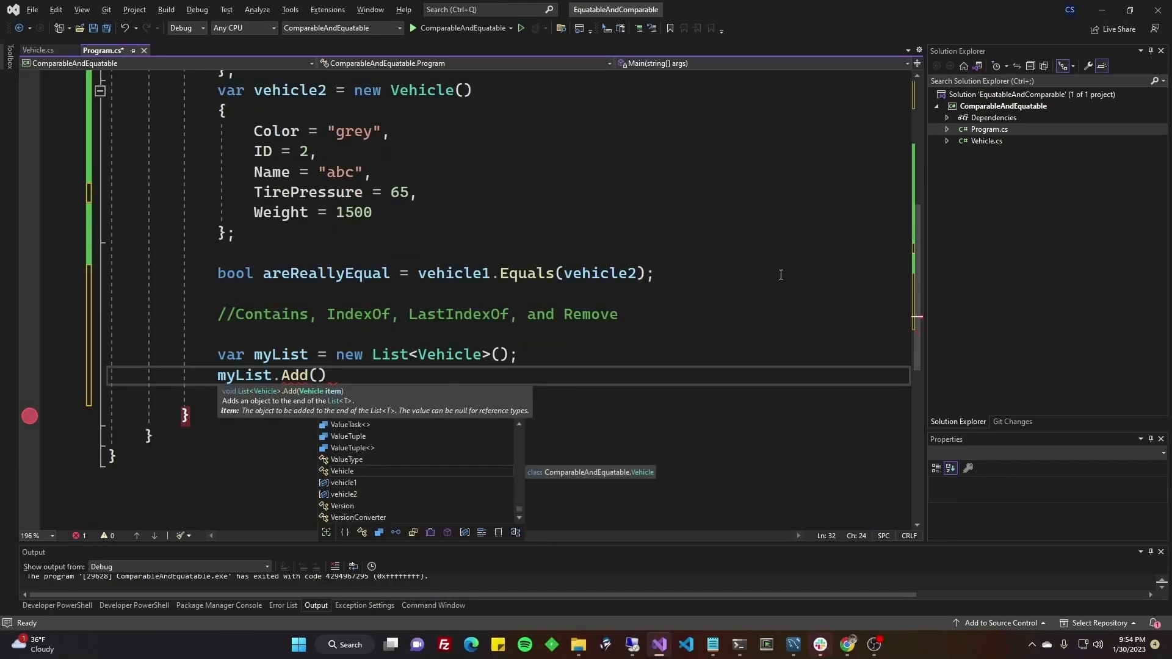
text(v)
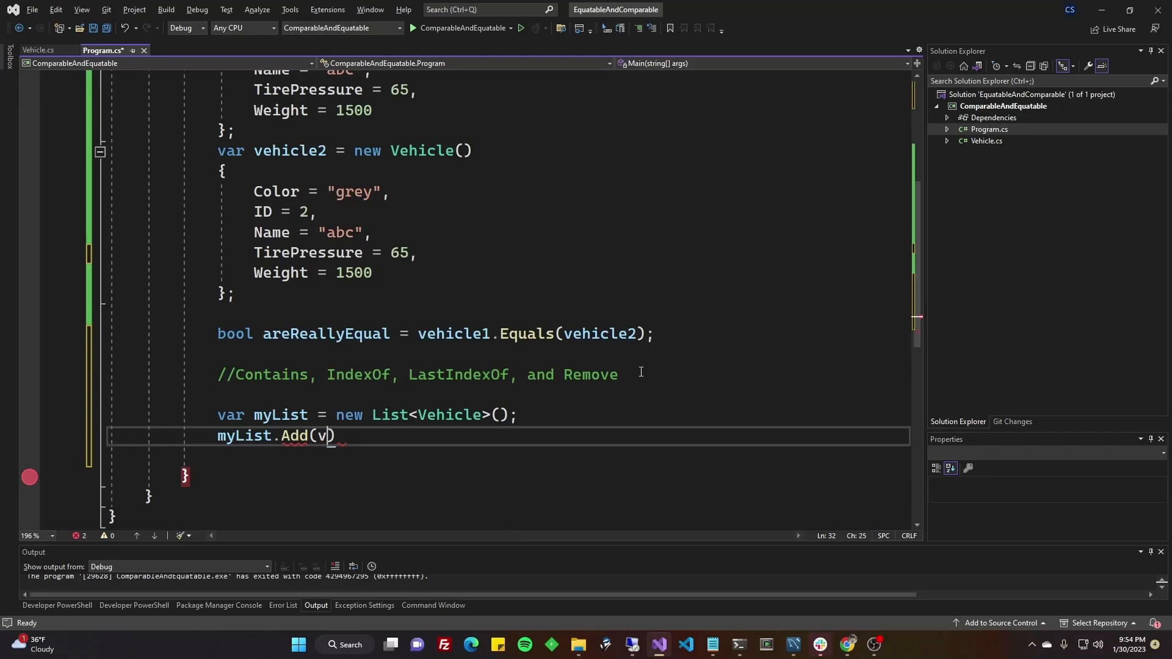
text(ehicle1);)
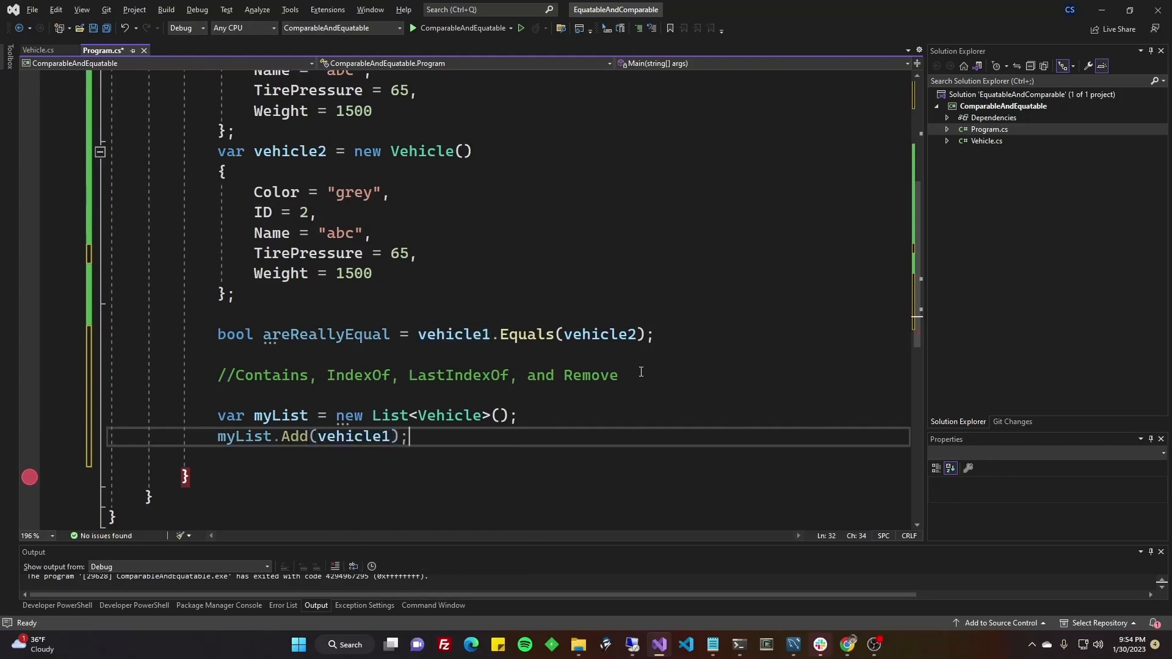
text(myList.Add(vehicle2);)
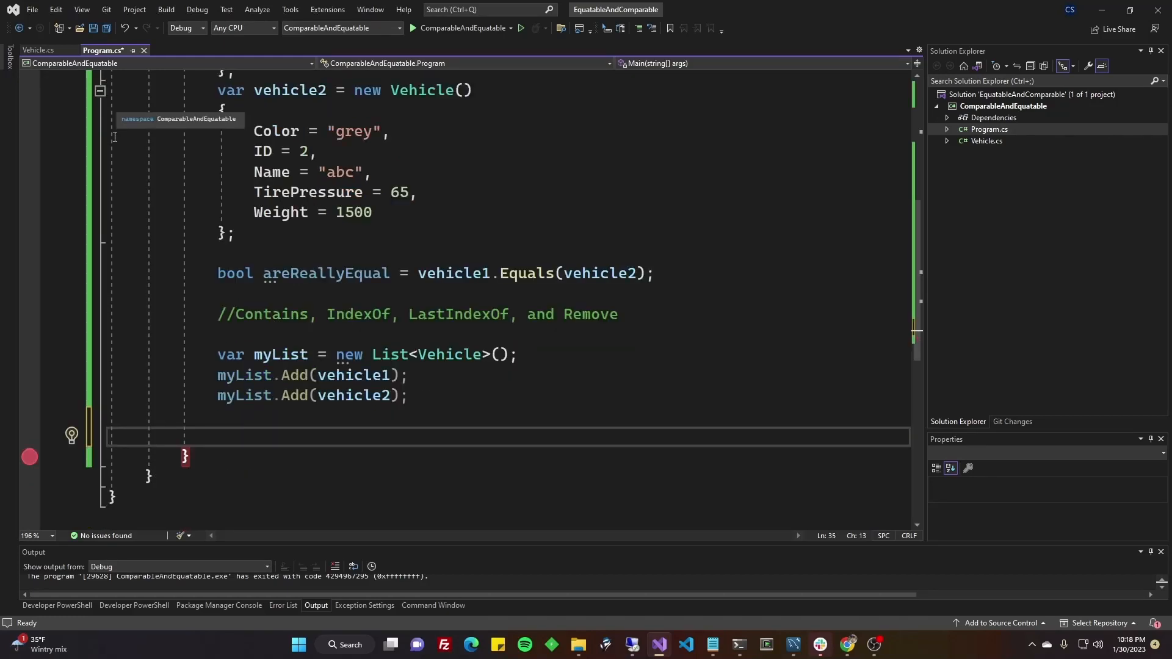
- Start 'var doesContain = myList.Contains()' with an empty argument
text(var)
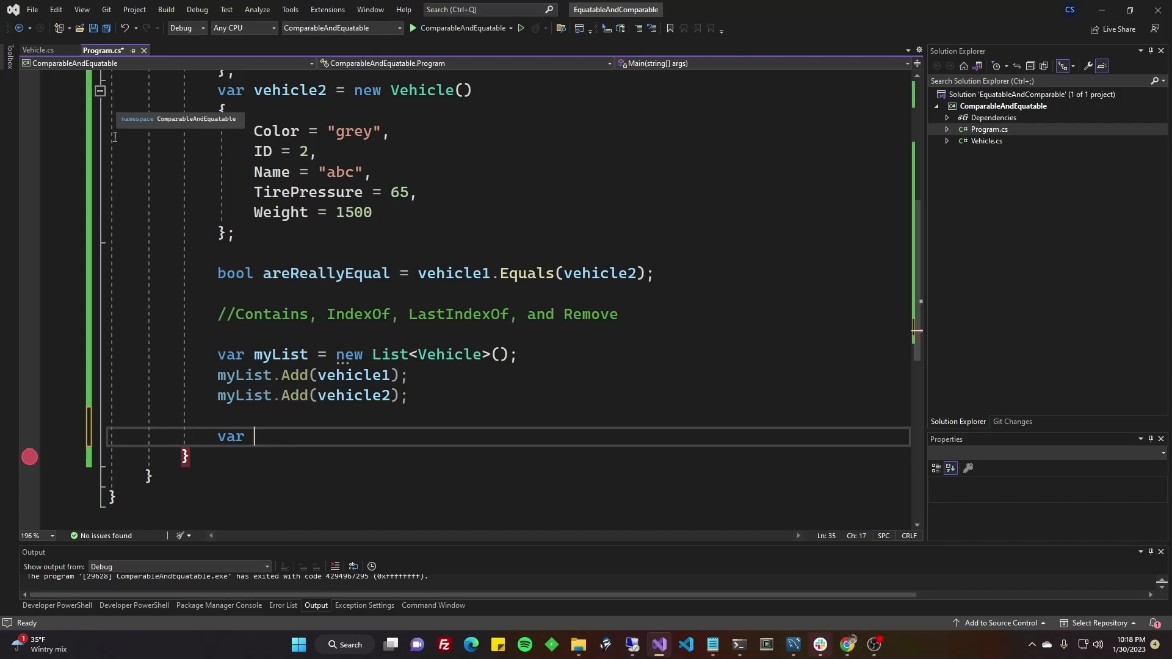
text(doesContain =)
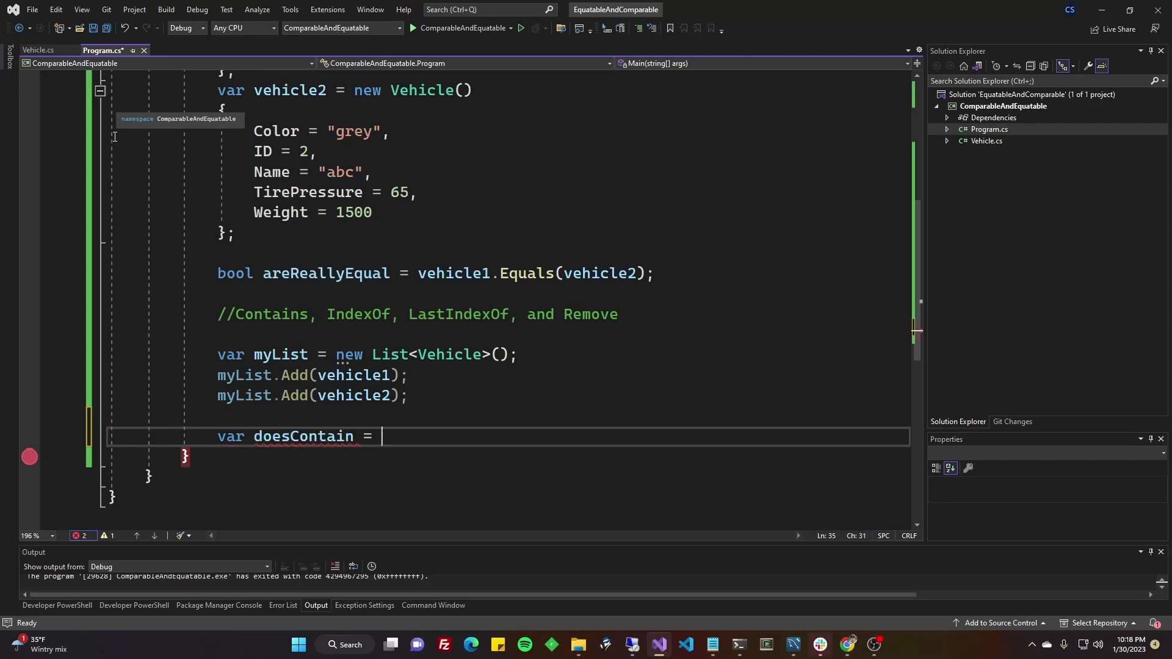
text(myList.)
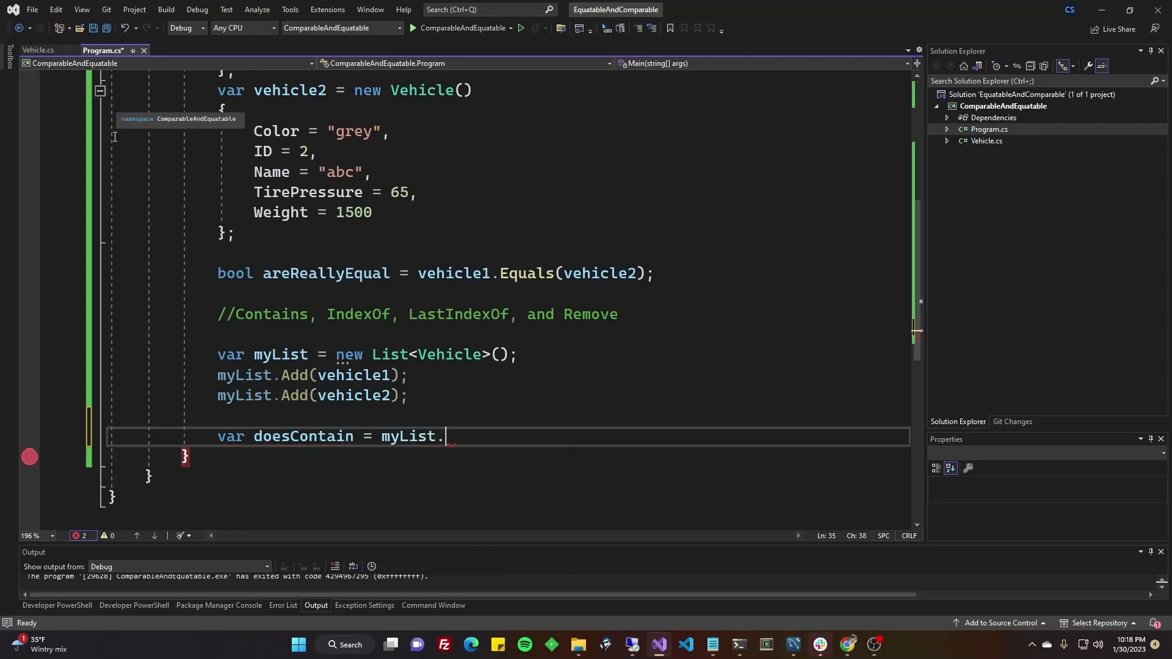
text(Contains)
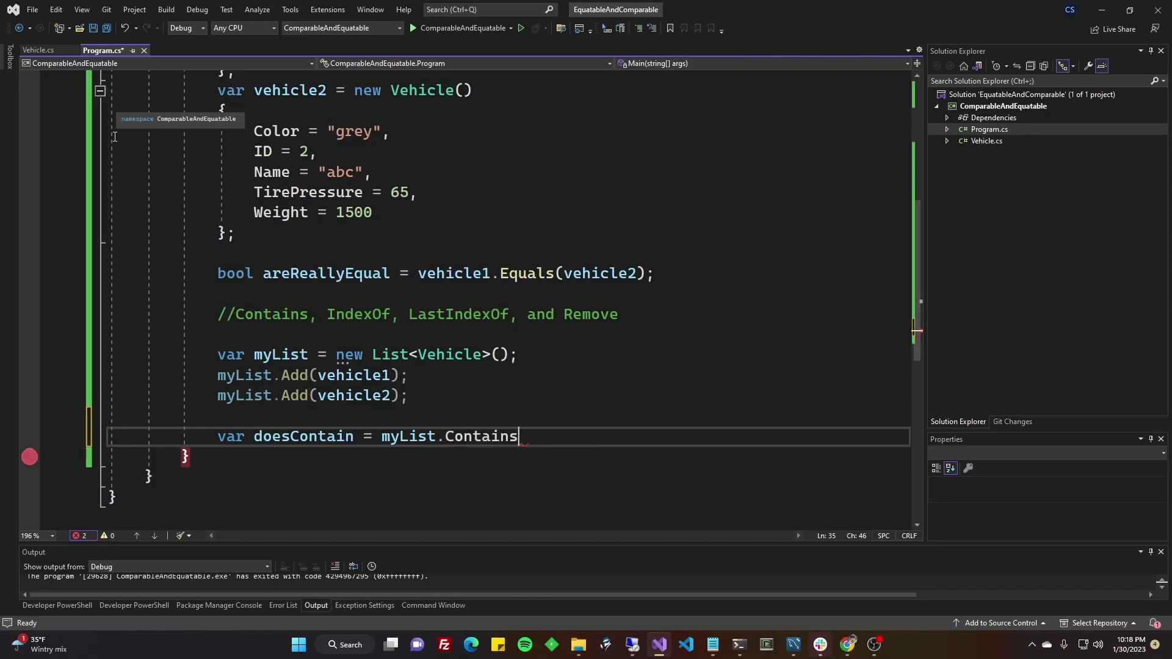
text((1))
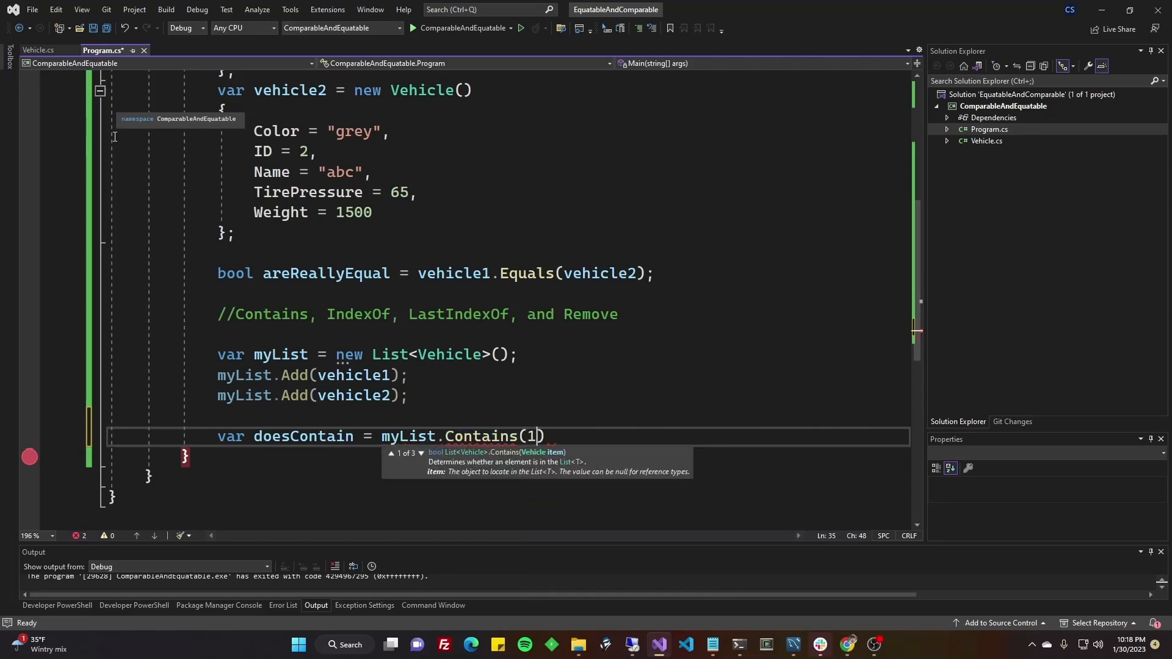
key(Backspace)
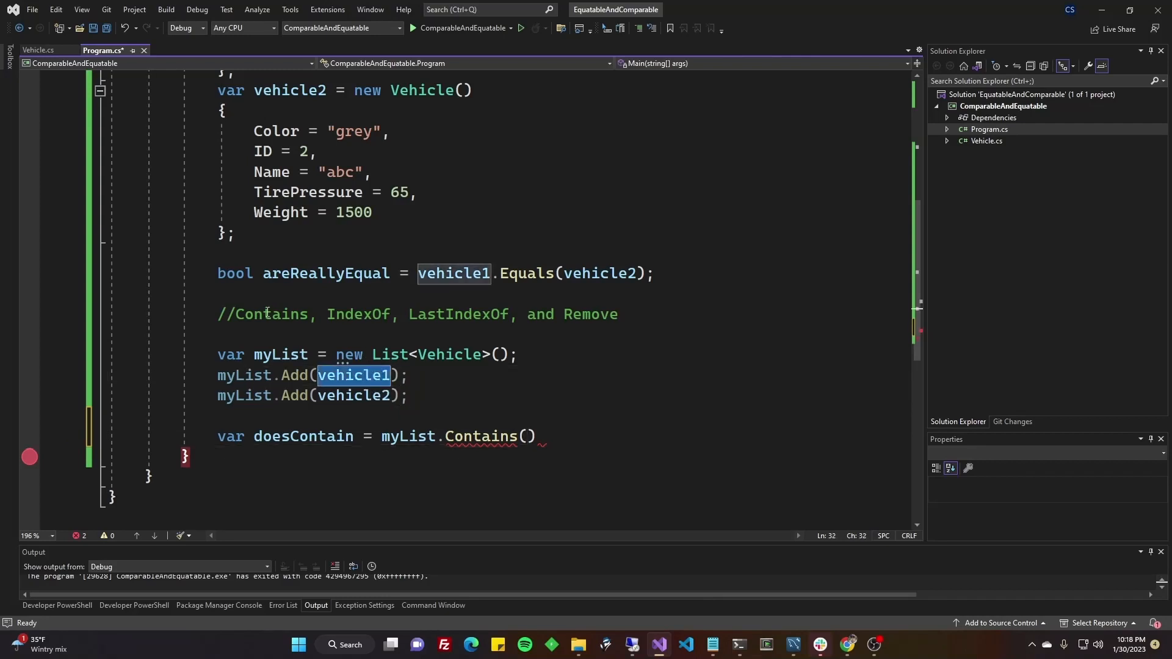
mouse_move(527, 436)
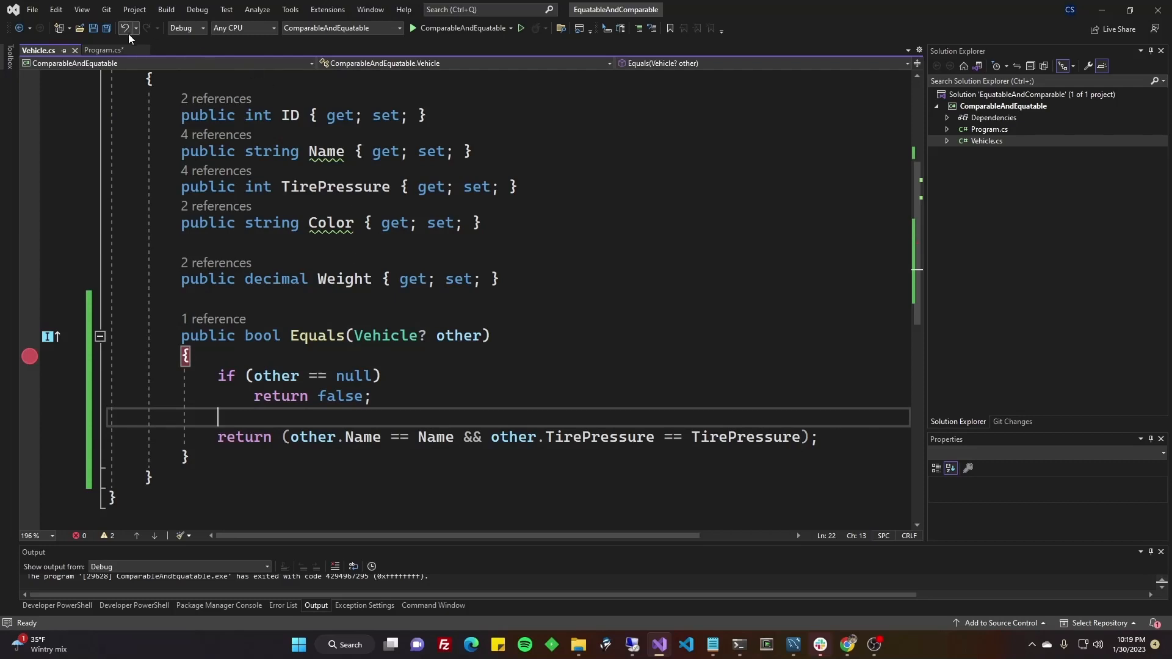
click(102, 50)
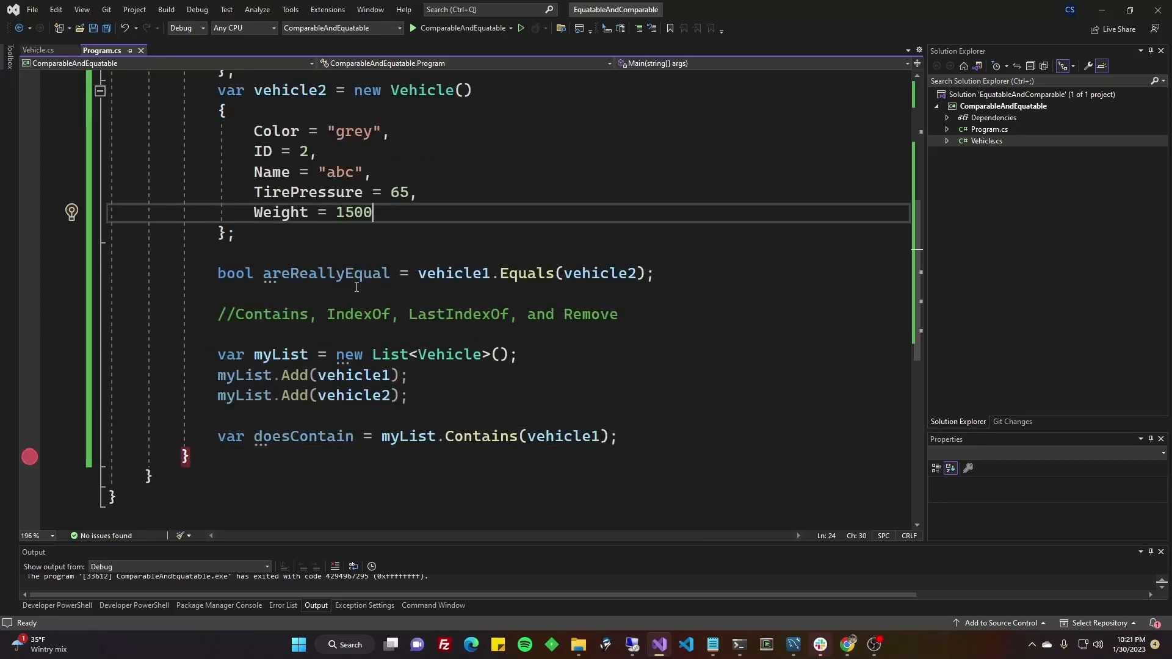
click(219, 273)
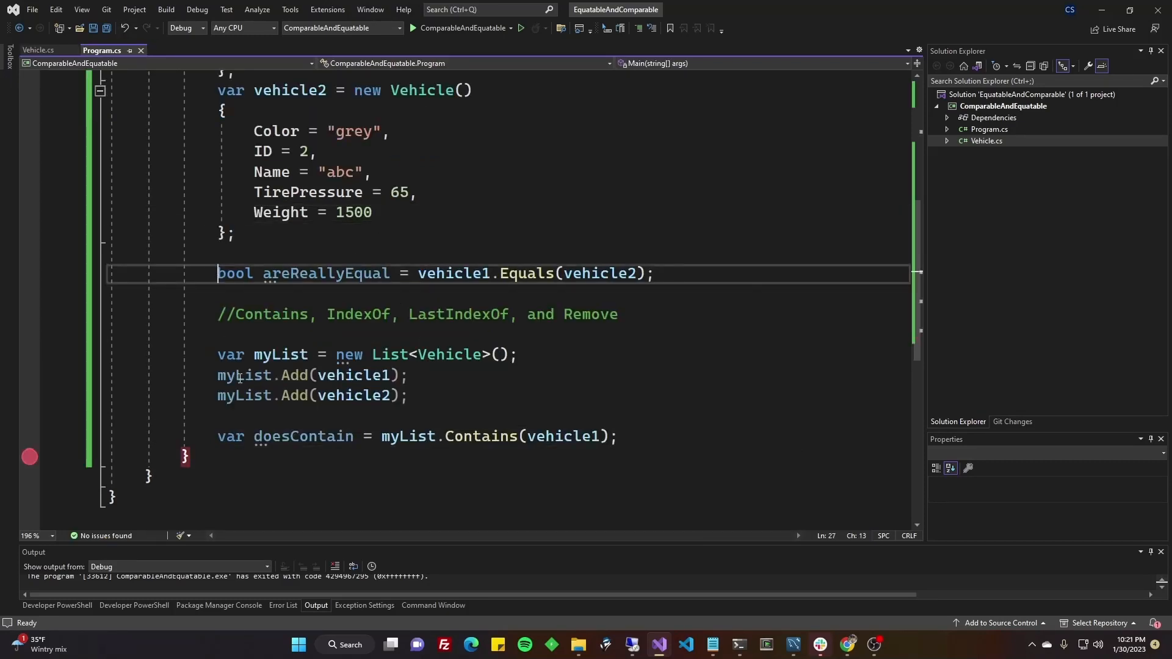
key(ctrl+k ctrl+c)
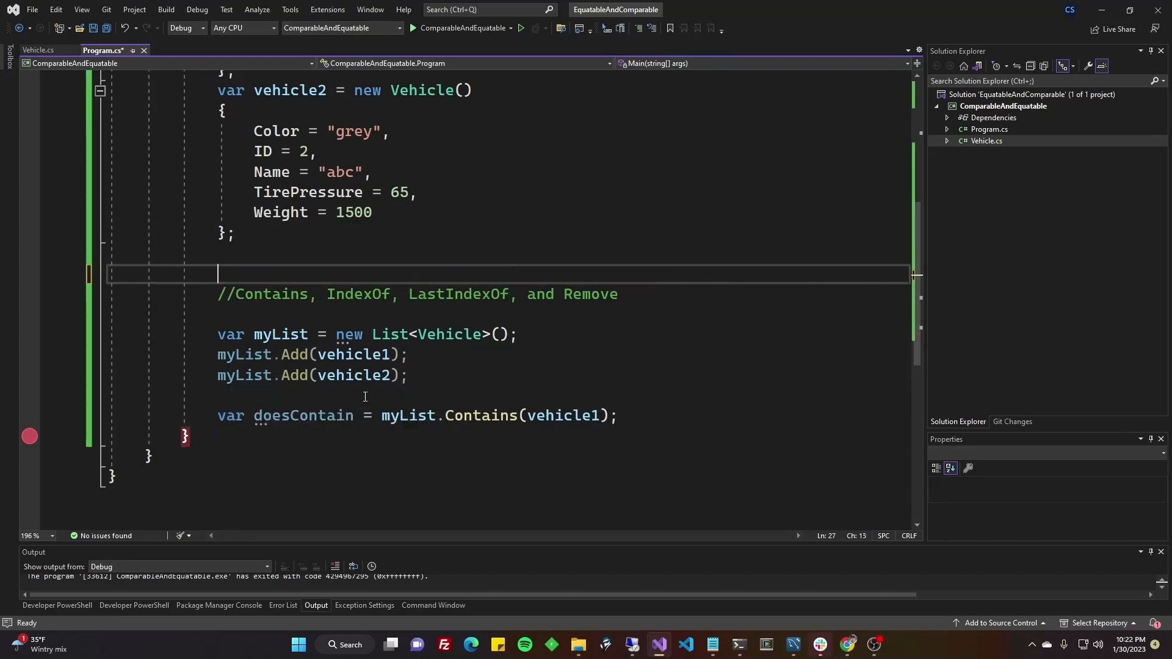
key(up)
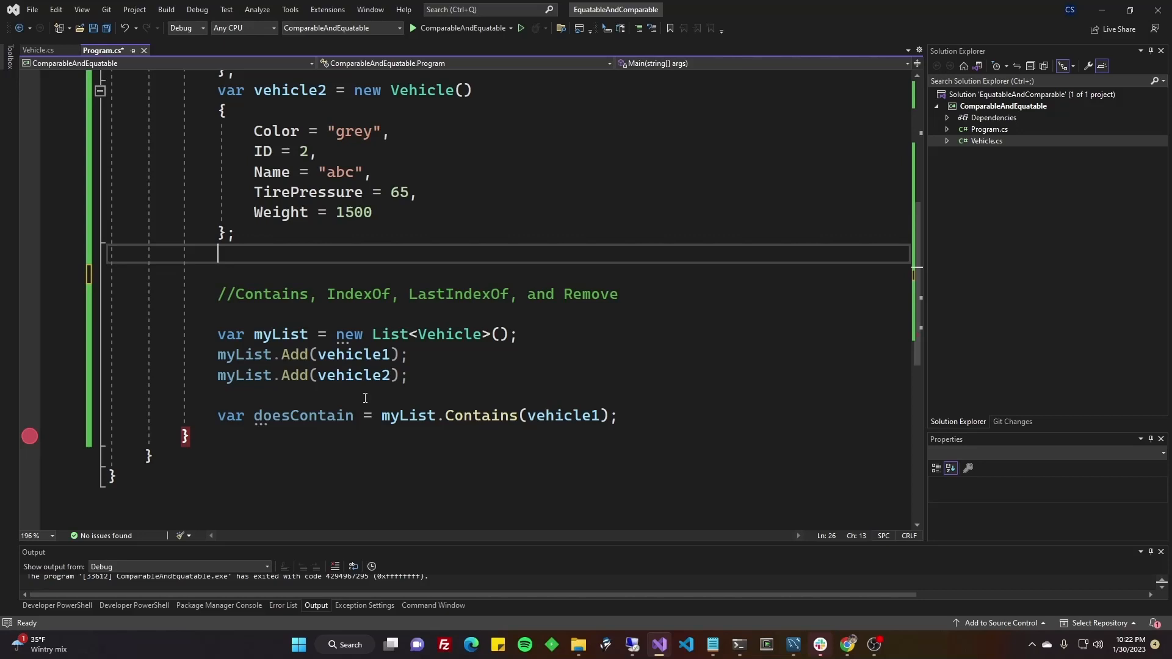
key(Delete)
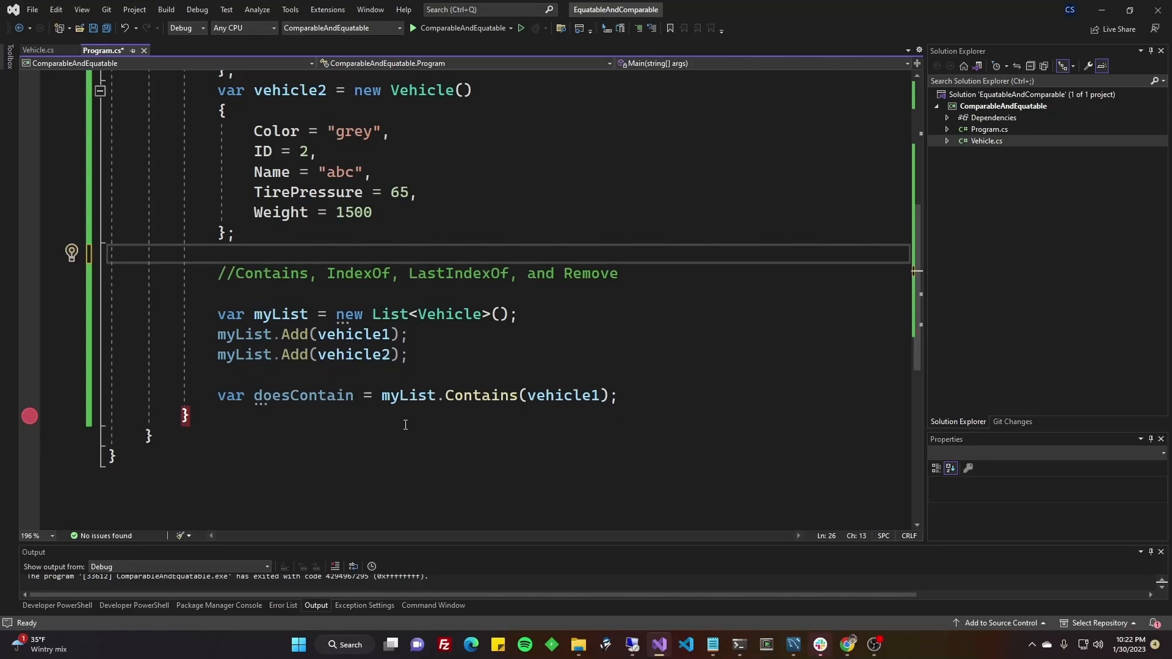
mouse_move(479, 395)
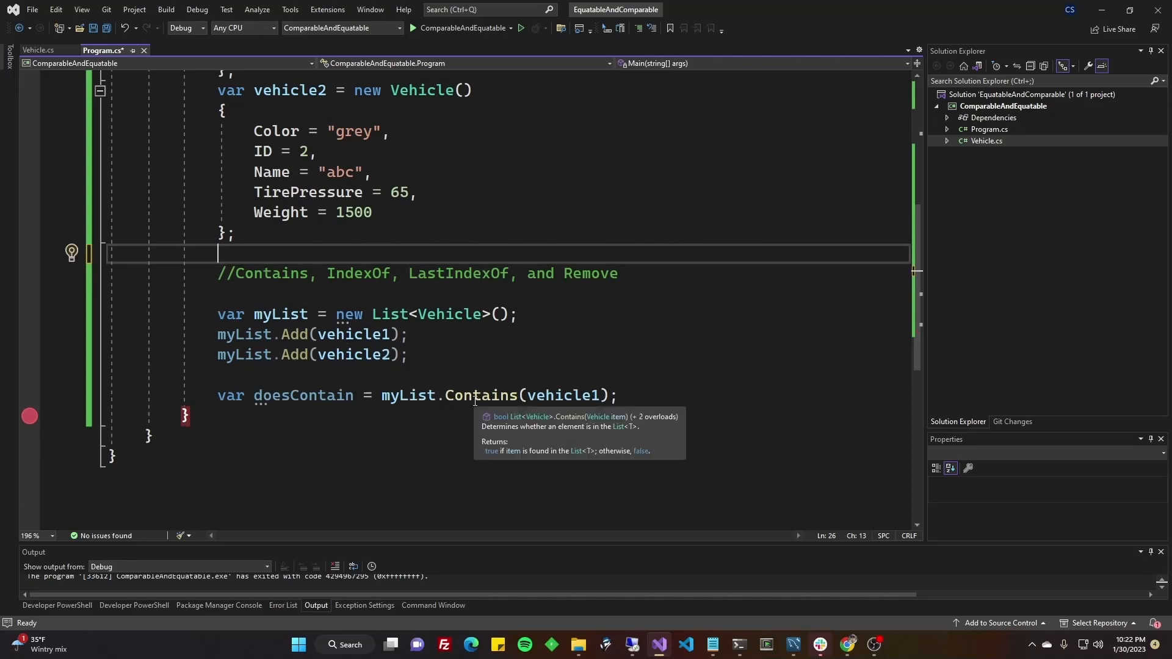
double_click(481, 396)
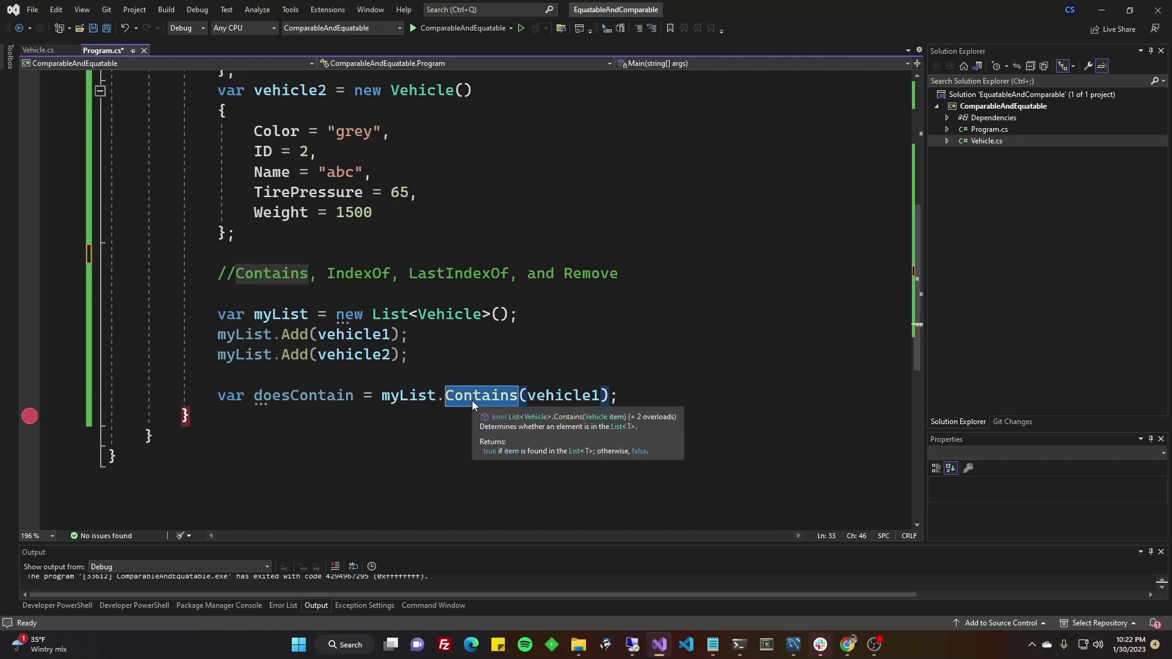
mouse_move(444, 352)
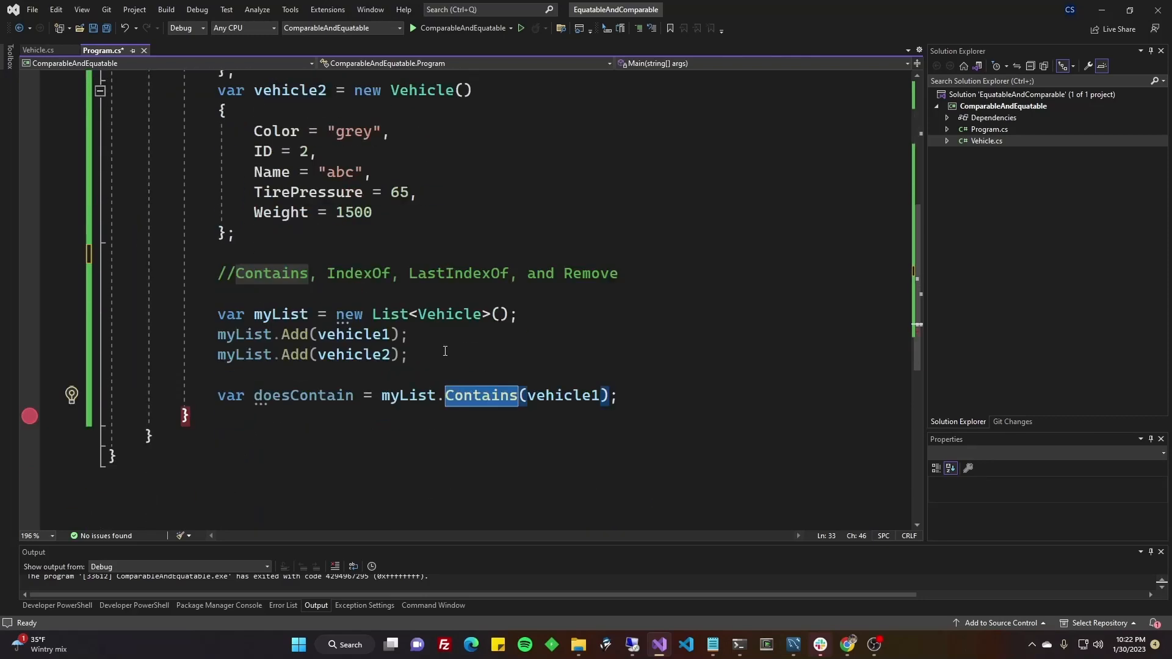
click(453, 376)
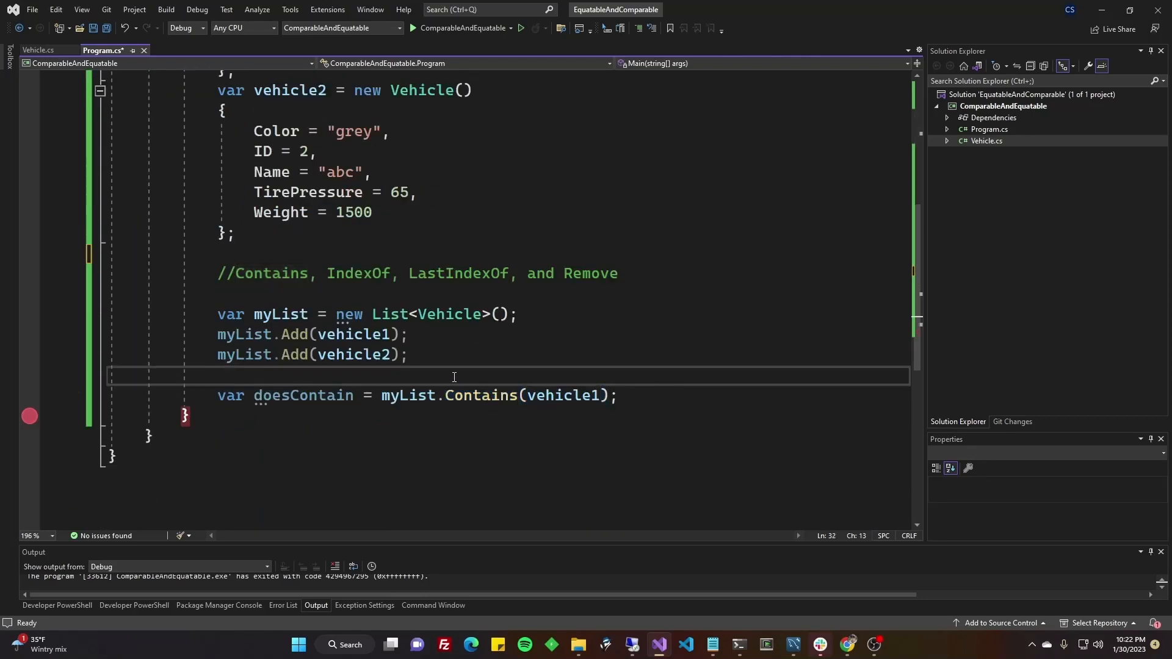
mouse_move(30, 396)
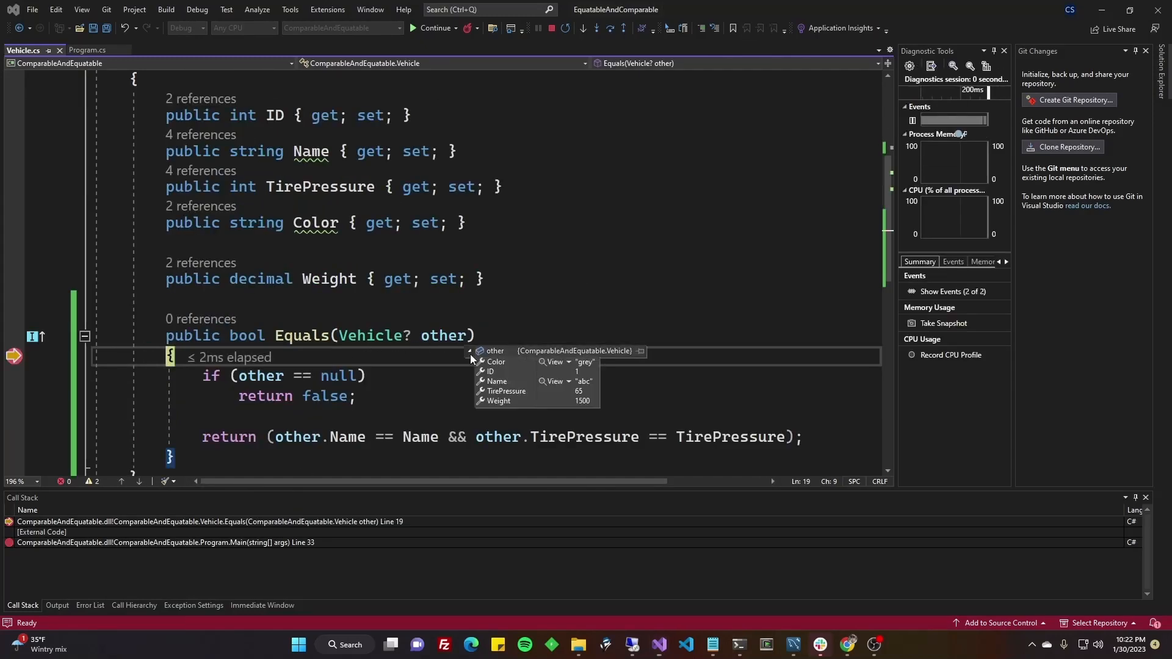
- Step through Equals' null check and return comparison with F10, then stop debugging
key(F10)
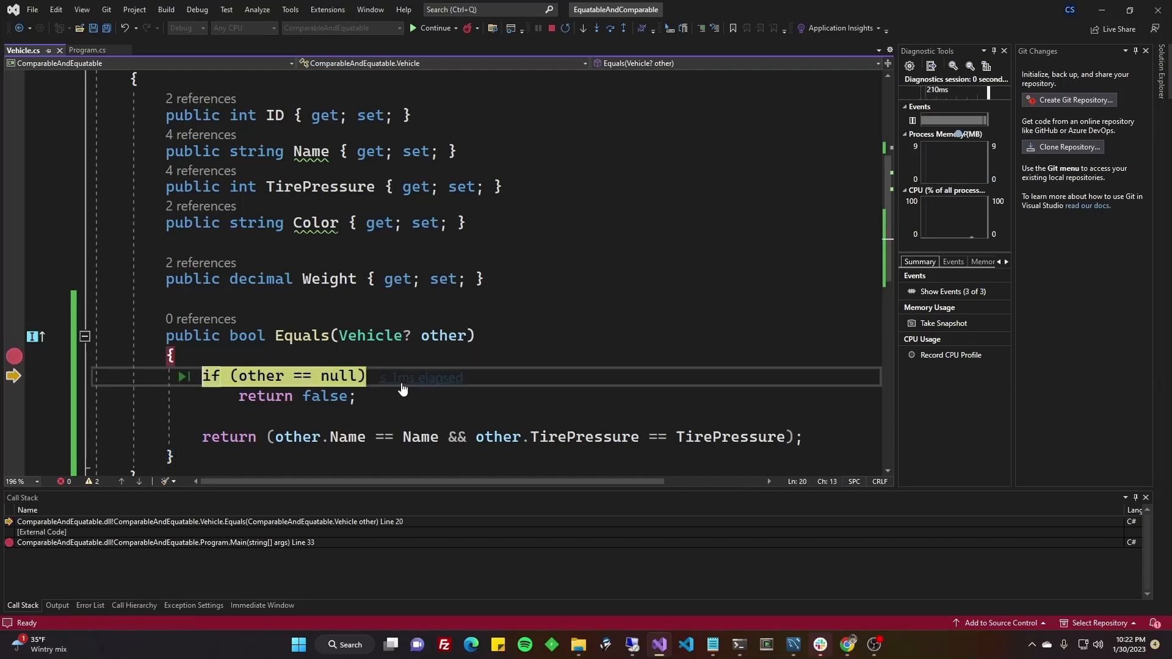
key(F10)
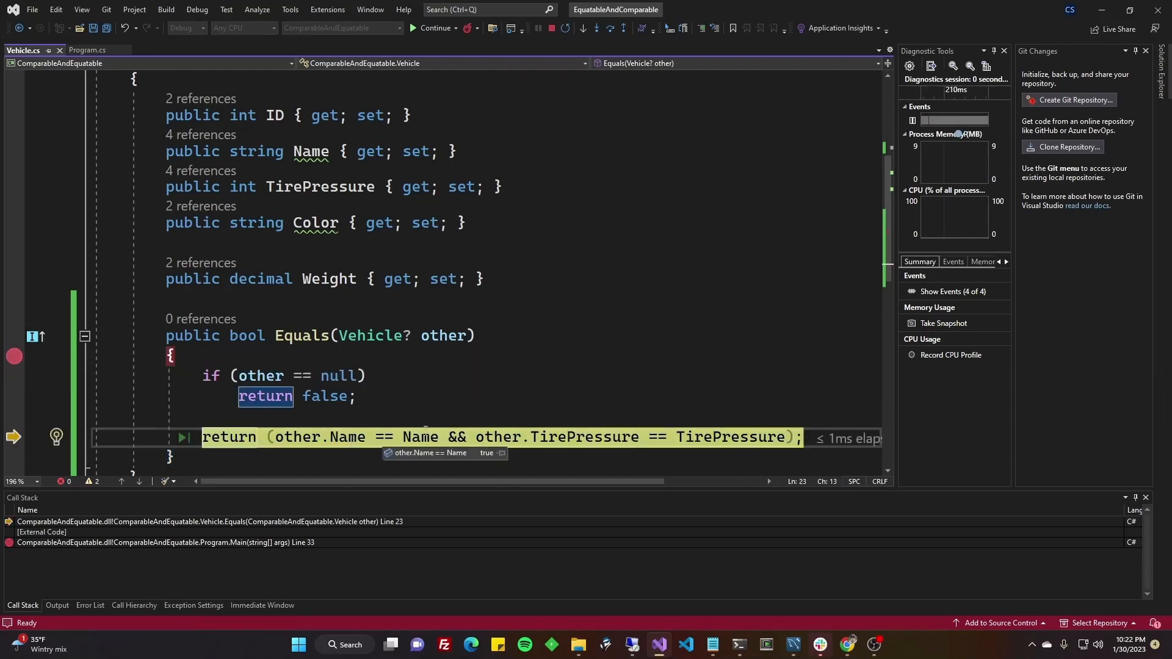
mouse_move(567, 437)
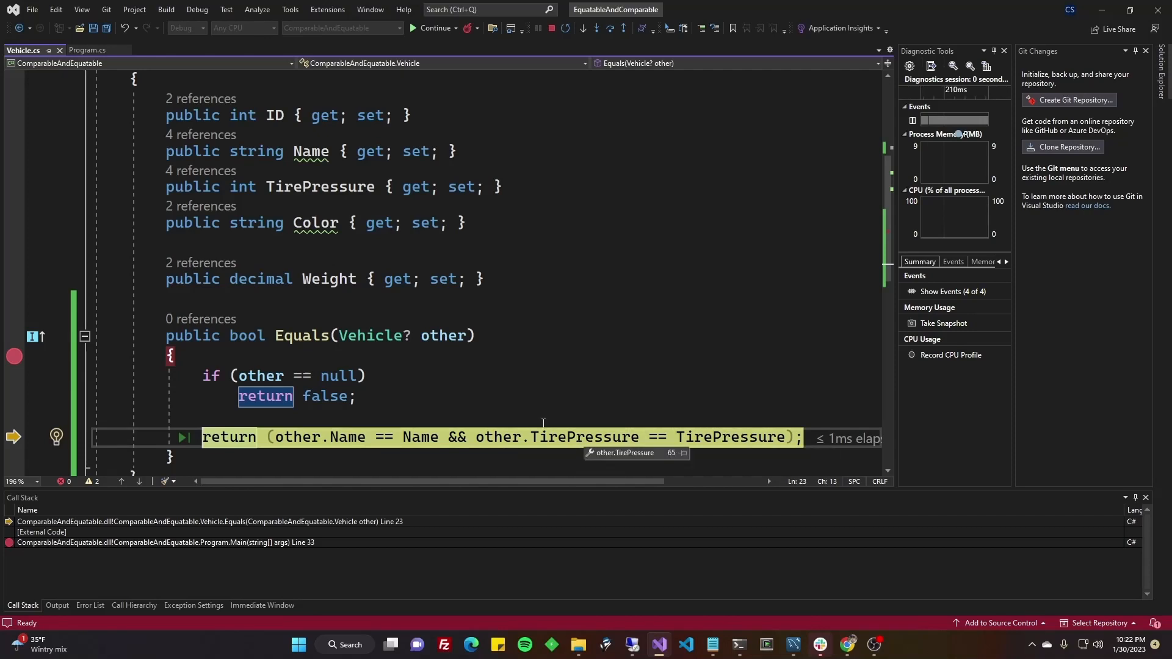
key(F10)
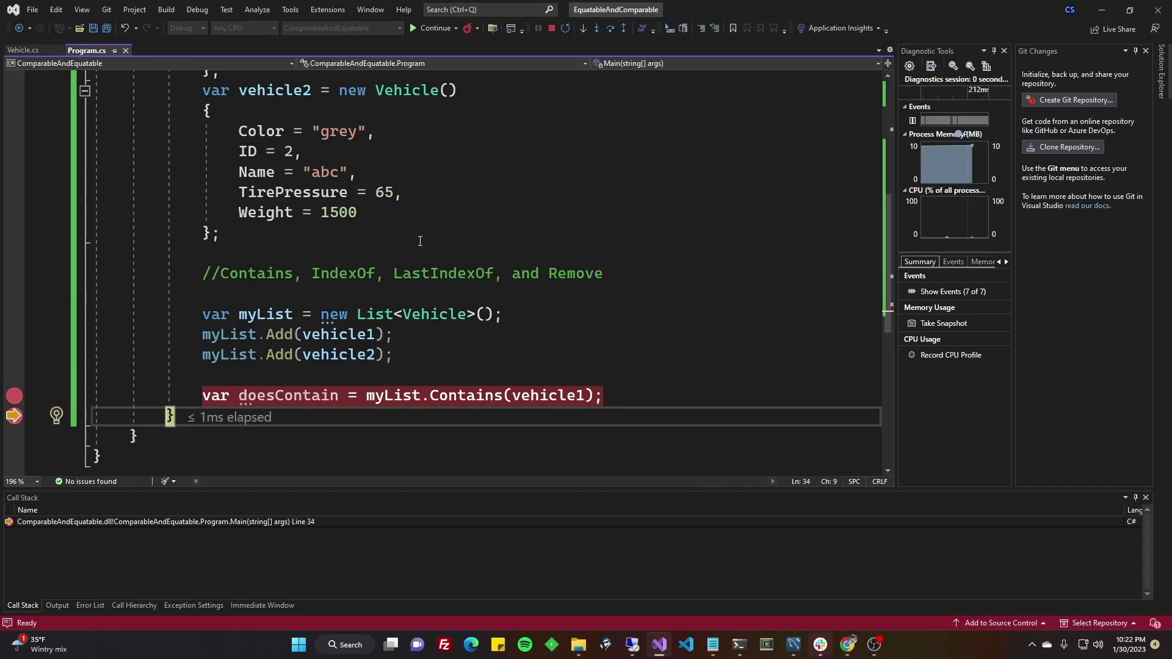
mouse_move(552, 29)
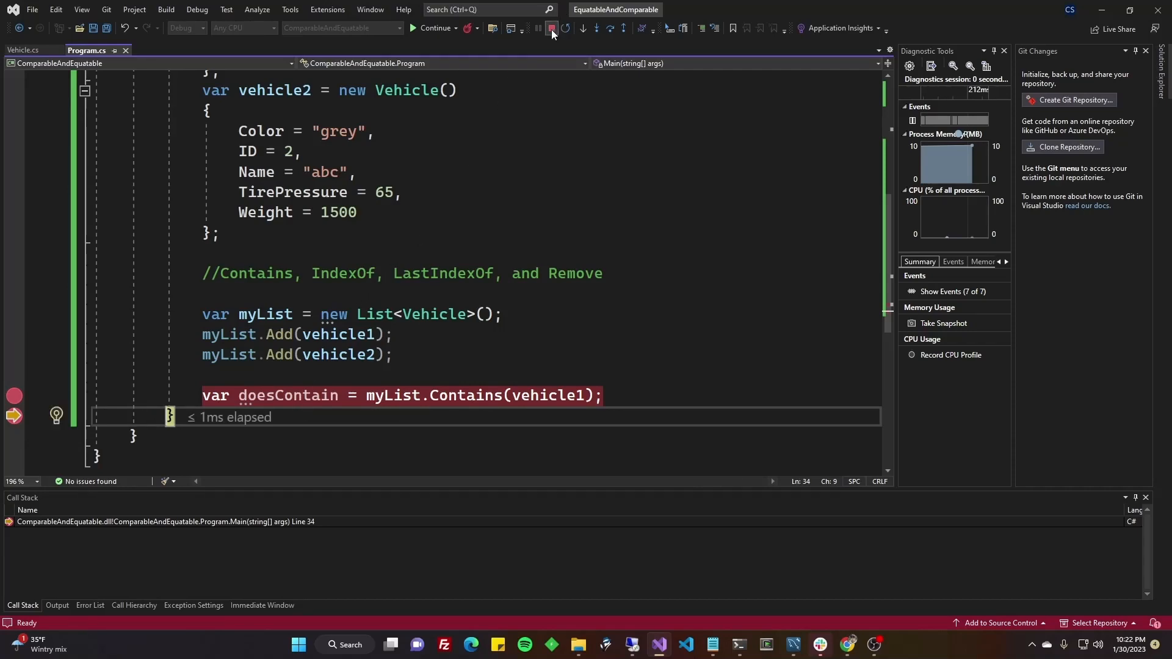
click(552, 27)
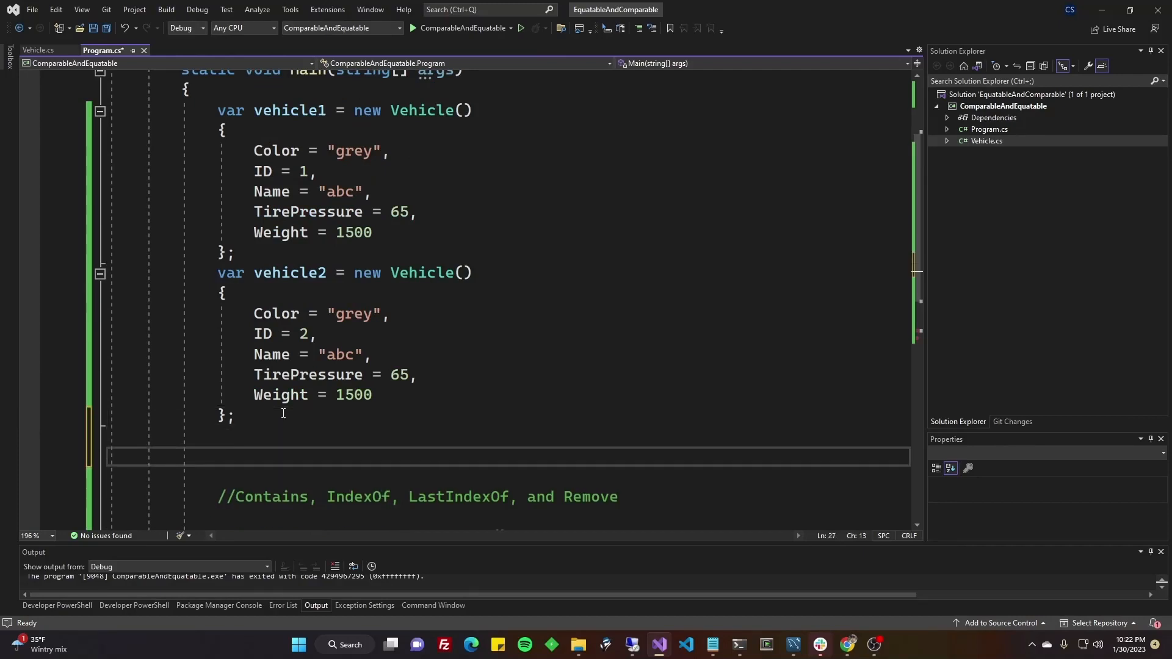
- Declare a new vehicle3 with Color "yellow" and TirePressure 999
text(var vehic)
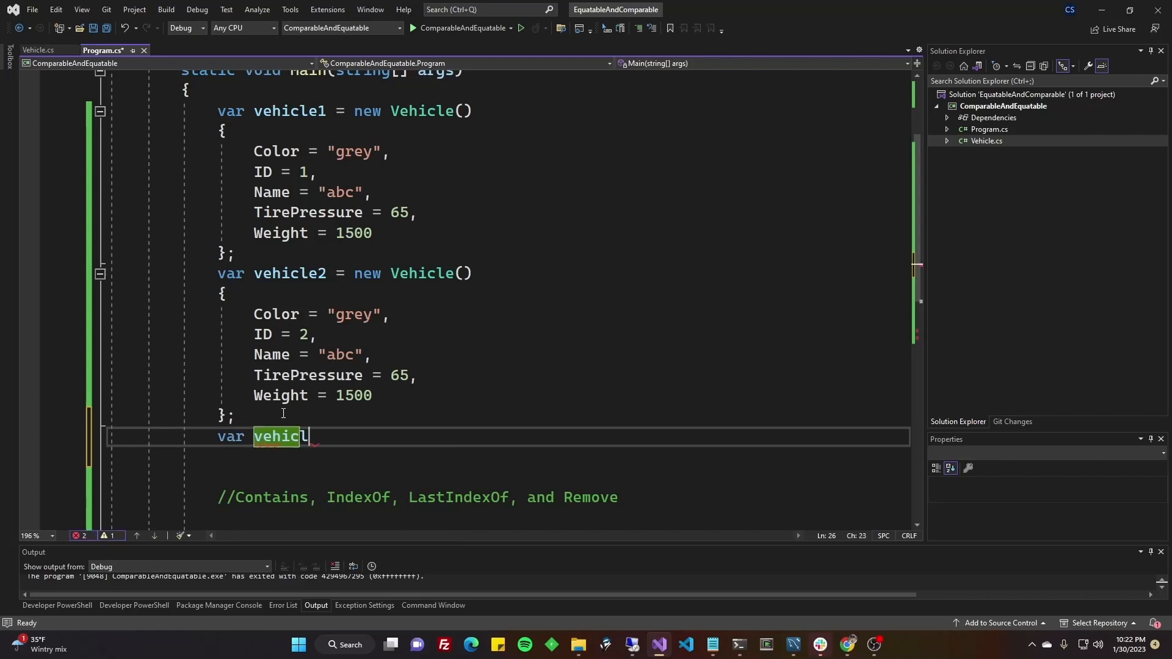
text(le3 = new Vehicle)
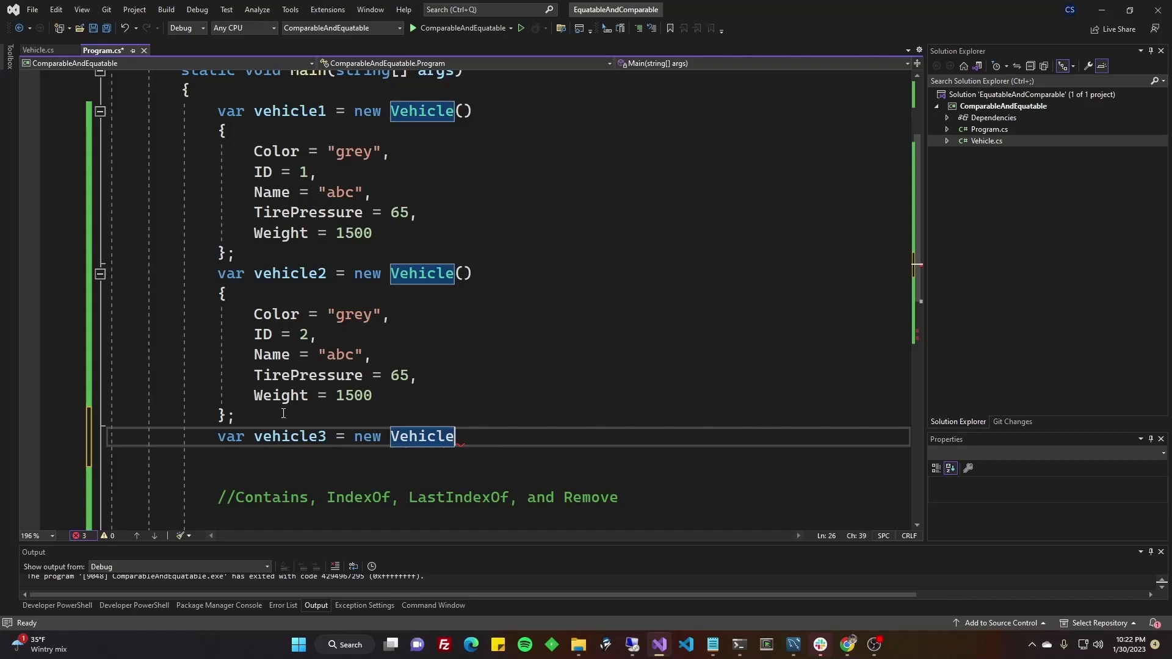
text(())
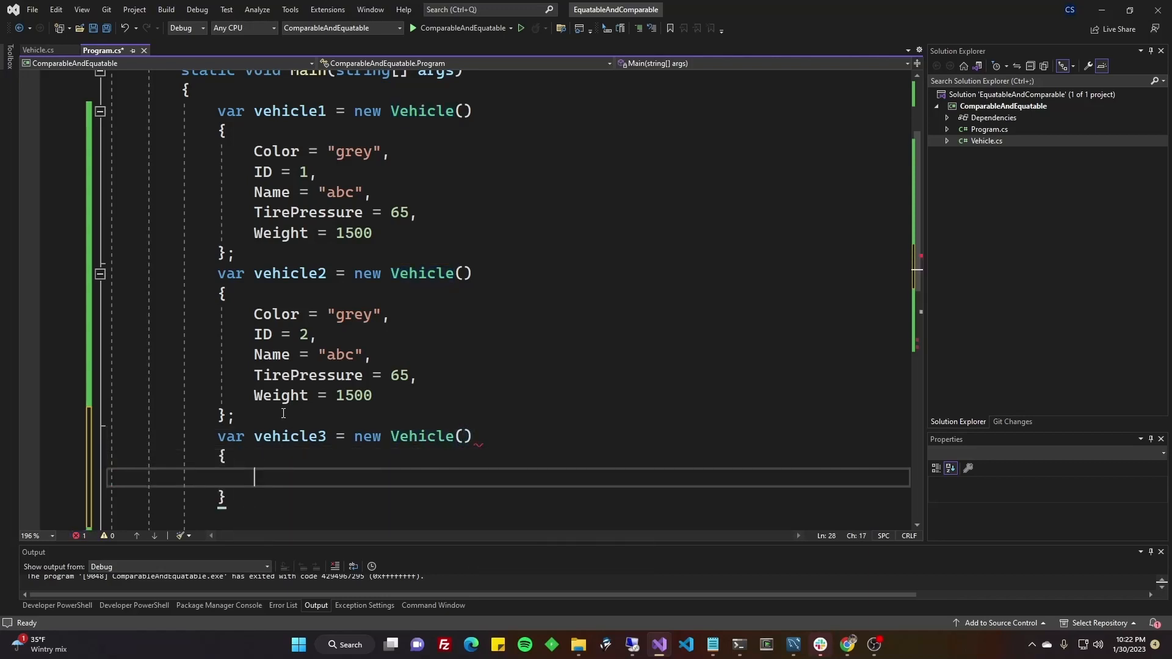
text(Color)
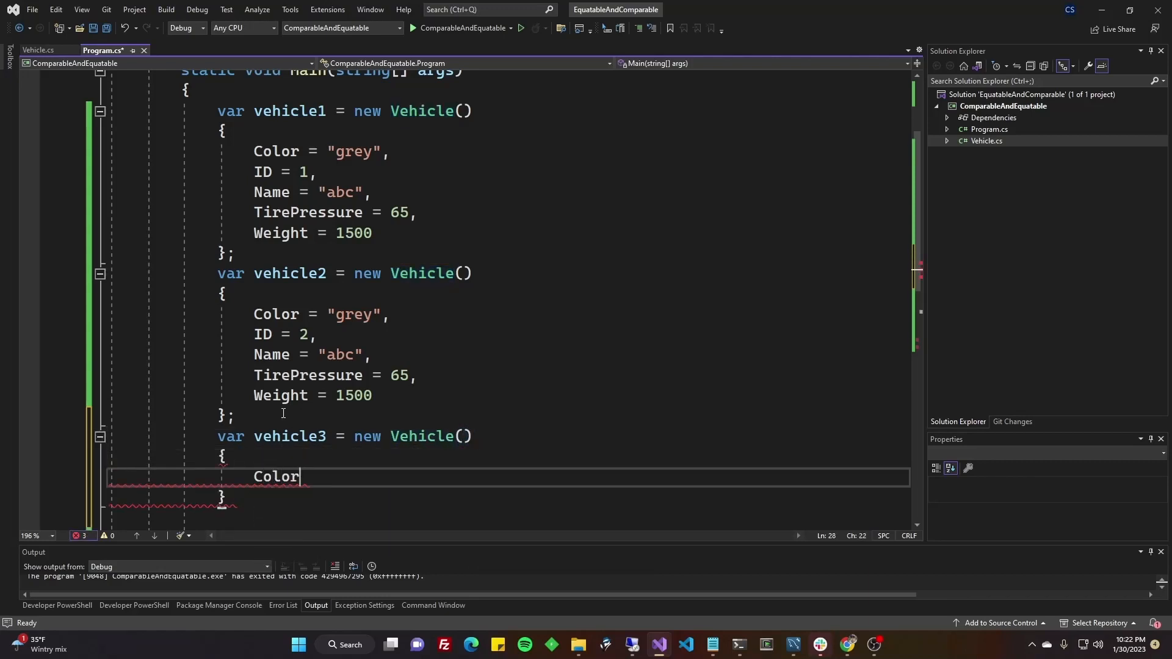
text(= "yel")
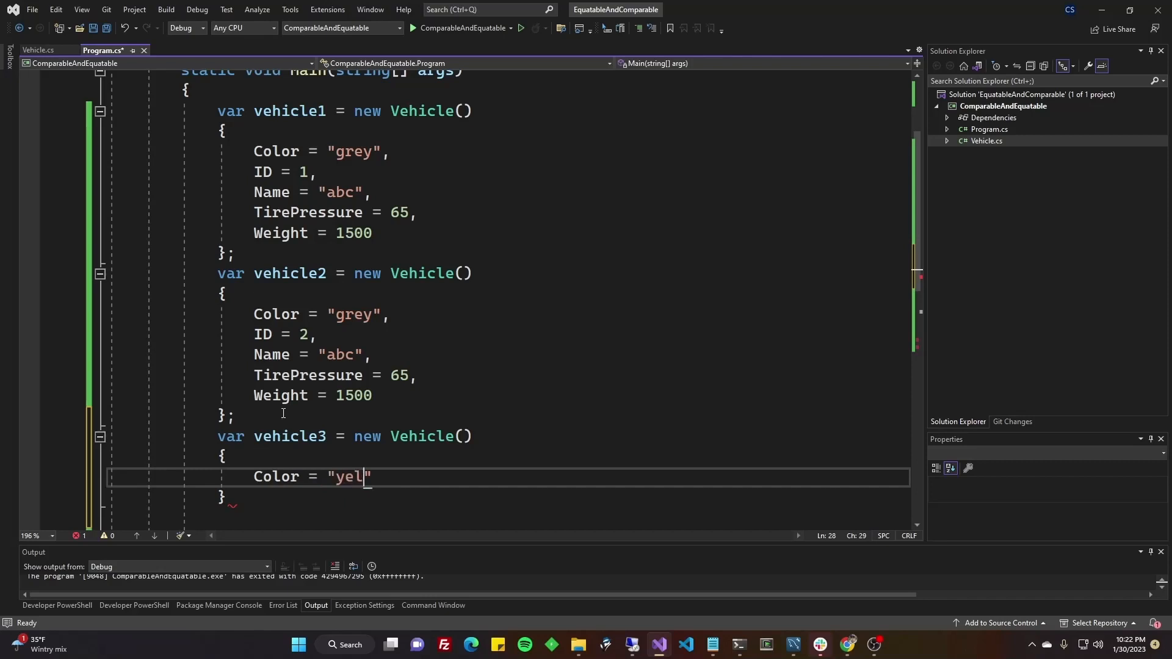
text(low",)
text(T)
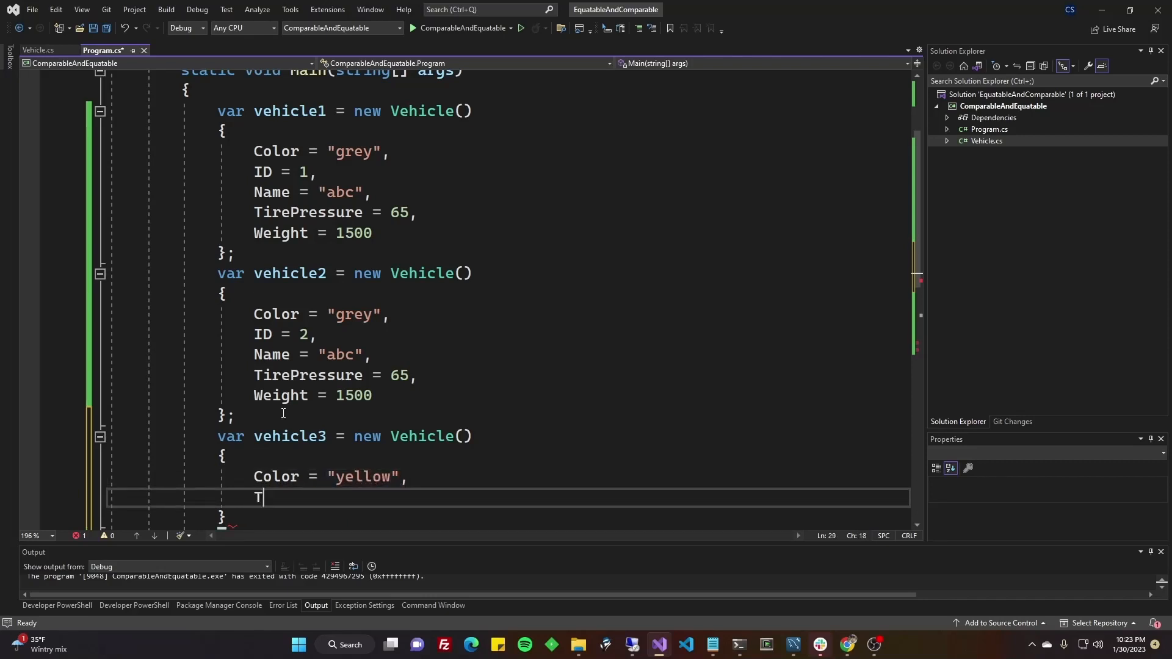
text(irePressure = 99)
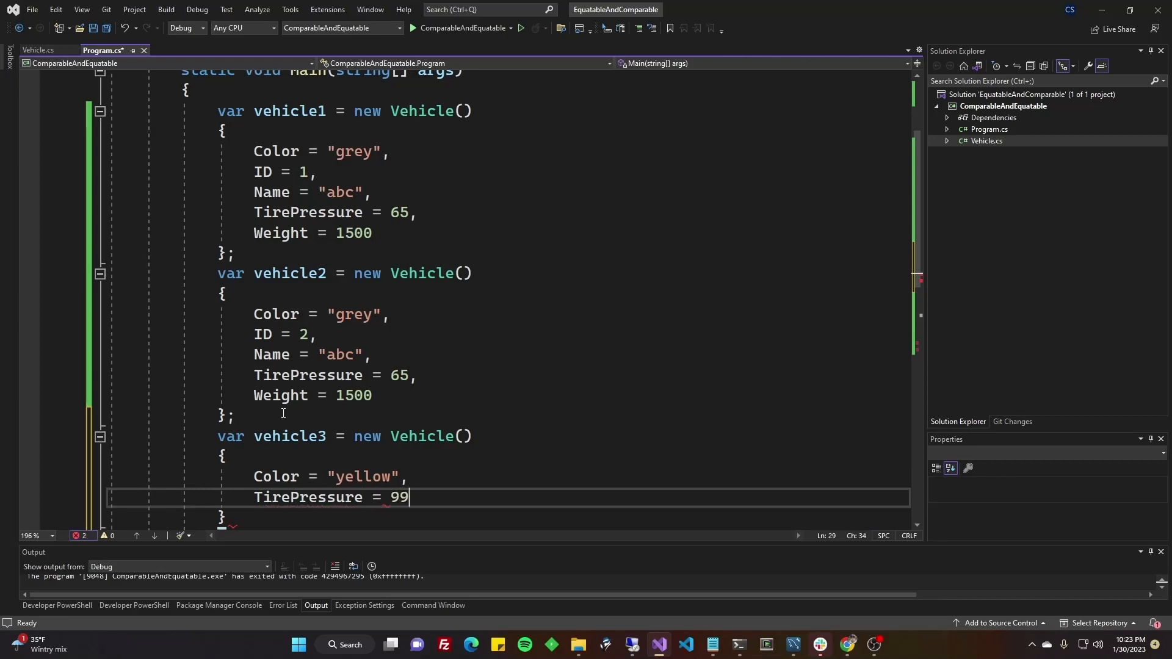
text(9)
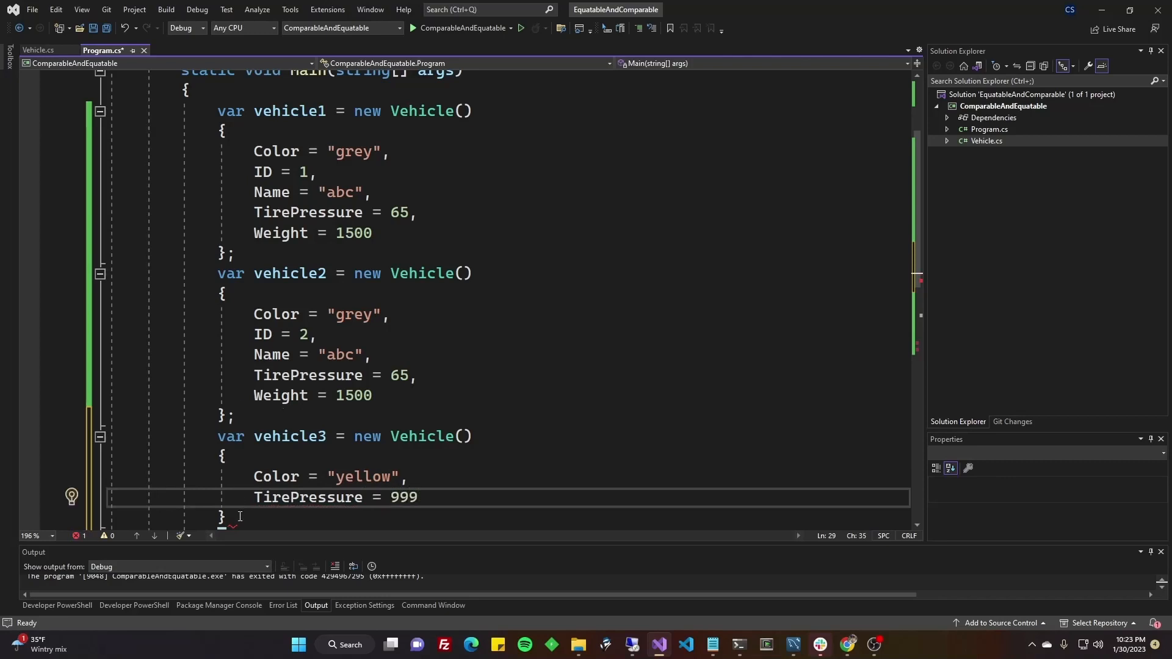
scroll(down, 3)
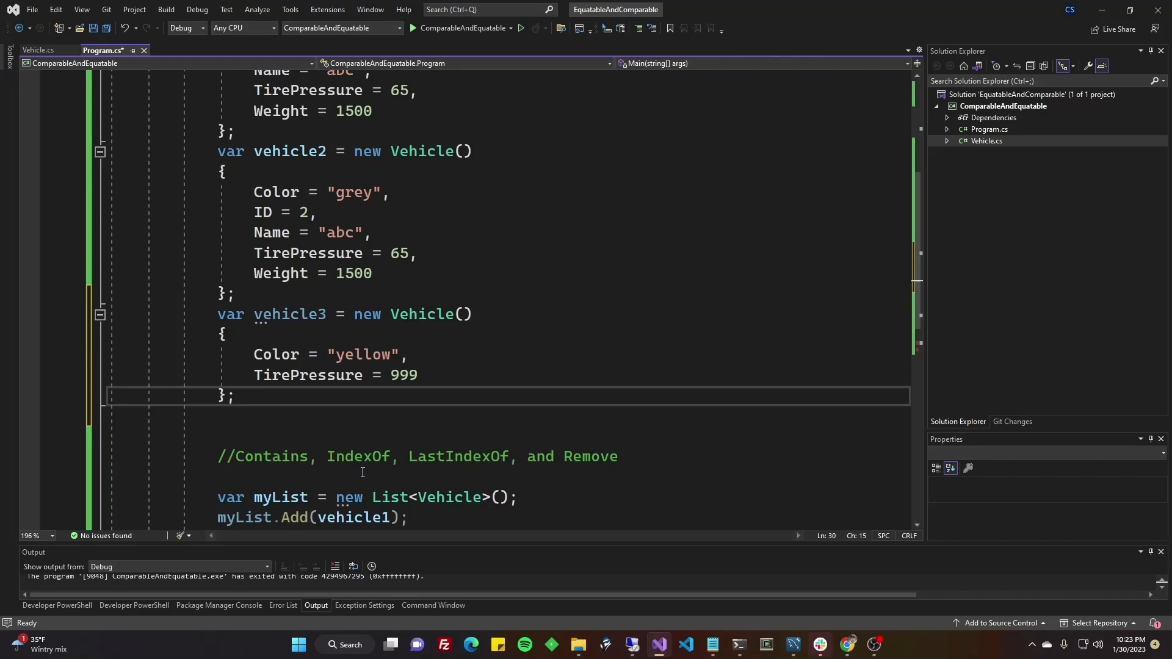
scroll(down, 3)
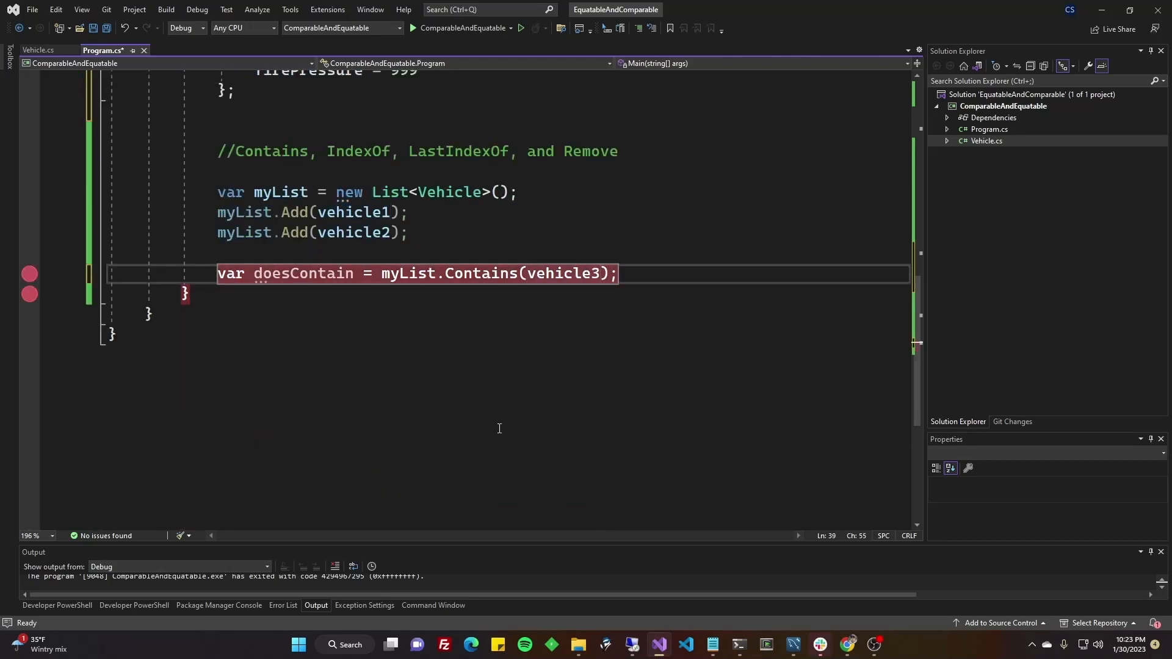
- Debug past the vehicle3 Contains line and inspect doesContain, which is false
click(520, 27)
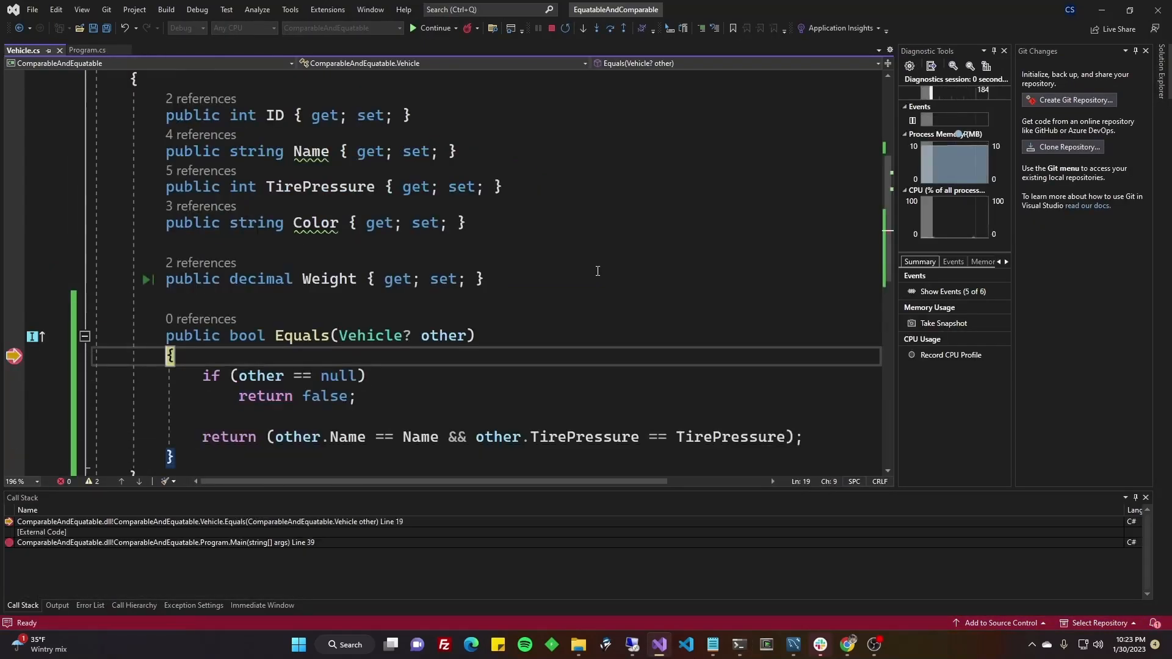
key(F10)
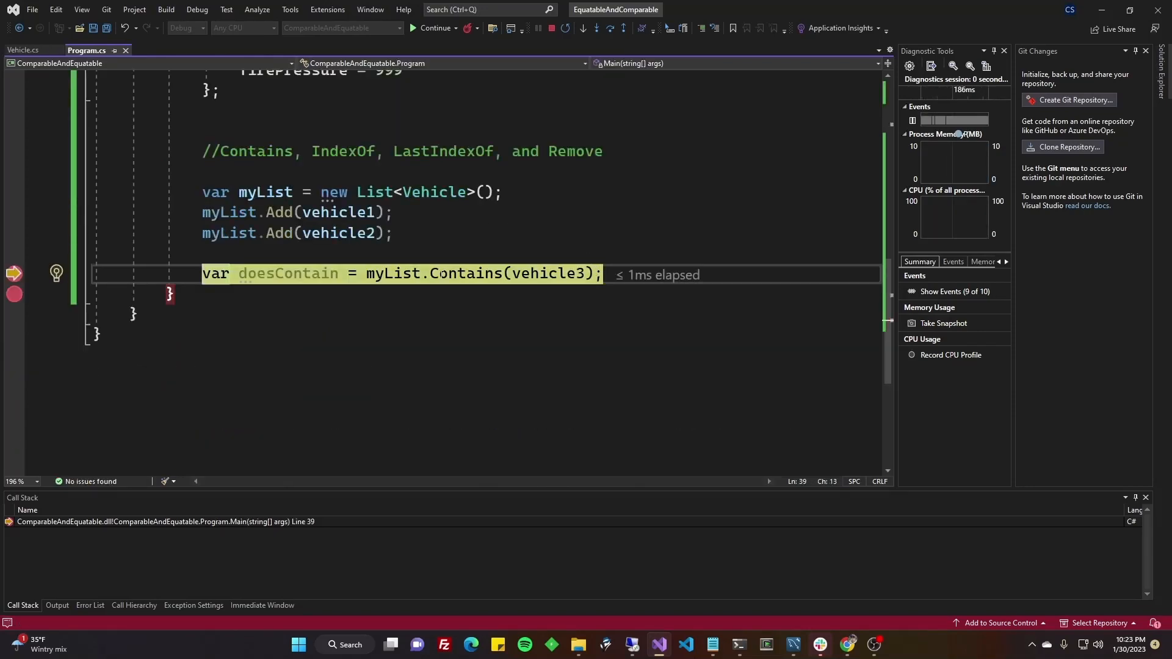
scroll(up, 3)
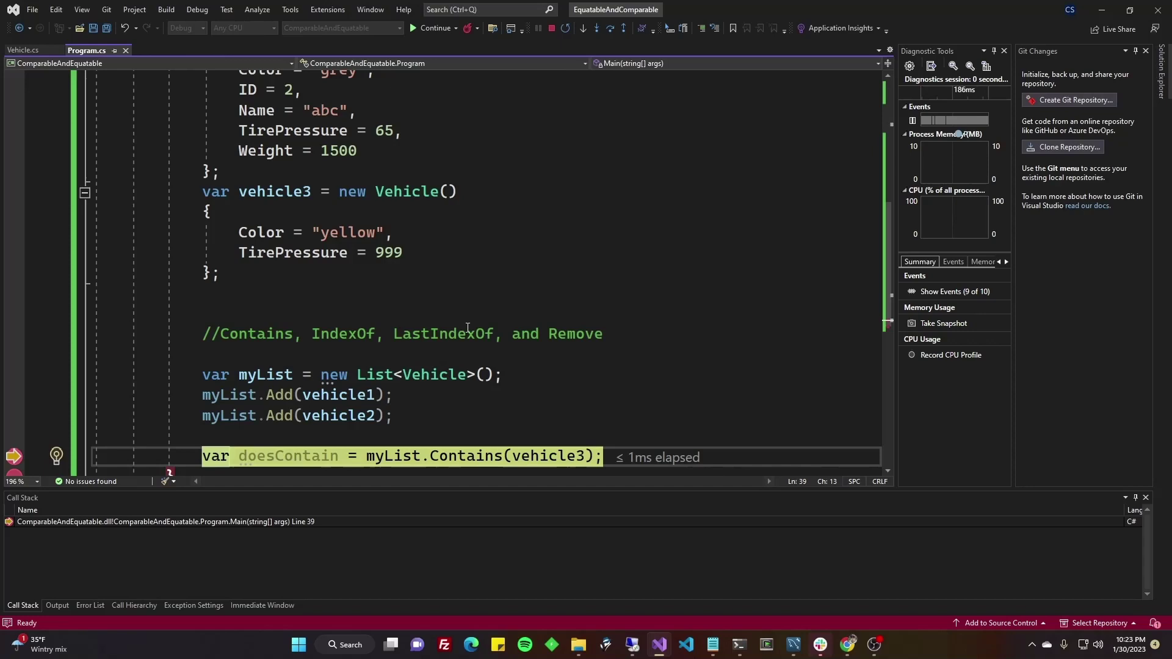
mouse_move(478, 344)
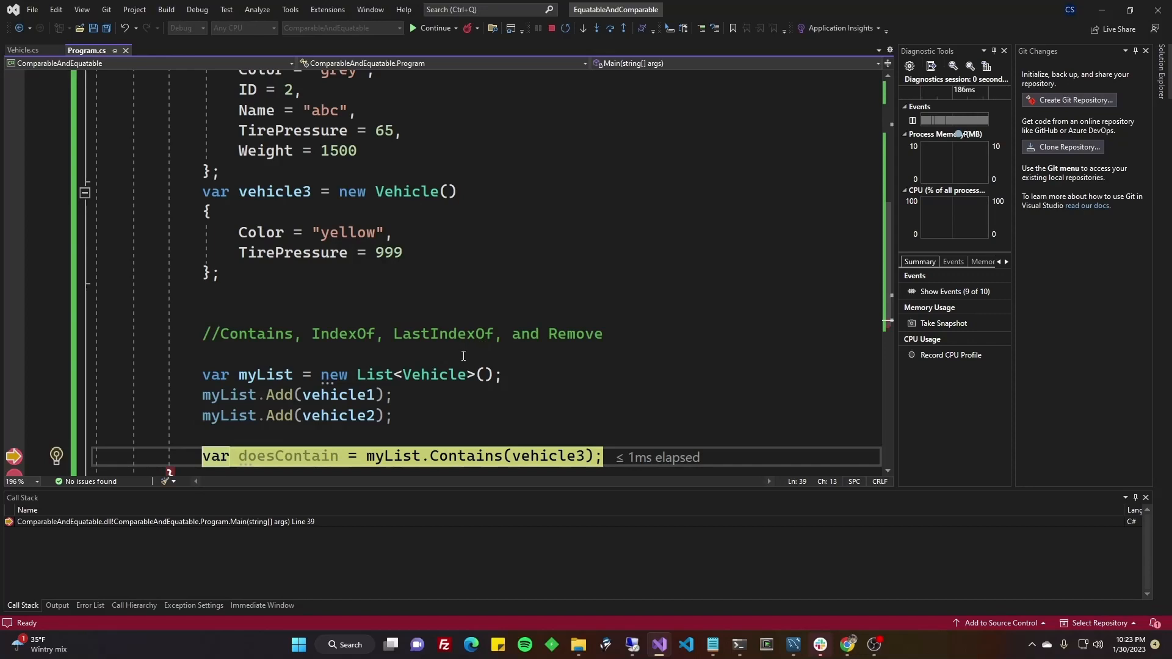
key(F10)
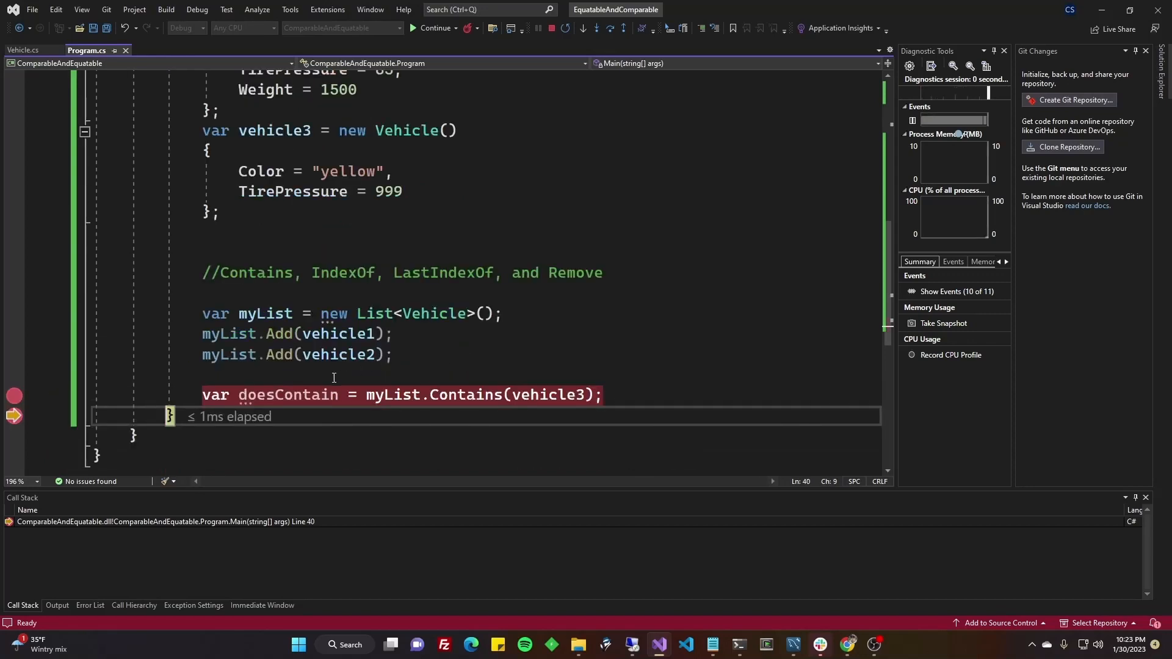
mouse_move(287, 395)
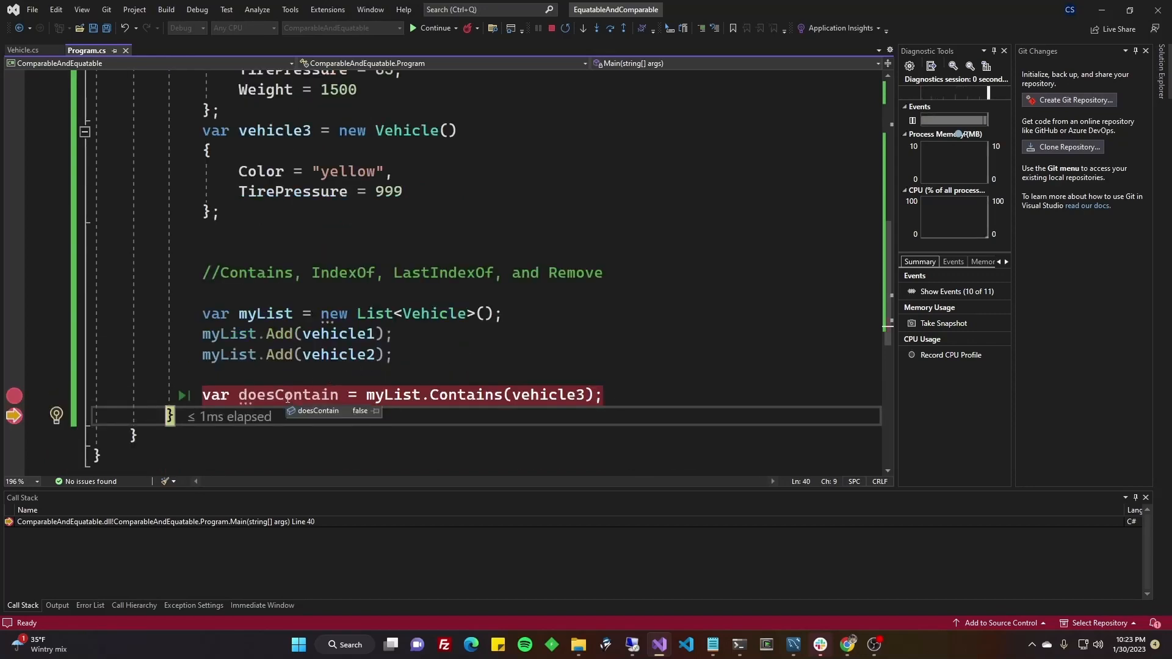
double_click(286, 394)
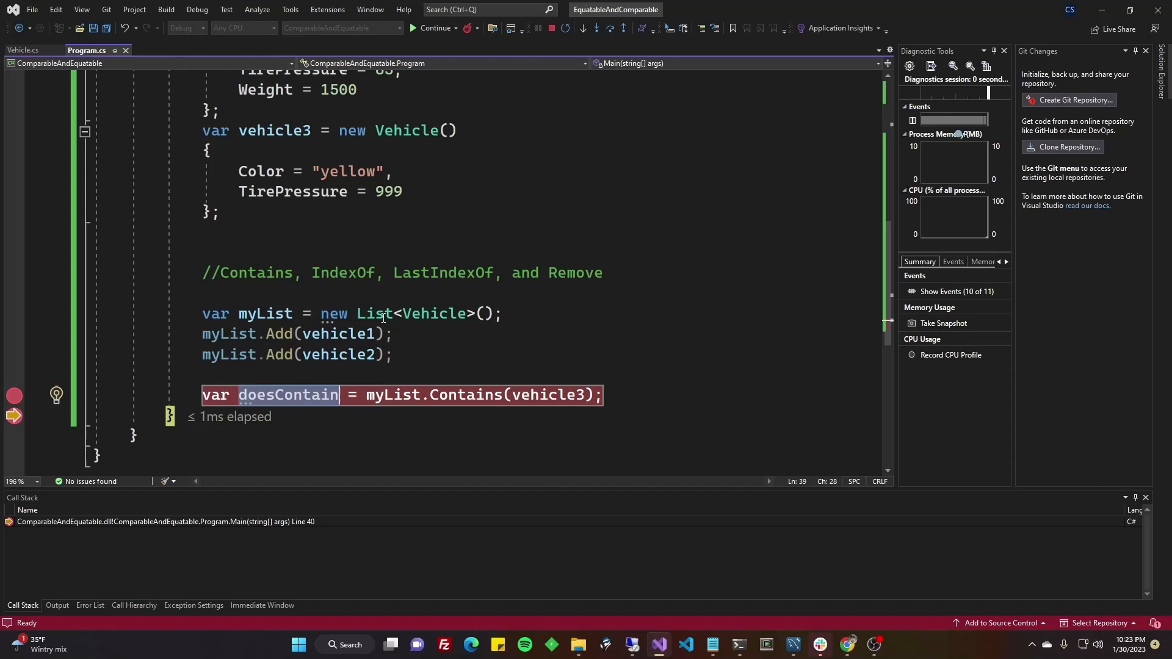
scroll(up, 3)
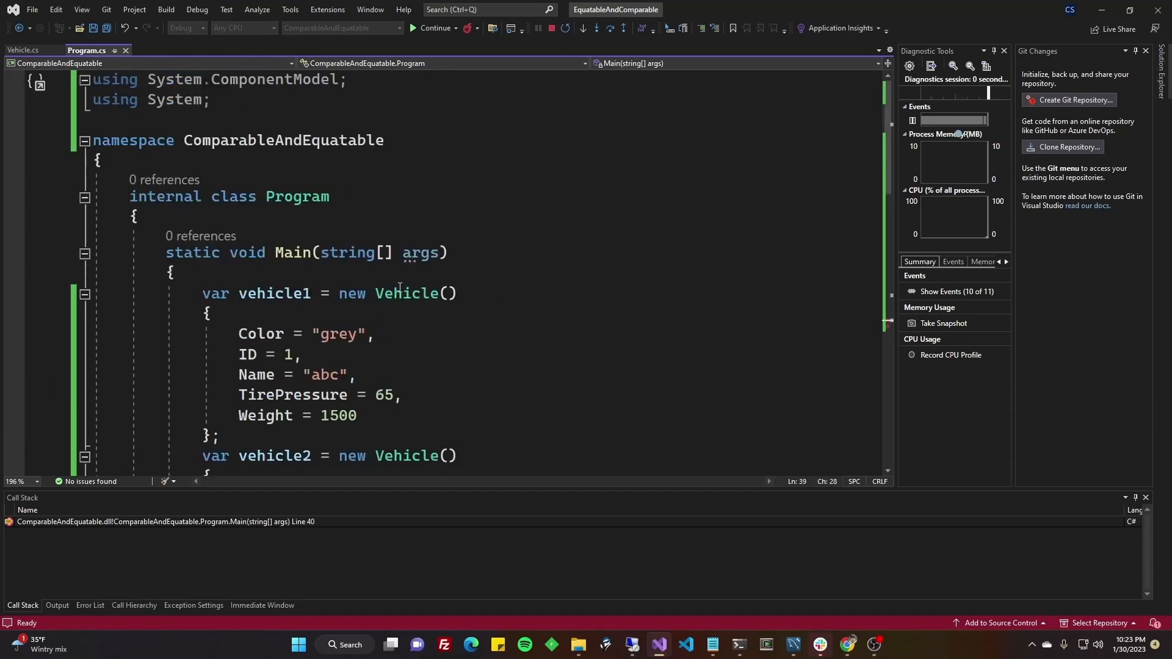
click(24, 50)
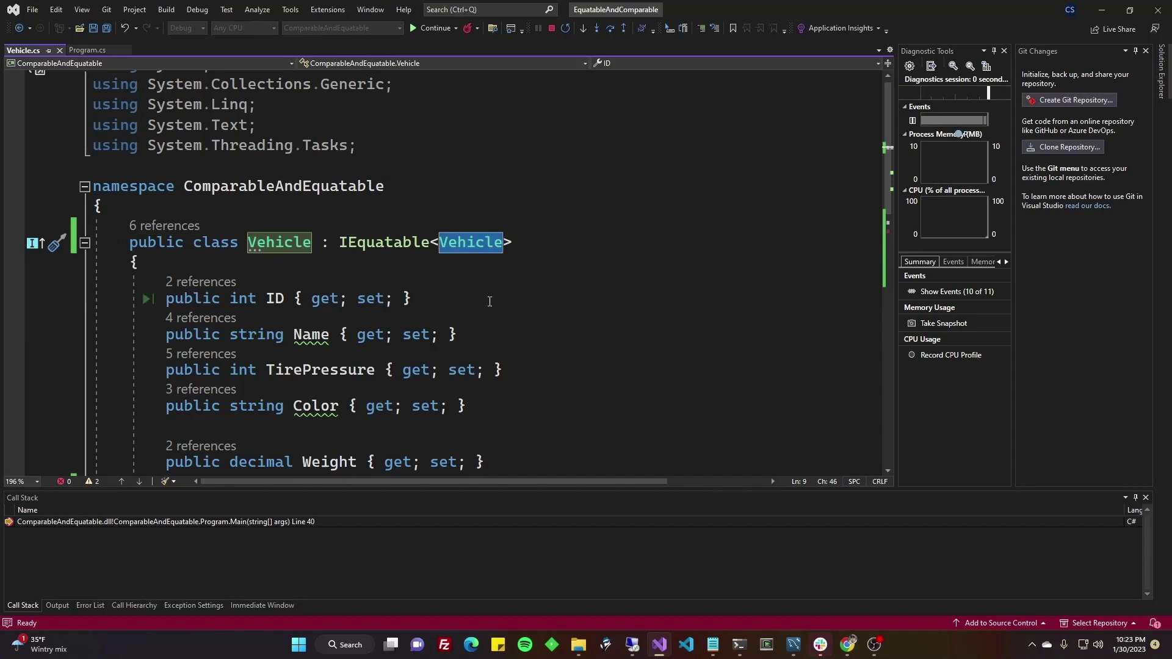
mouse_move(437, 348)
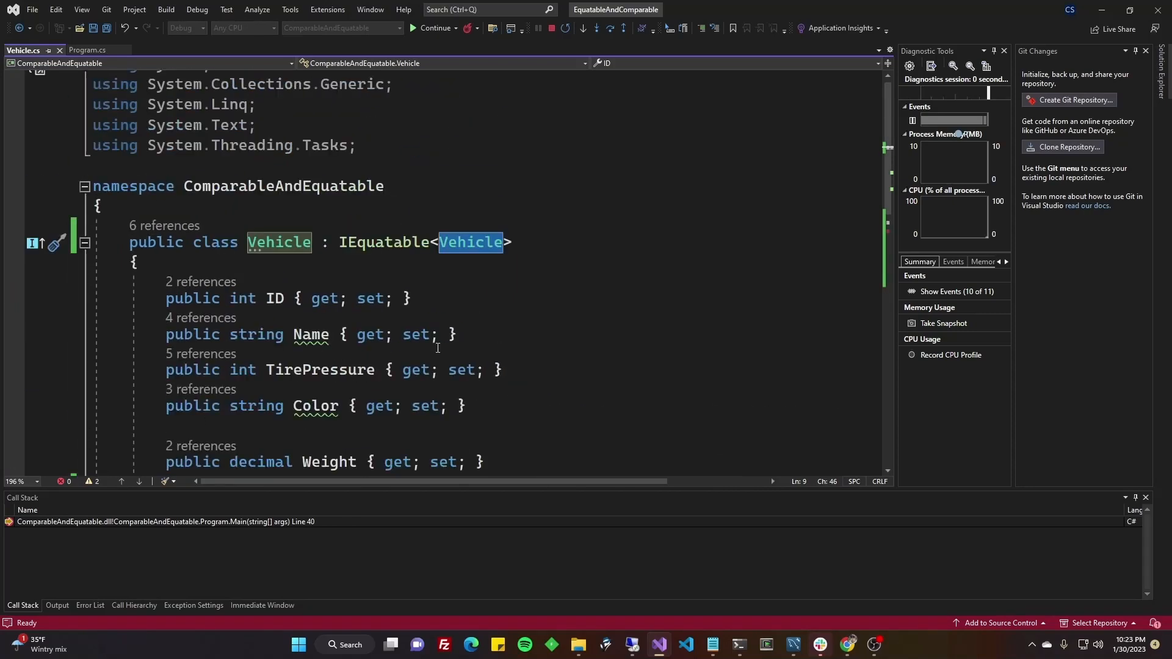
scroll(down, 3)
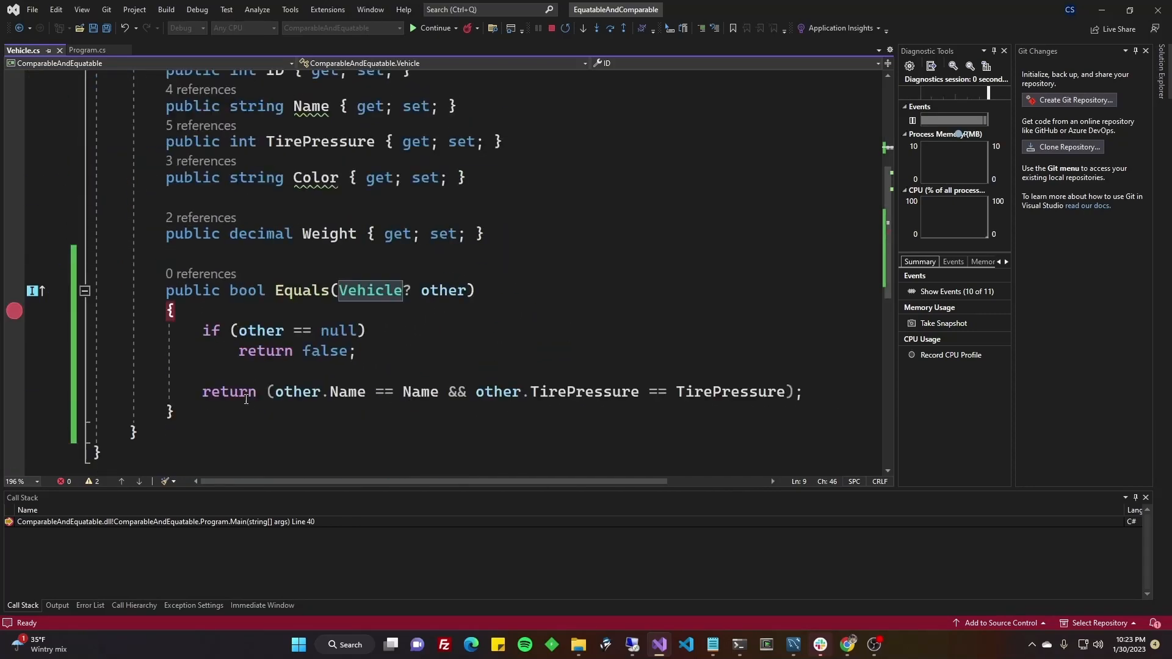
click(450, 429)
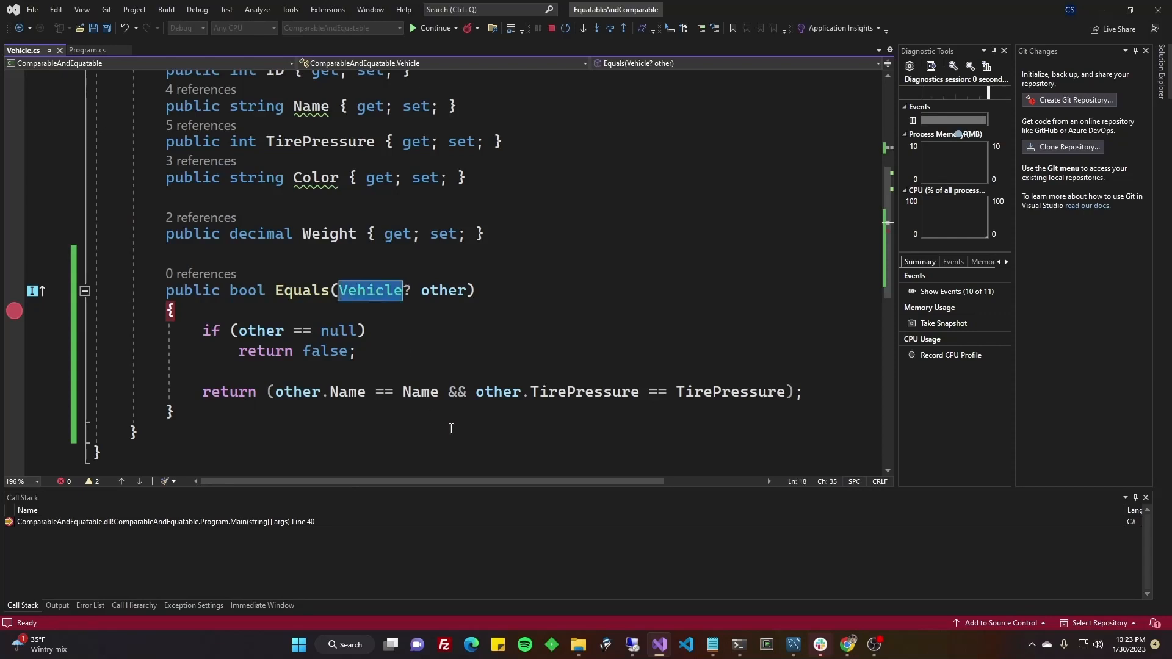
click(440, 372)
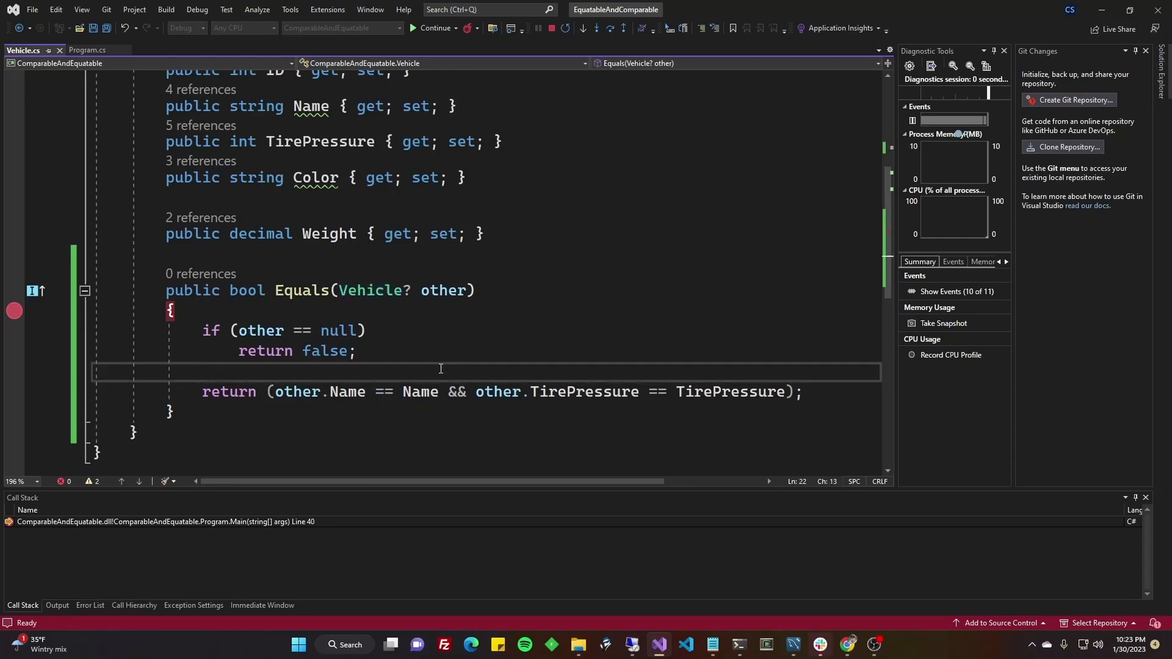
click(87, 51)
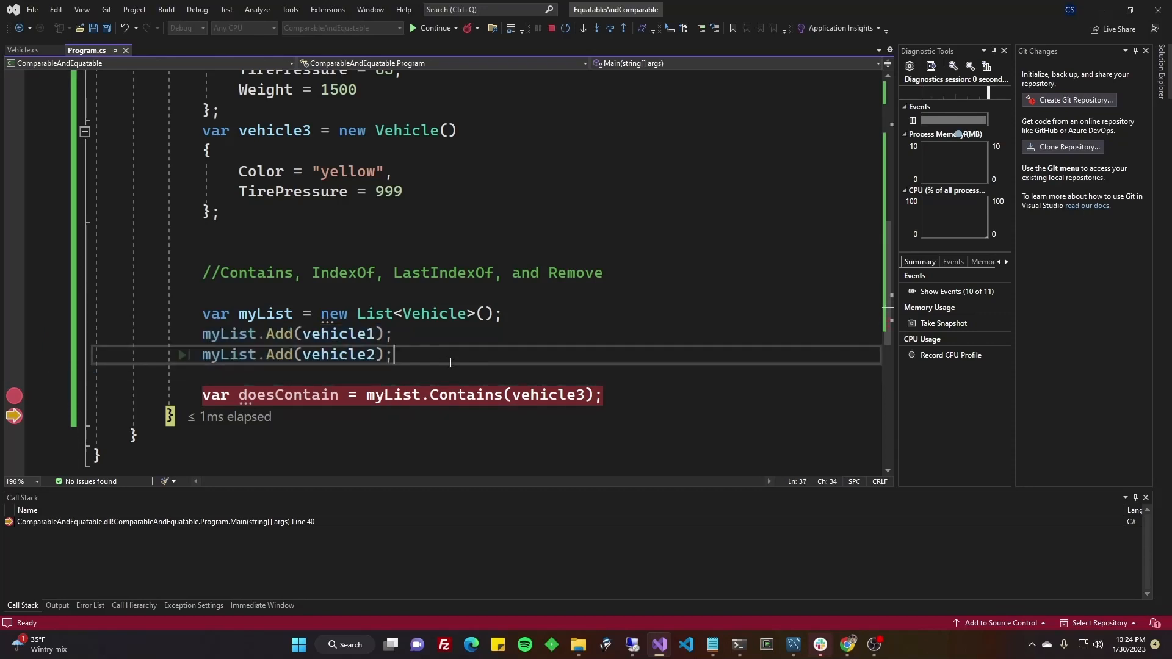
mouse_move(433, 347)
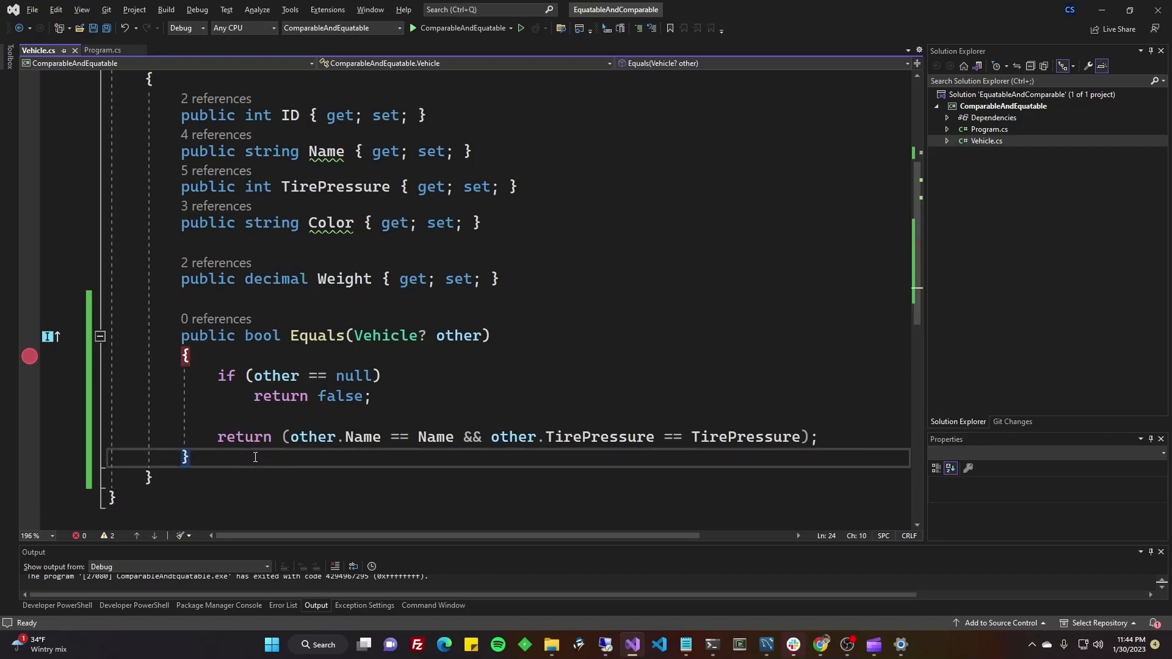
- Remove the Equals breakpoint and add blank lines below that method
key(enter)
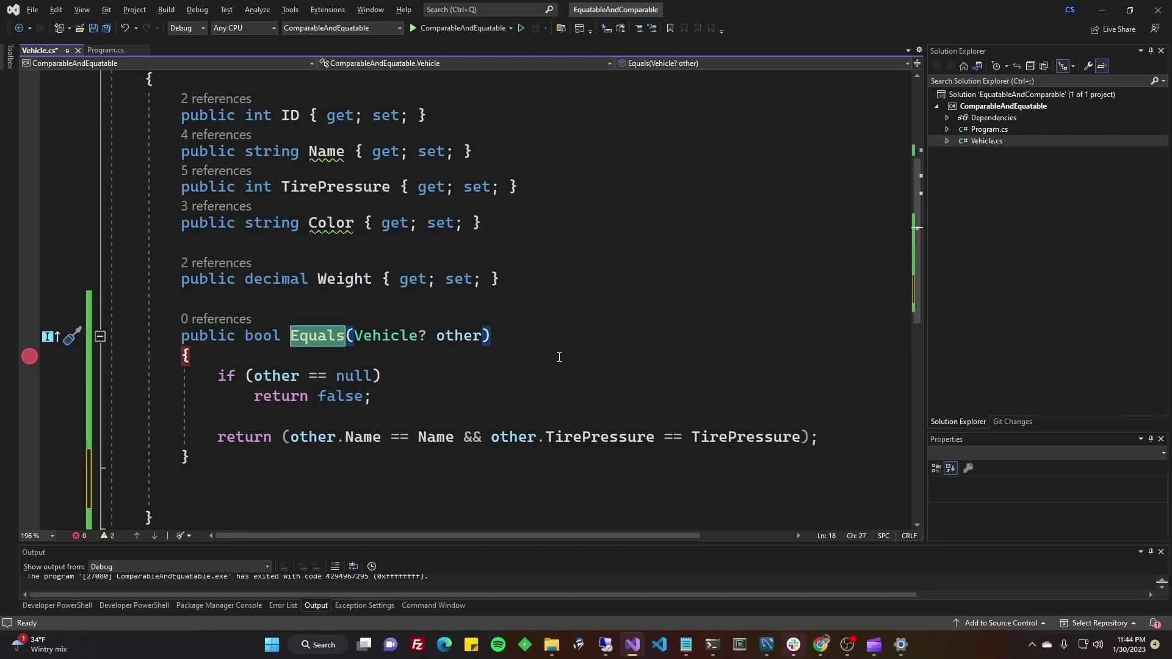
scroll(up, 3)
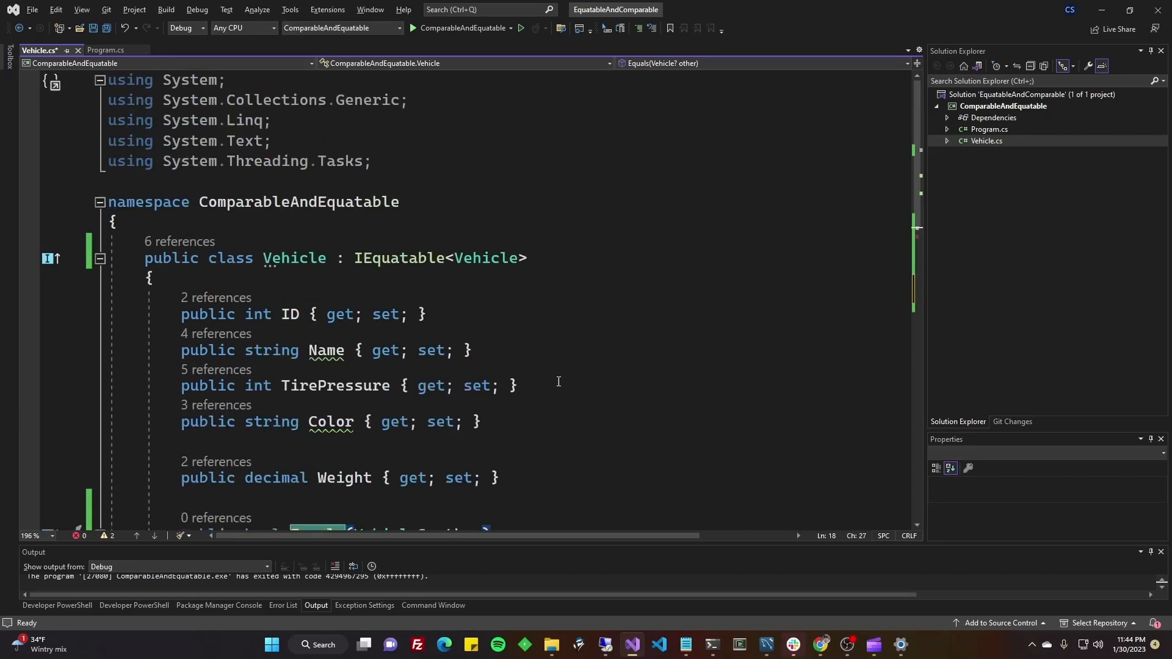
click(346, 257)
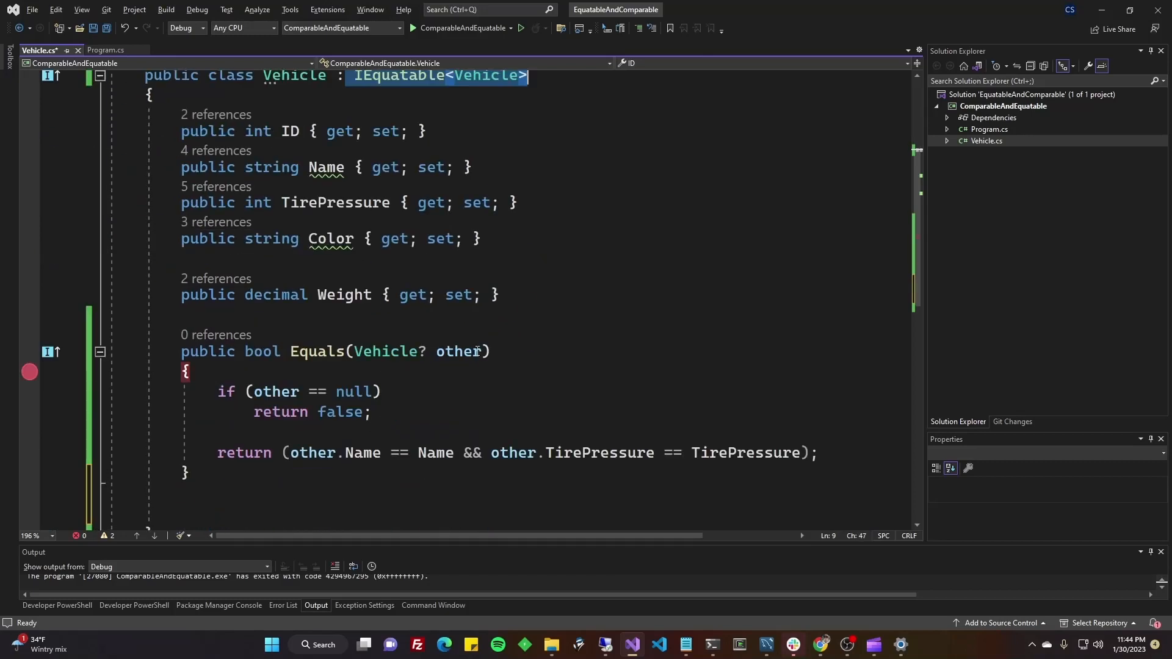
click(186, 472)
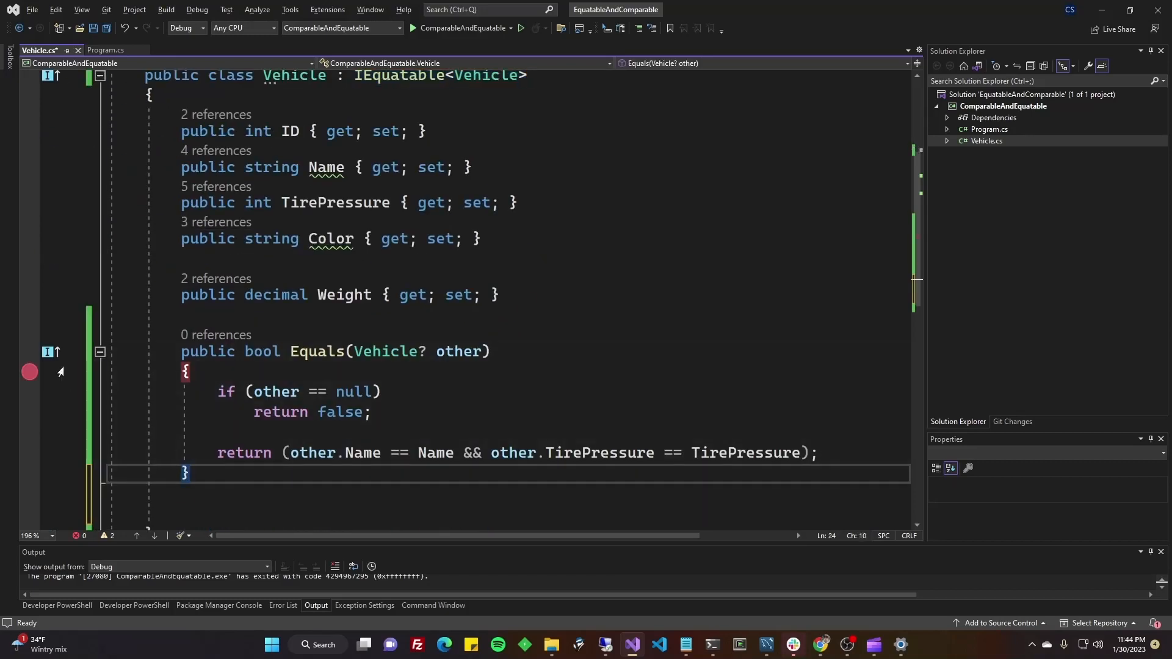
scroll(down, 3)
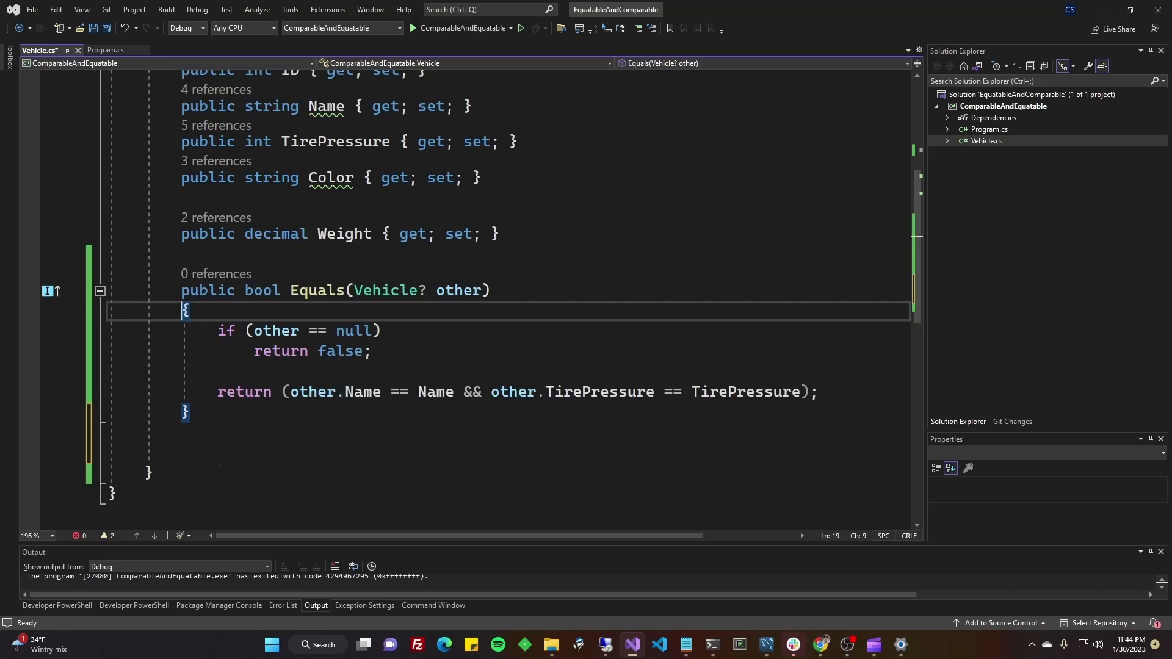
click(170, 453)
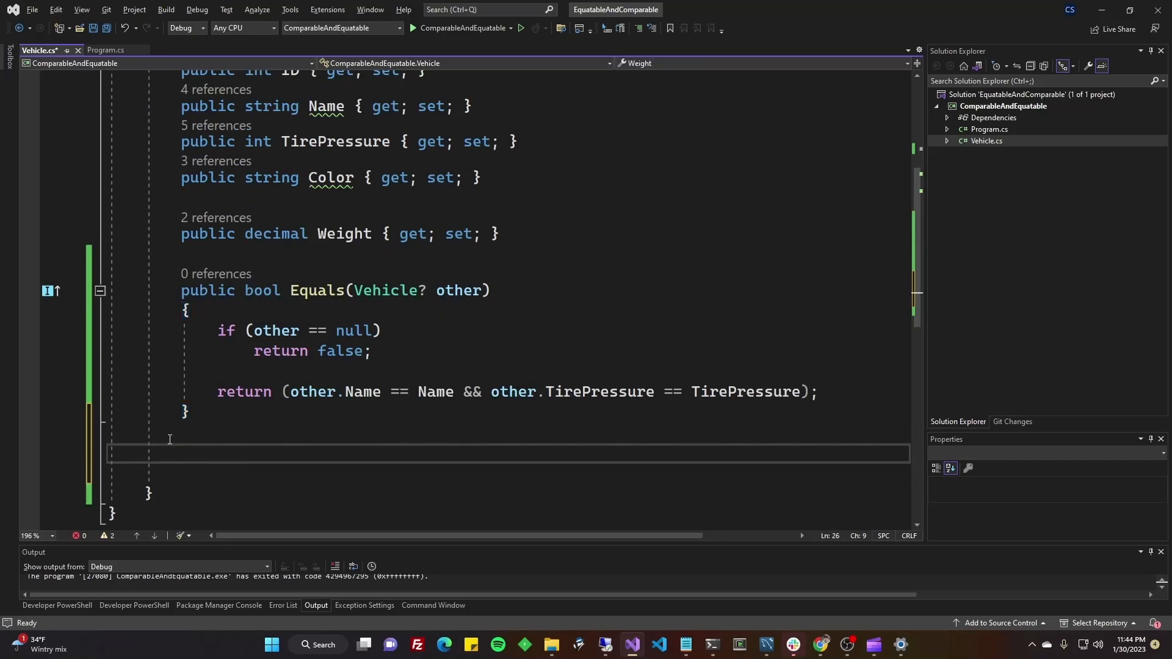
- Add an override Equals(Object obj) with the reused null check, then start an if()
text(public override bool Equals(Object obj))
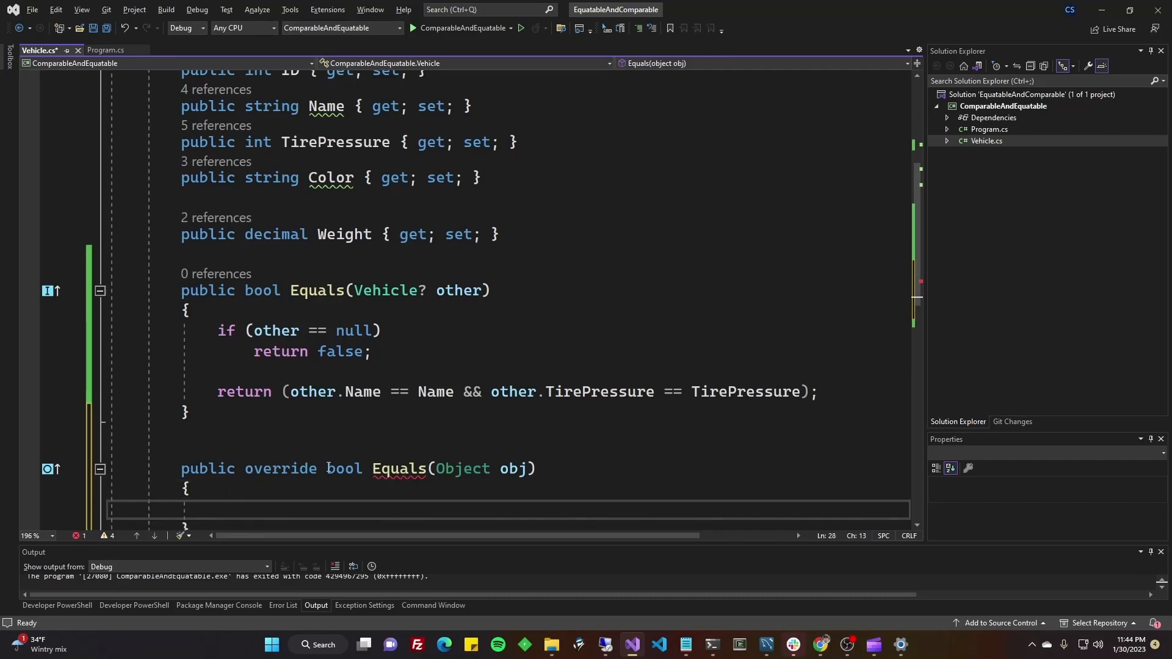
scroll(down, 3)
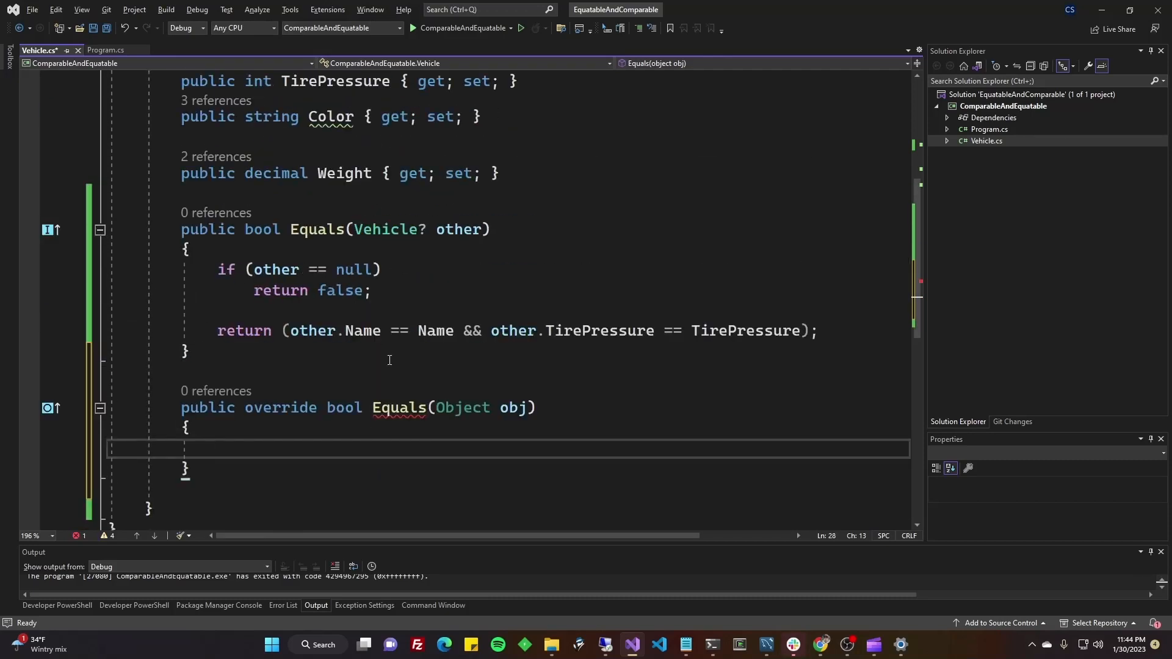
mouse_move(396, 408)
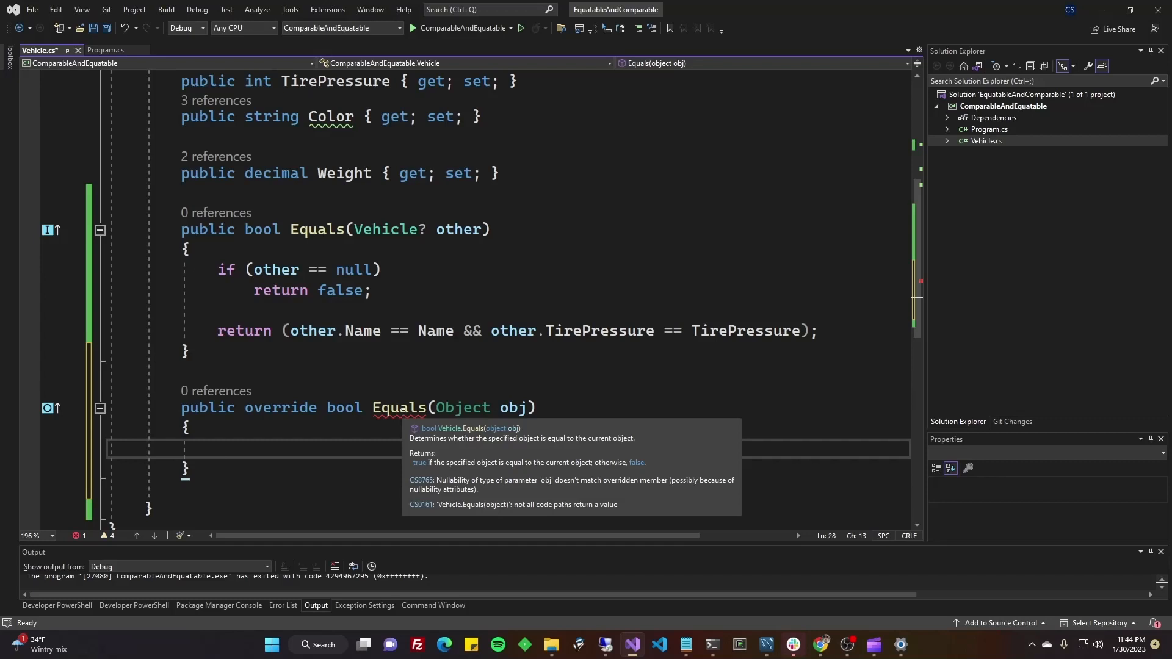
mouse_move(352, 466)
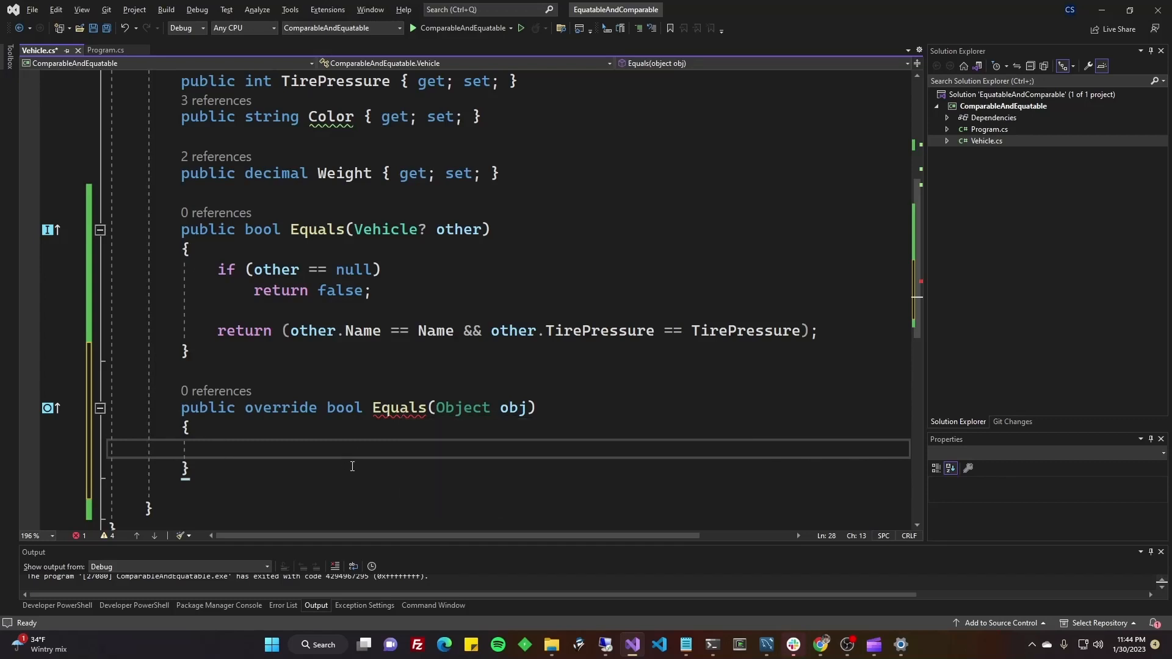
click(216, 448)
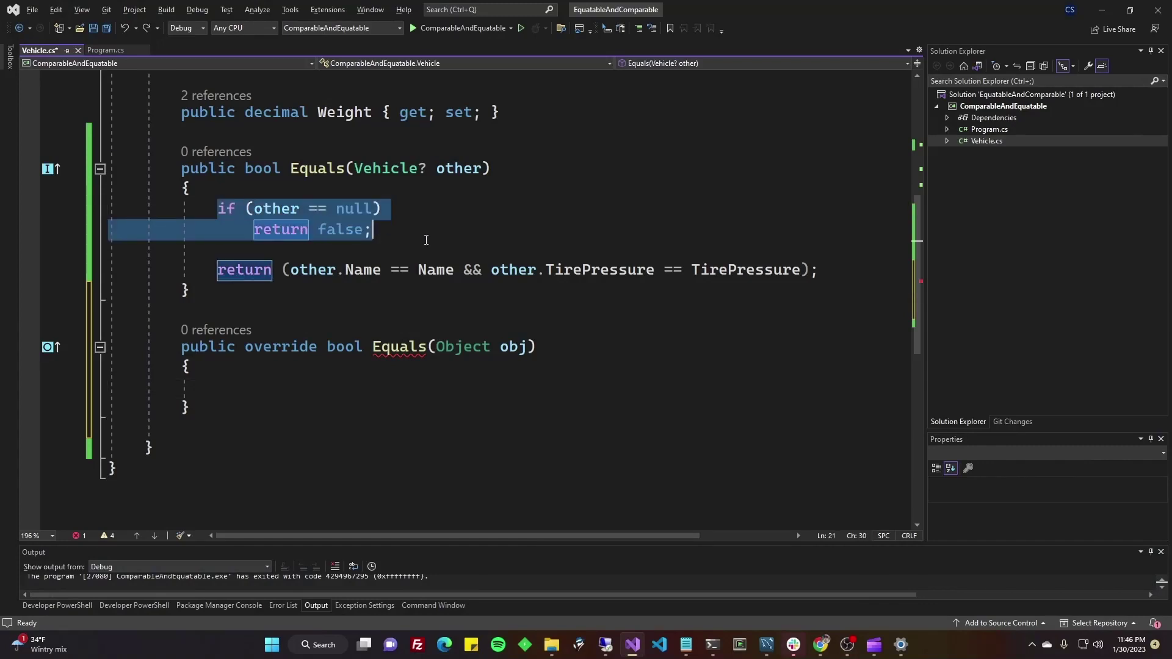
mouse_move(319, 392)
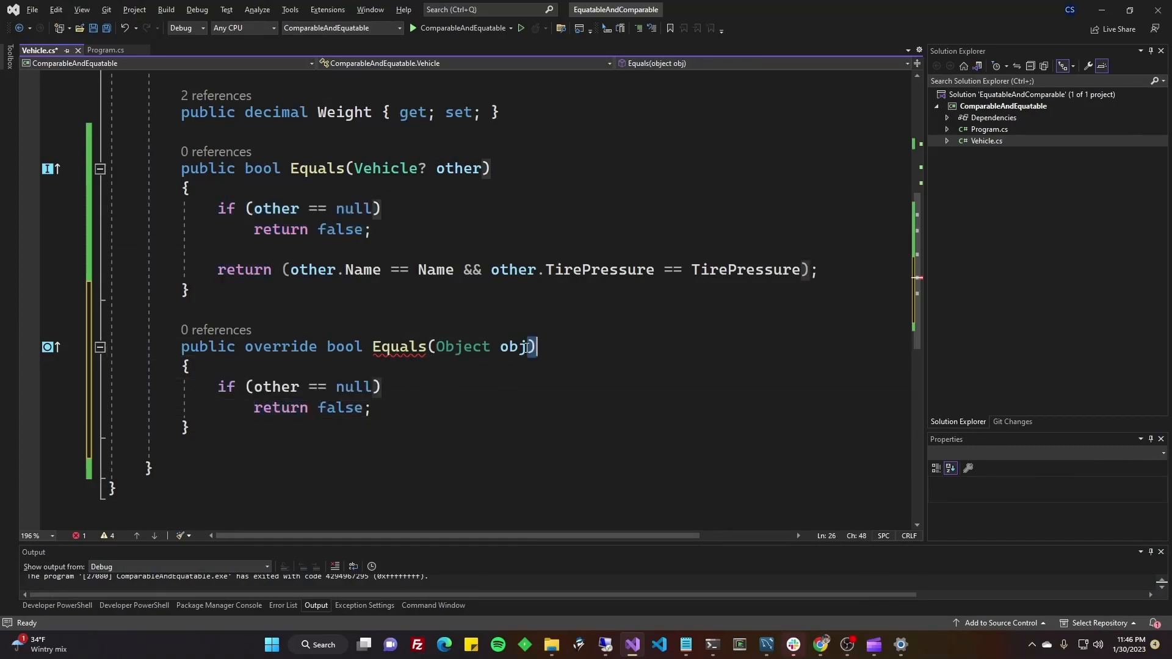
mouse_move(512, 347)
text(bj)
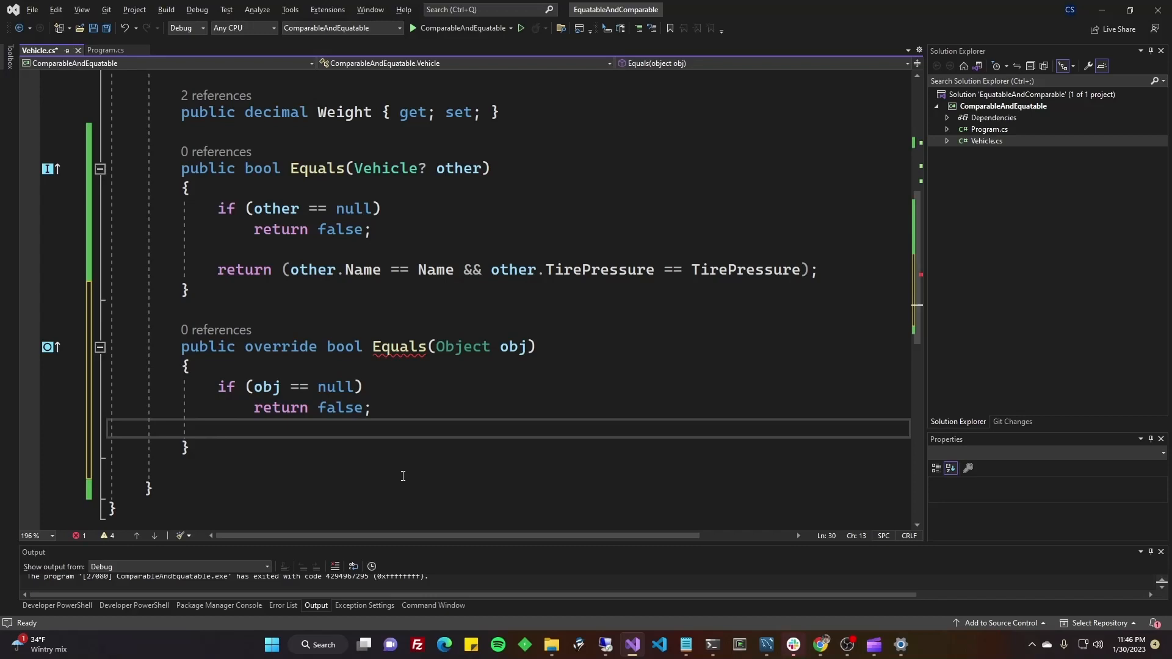
text(if())
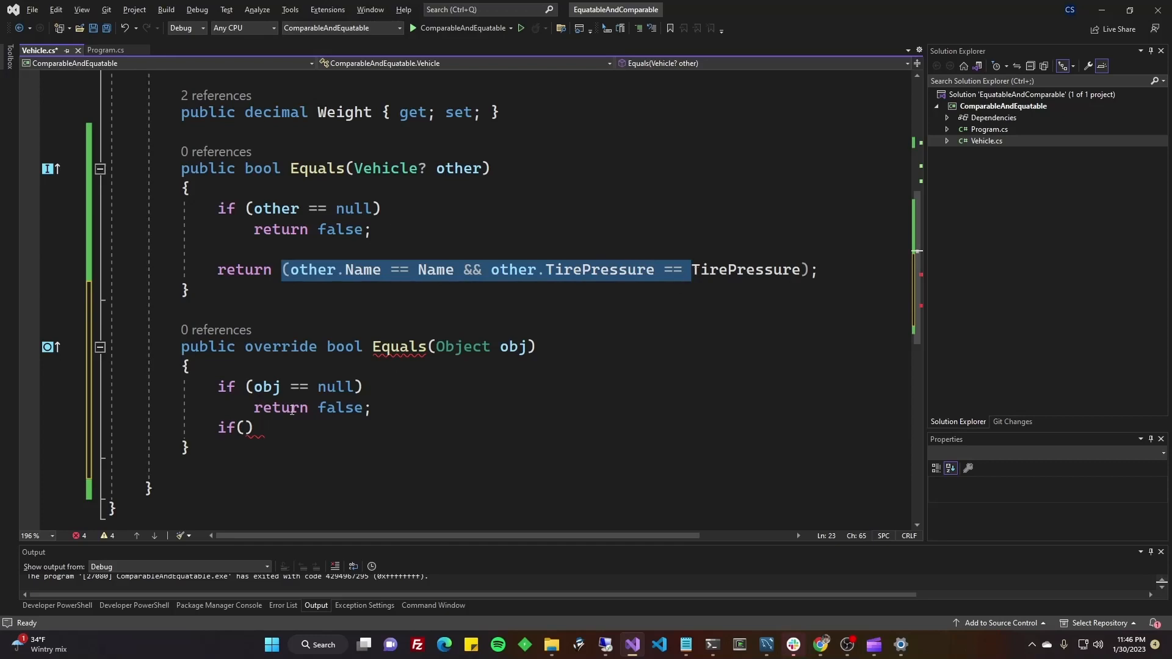
- Start a this.GetType() != obj comparison in the if, then delete that line
click(247, 428)
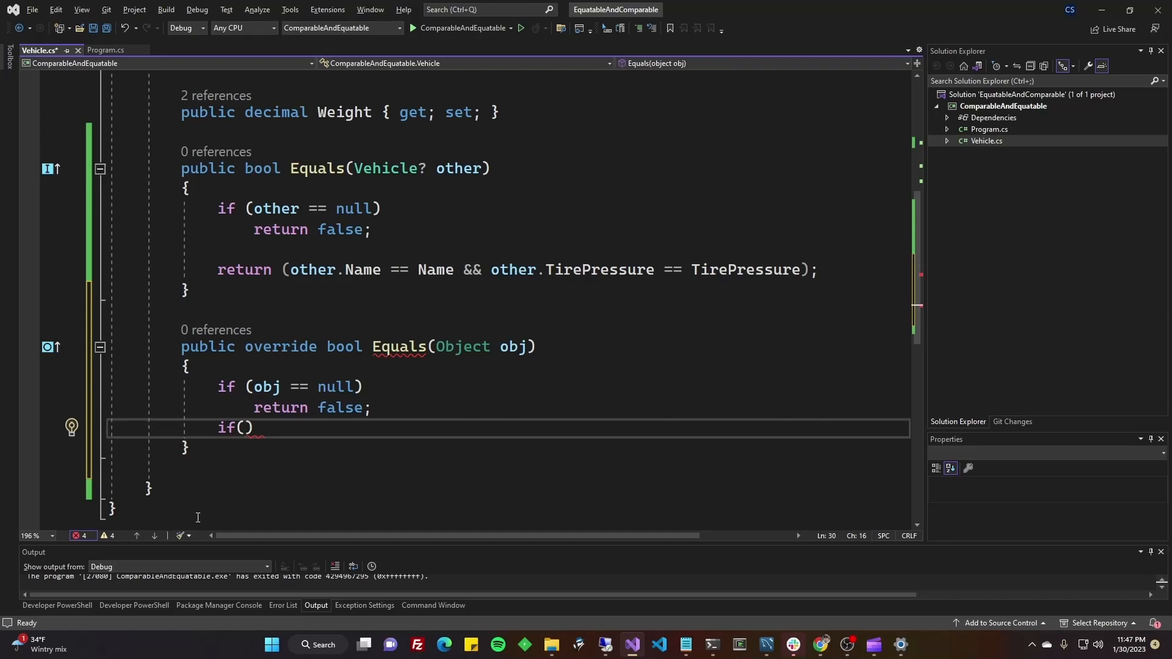
text(this.getType()
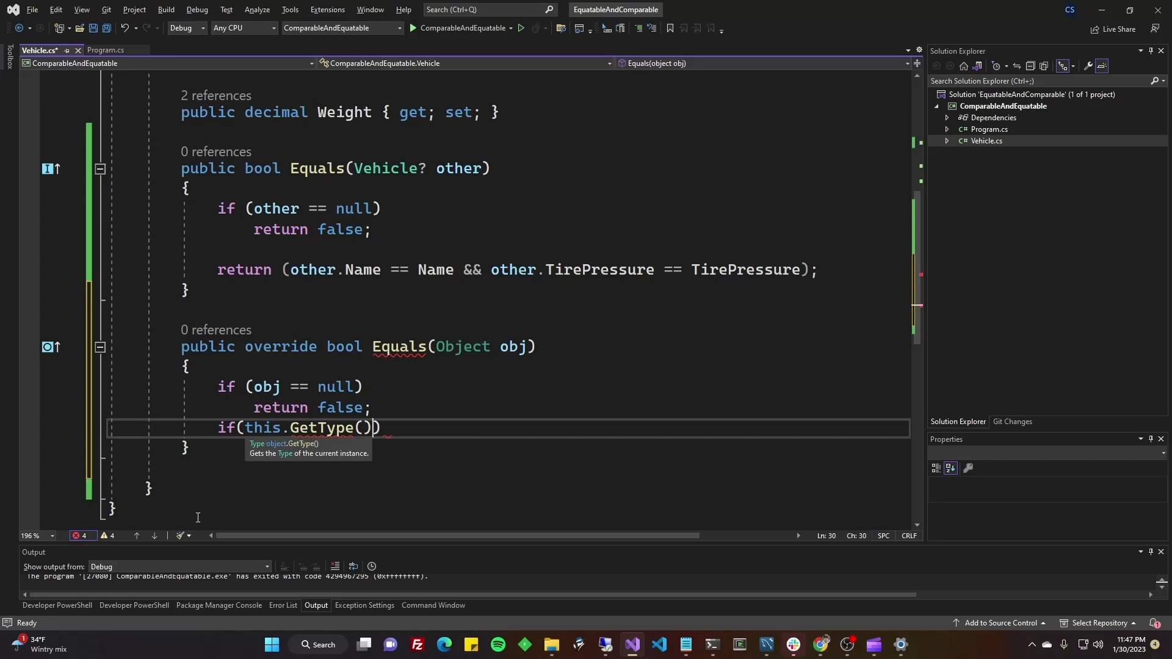
text(!= obj.GetType)
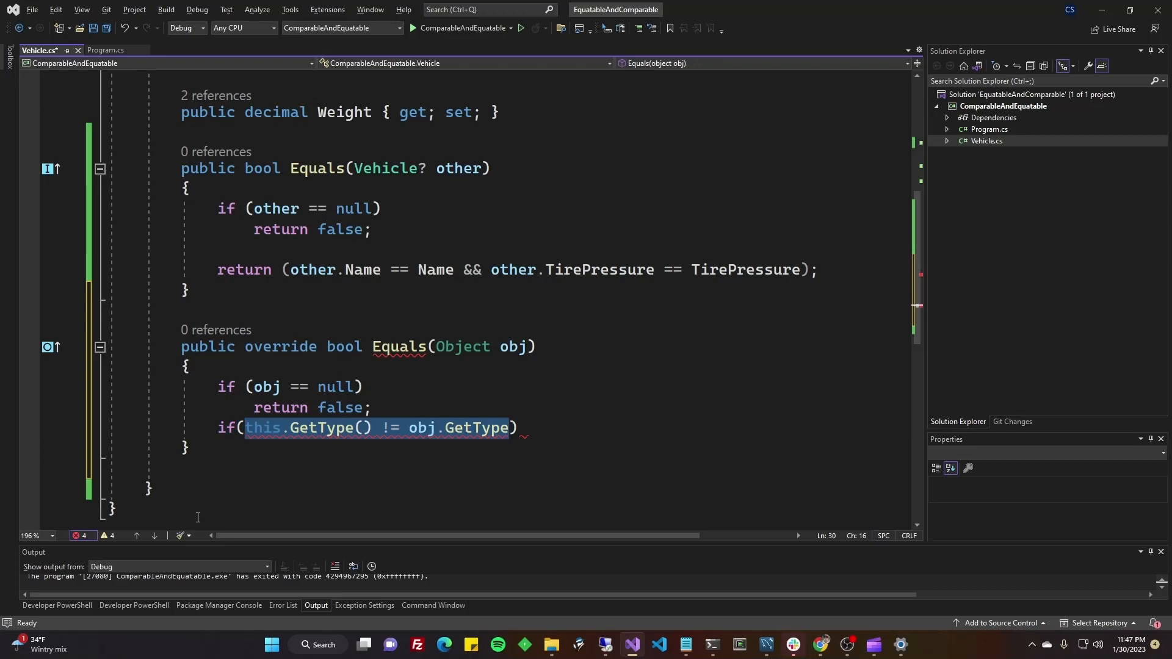
key(Delete)
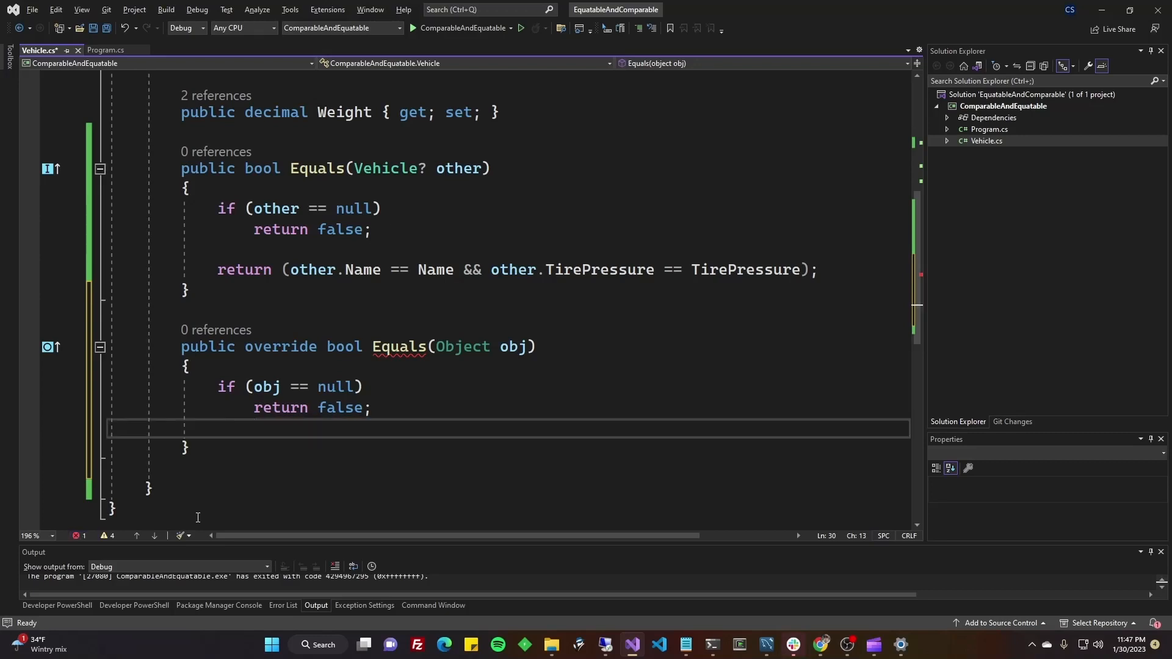
click(220, 208)
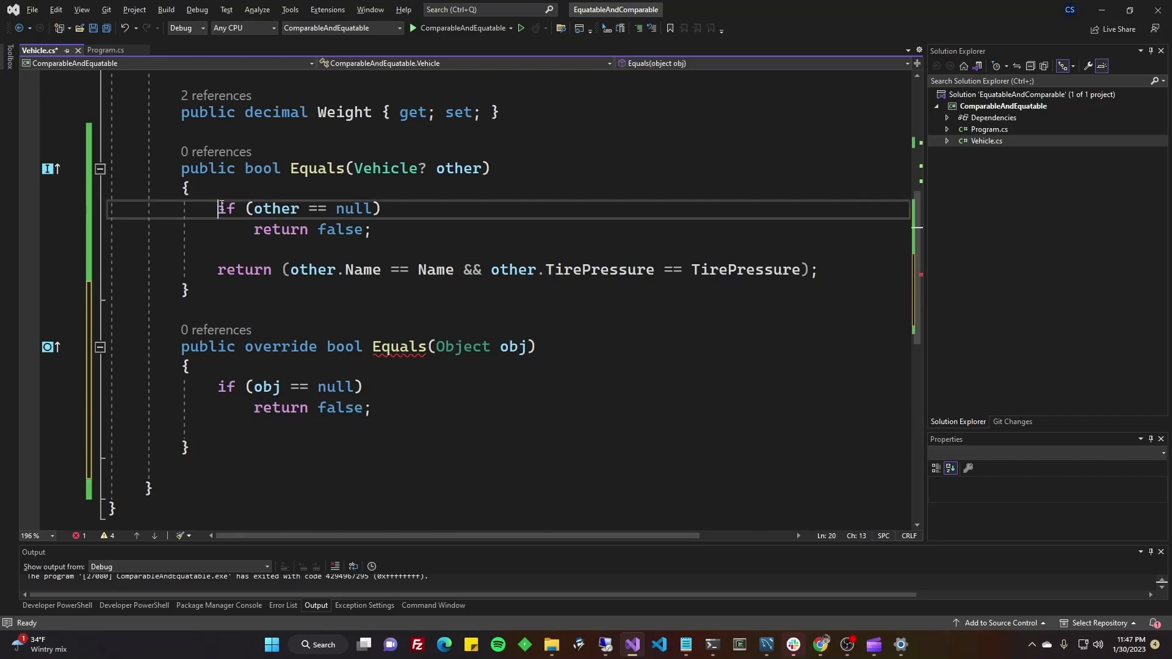
- Add 'var castObject = (Vehicle)obj;' to the Object Equals override
drag(218, 208, 272, 270)
text(return (obj.Name == Name && obj.TirePressure == TirePressure);)
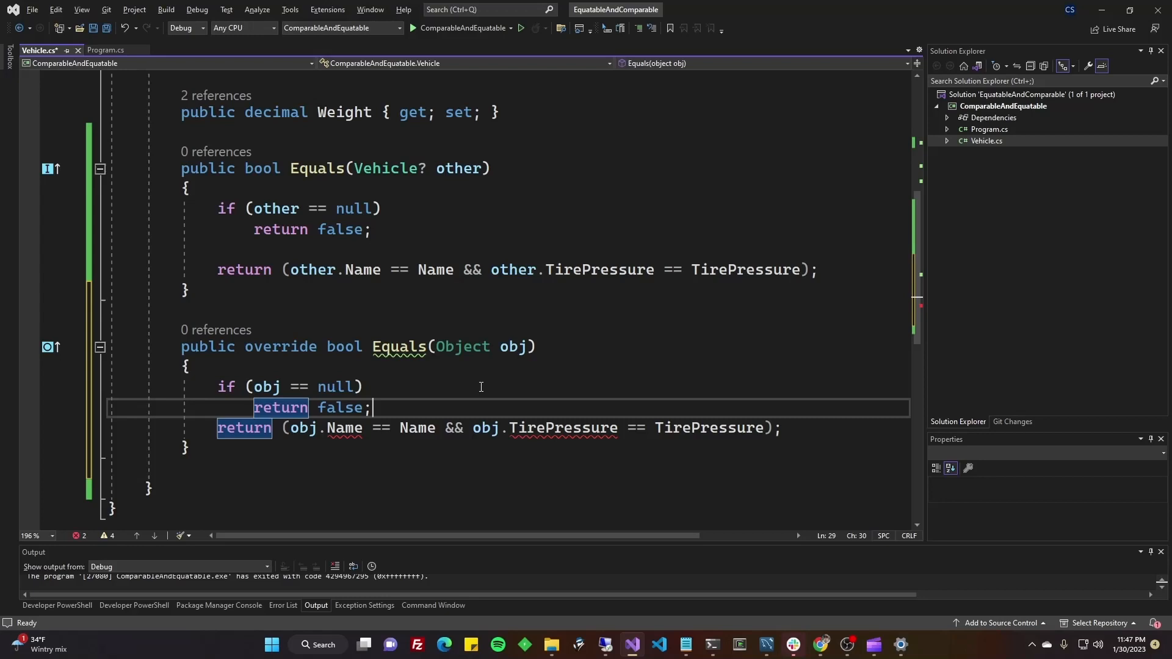
text(v)
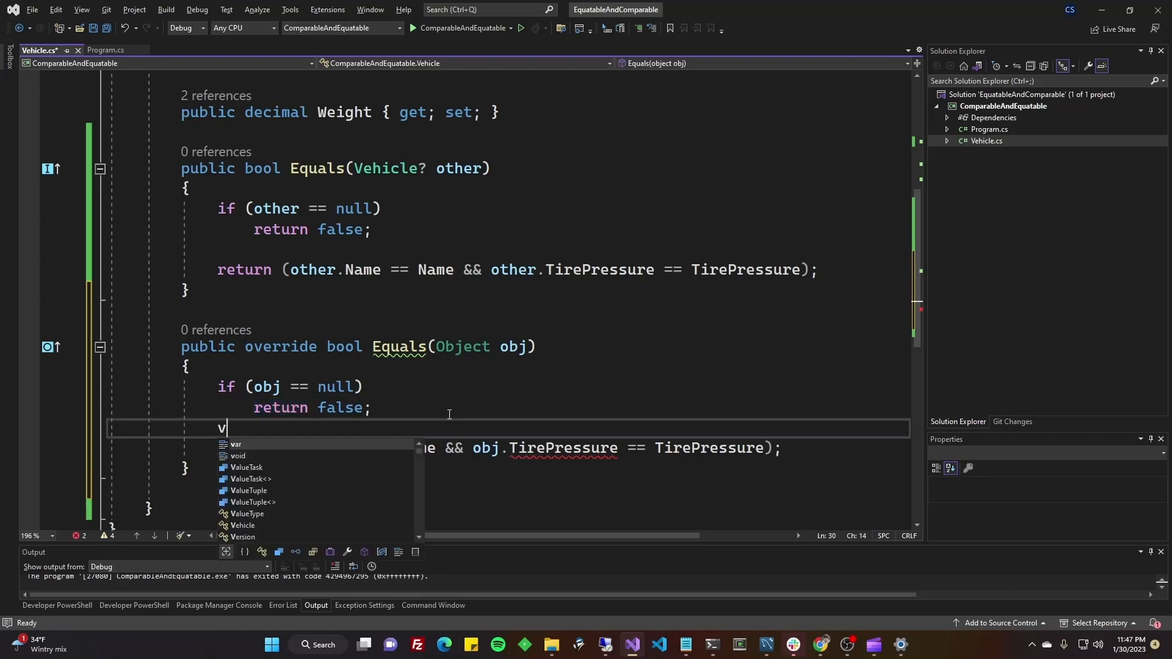
text(ar castObject)
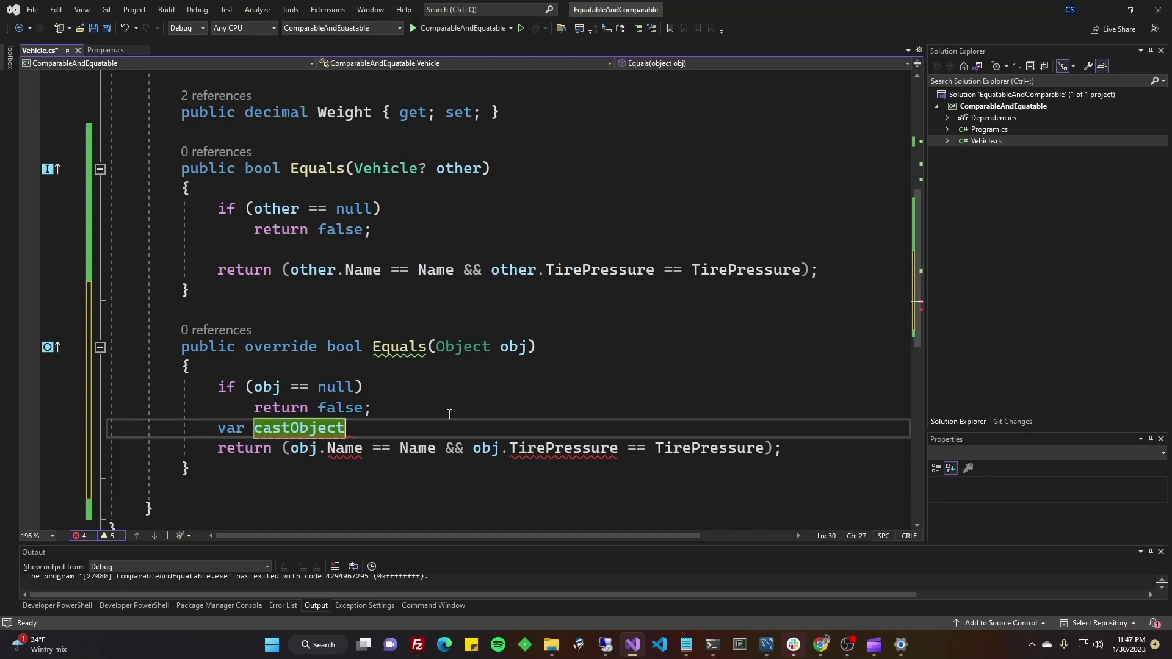
text(())
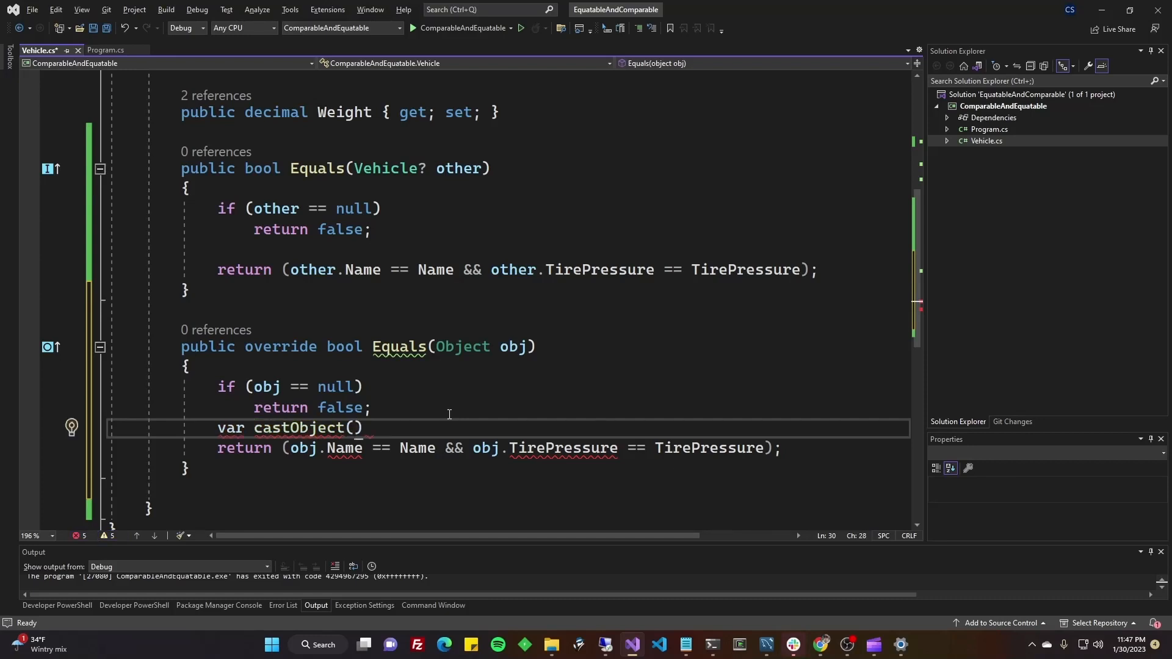
double_click(297, 427)
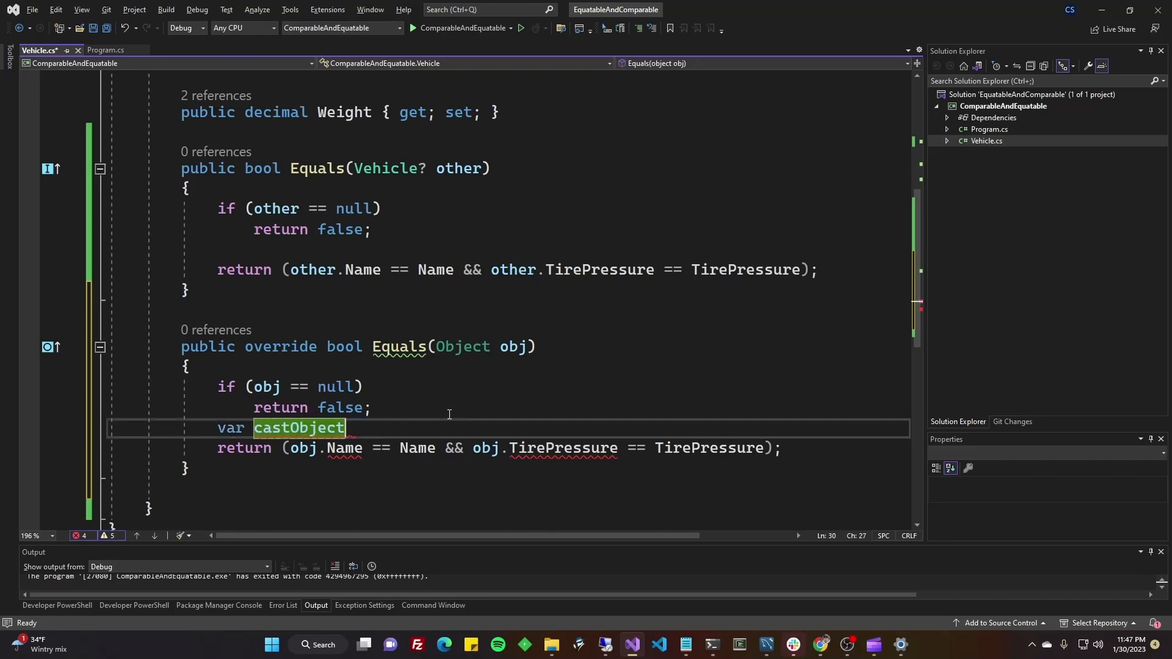
text(=)
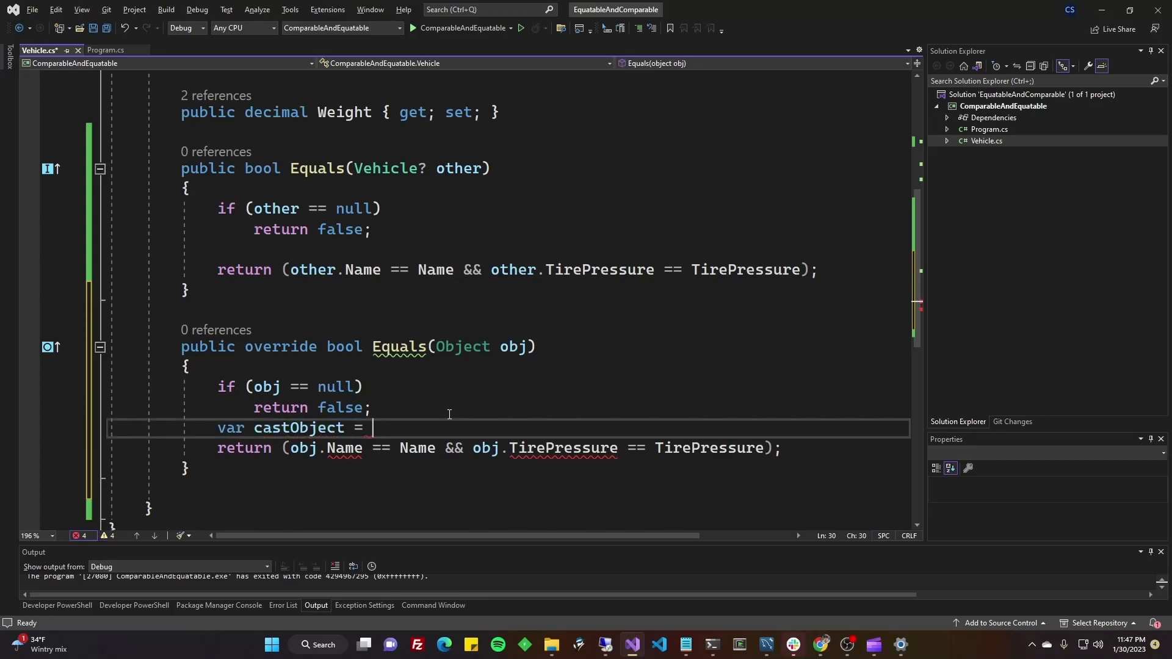
text(()
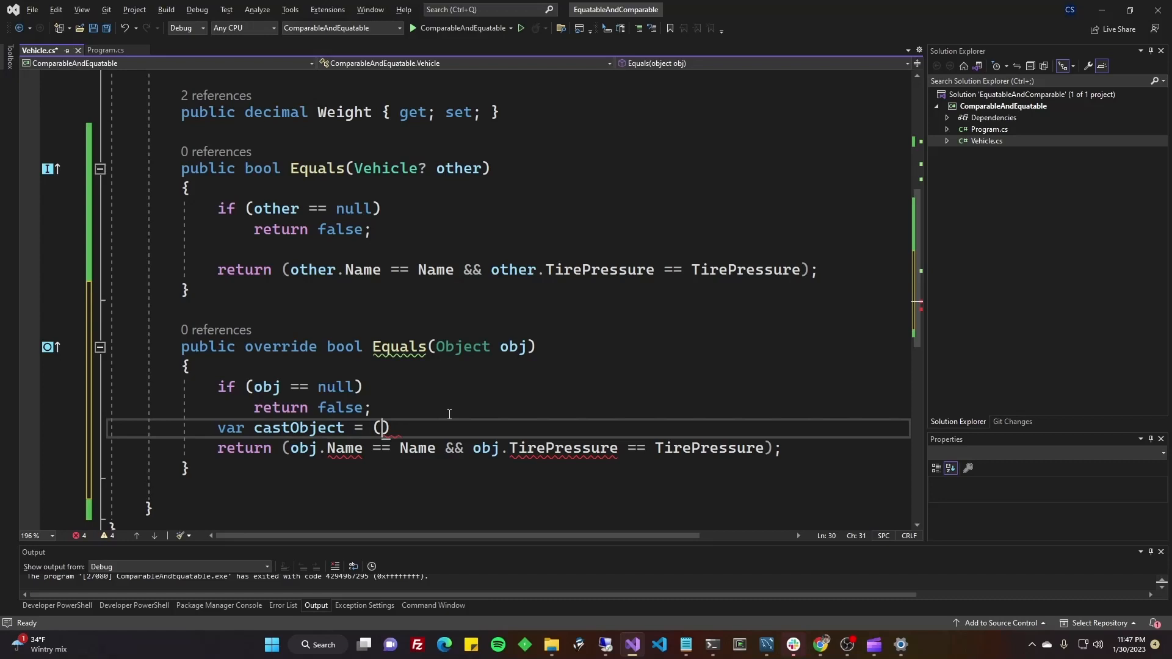
text(Vehicle)
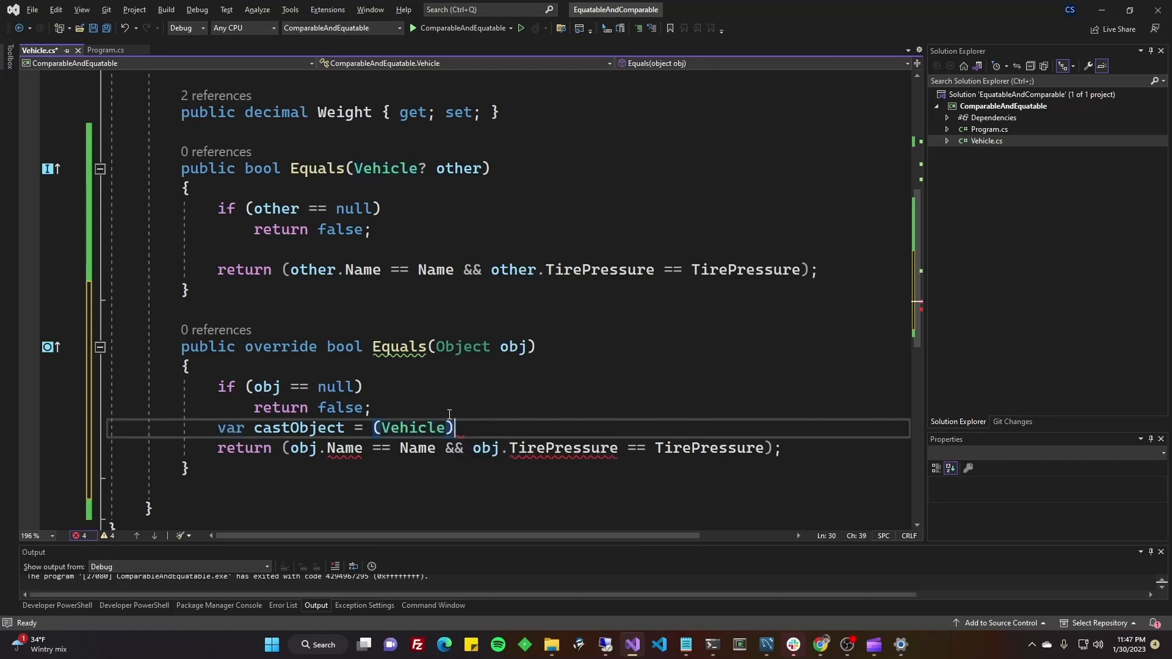
text(obj;)
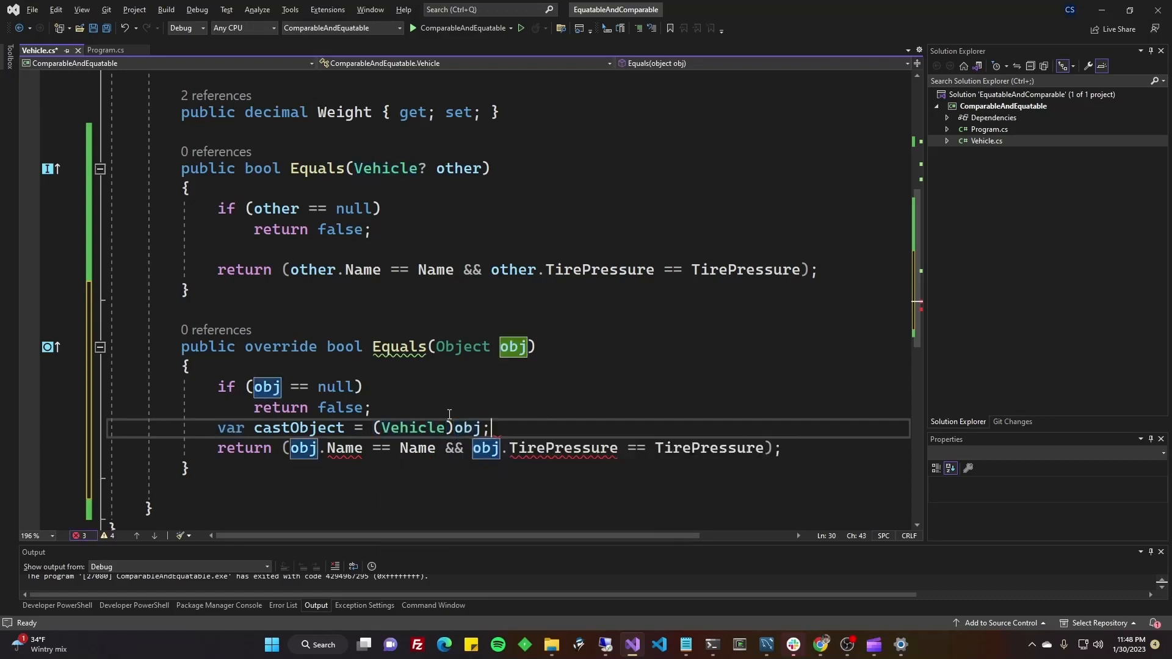
- Use castObject instead of obj in the Name and TirePressure return
click(323, 449)
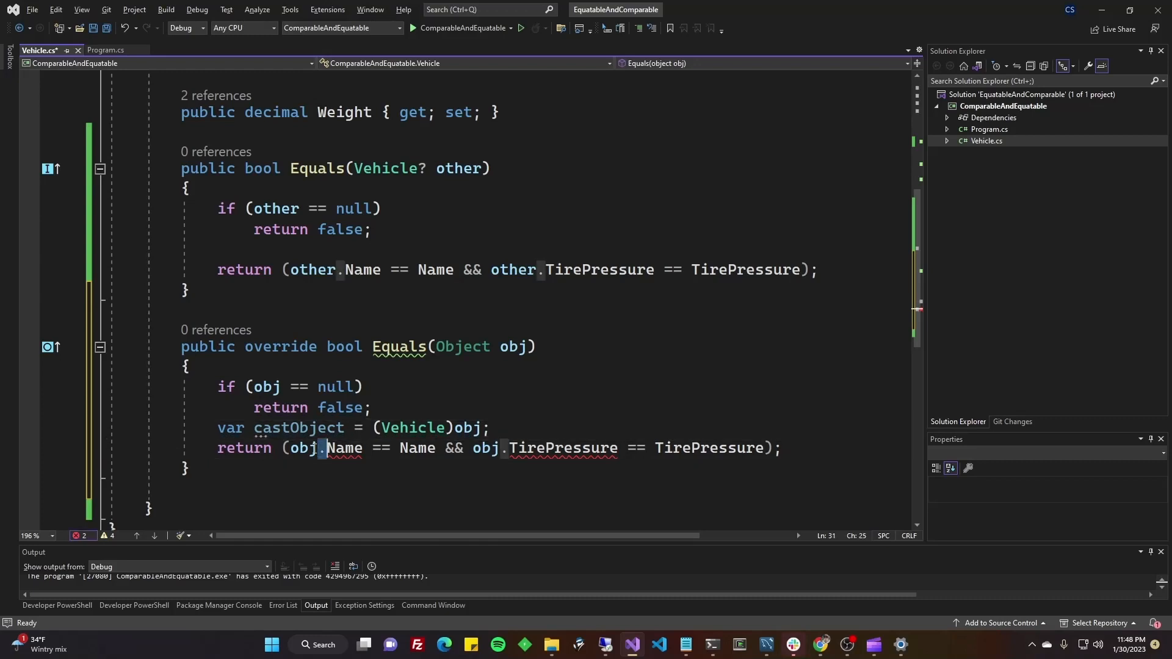
text(casto)
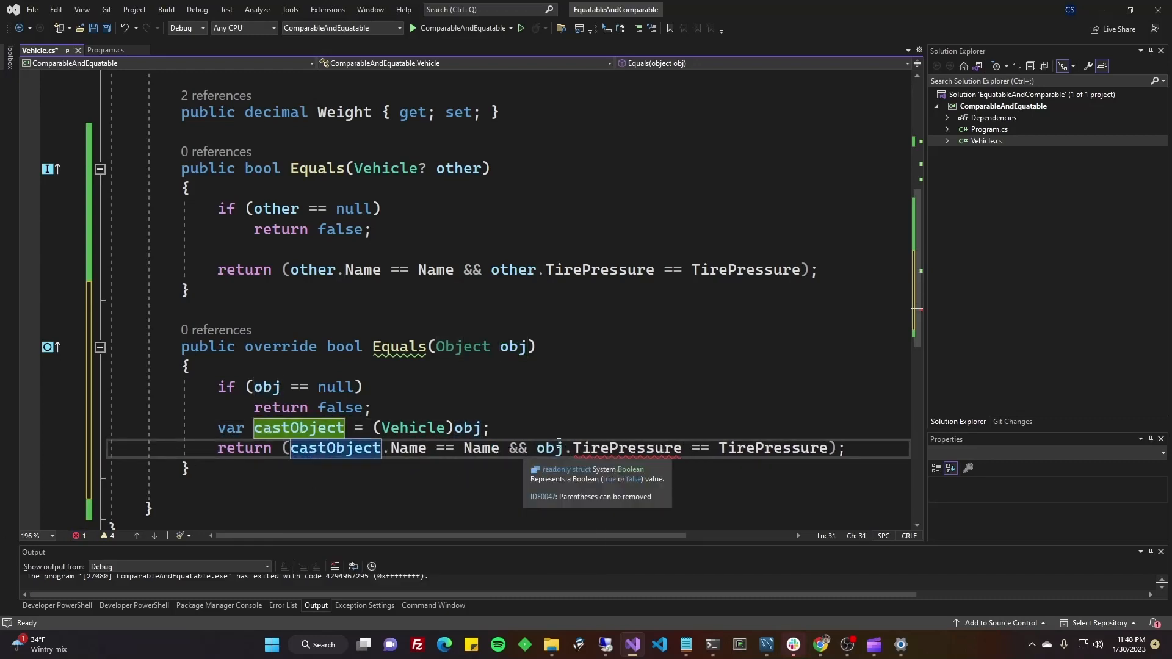
text(castobject)
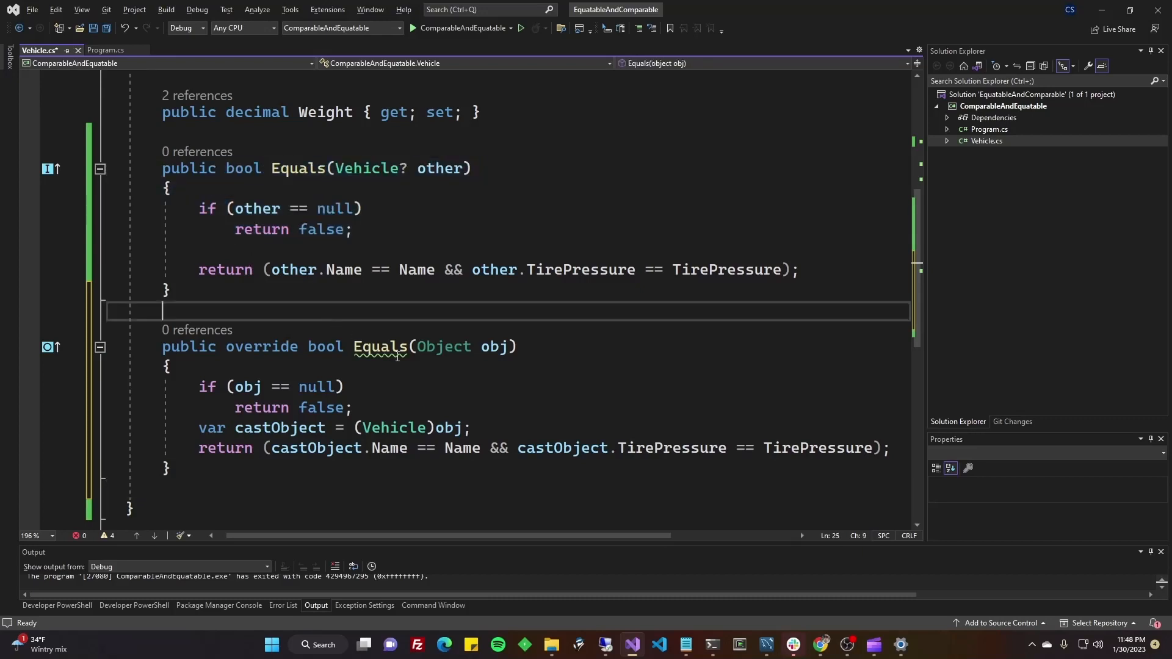
mouse_move(379, 346)
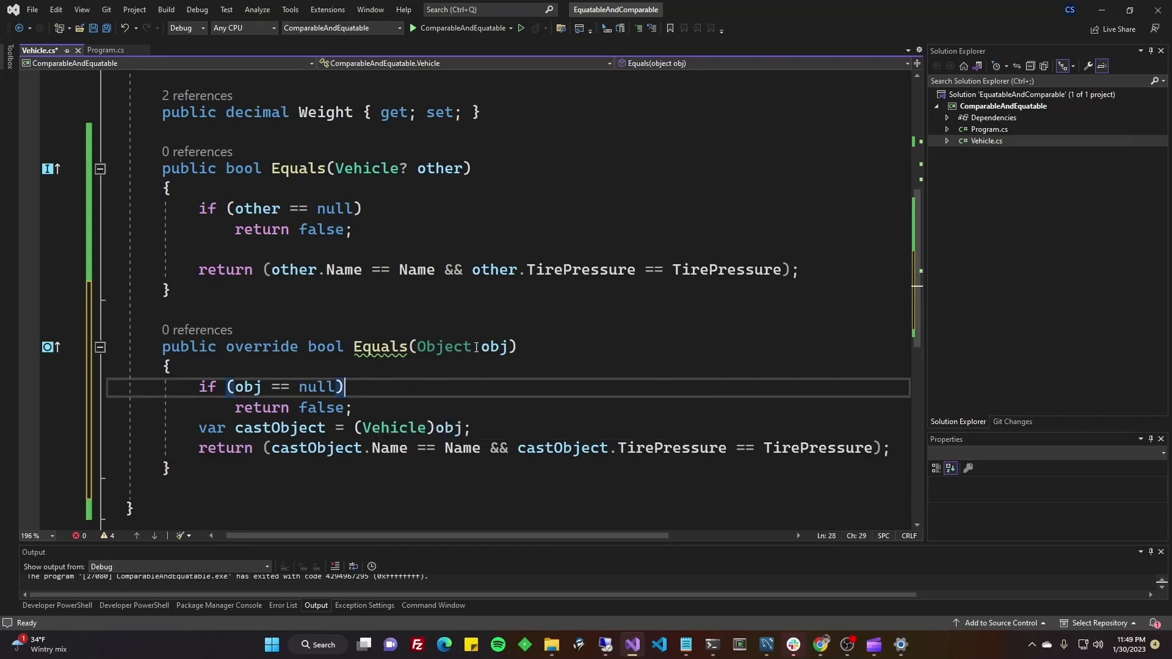
mouse_move(381, 346)
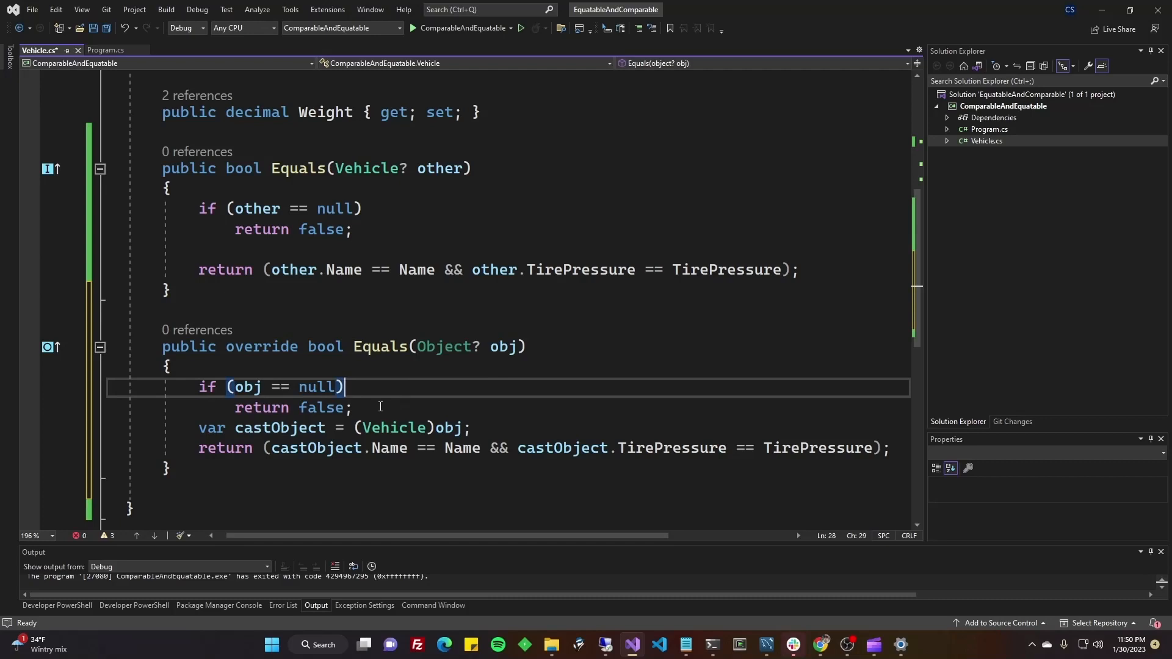
mouse_move(437, 448)
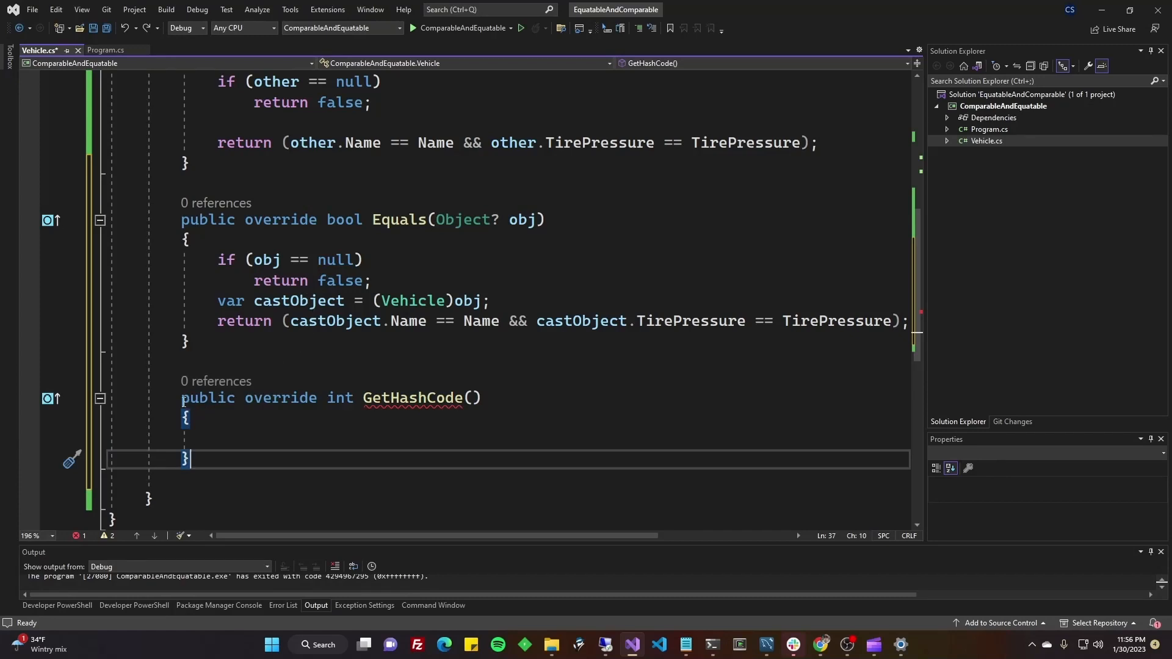
- Delete the empty GetHashCode override method from Vehicle.cs
click(296, 436)
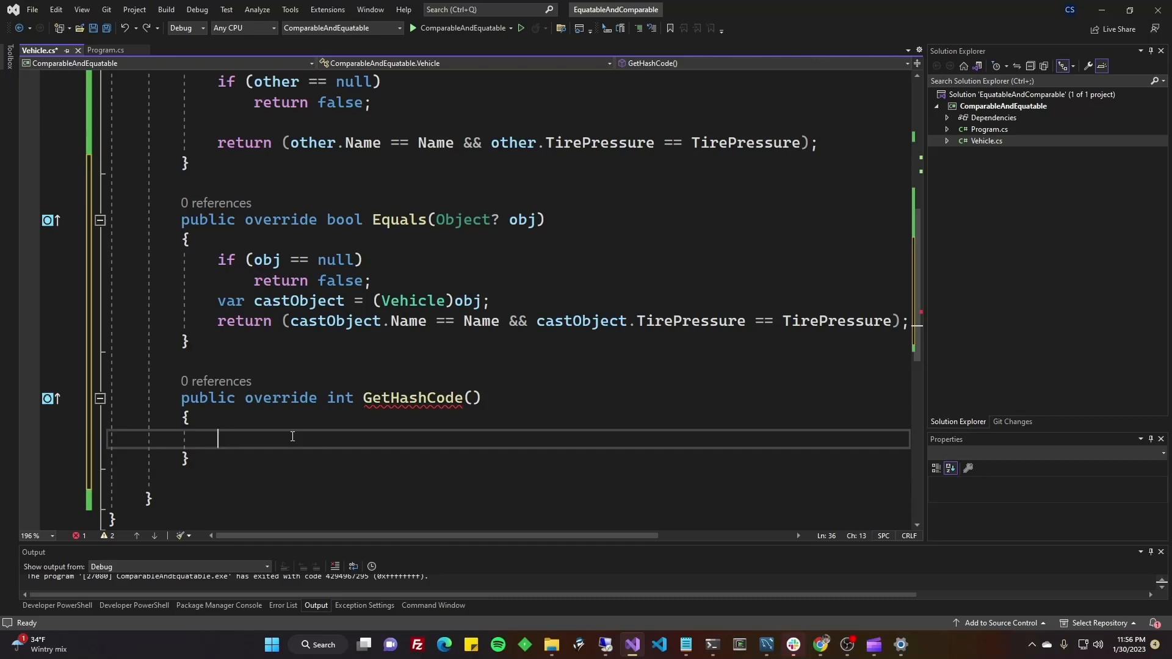
click(182, 397)
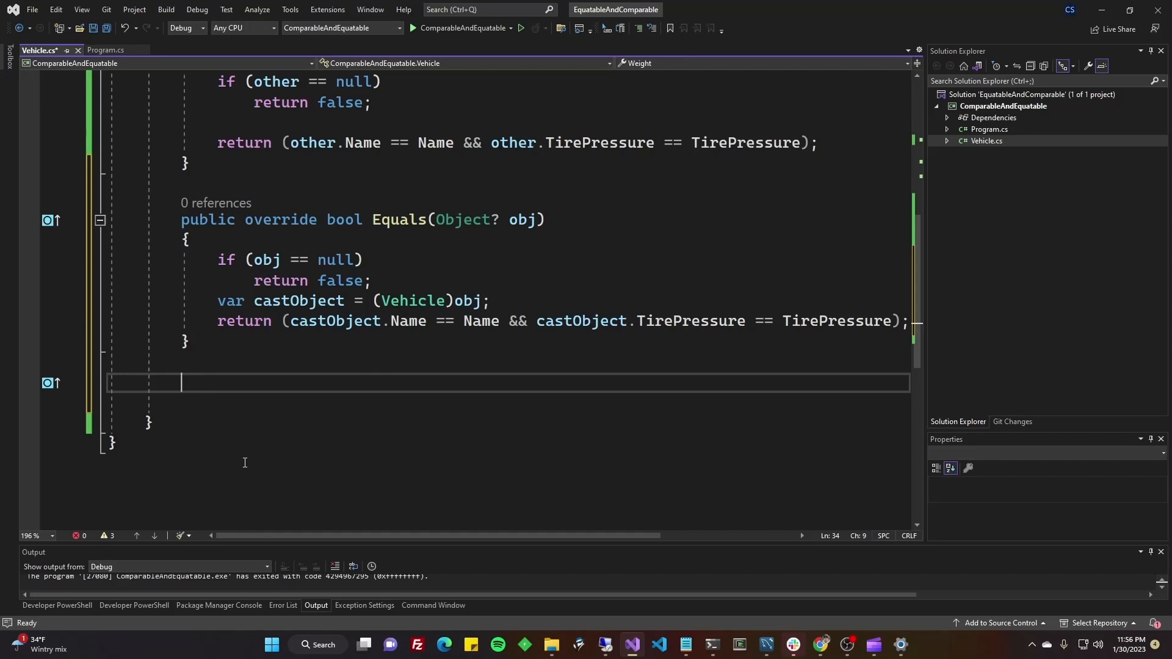
scroll(up, 3)
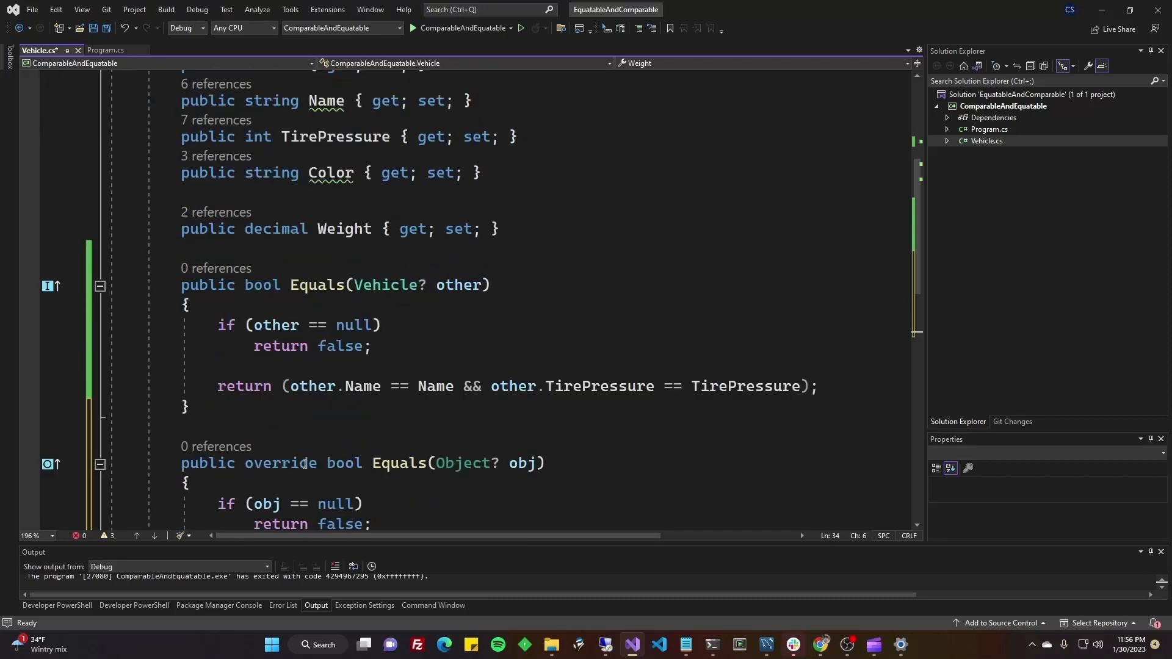
scroll(up, 3)
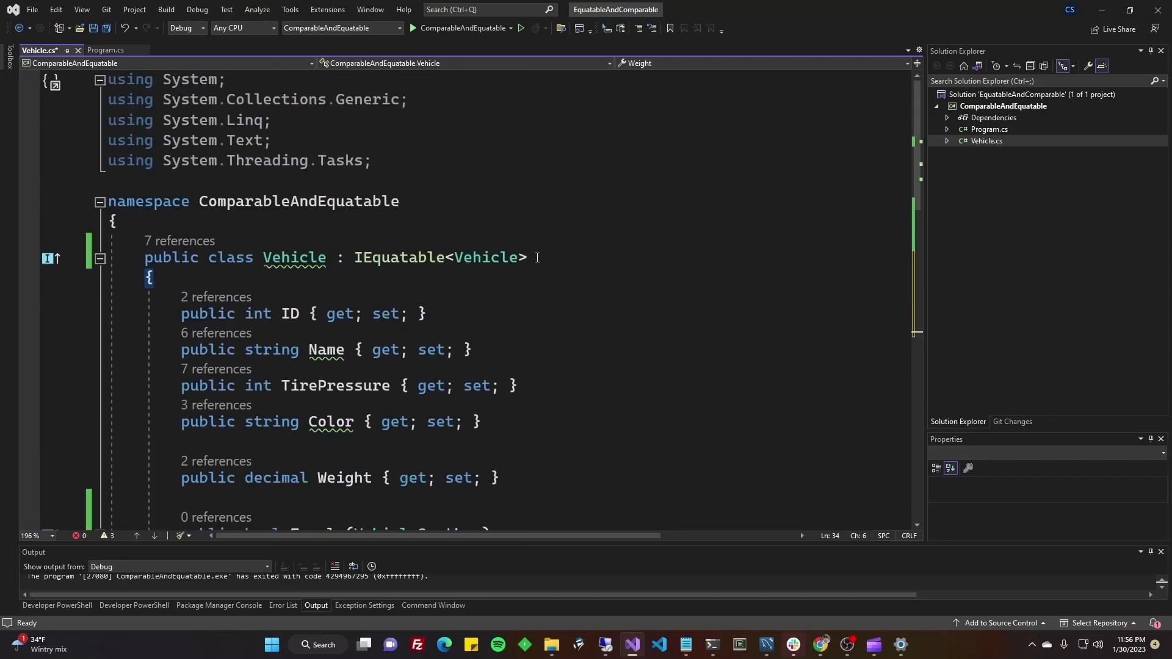
text(,)
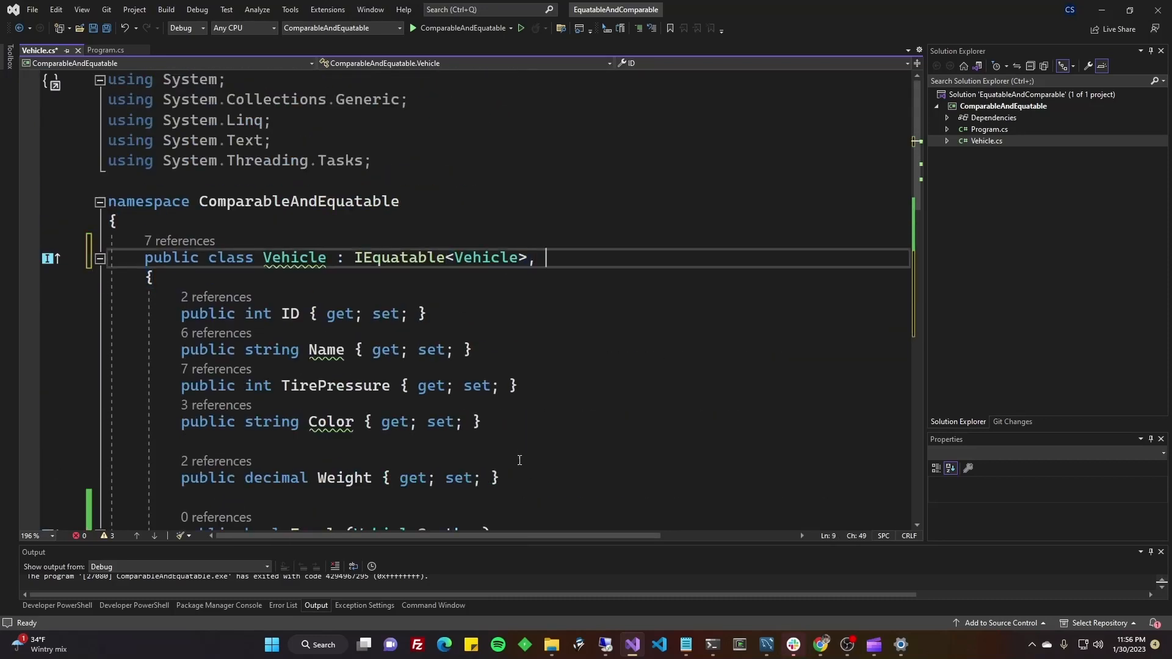
- Add IComparable<Vehicle> to the Vehicle declaration and bring up its Quick Actions fixes
text(IComparable<>)
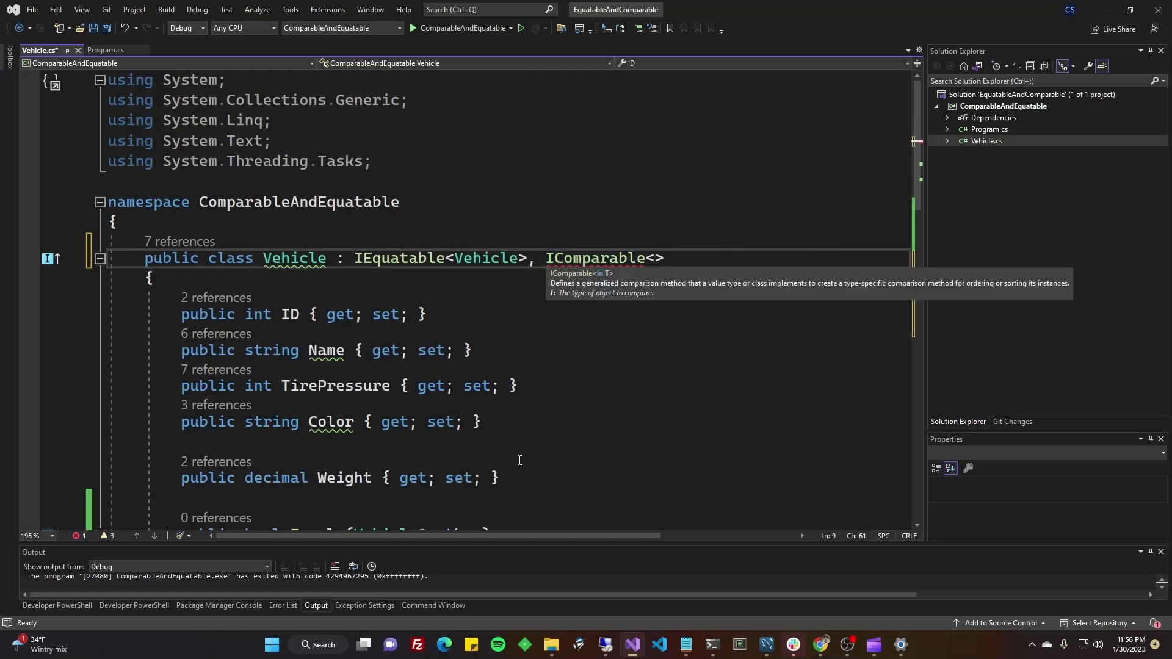
text(Vehicle)
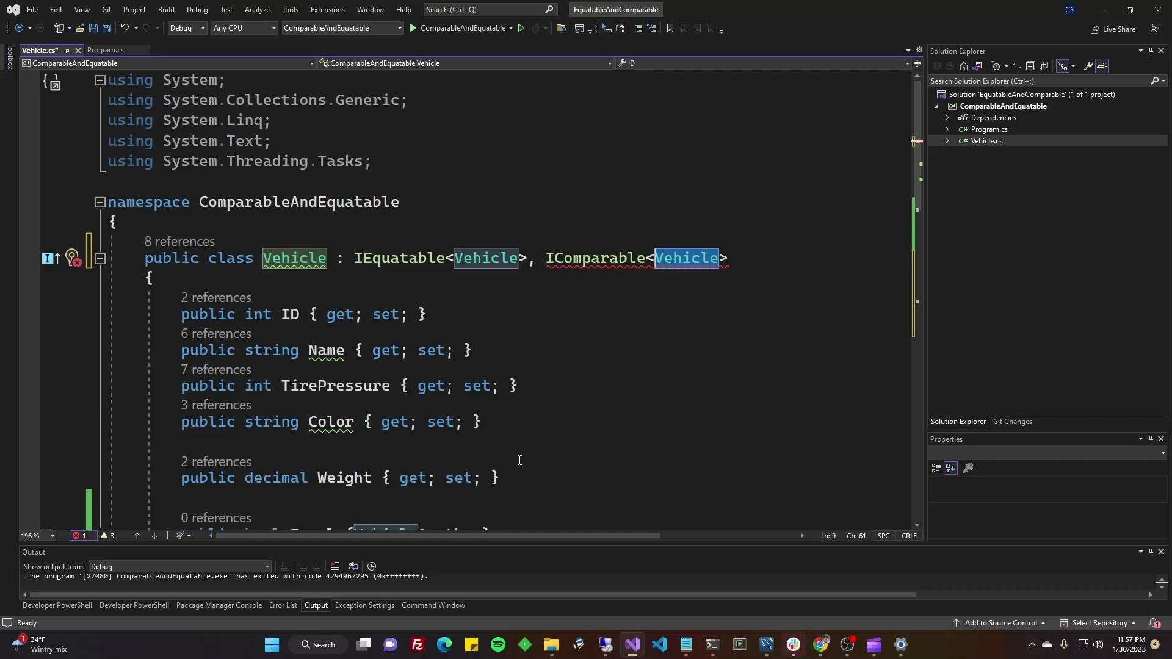
mouse_move(645, 352)
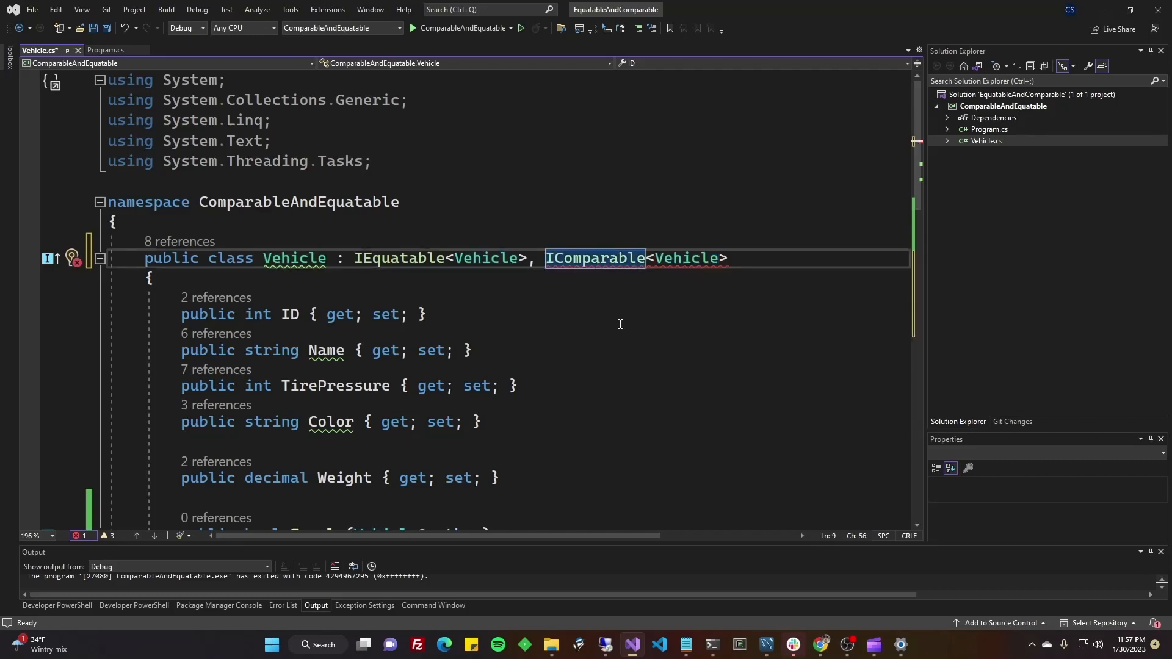
click(70, 258)
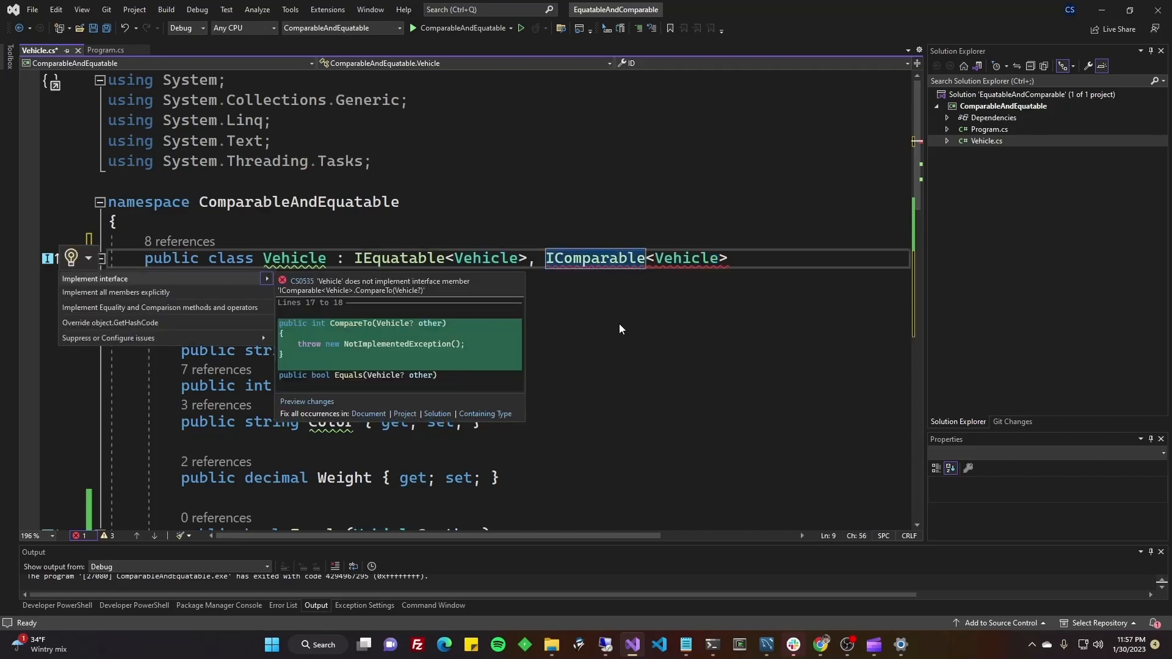
mouse_move(553, 313)
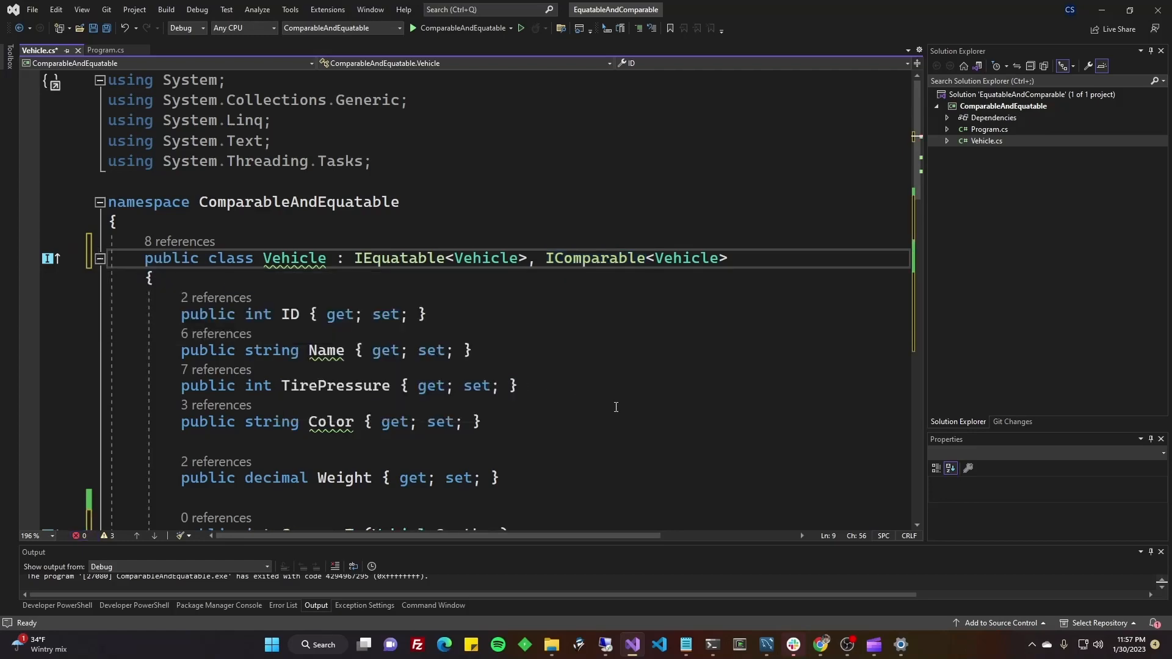
- Delete the 'throw new NotImplementedException();' line from the CompareTo stub
scroll(down, 3)
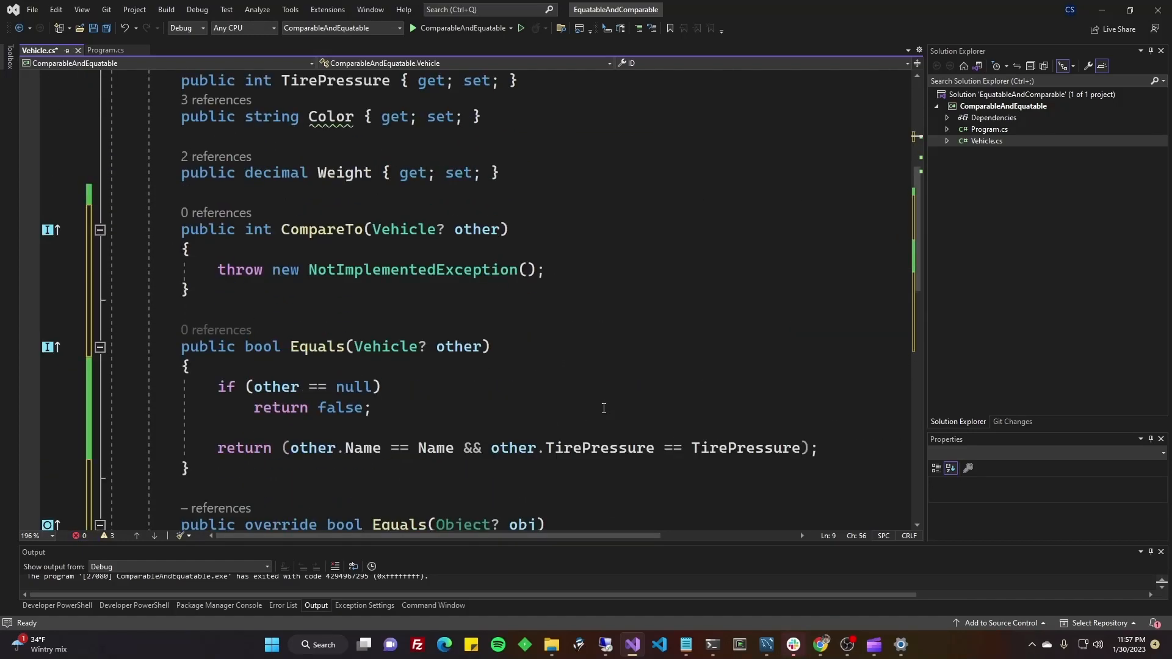
scroll(up, 3)
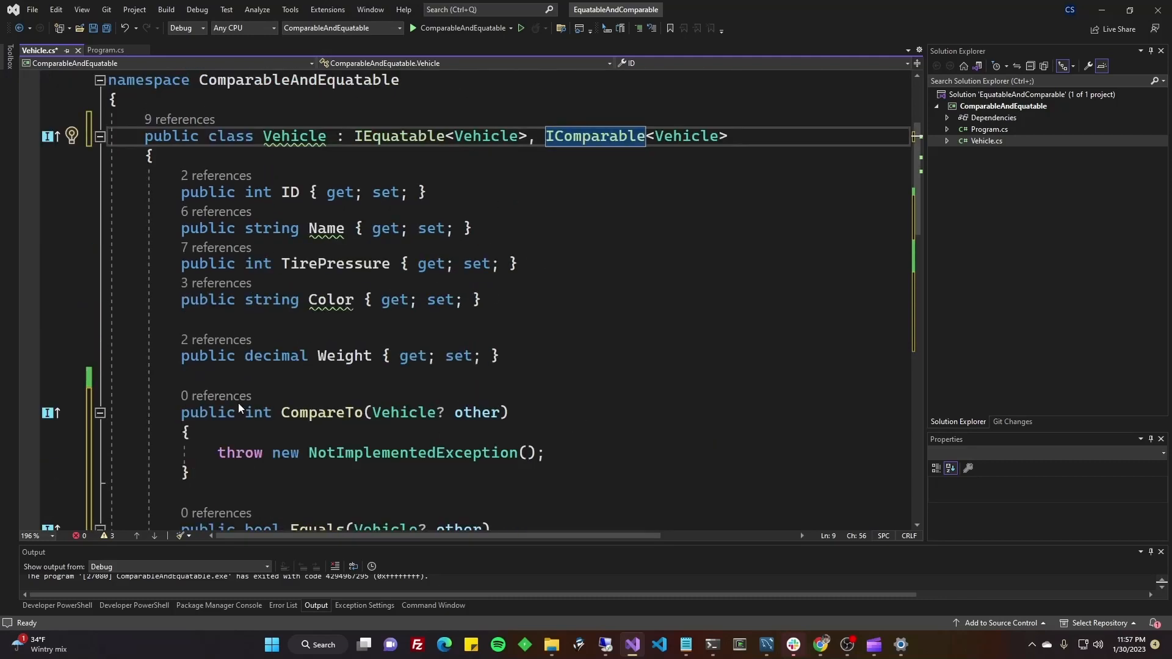
click(189, 473)
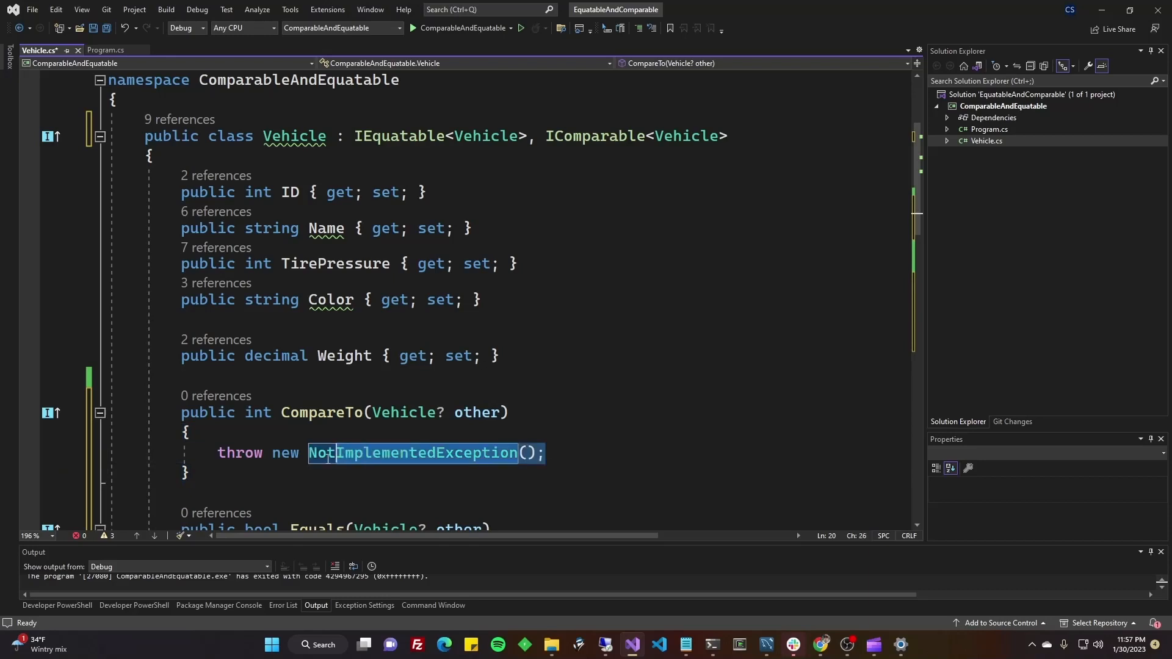
scroll(down, 3)
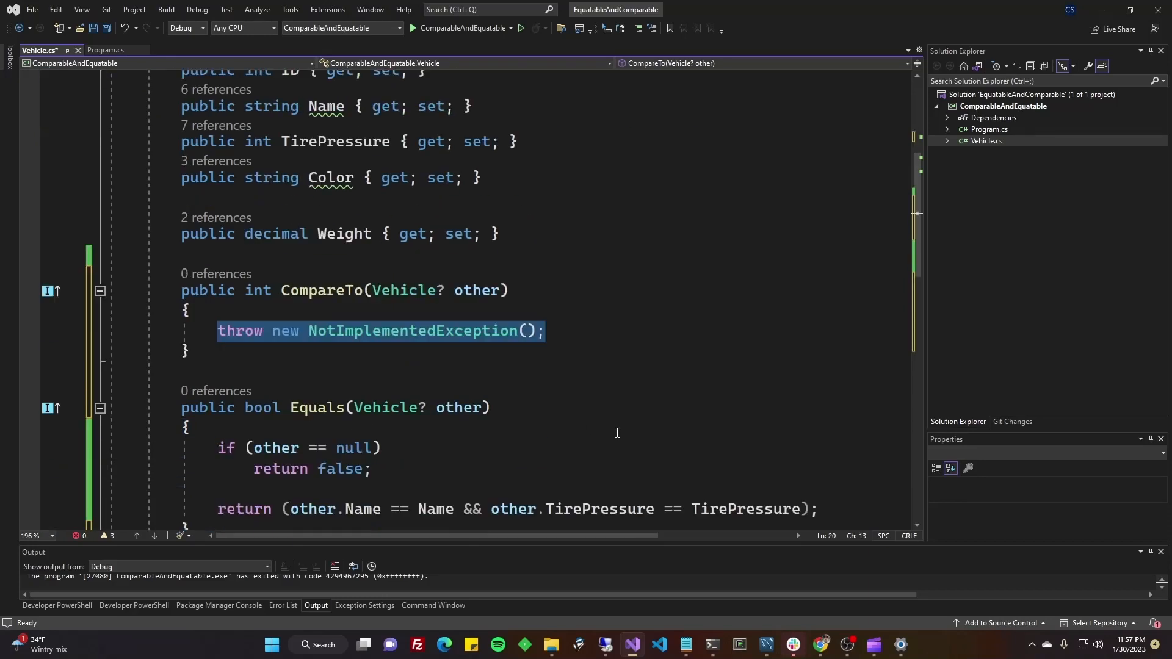
scroll(down, 3)
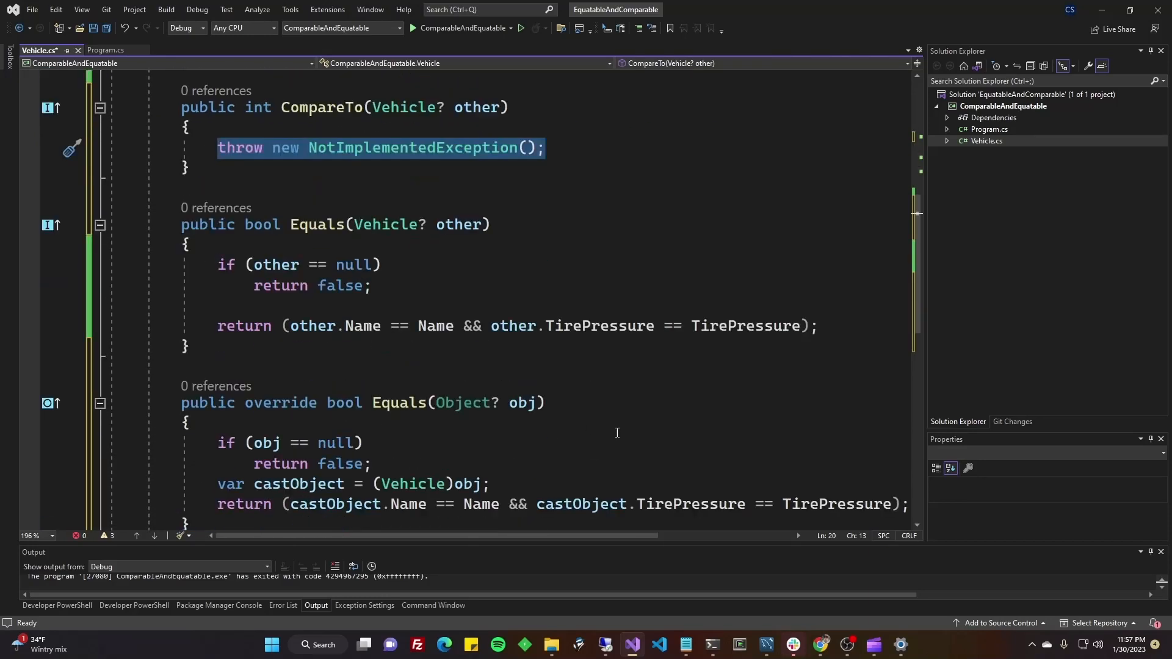
mouse_move(660, 352)
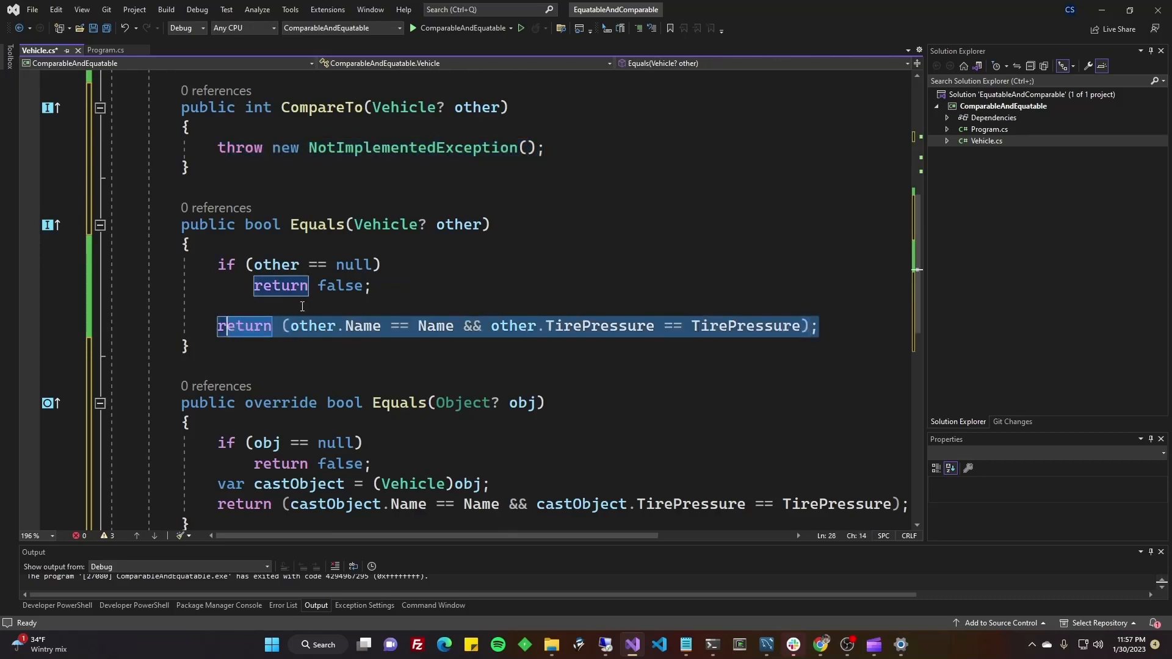
scroll(up, 3)
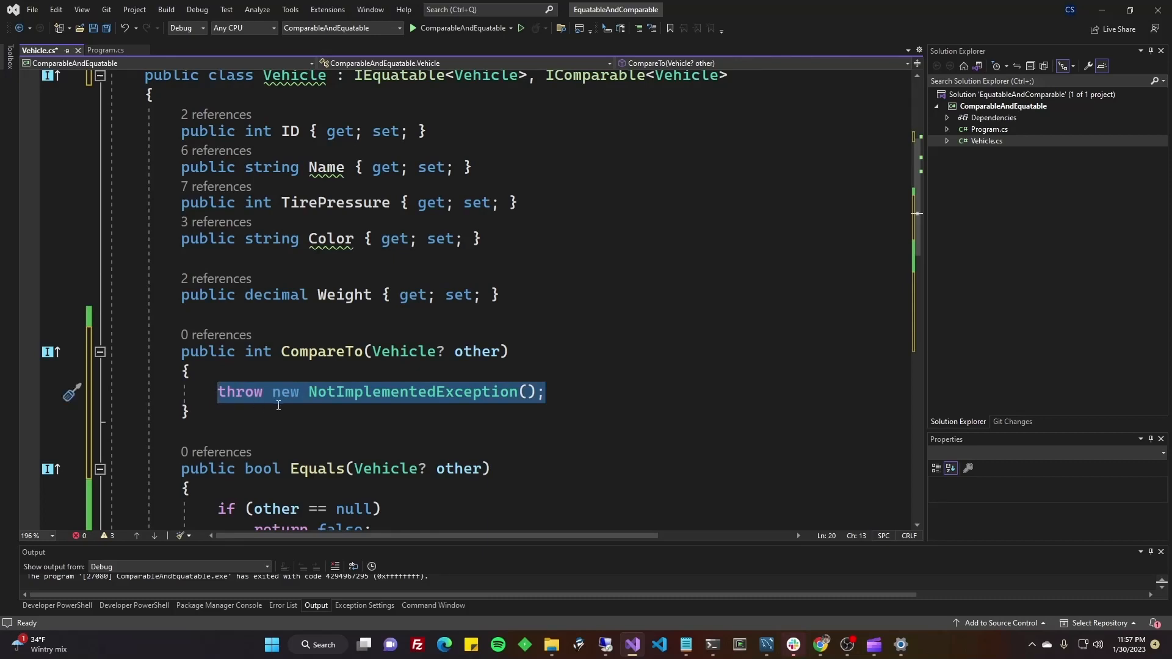
mouse_move(504, 129)
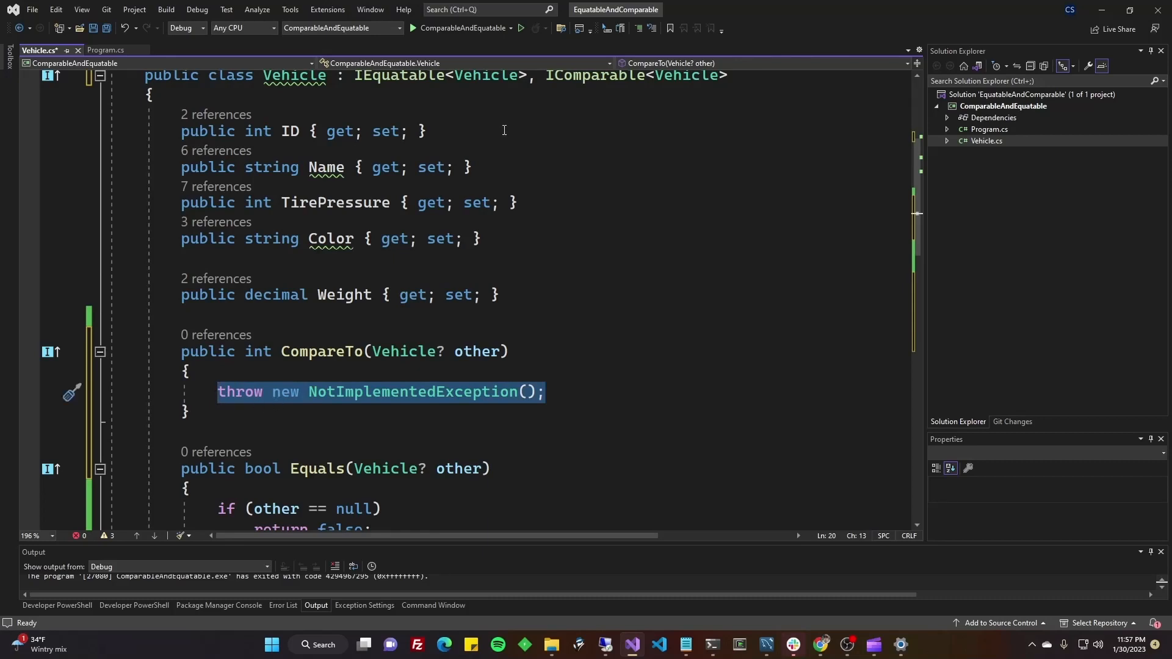
key(Delete)
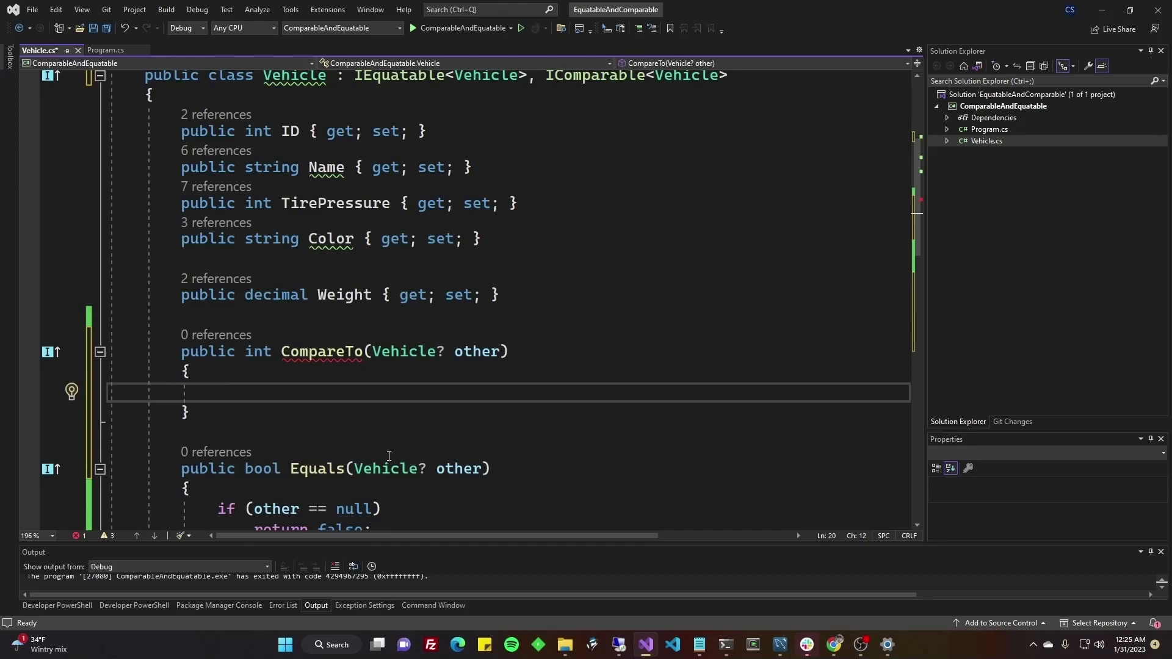
- Add 'if (other == null) return 1;' to CompareTo with blank lines below
text(if (other == null) return 1;)
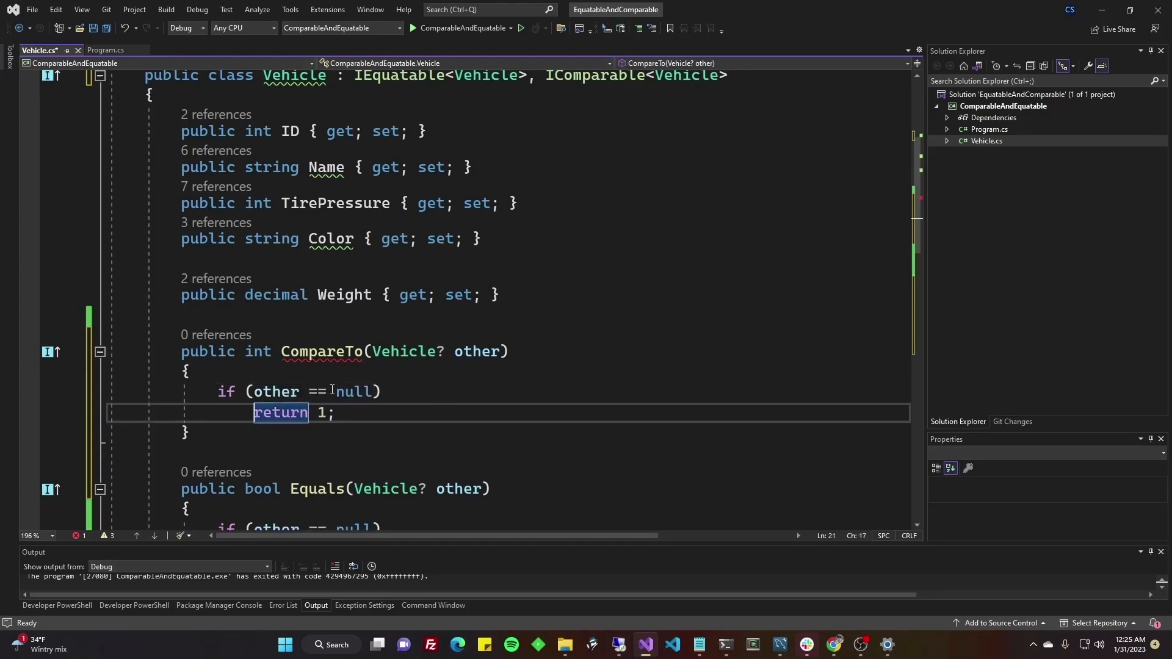
mouse_move(513, 348)
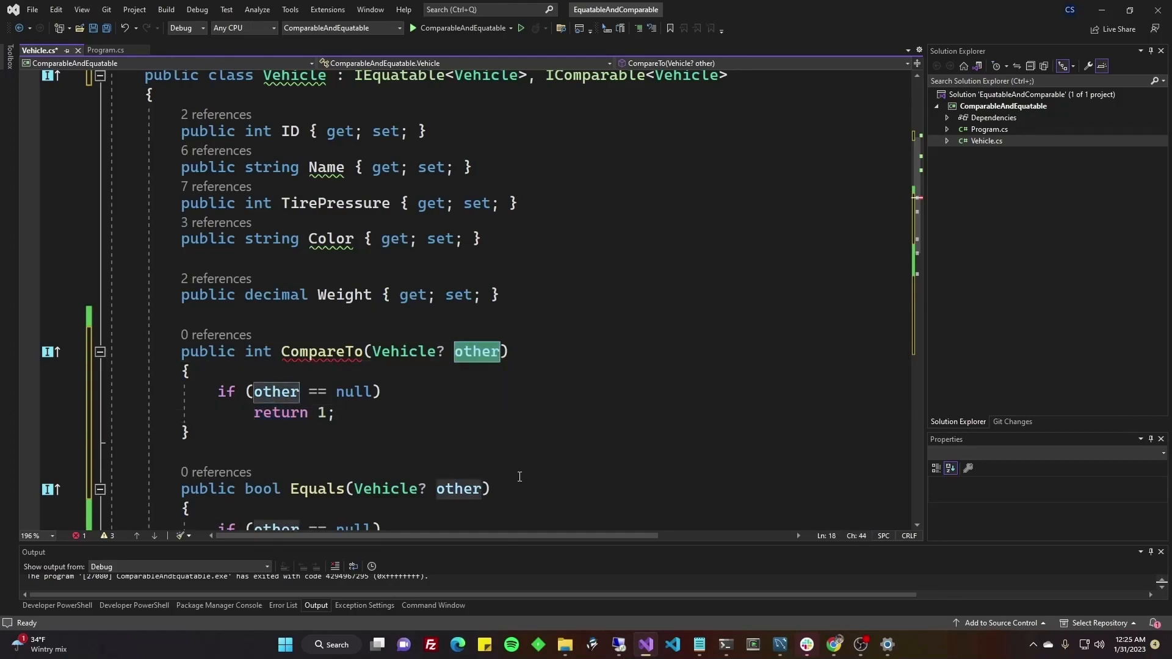
click(336, 412)
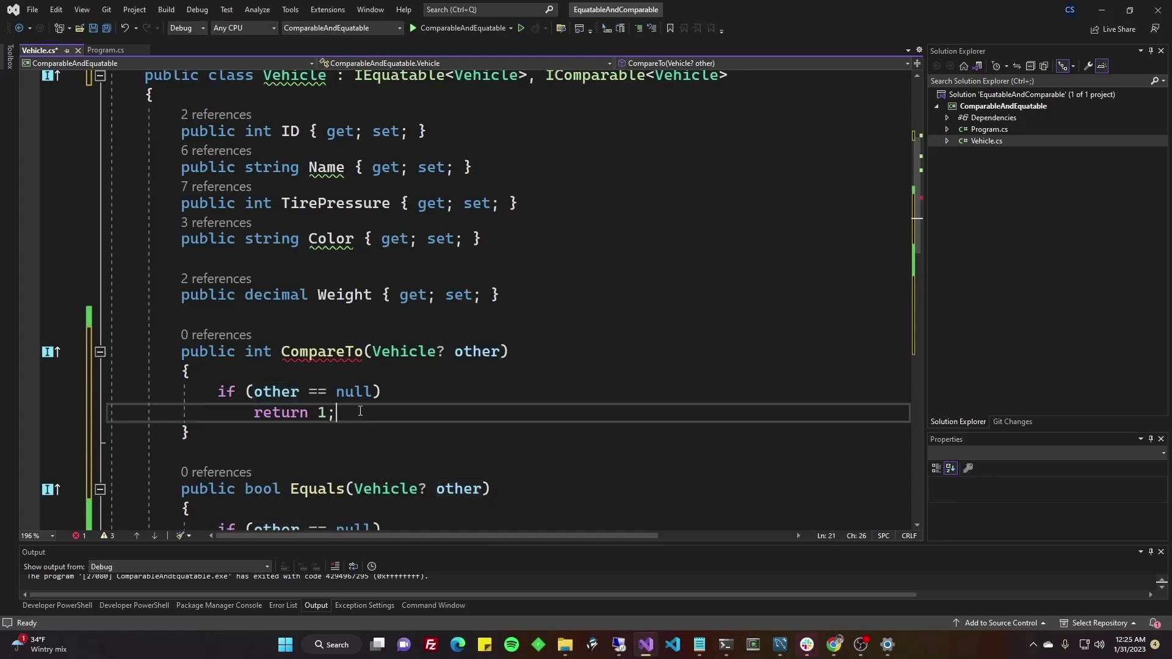
double_click(280, 413)
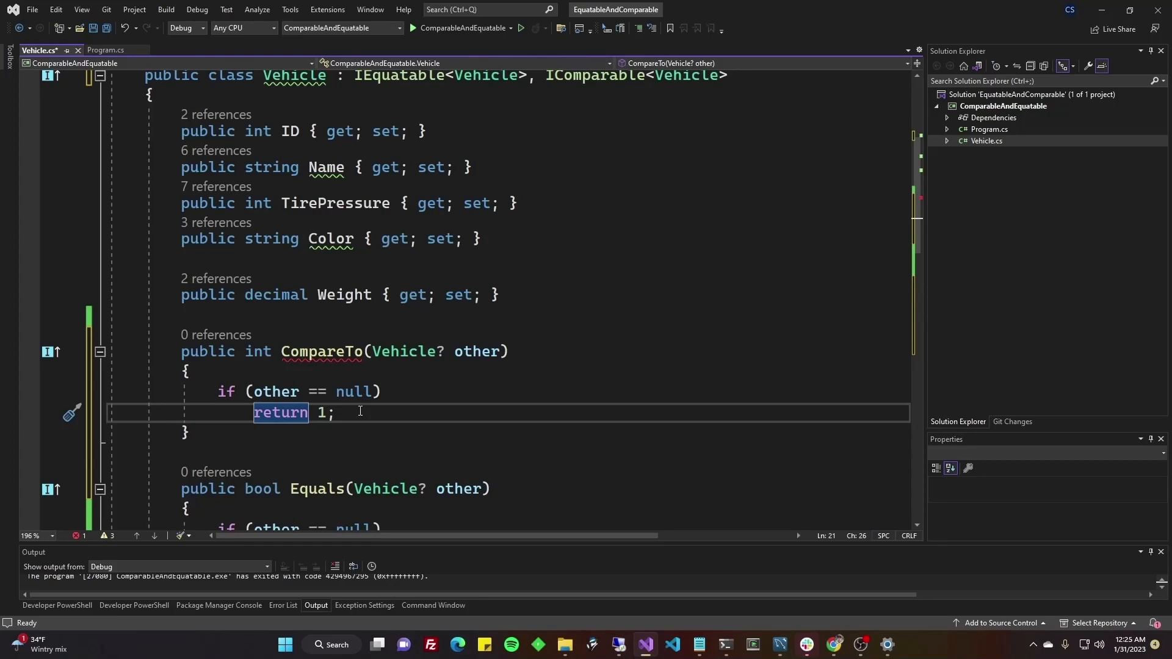
click(323, 412)
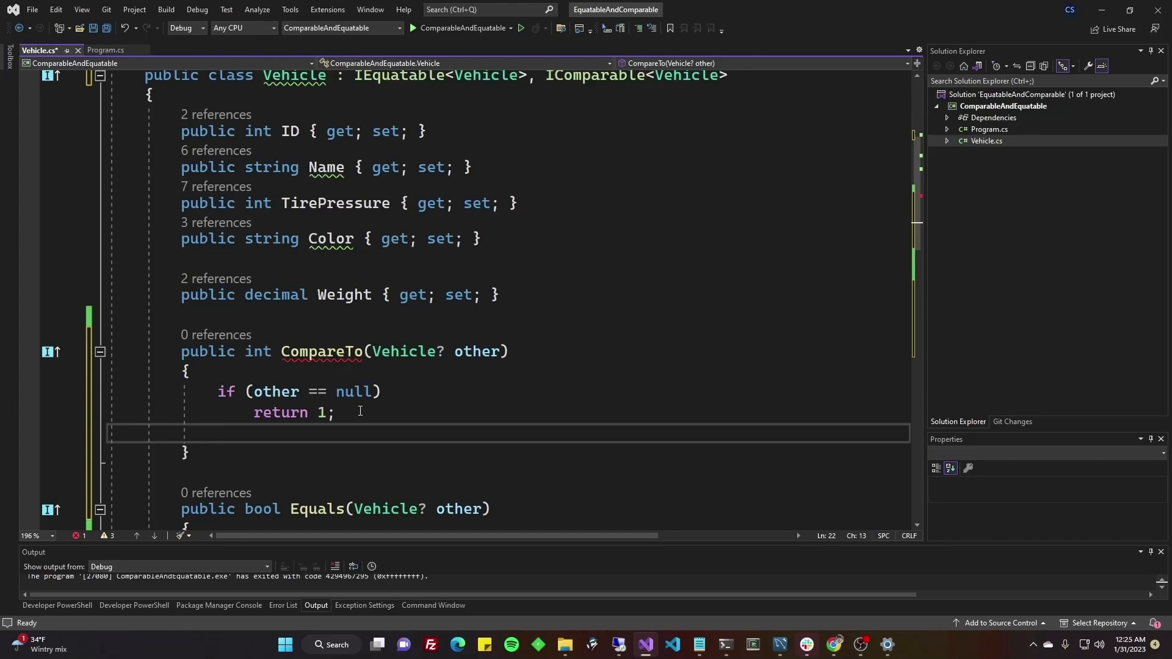
click(216, 434)
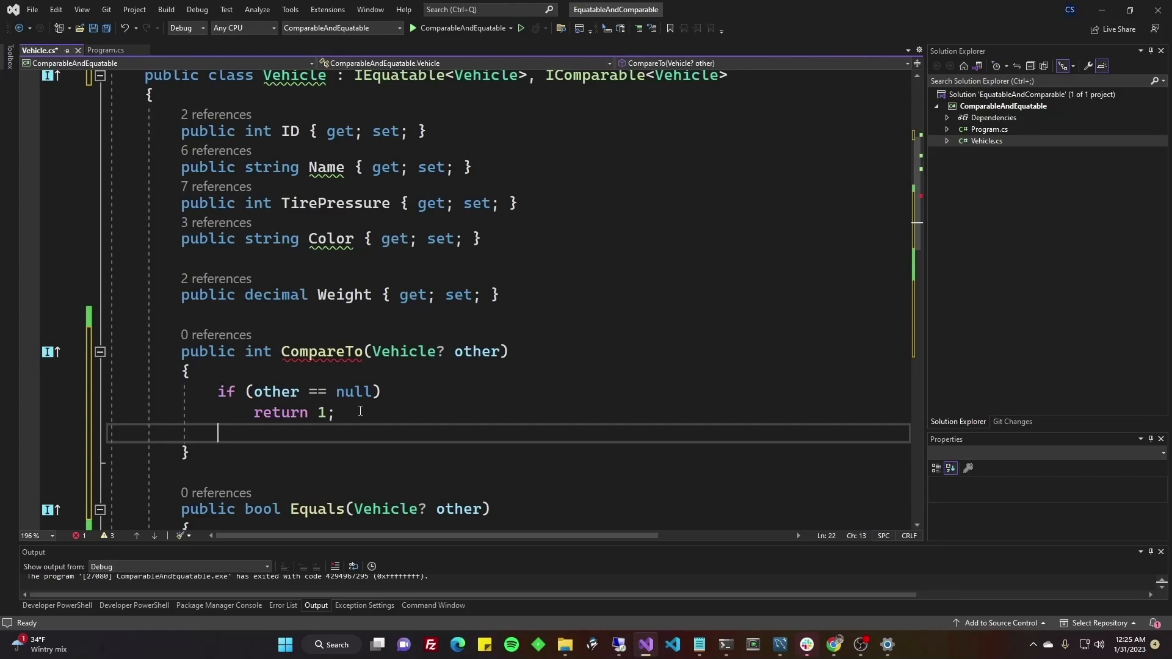
mouse_move(357, 383)
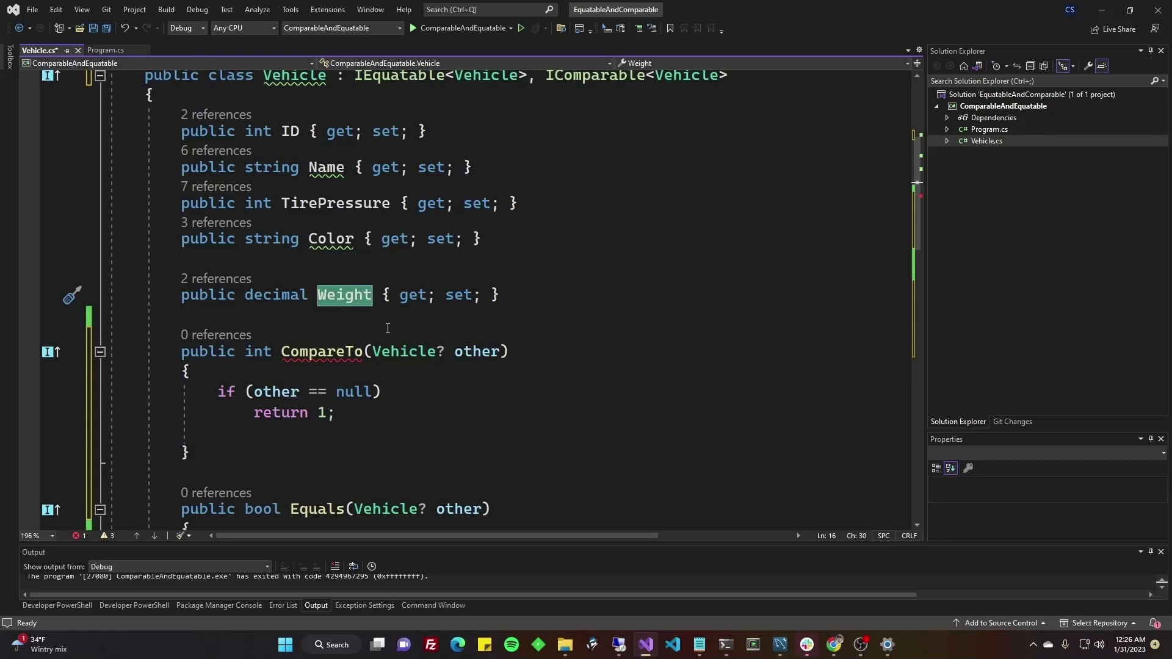
click(262, 434)
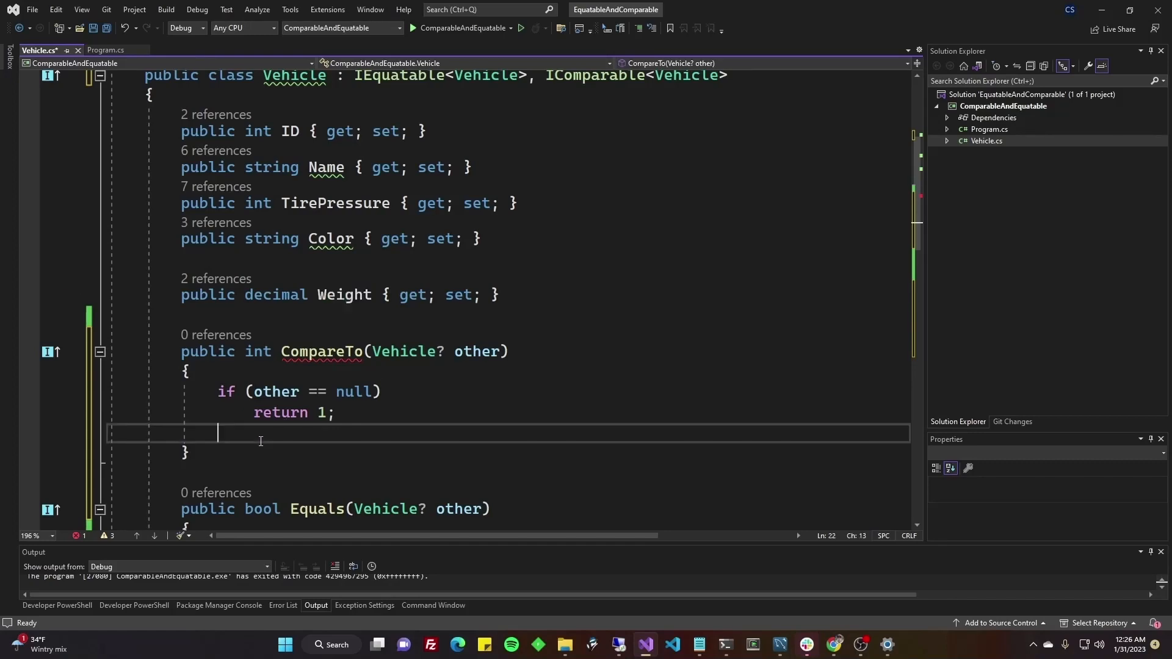
mouse_move(300, 283)
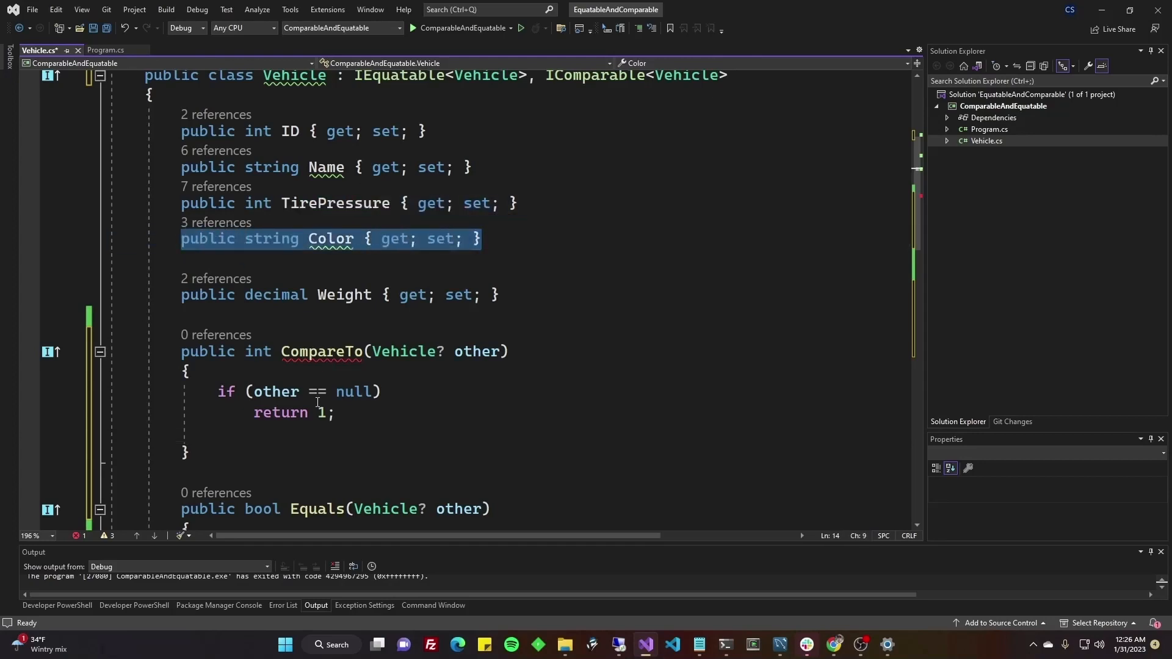
click(217, 433)
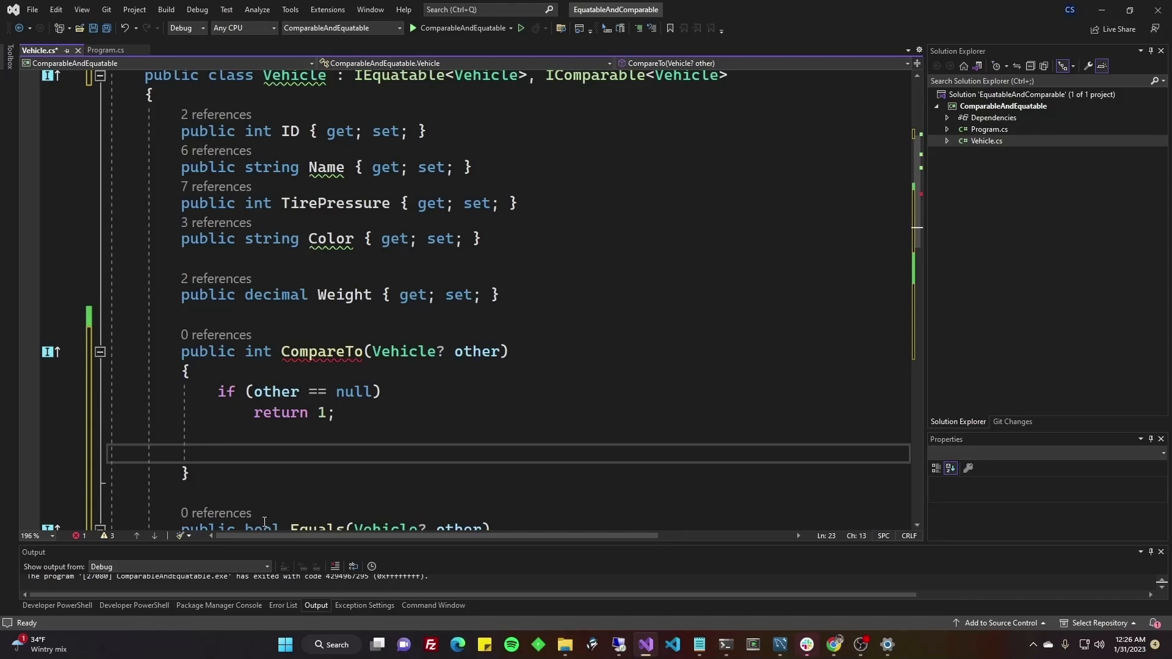
- Write 'return Weight.CompareTo(other.Weight);' in CompareTo and inspect that CompareTo call
text(return)
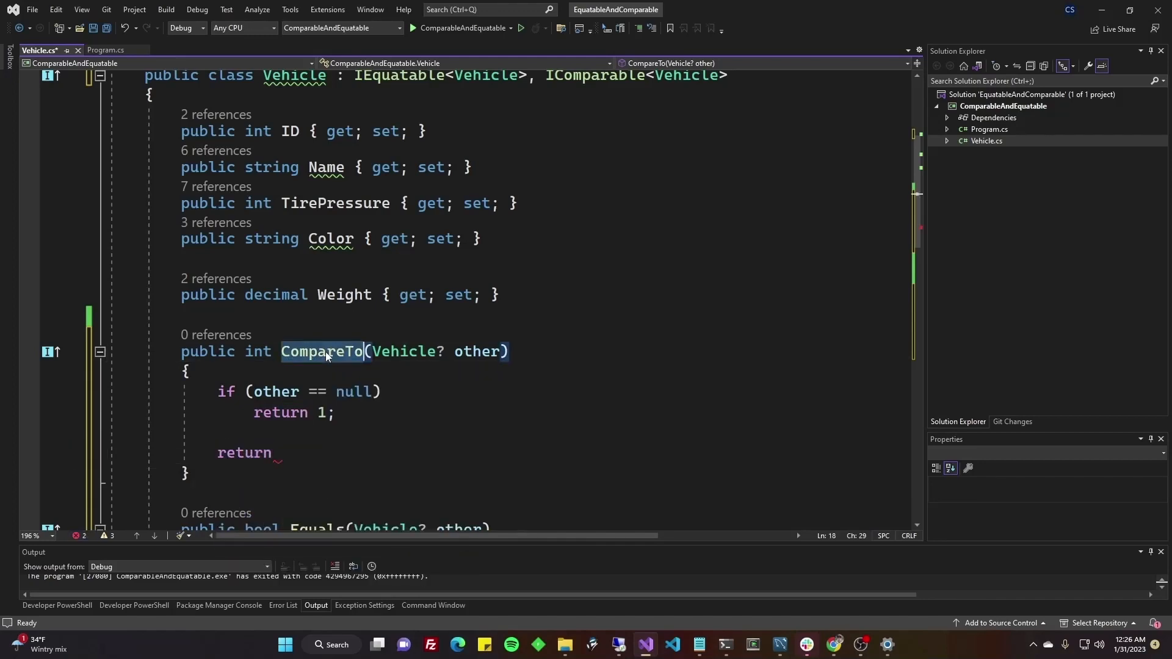
mouse_move(323, 351)
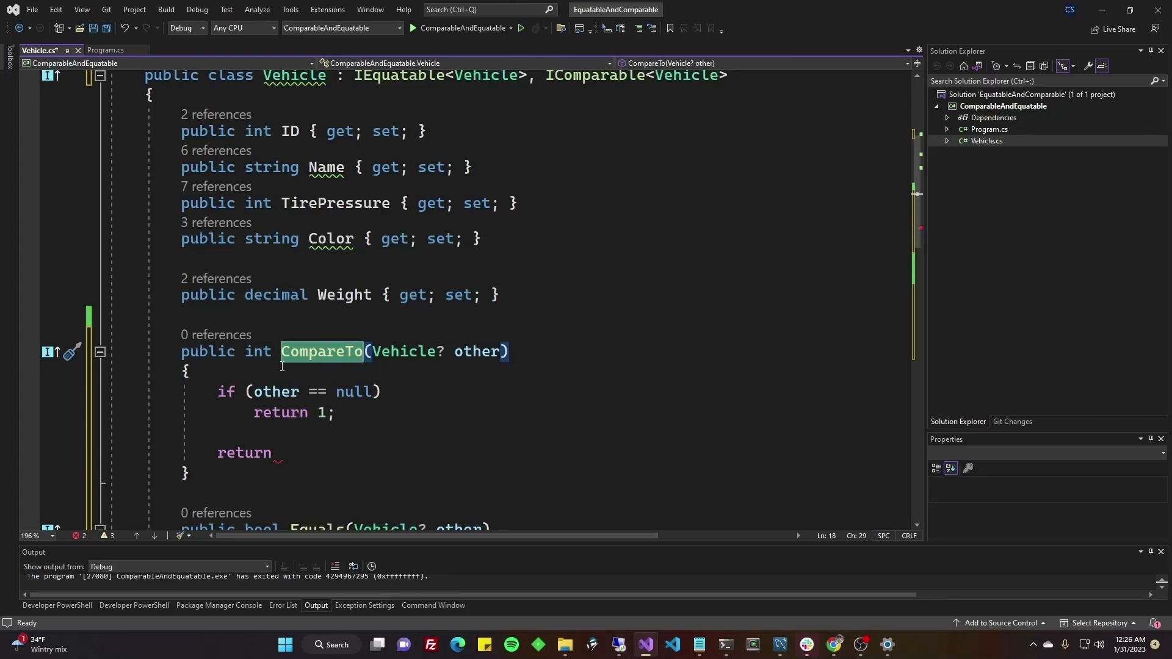
mouse_move(258, 352)
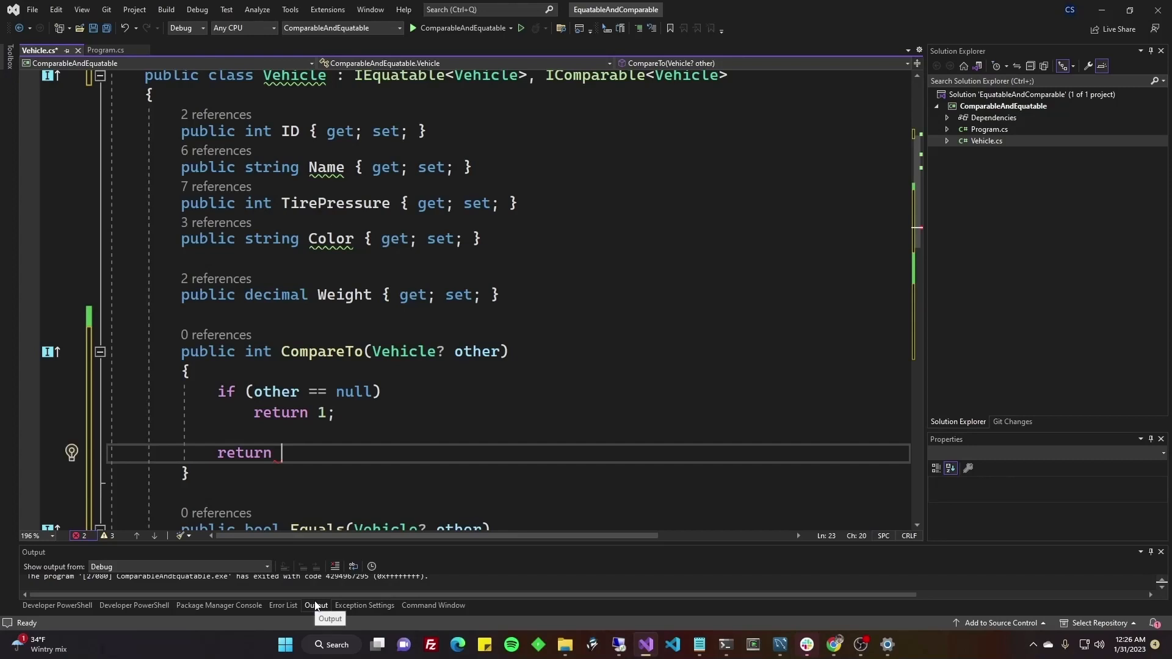
text(W)
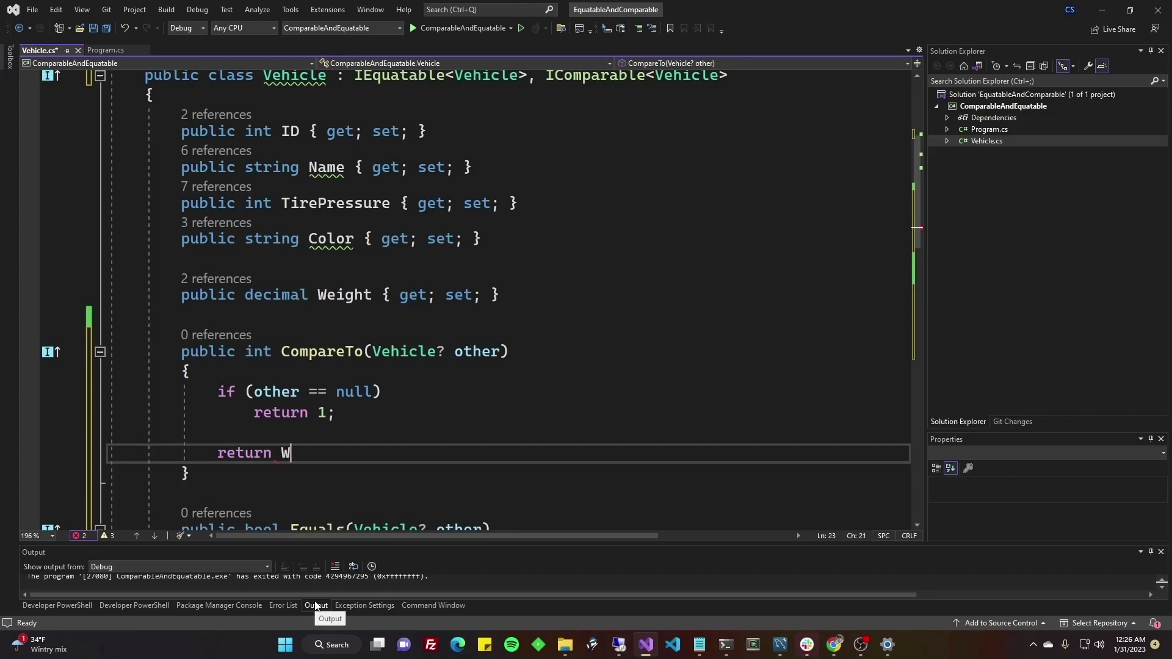
text(eight.CompareTo)
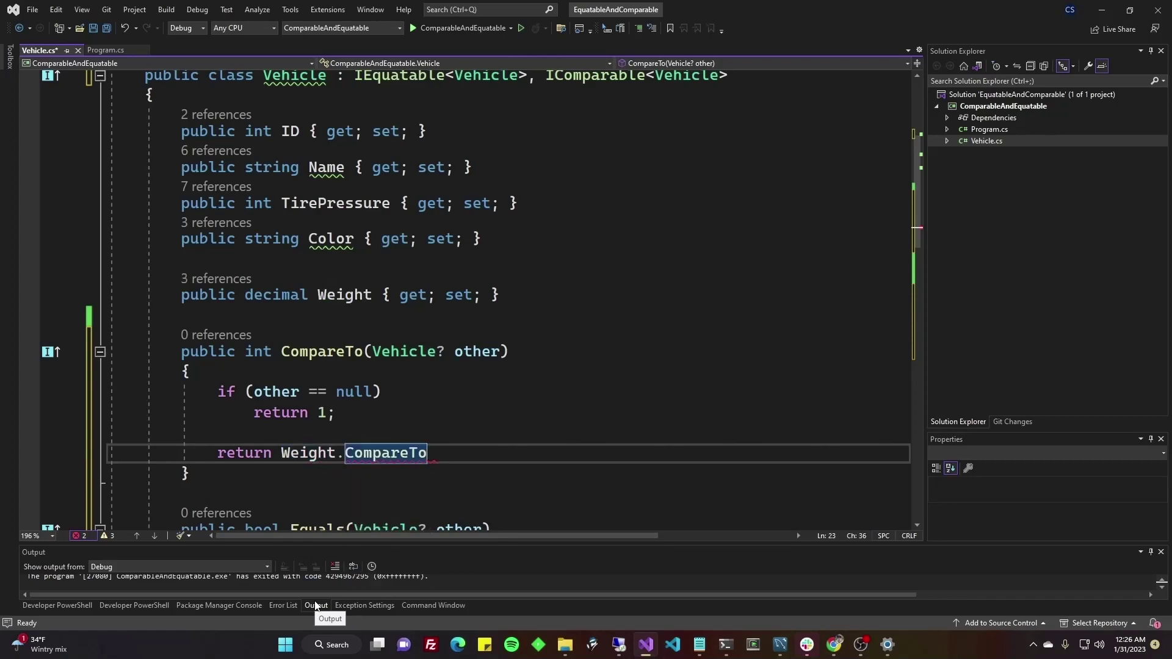
text((other.we)
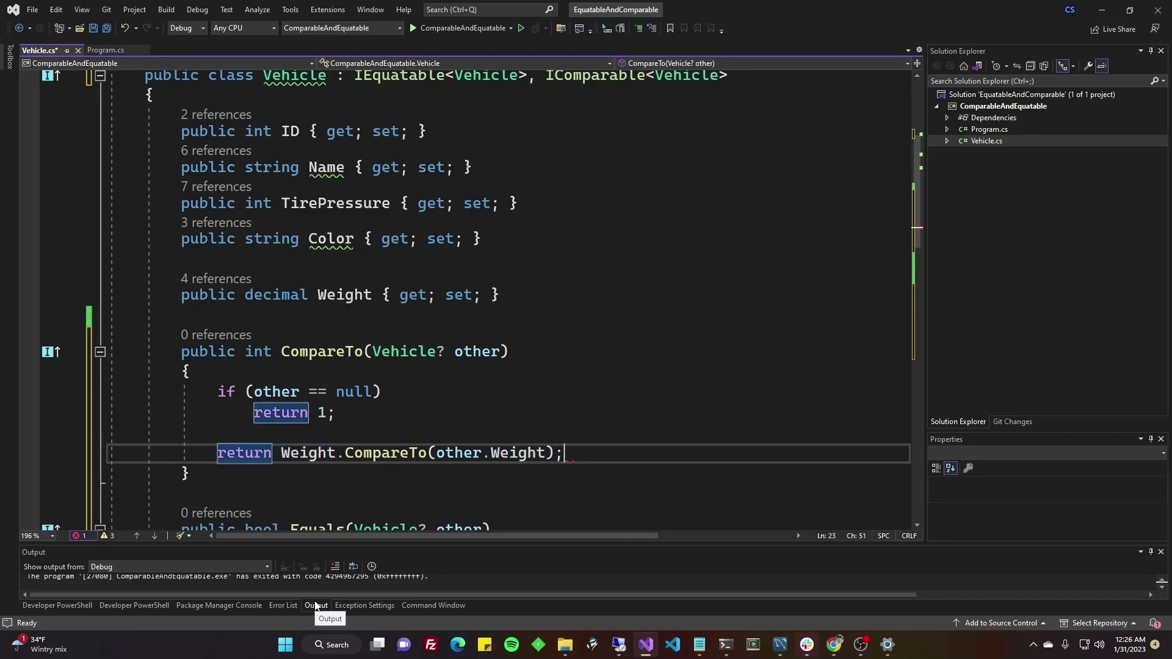
click(372, 453)
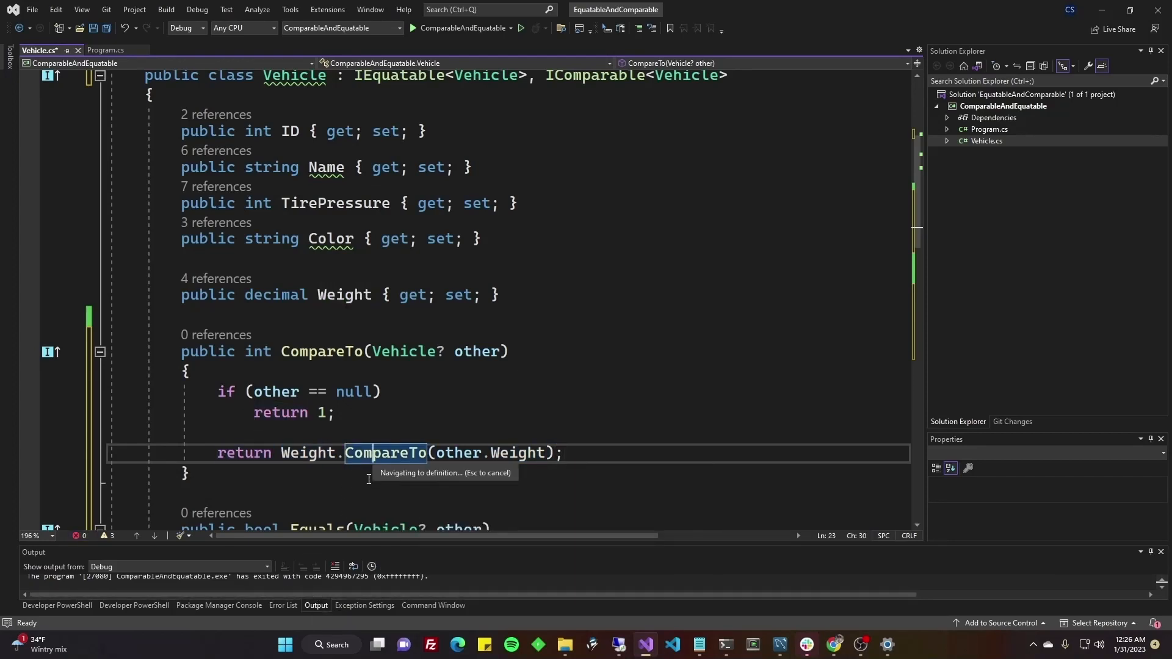
click(386, 452)
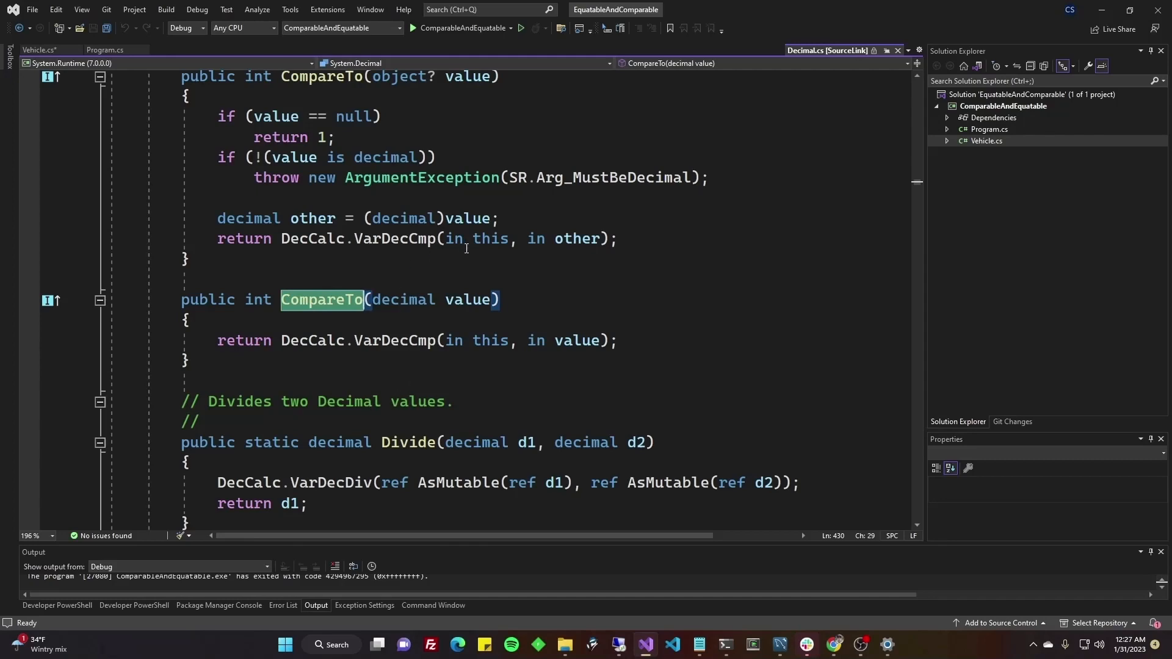
mouse_move(399, 342)
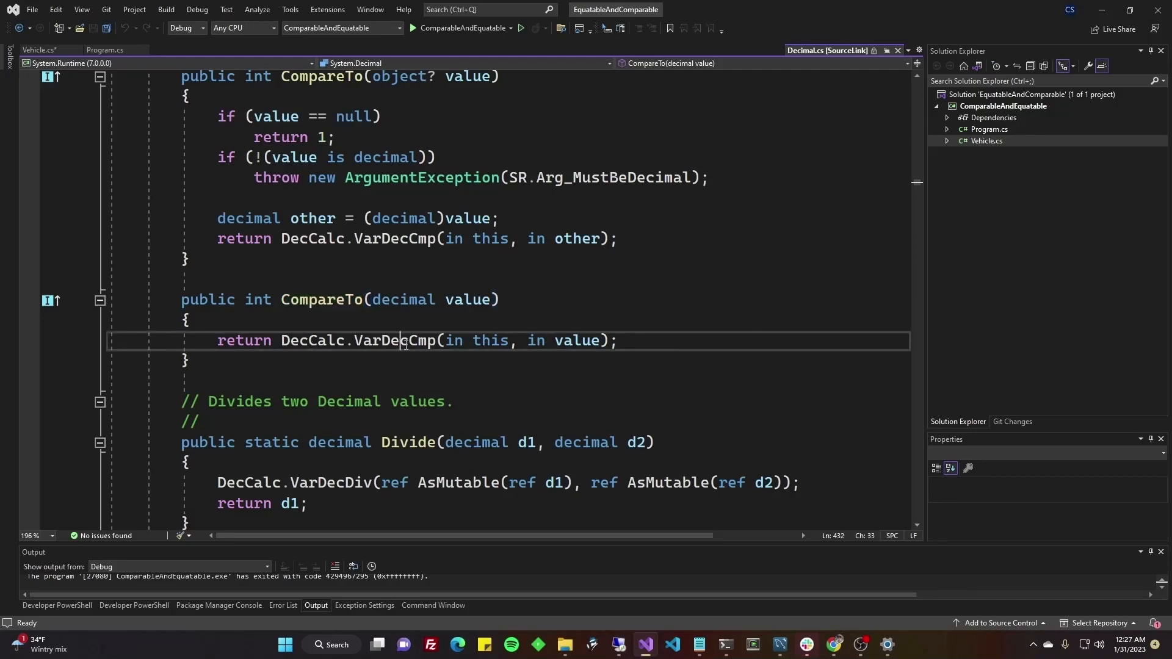
mouse_move(407, 359)
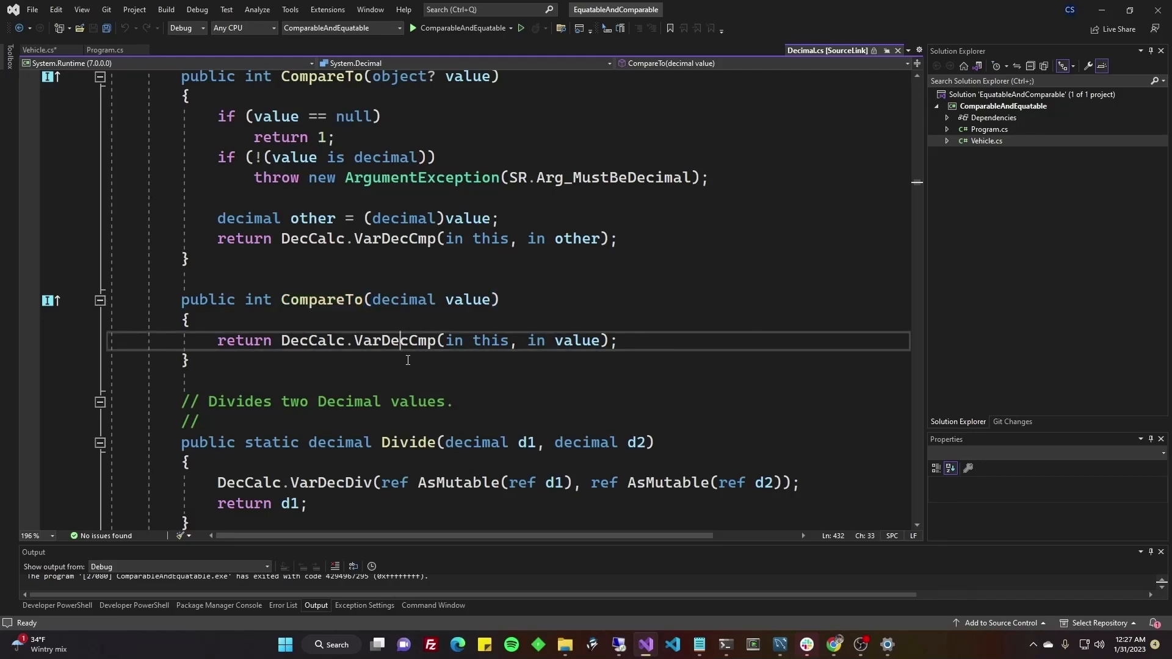
key(F12)
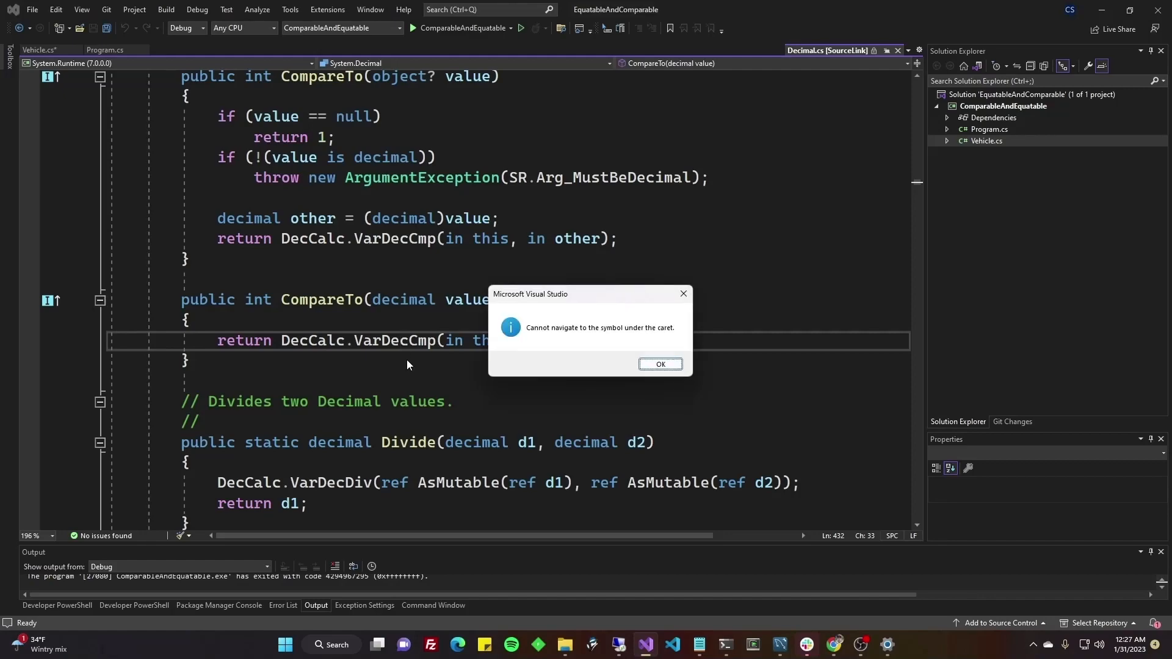
click(659, 363)
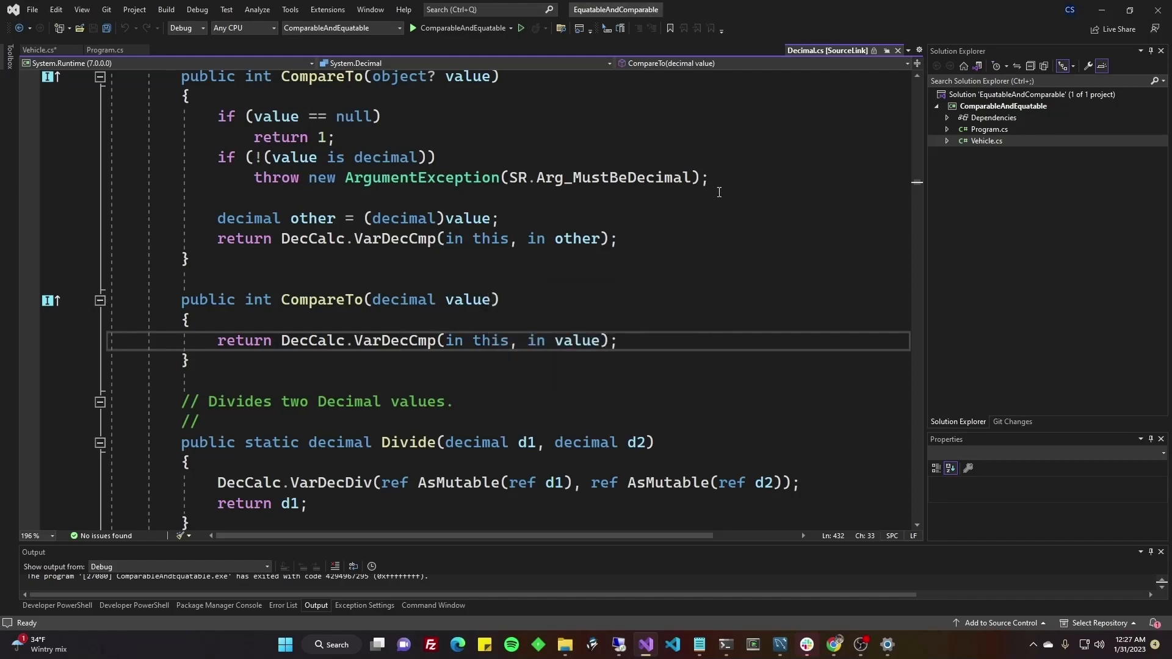
scroll(up, 3)
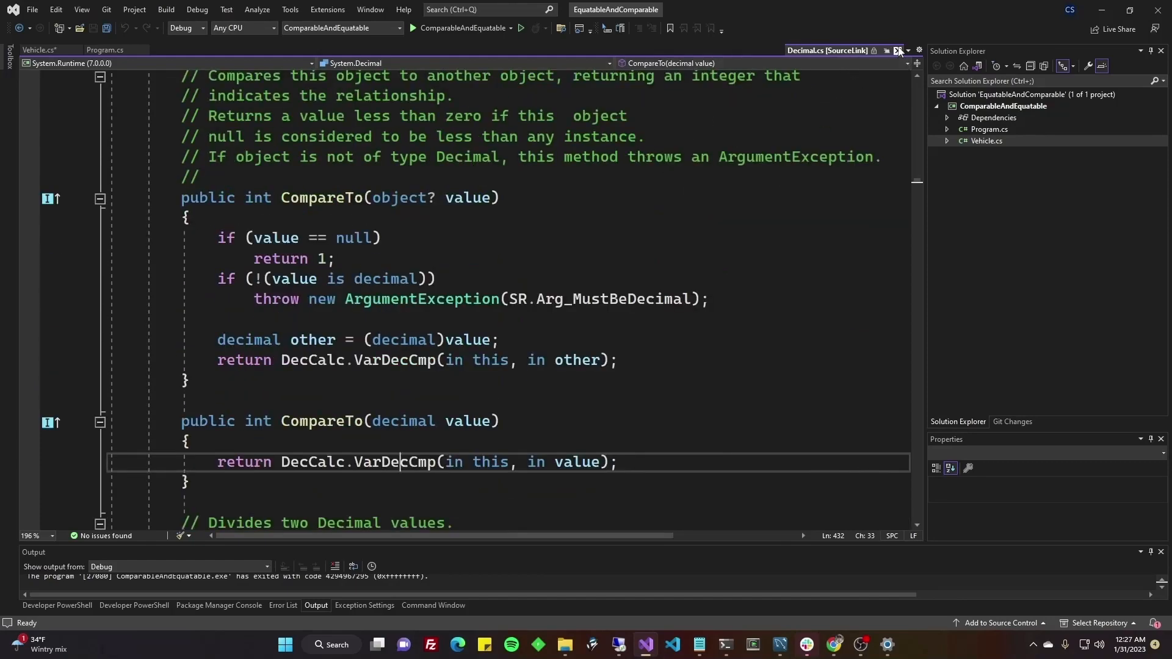
click(37, 50)
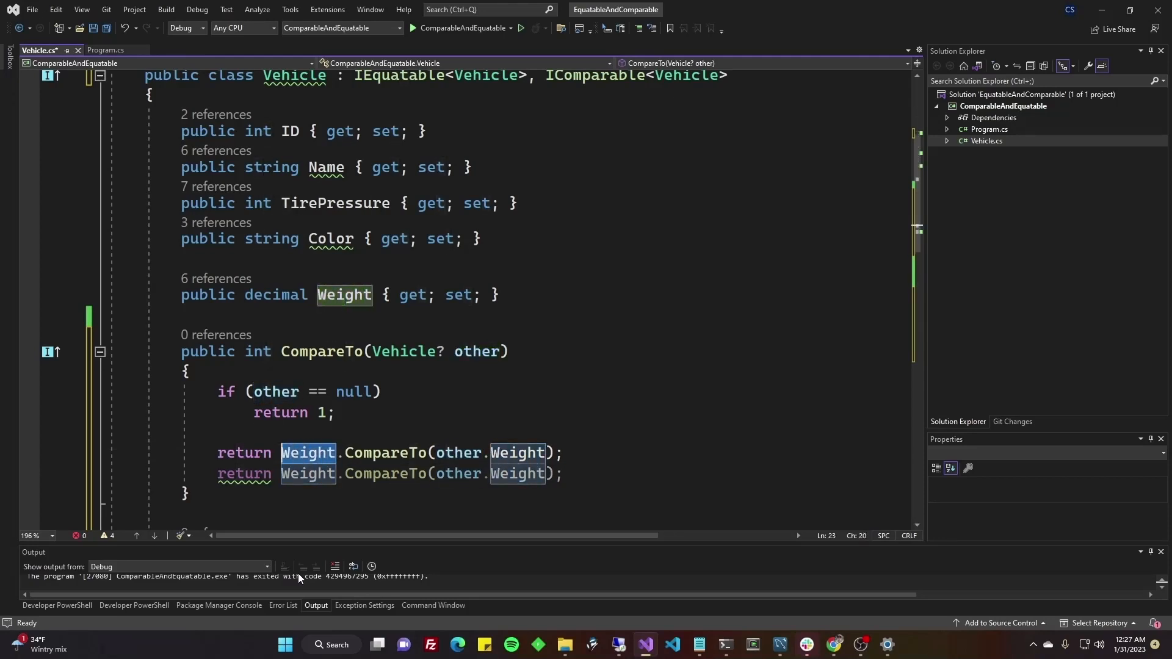
- Review the Int32.cs CompareTo comments describing less-than results
text(ID)
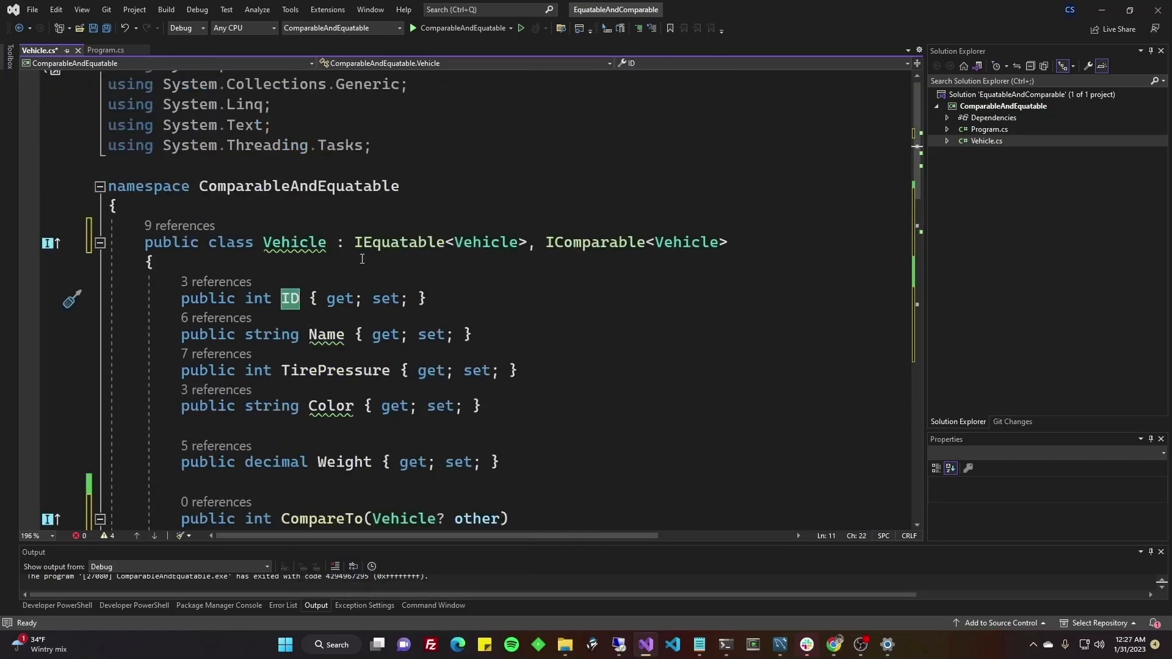
scroll(down, 3)
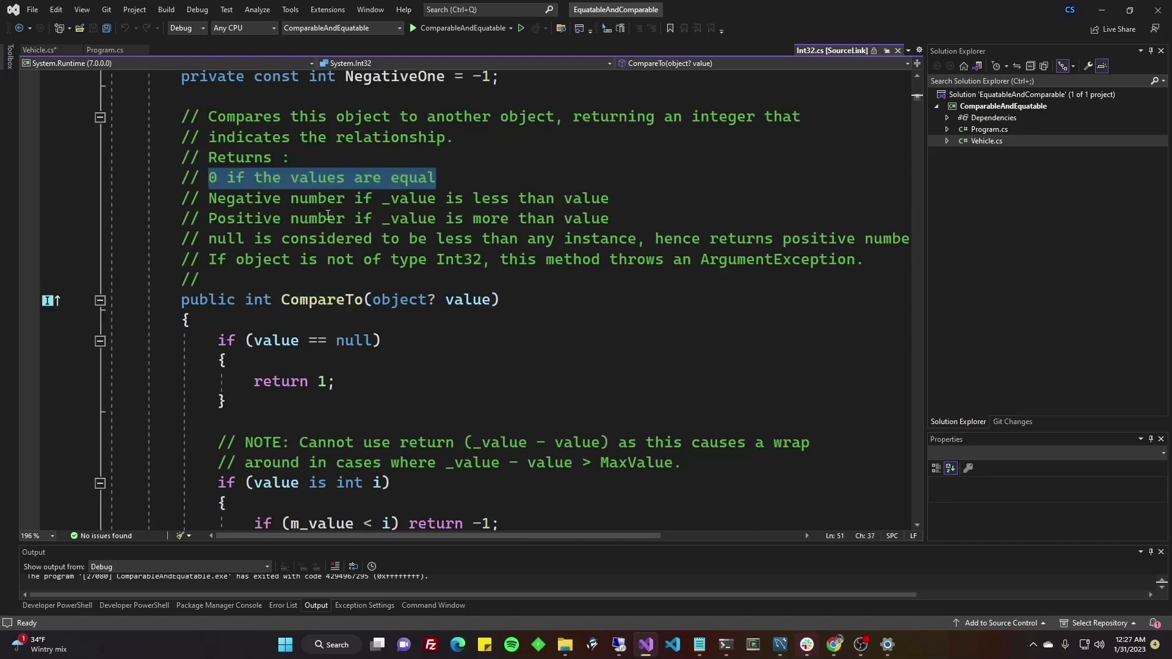
click(609, 197)
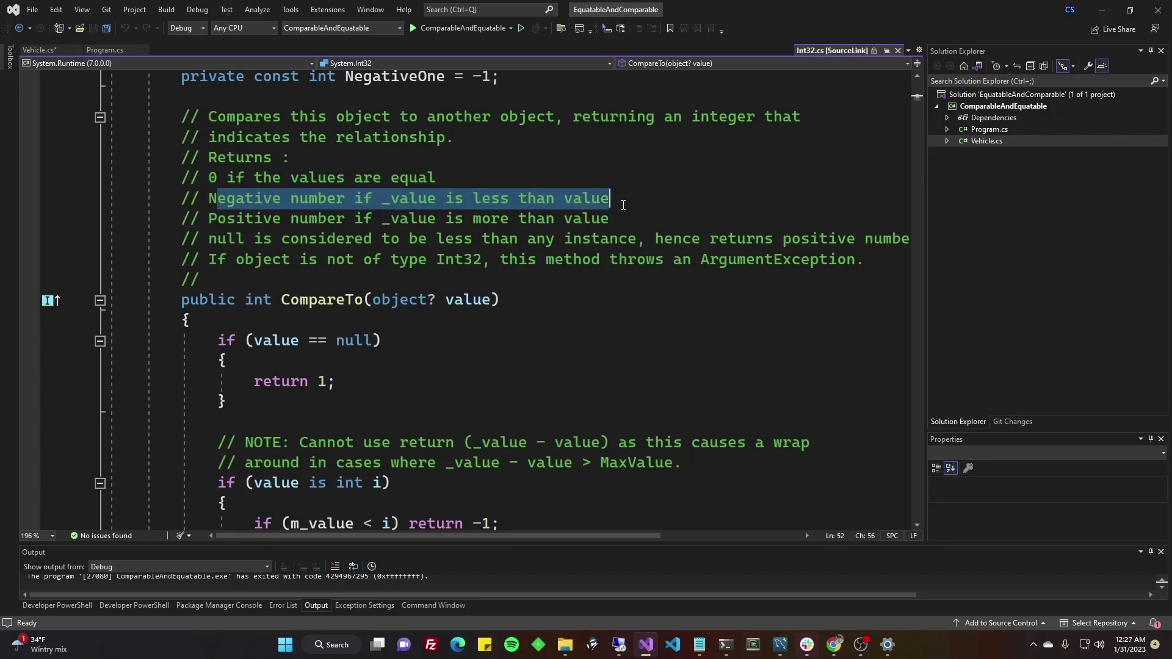
- Return to Vehicle.cs and save it
click(45, 50)
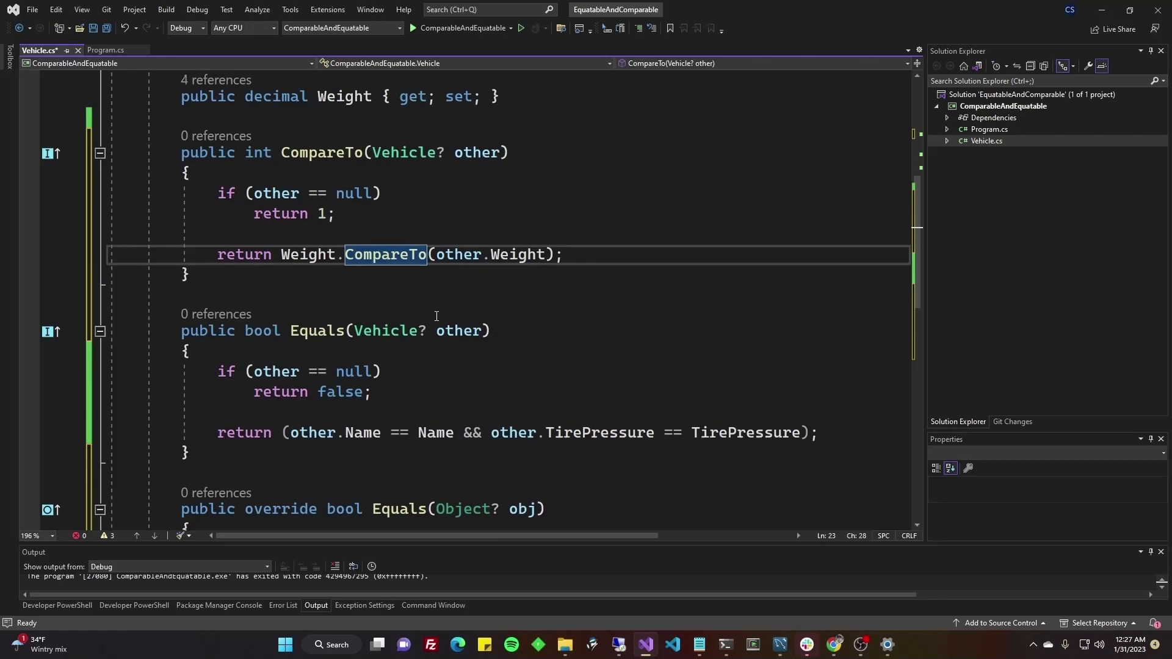
key(ctrl+s)
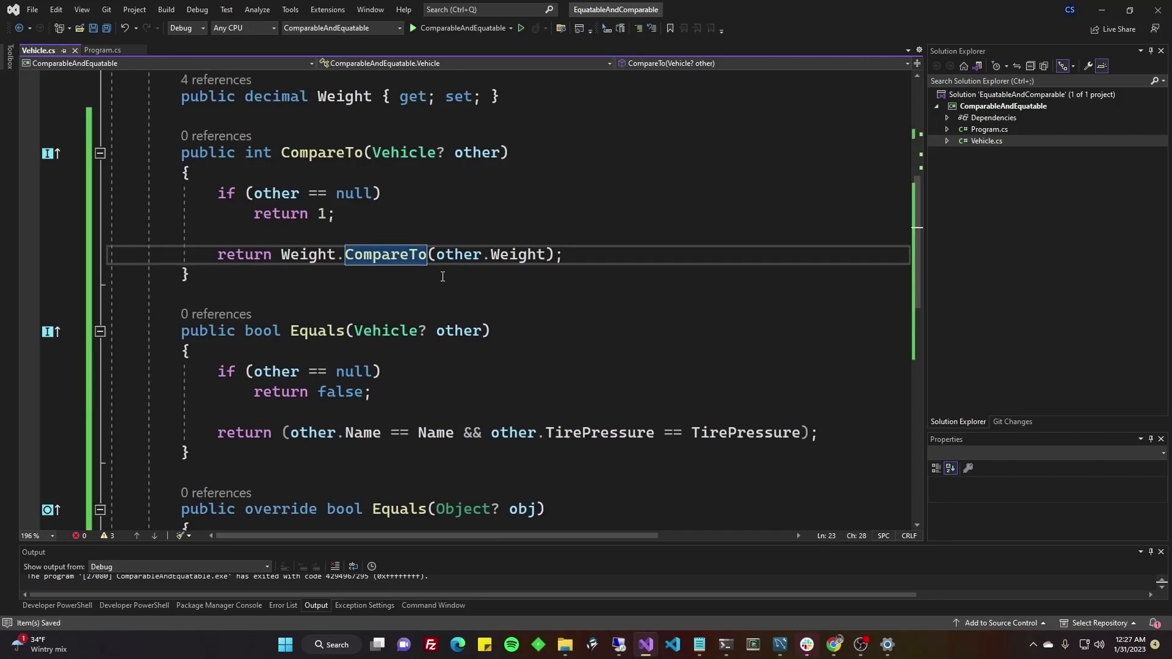
click(415, 294)
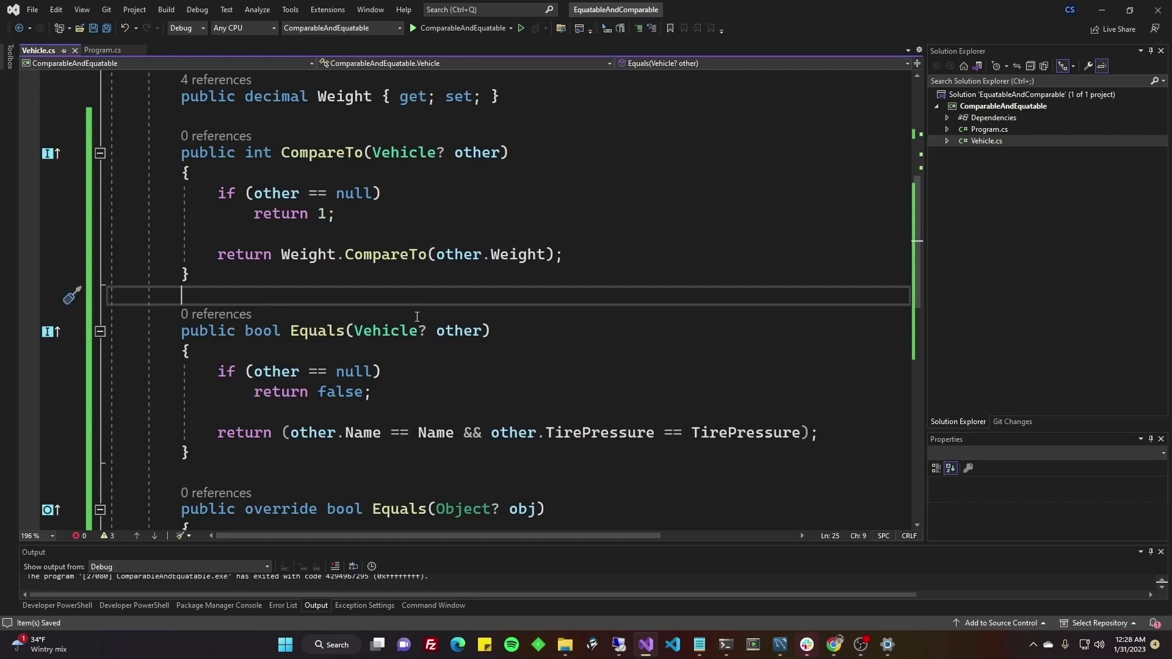
scroll(down, 3)
text(public static bool operator >(Vehicle operand1, Vehicle operand2))
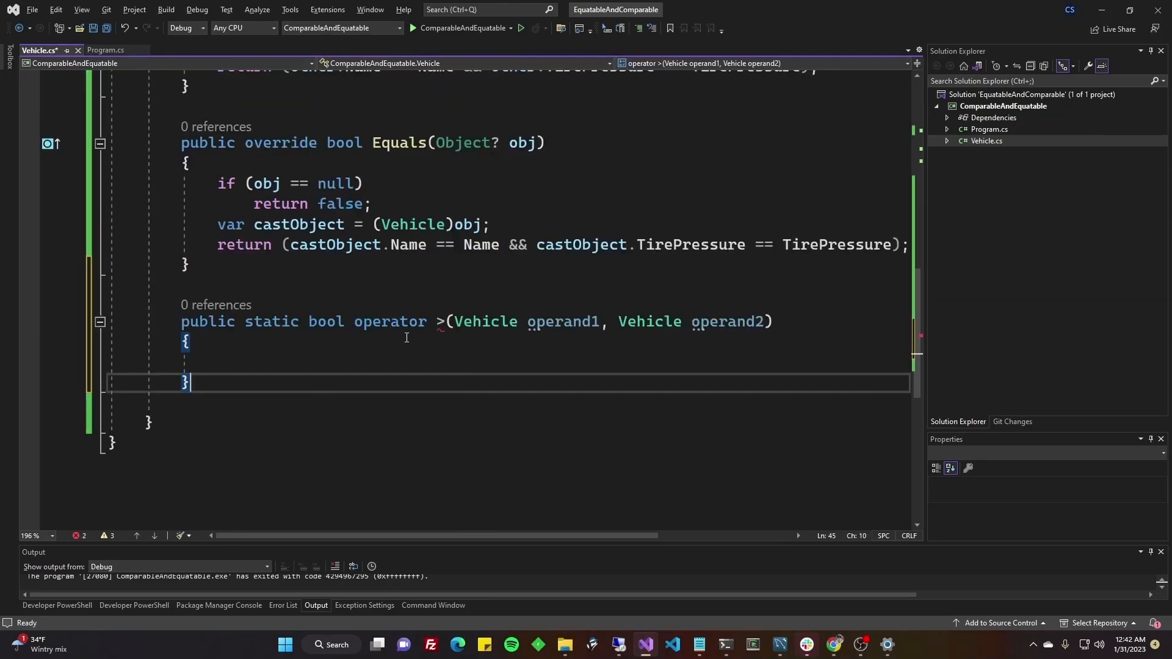
mouse_move(255, 334)
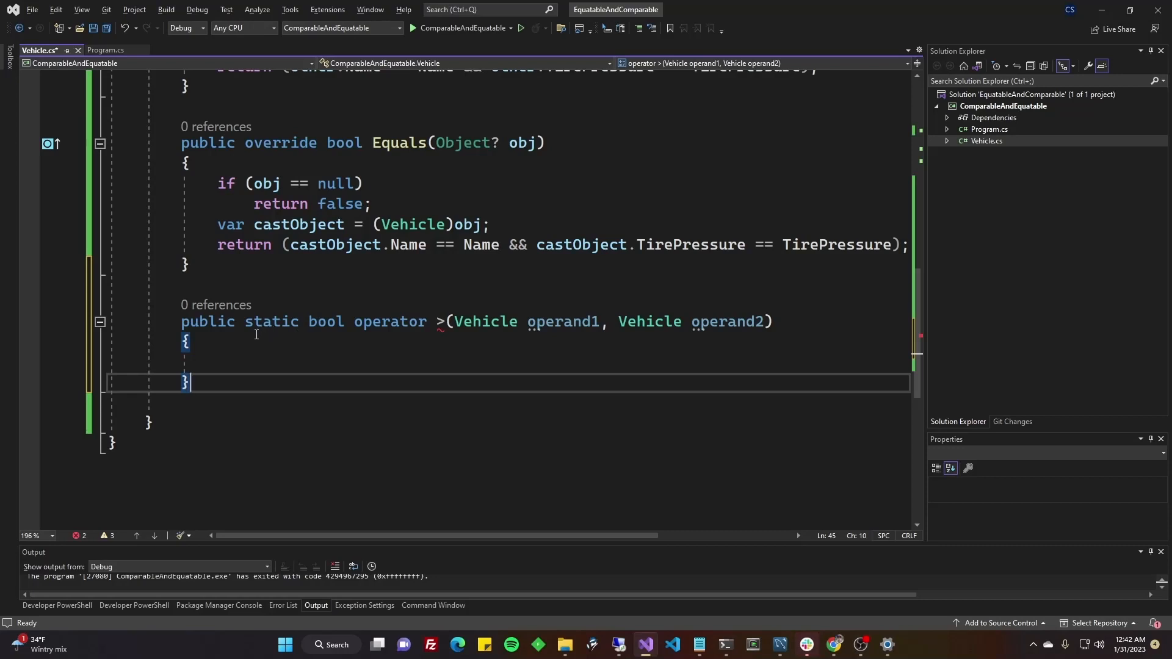
mouse_move(436, 320)
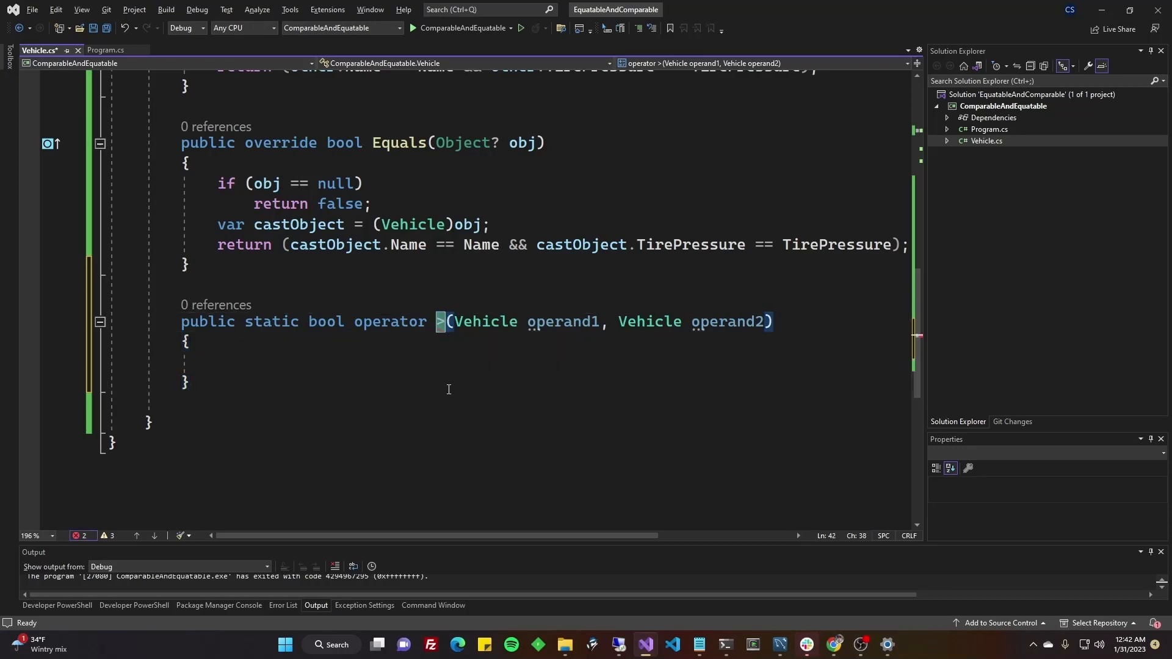
mouse_move(365, 377)
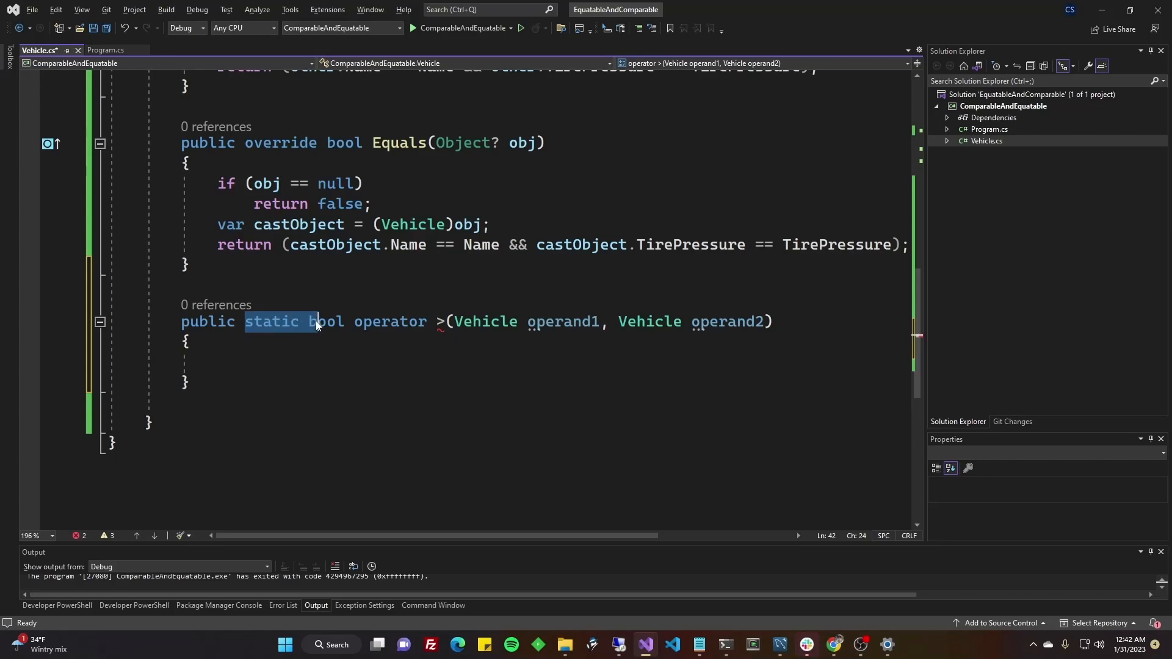
click(447, 322)
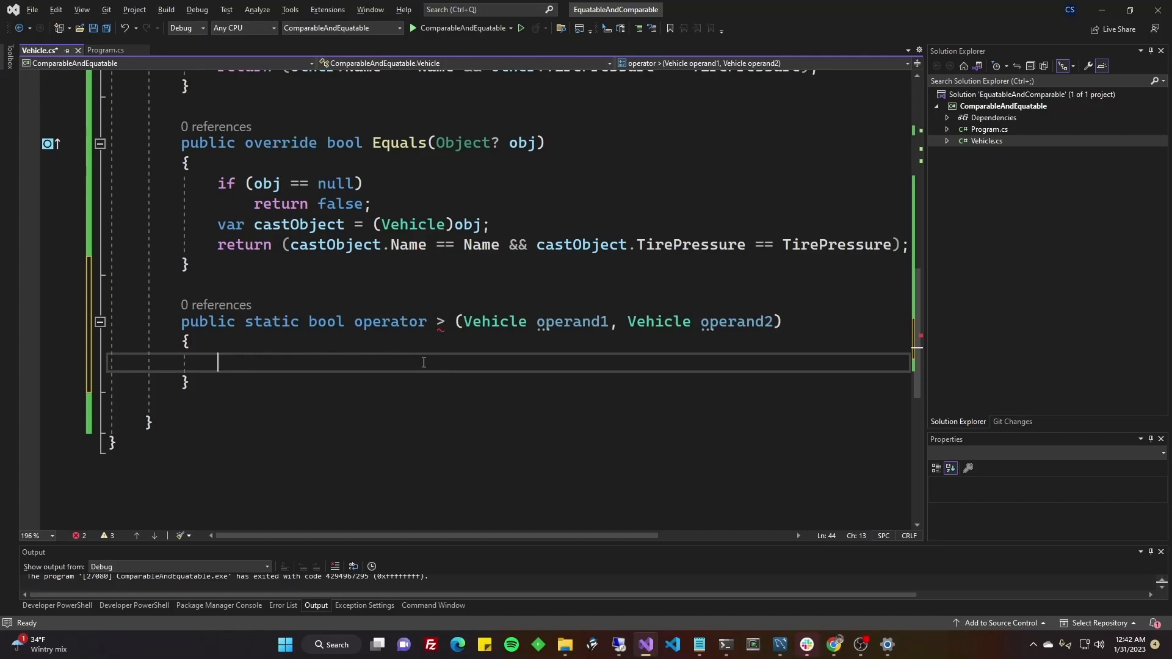
mouse_move(379, 289)
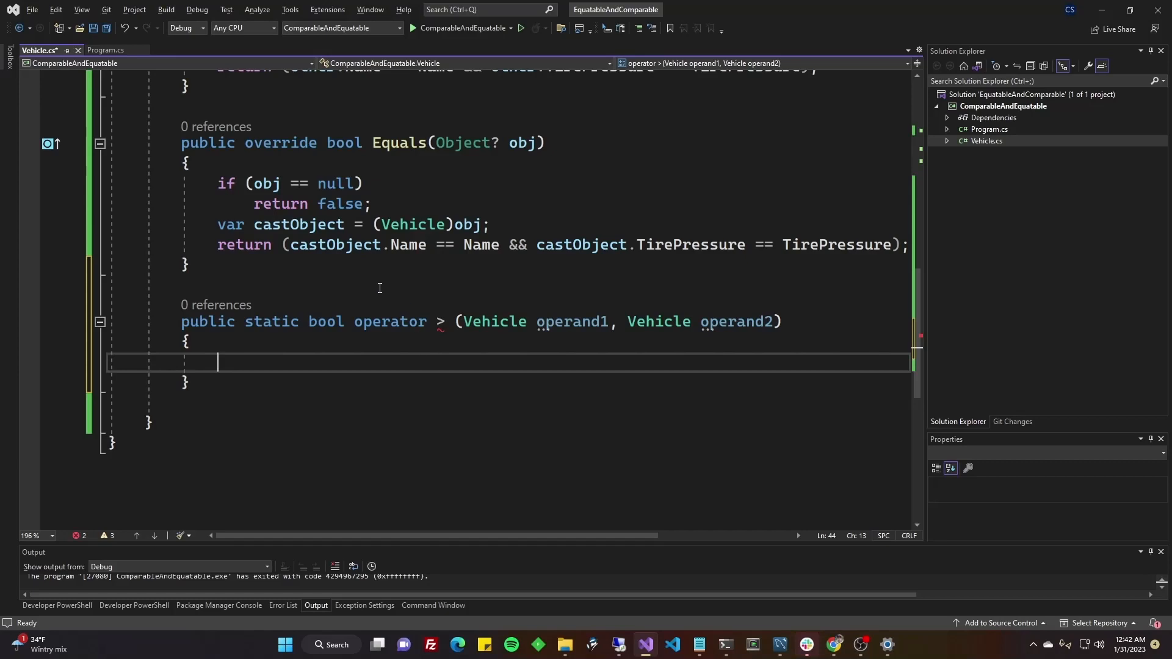
scroll(up, 3)
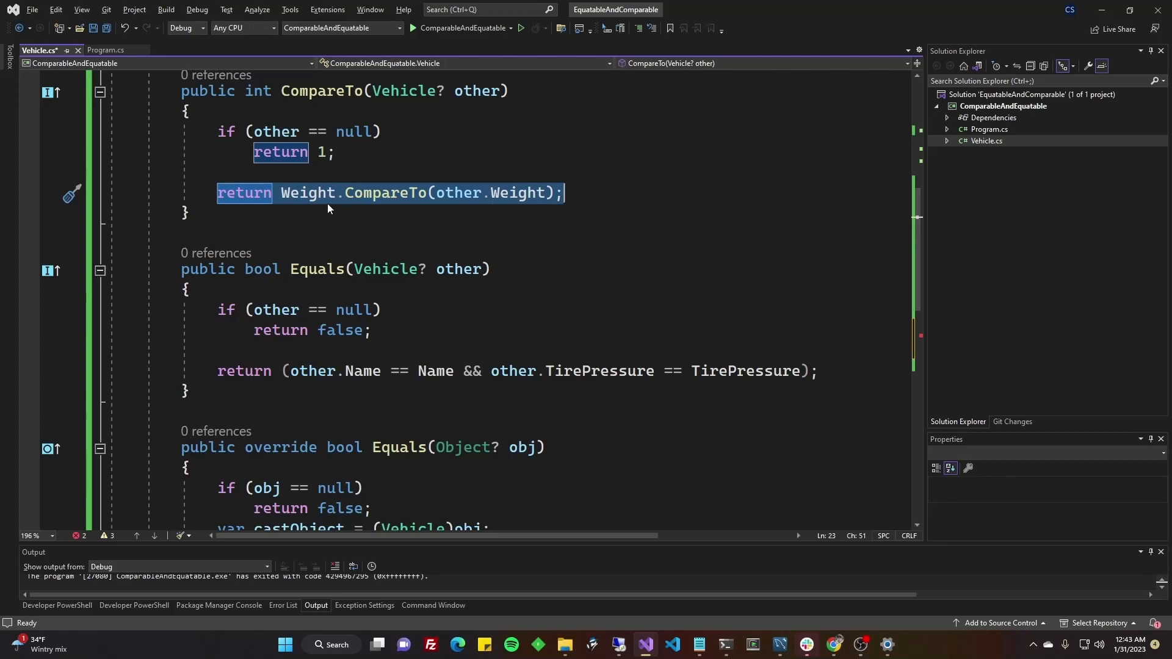
- Make the > operator body return operand1.Weight > operand2.Weight
scroll(down, 3)
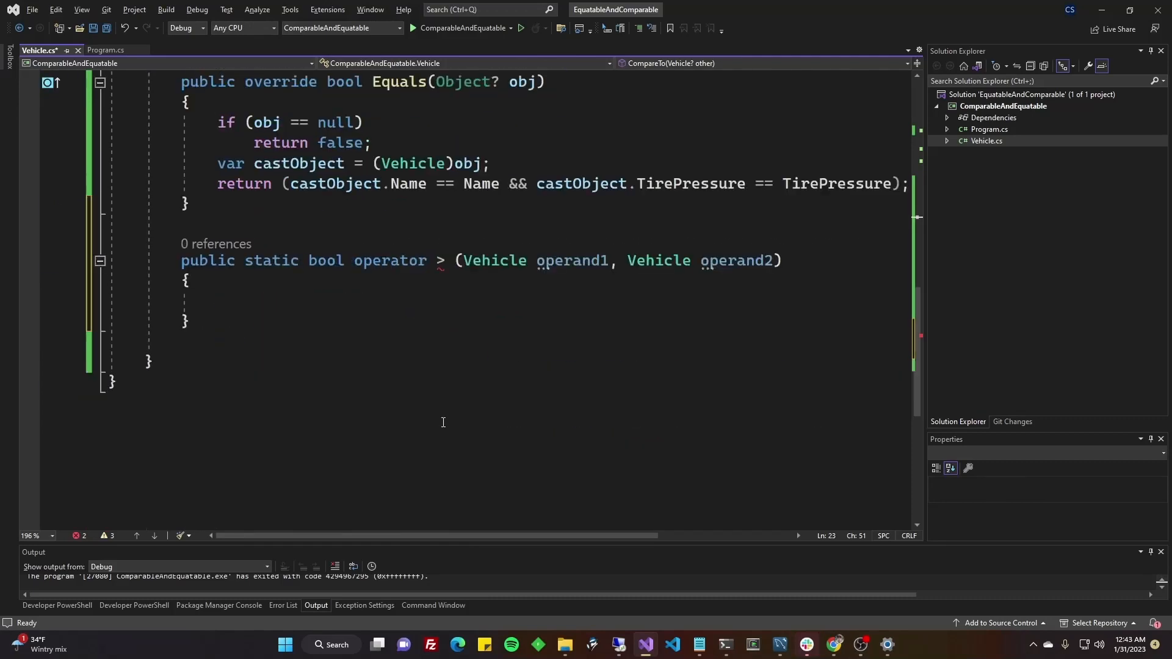
text(return)
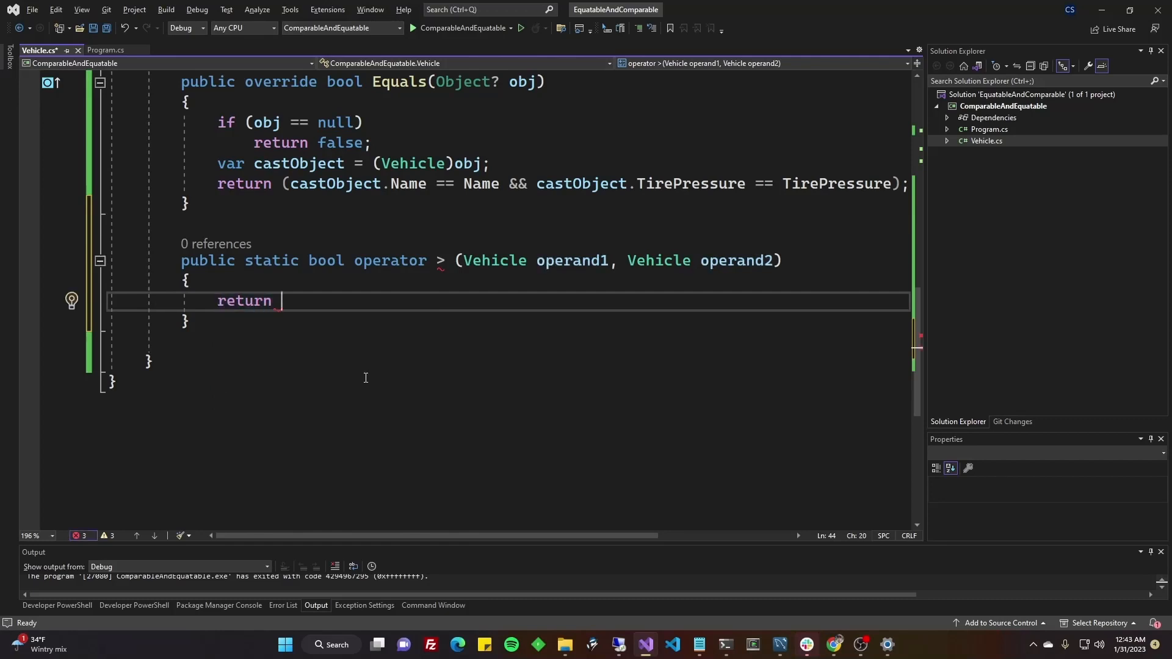
text(operand1)
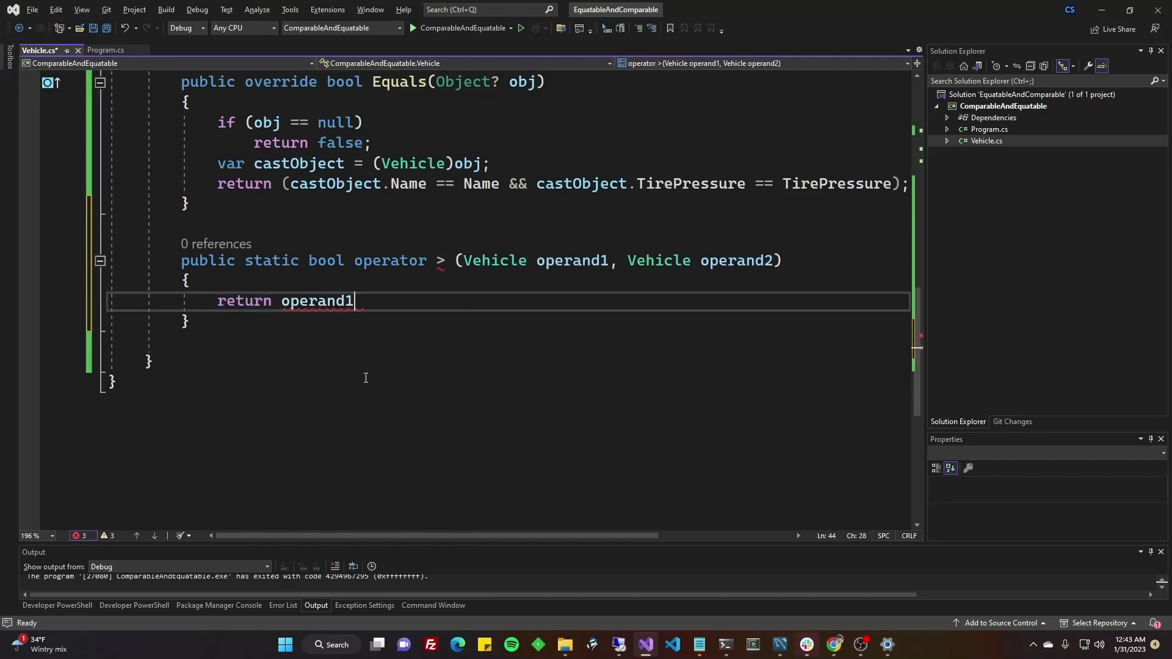
text(.Weight)
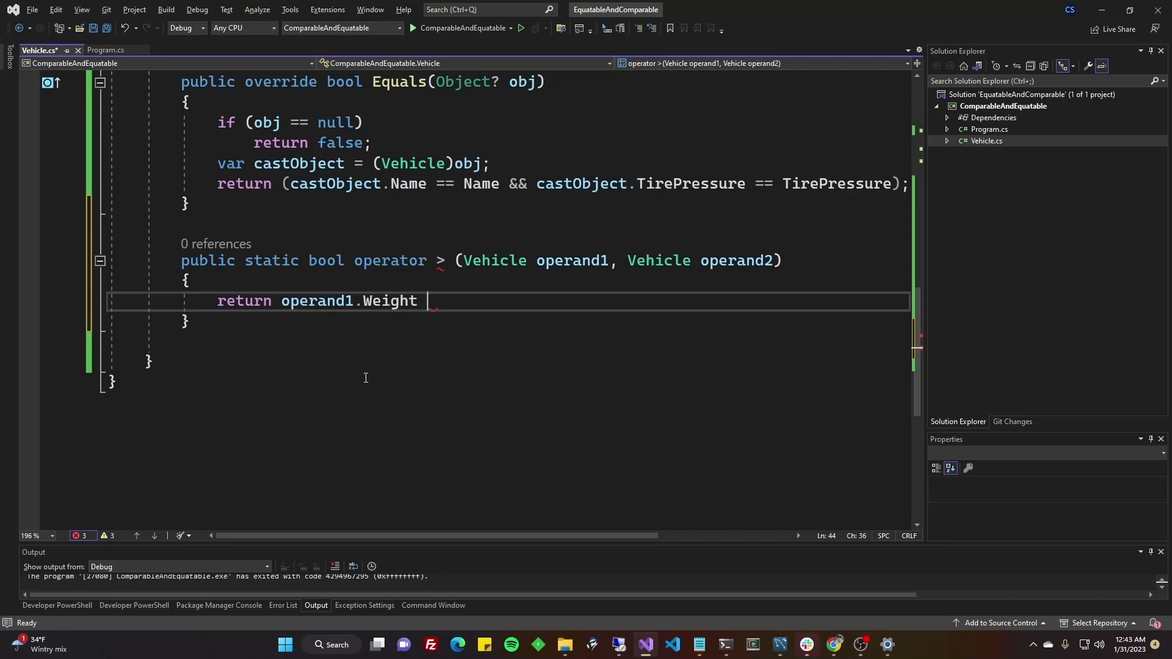
text(> operand2.Weight)
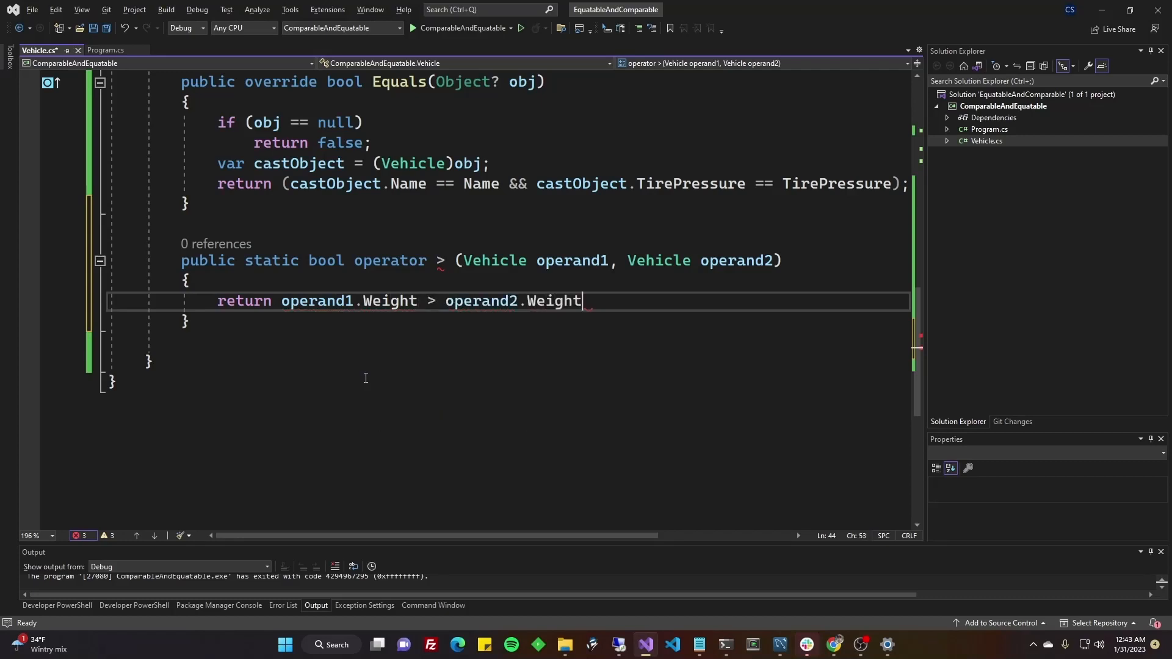
text(;)
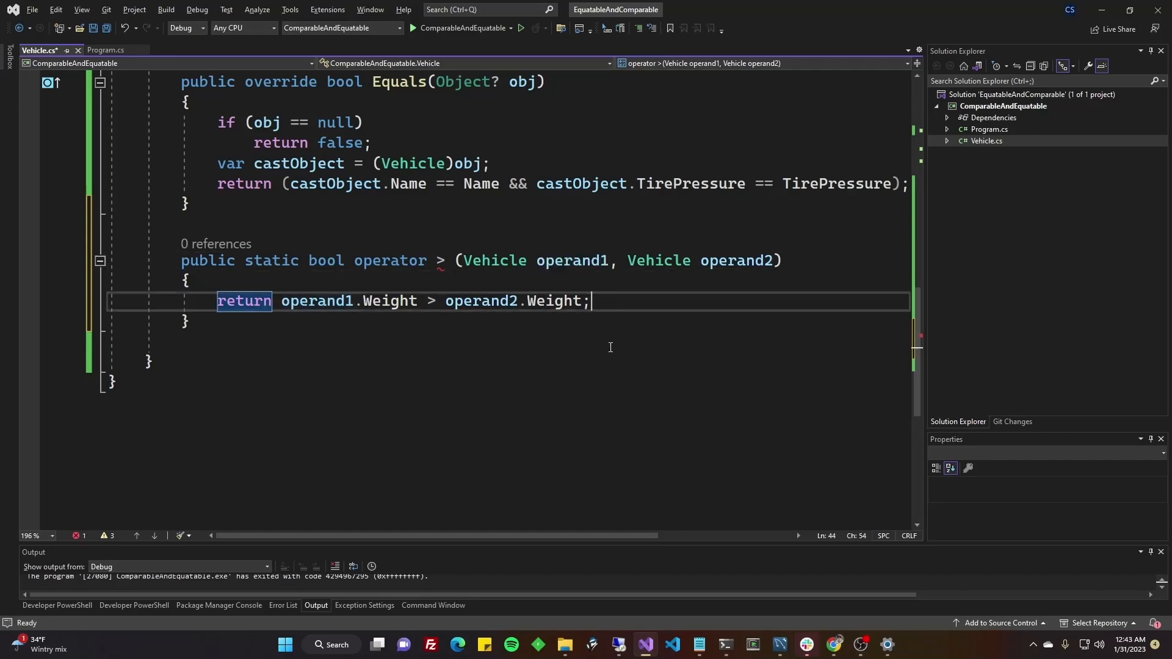
mouse_move(440, 260)
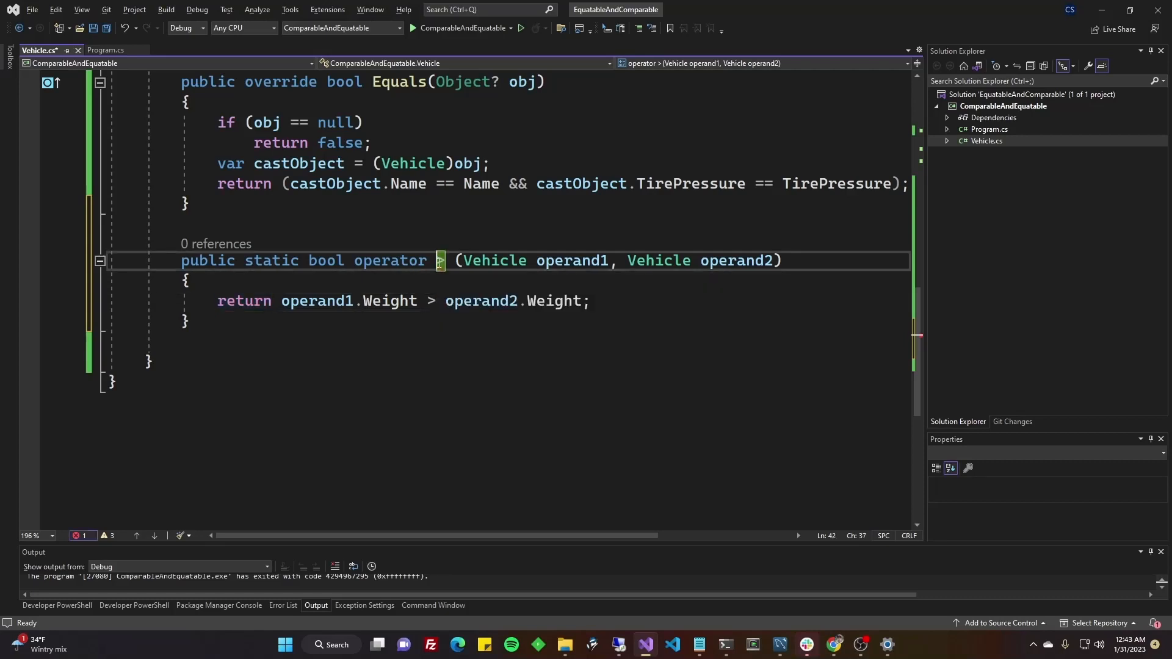
- Check Quick Actions on the > operator and add a static < operator comparing Weight
click(78, 260)
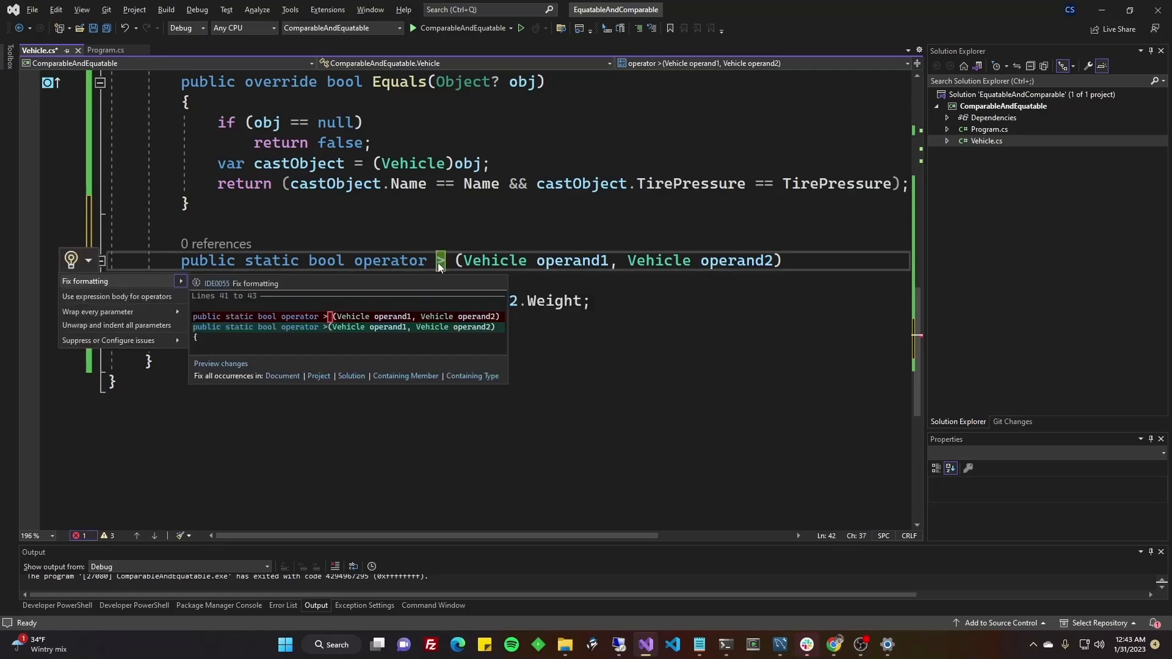
mouse_move(465, 235)
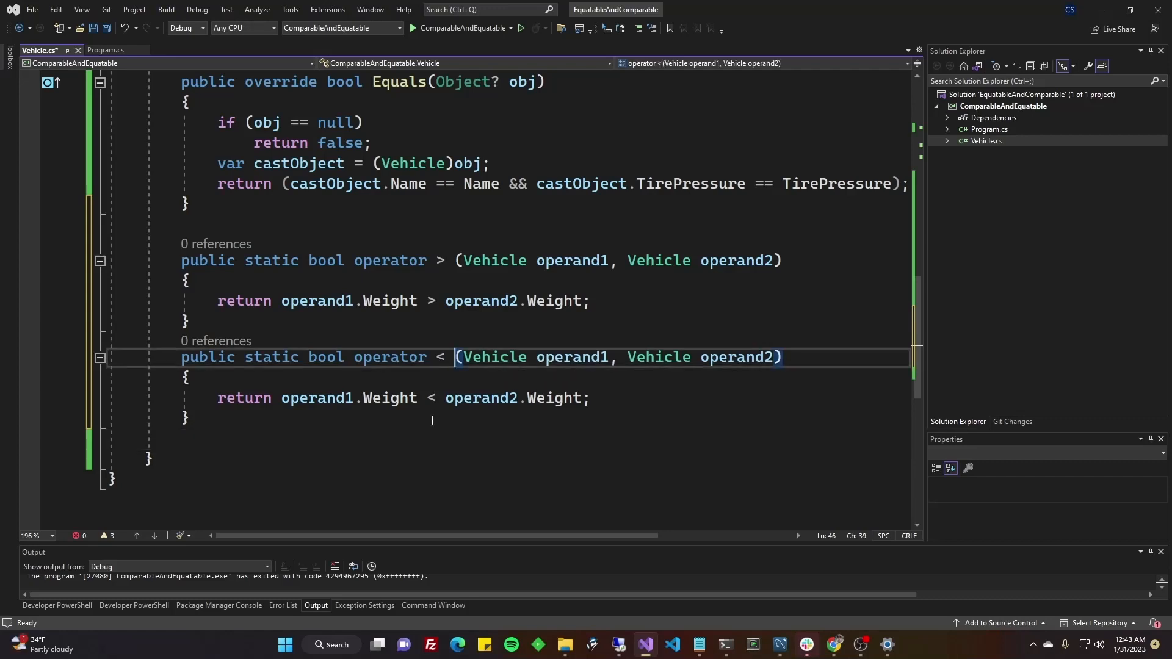
click(185, 418)
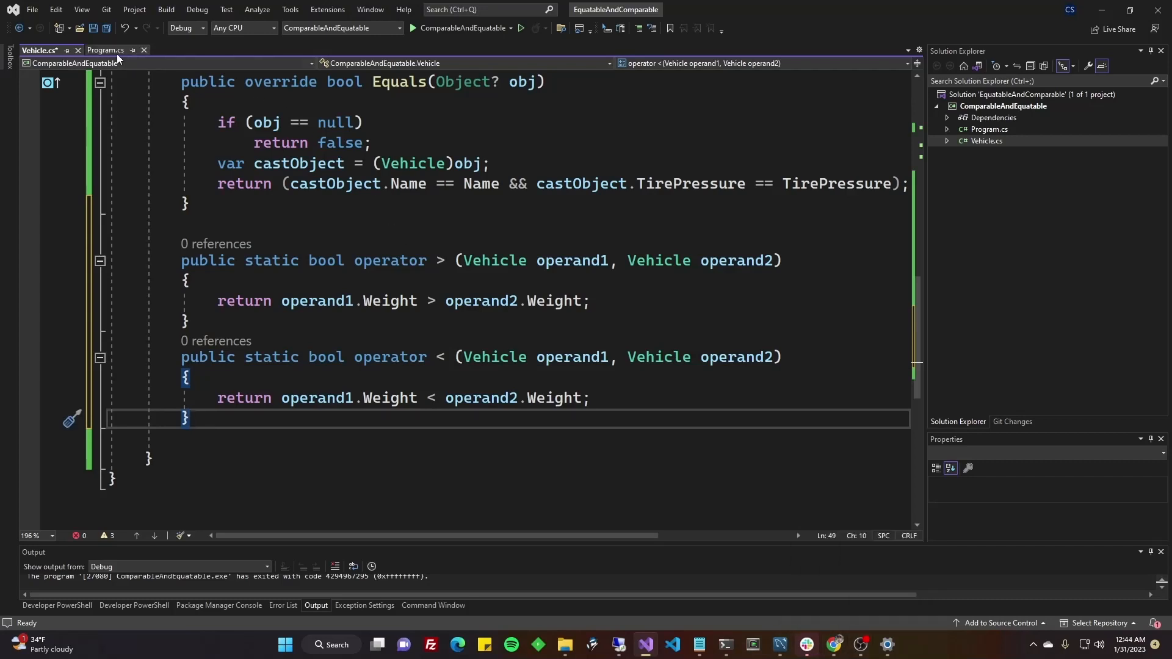
- Add 'myList.Sort();' after the Contains line in Program.cs
click(104, 50)
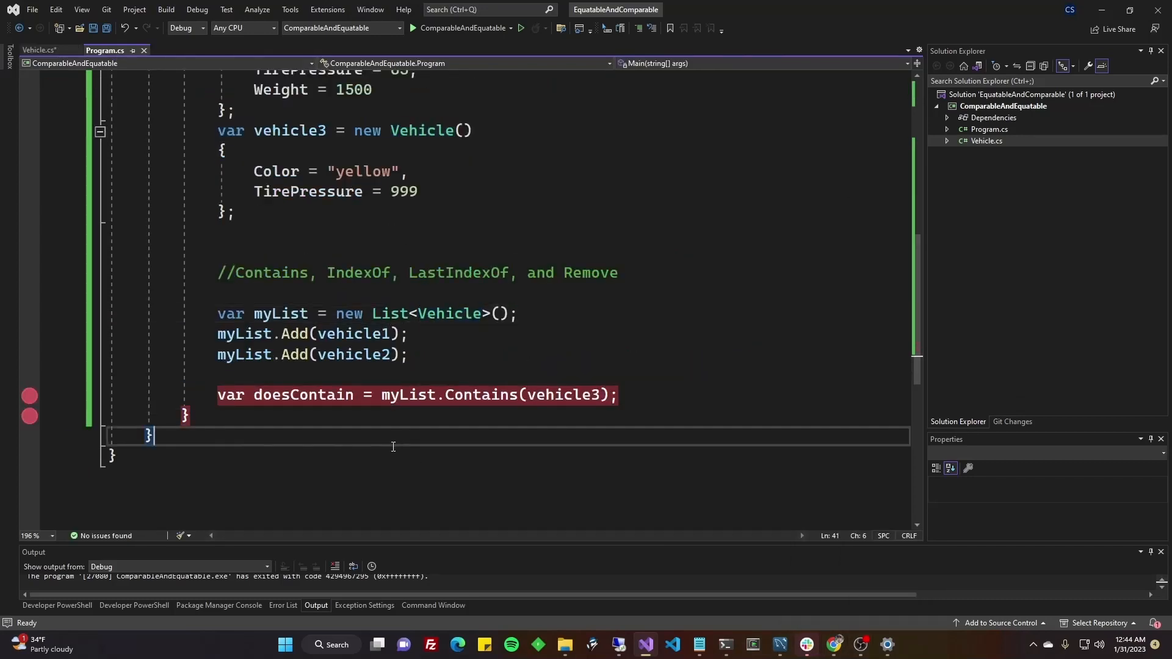
scroll(down, 3)
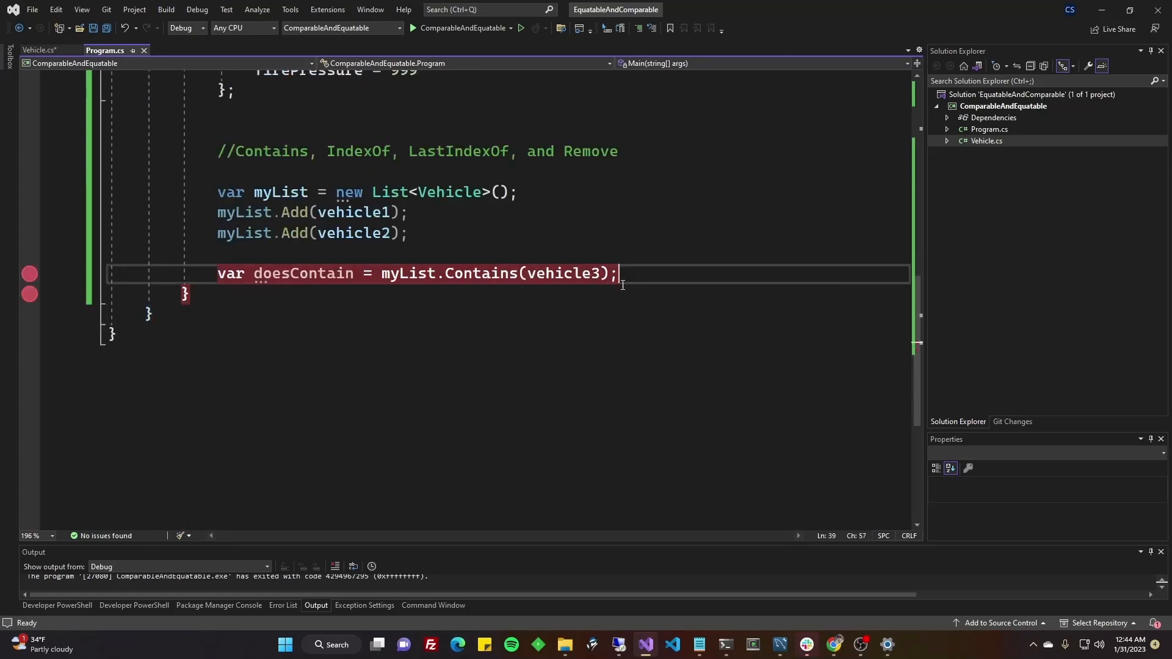
key(enter)
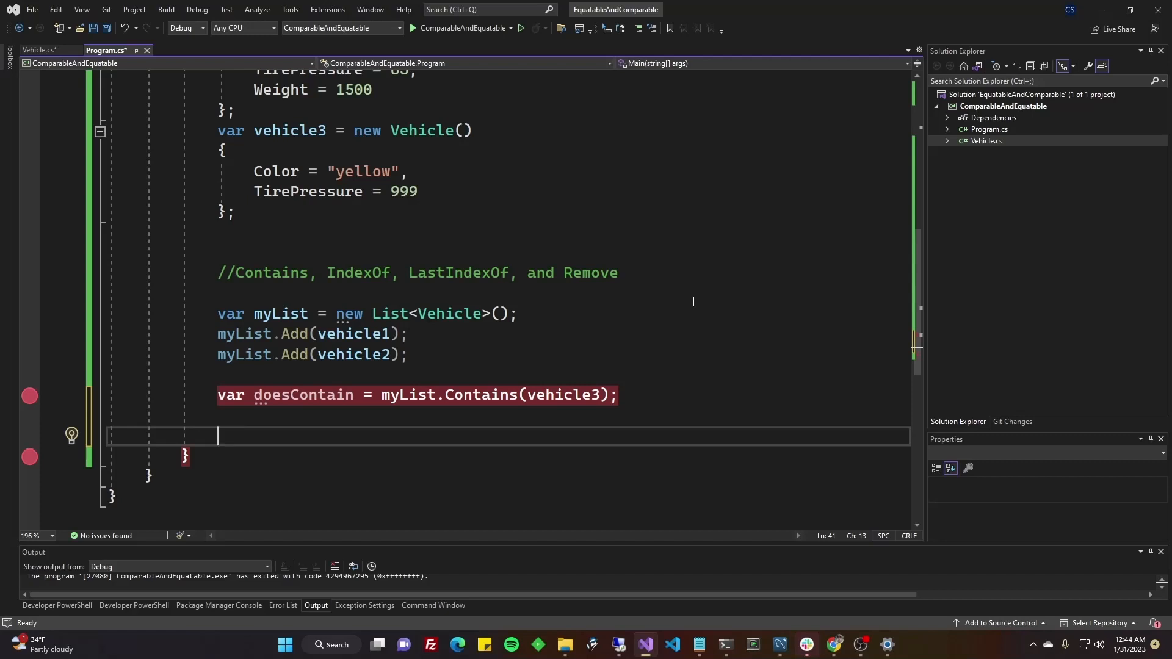
text(myL)
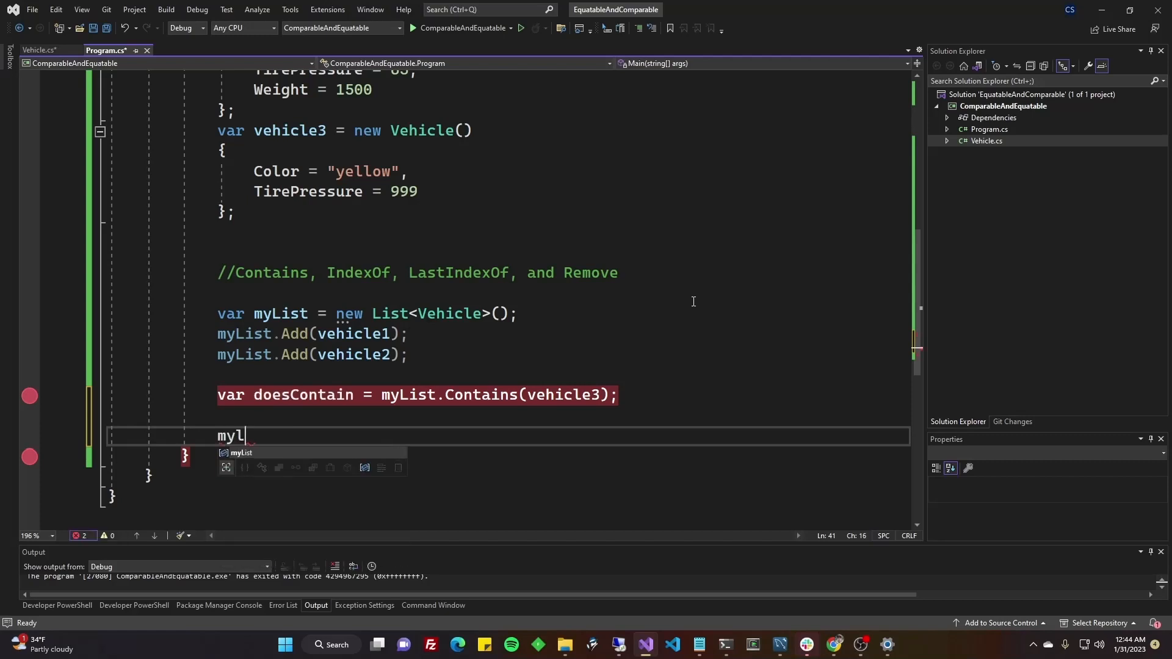
text(List.so)
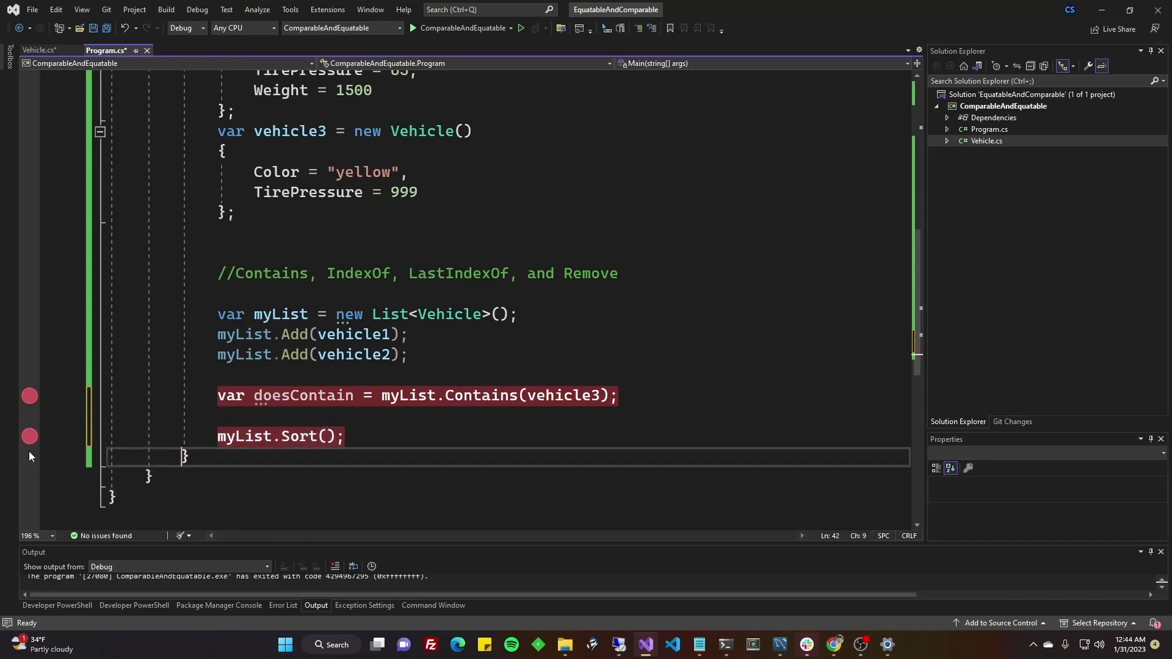
- Go back to Vehicle.cs and place a breakpoint on CompareTo's opening brace
scroll(up, 3)
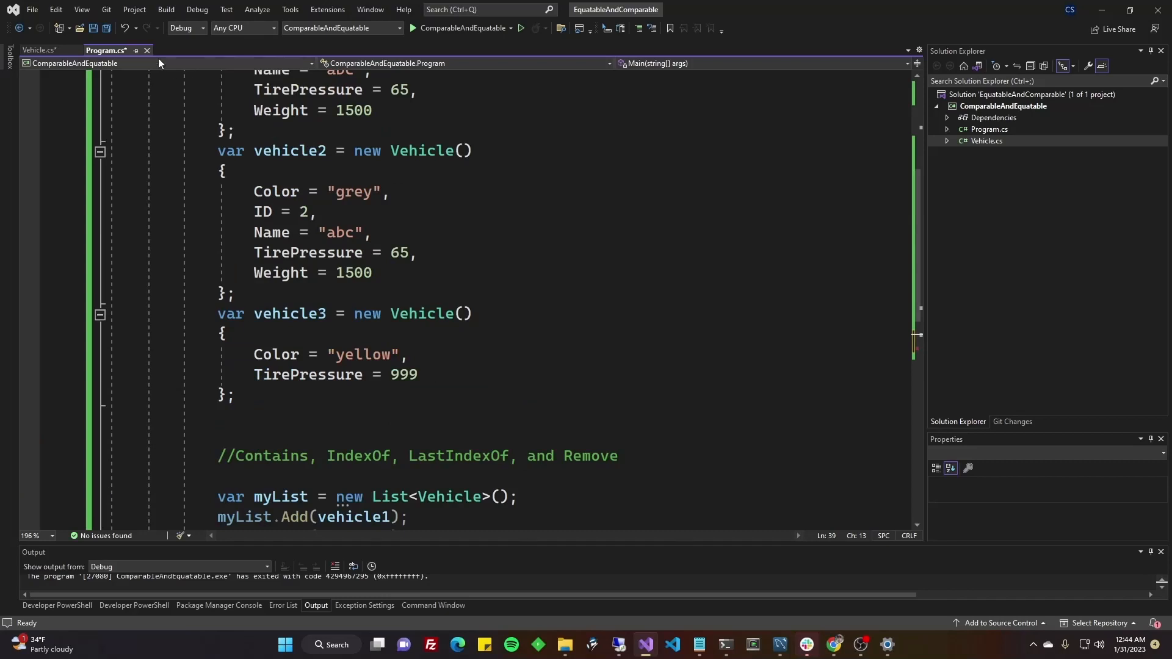
click(37, 50)
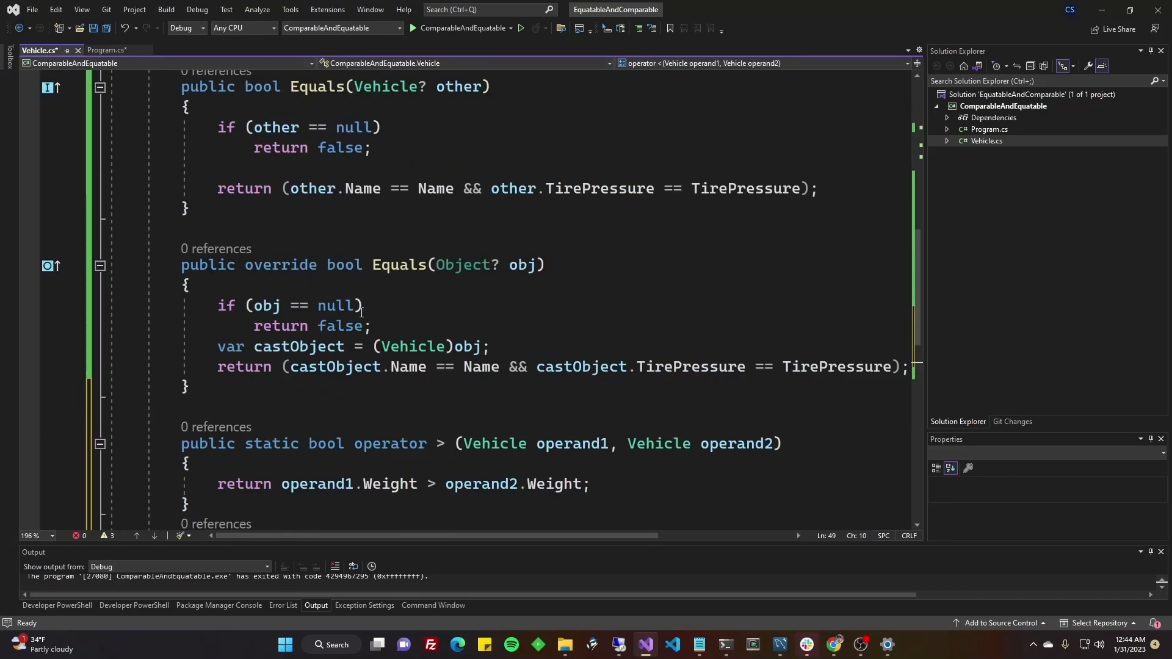
scroll(up, 3)
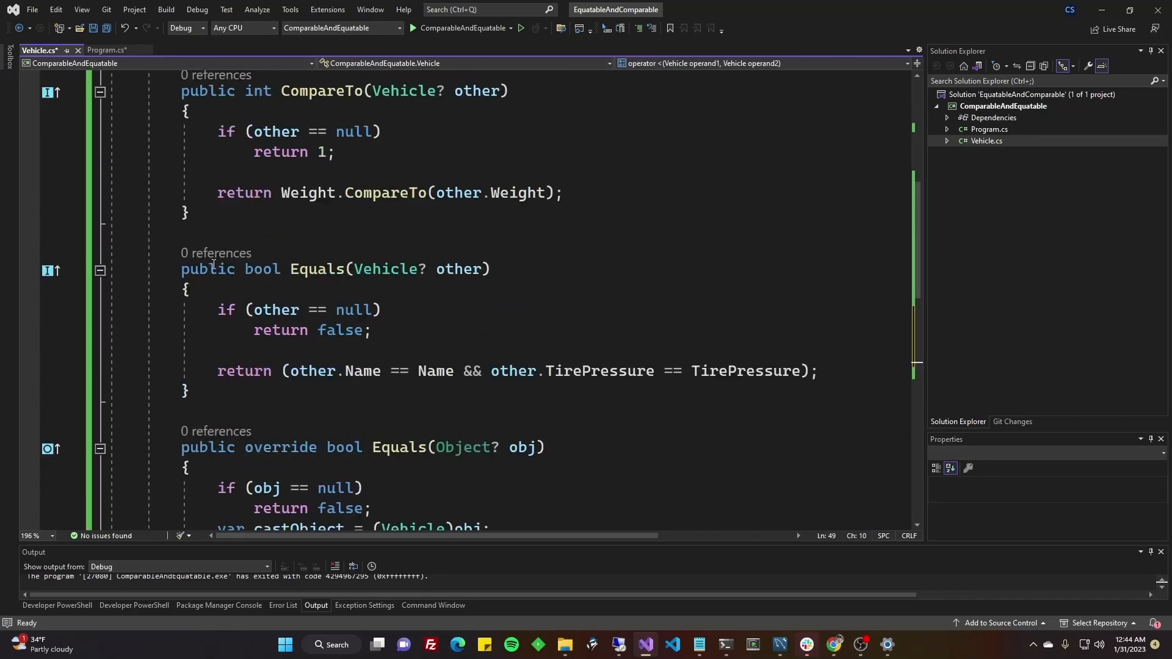
scroll(up, 3)
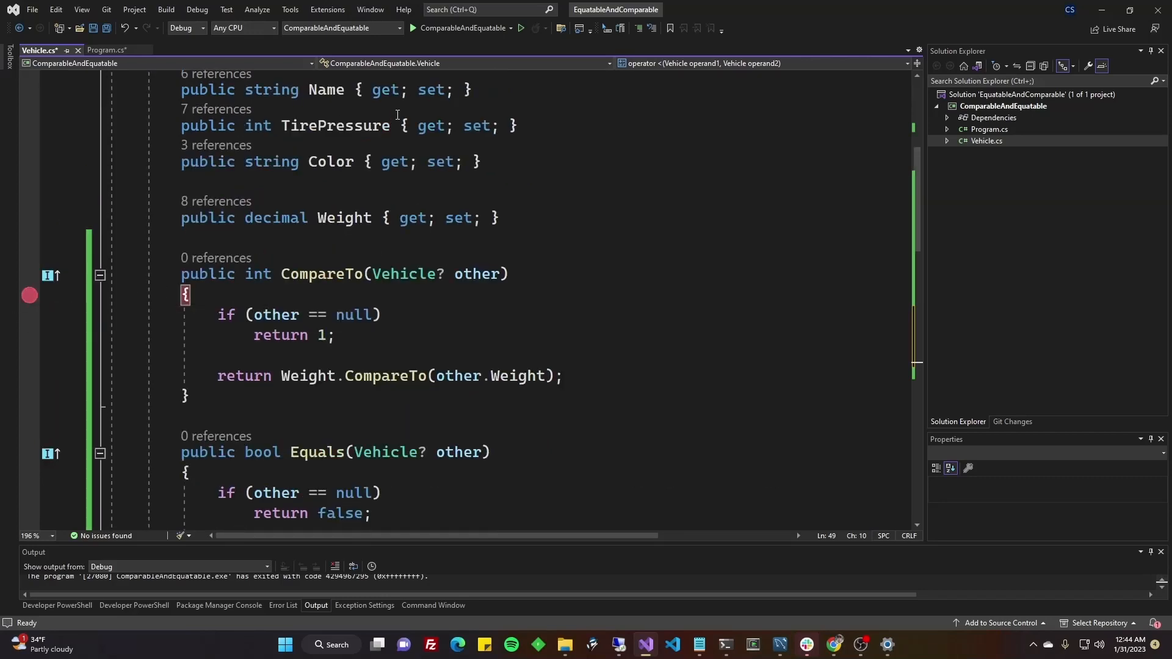
- Debug, step over to CompareTo's Weight return line, then continue until the program exits
key(F6)
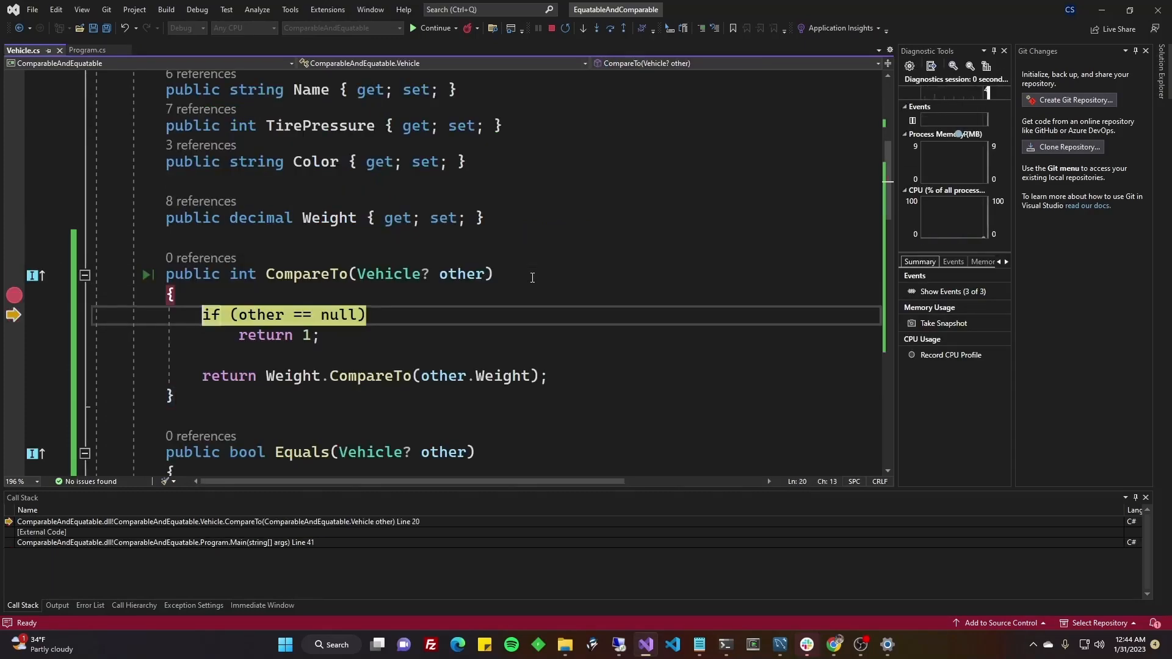
key(F10)
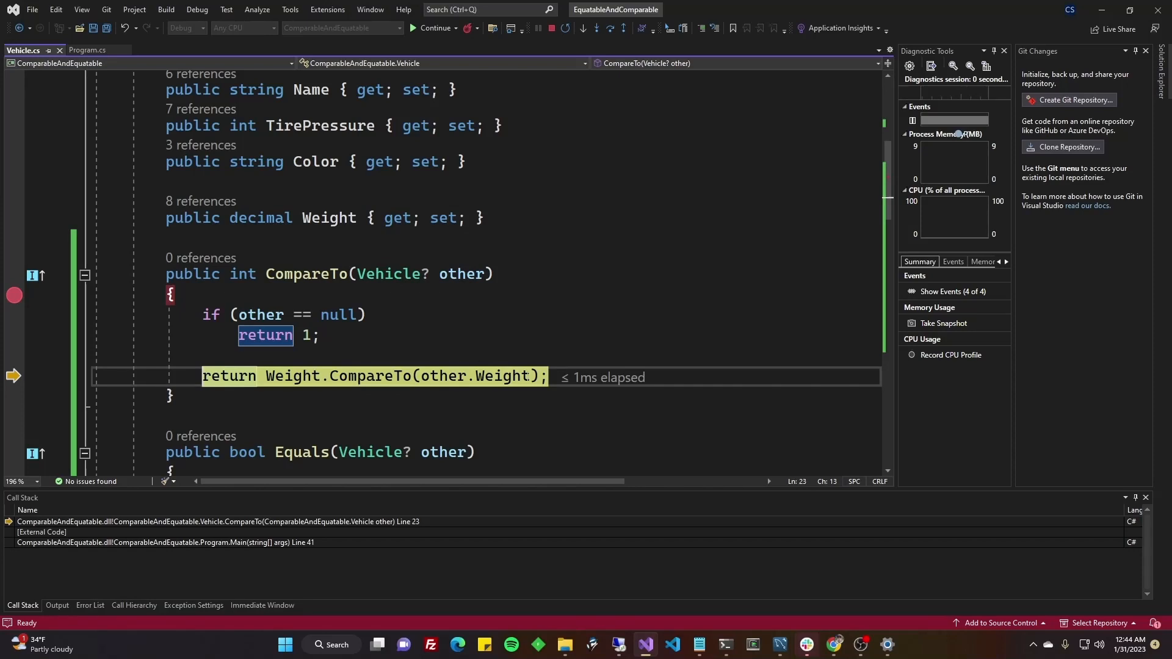
mouse_move(504, 350)
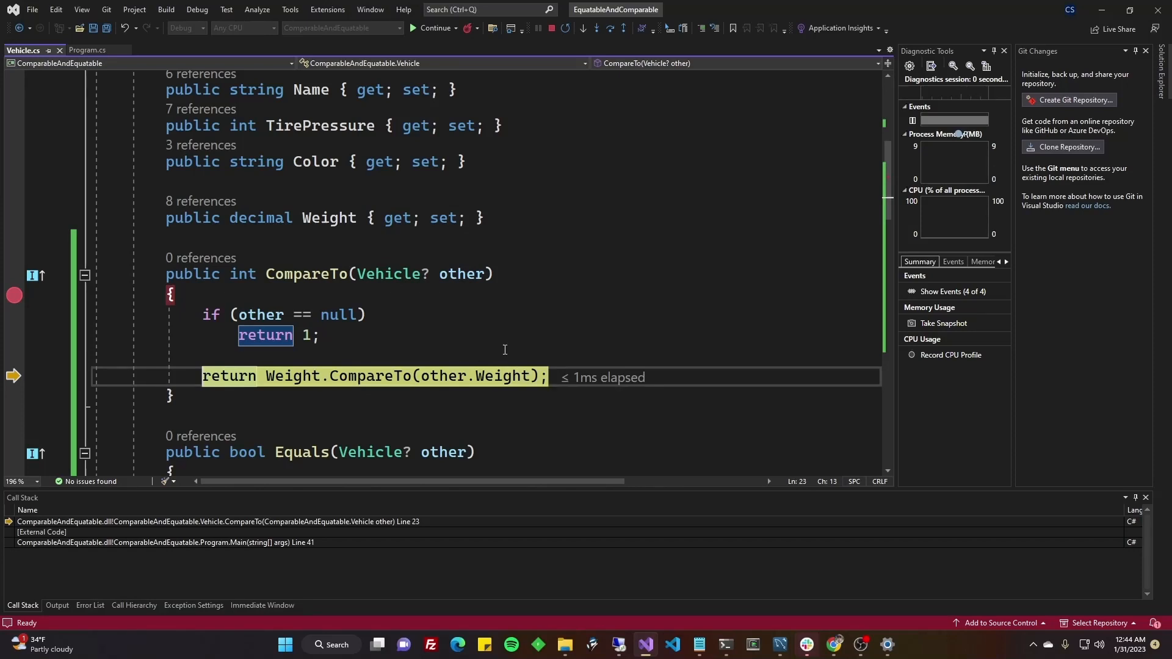
click(549, 27)
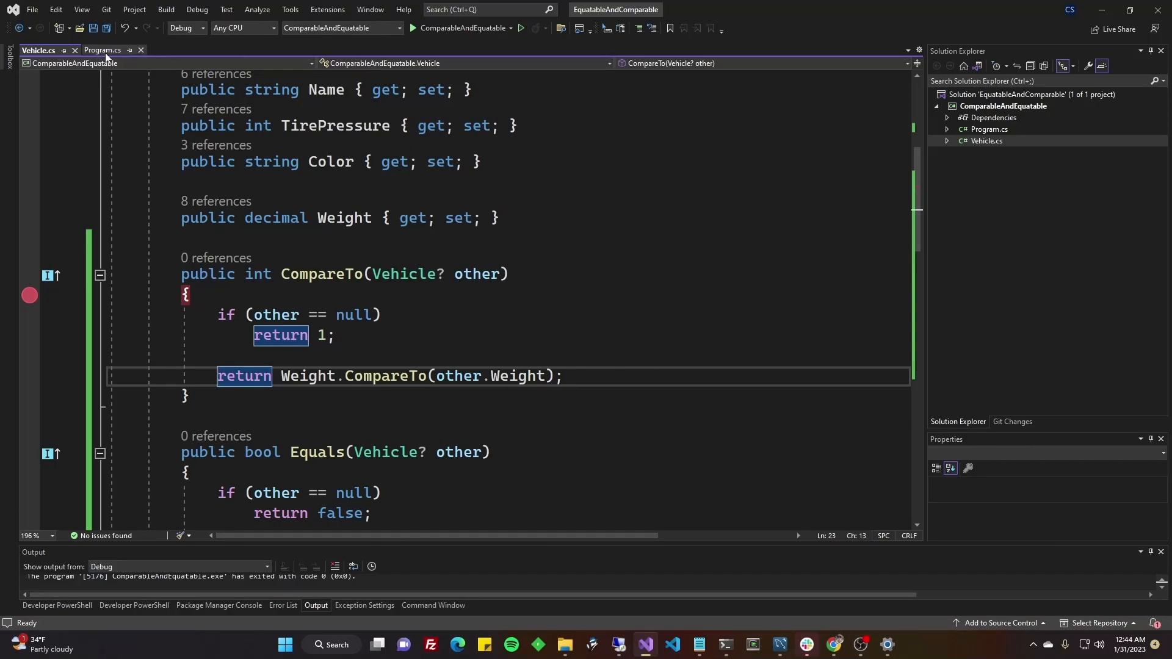
- Switch to Program.cs and scroll up to the vehicle definitions at the top
click(103, 50)
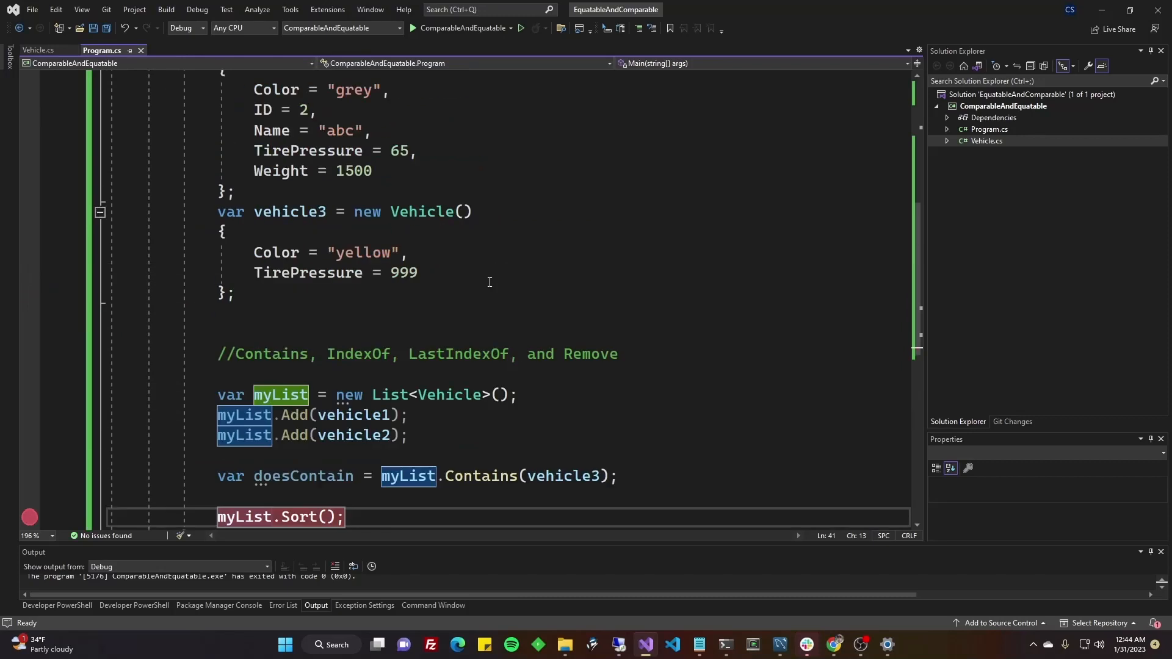
scroll(up, 3)
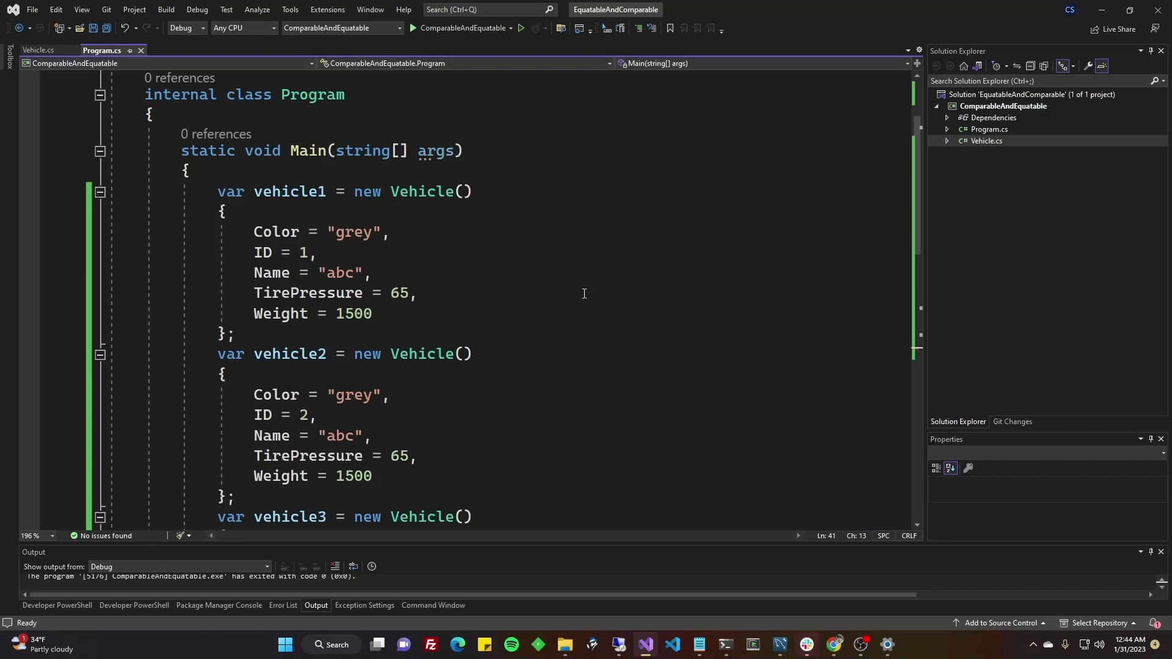
scroll(up, 3)
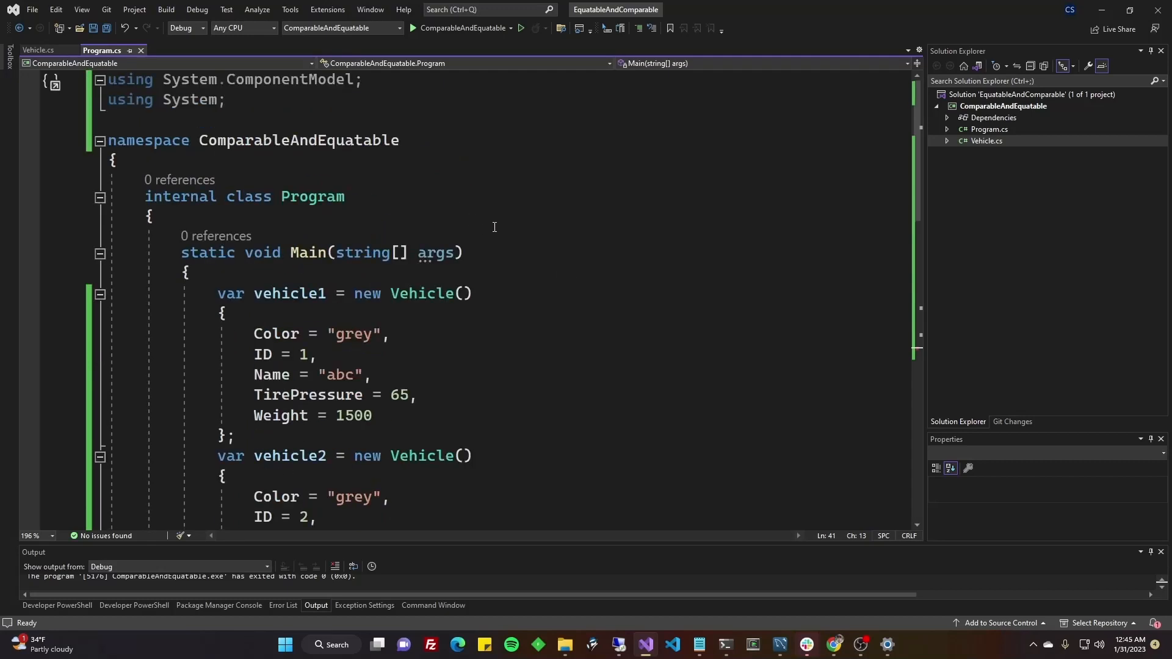
mouse_move(602, 274)
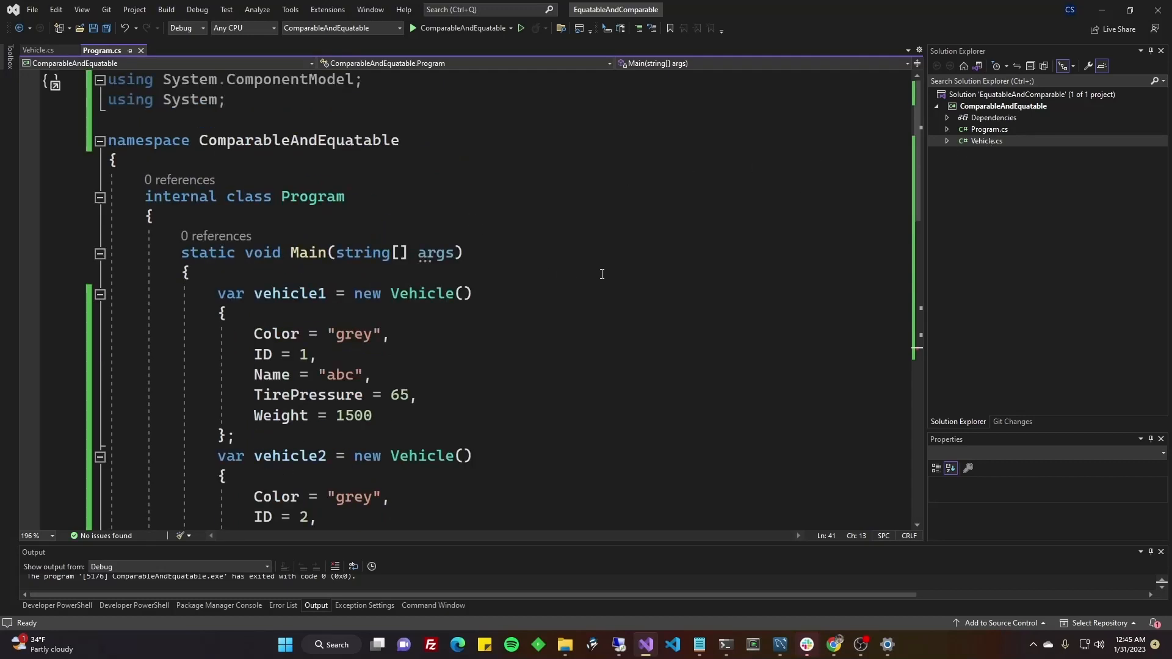